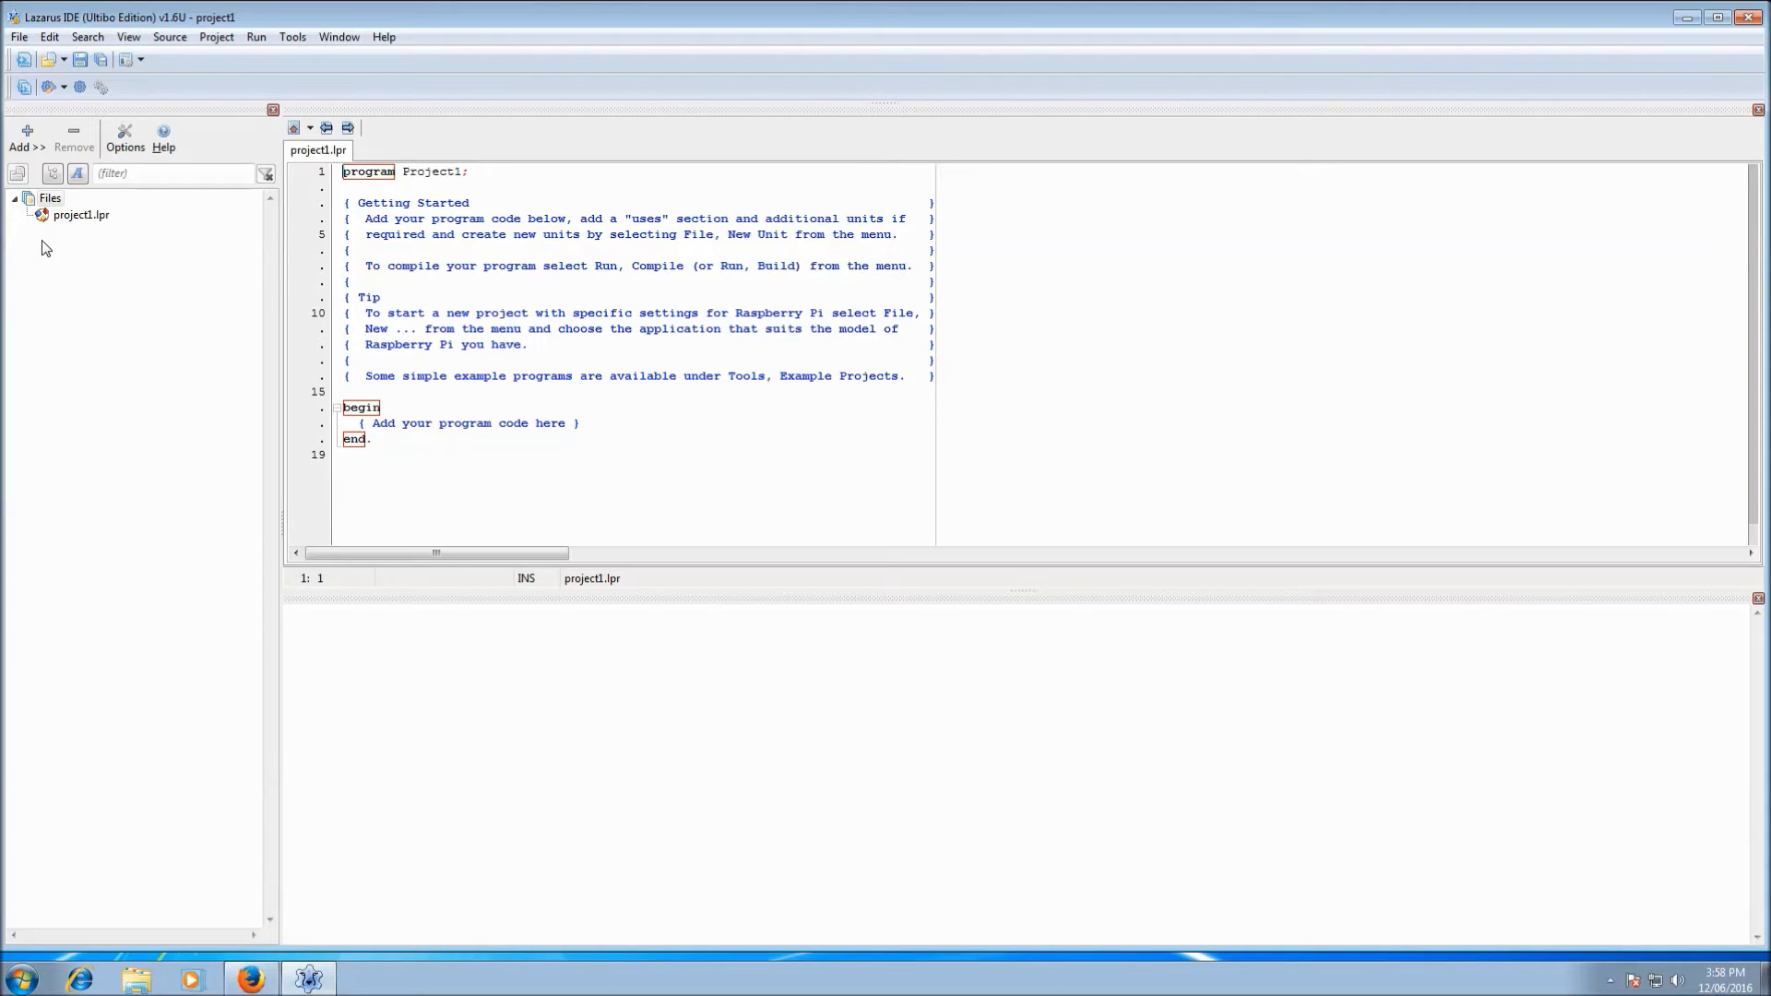
- Start a new project and choose the Raspberry Pi 2B Application type
click(216, 37)
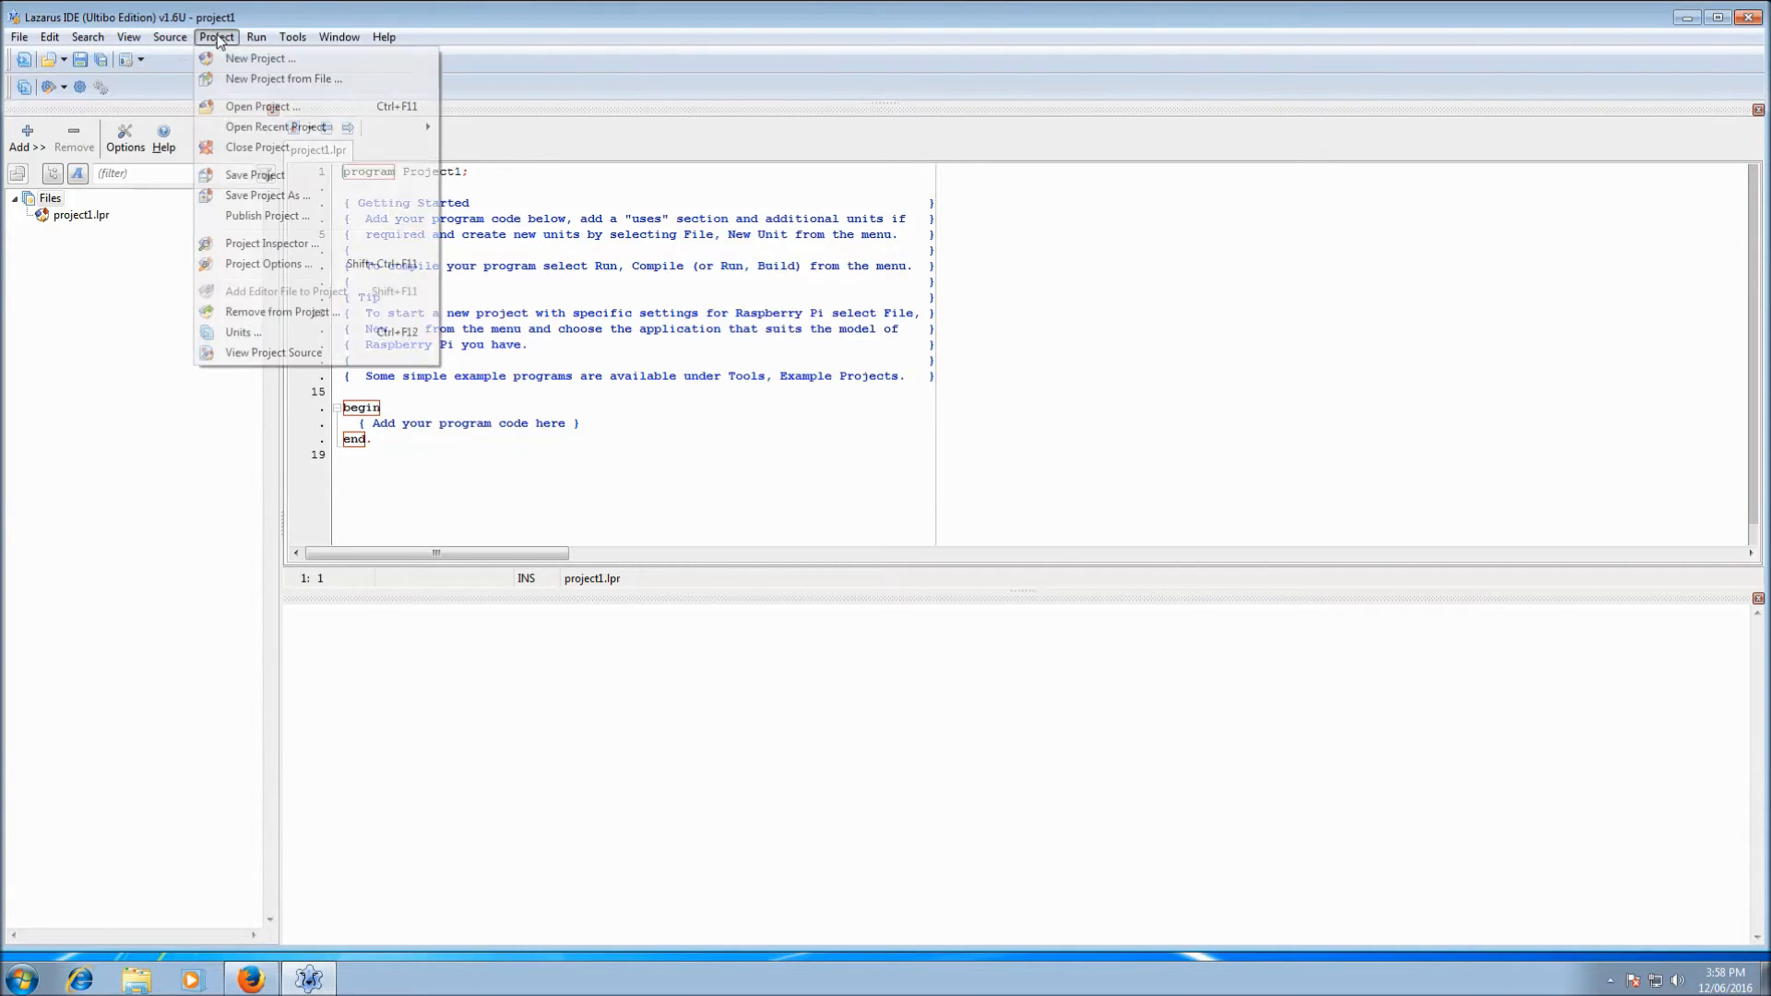
click(260, 58)
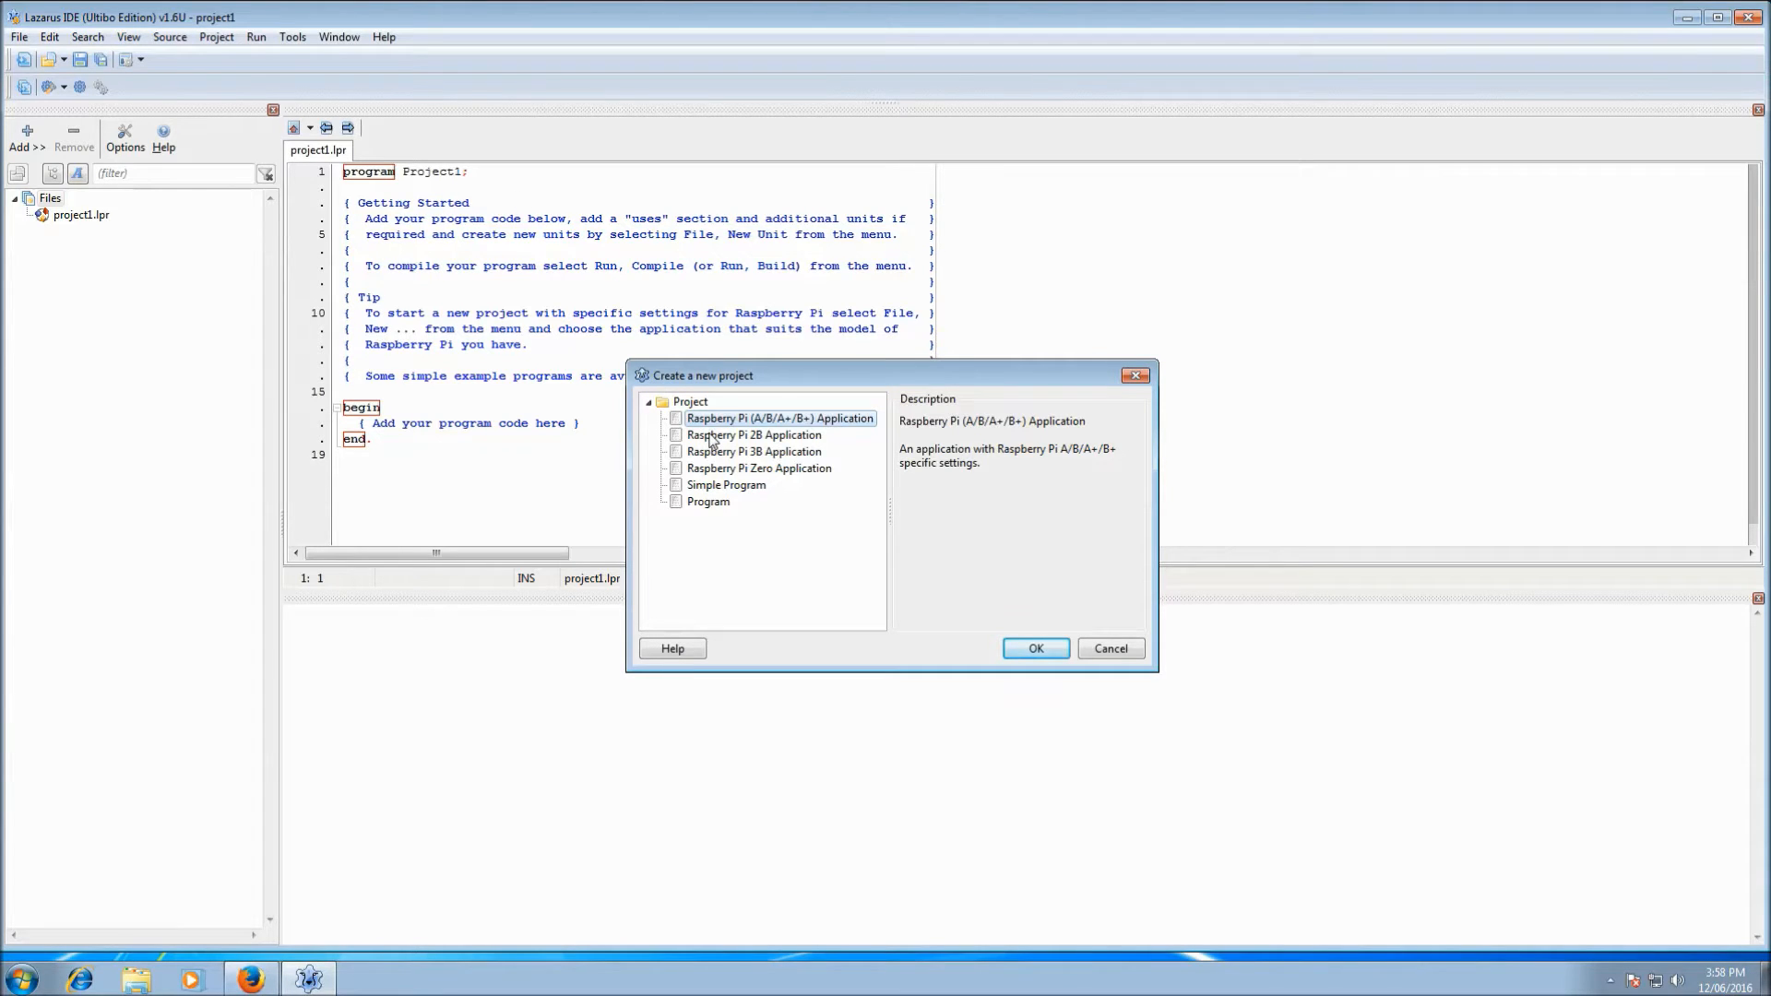
click(753, 435)
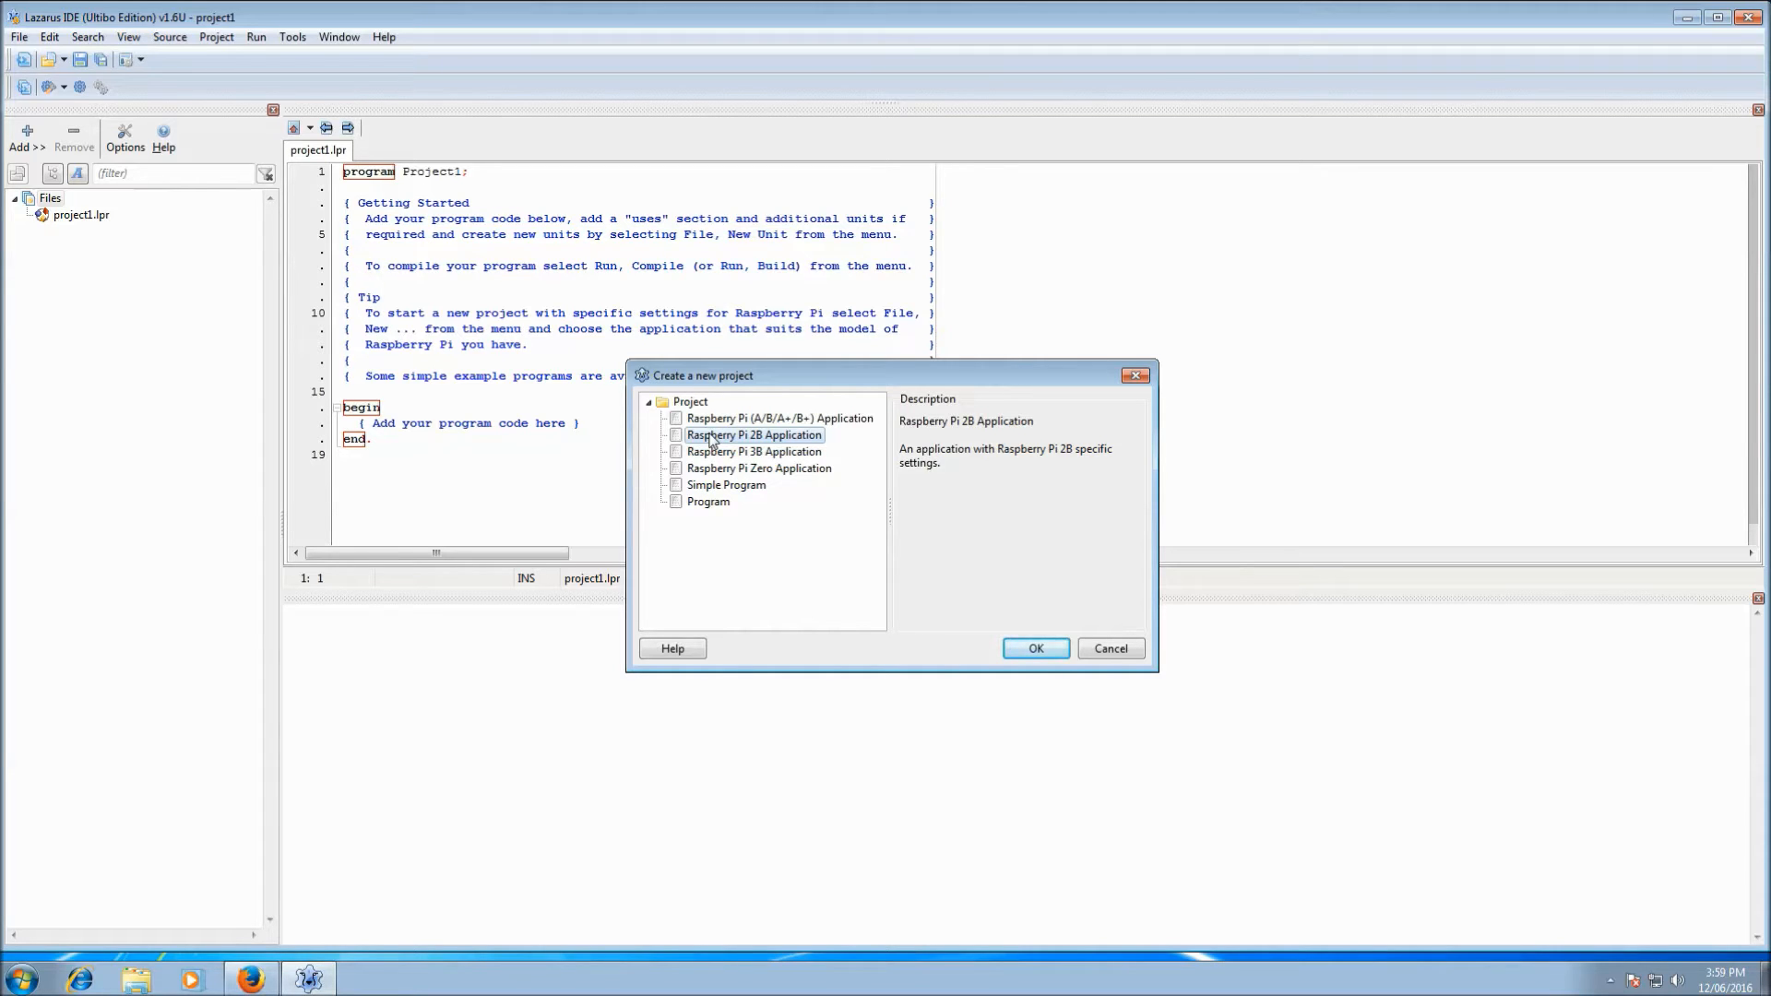
mouse_move(734, 439)
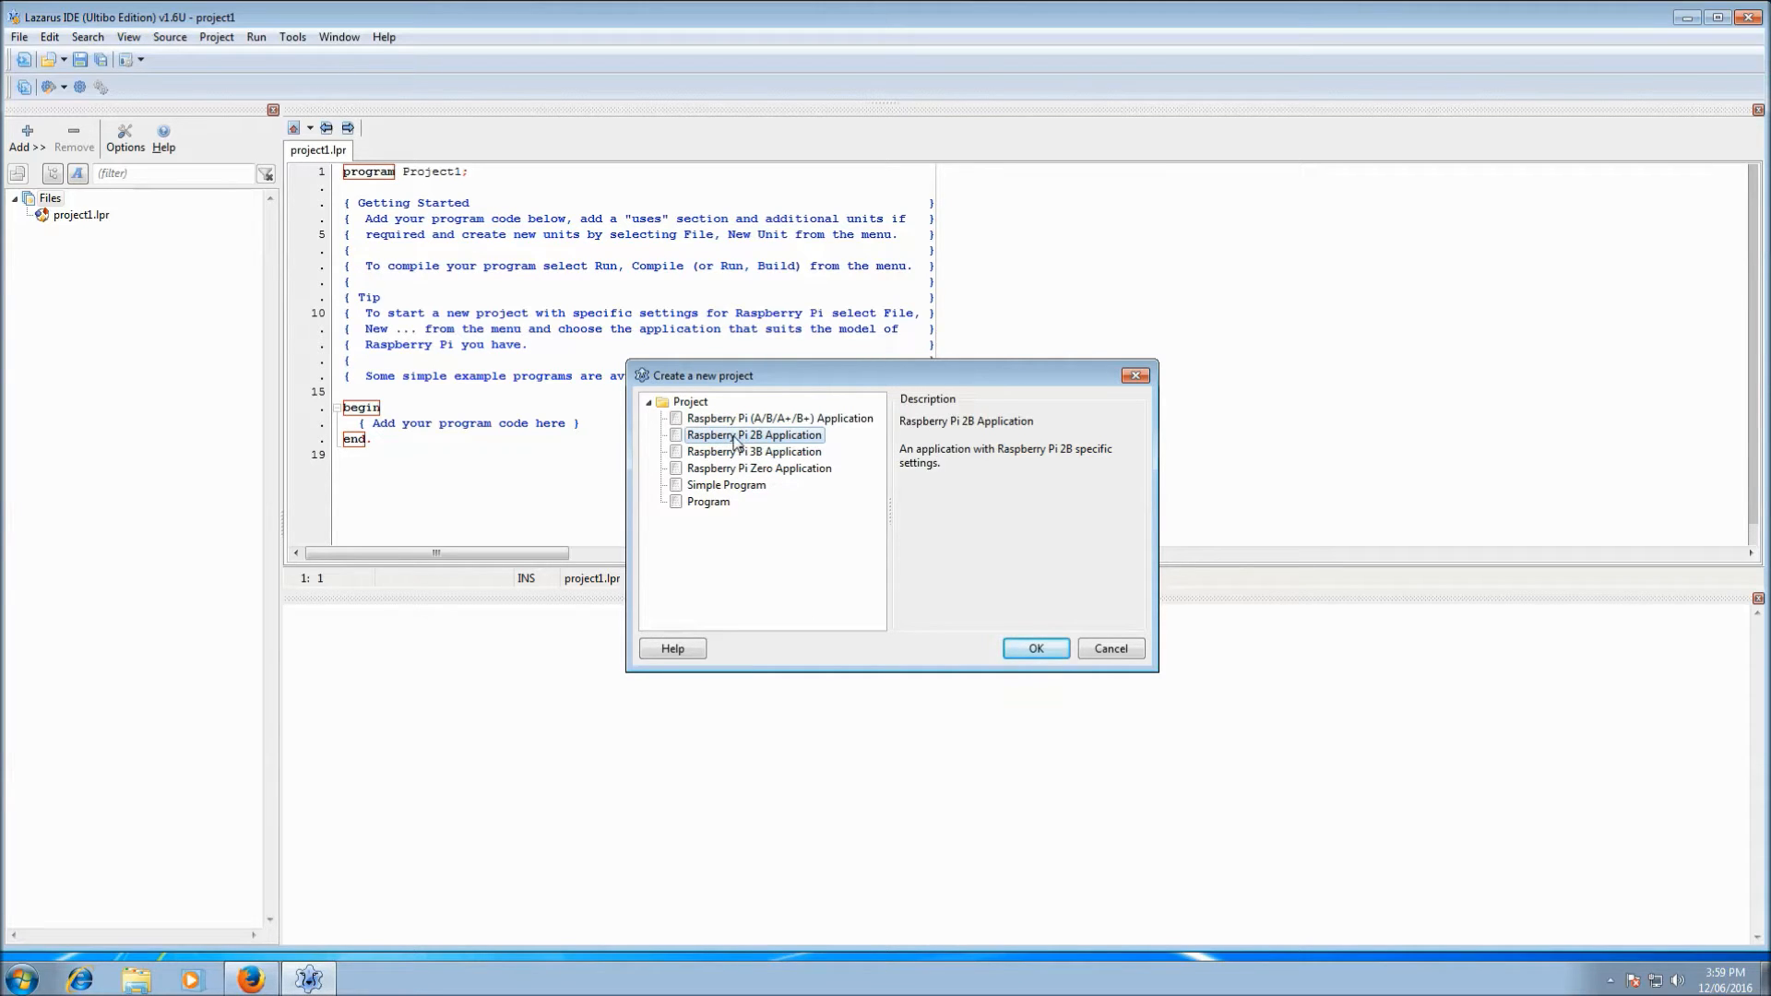
- Create the Raspberry Pi 2B project and jump to the GlobalConst unit's declaration
click(1033, 648)
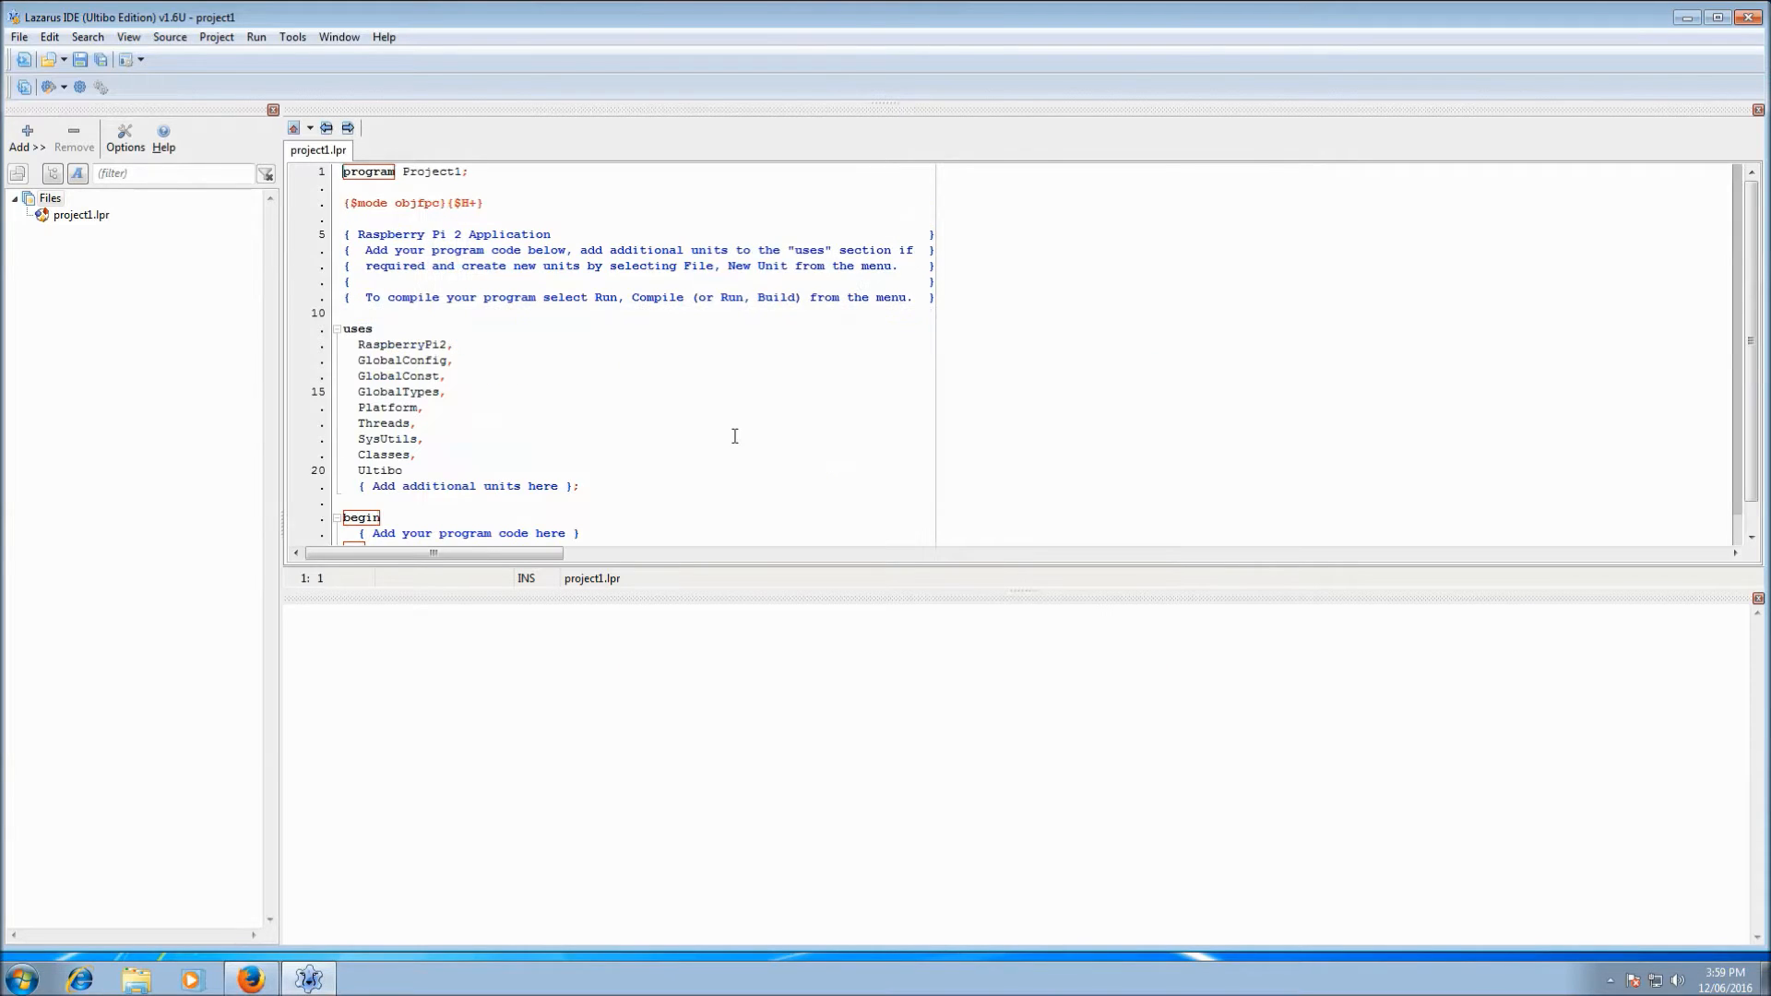
click(483, 439)
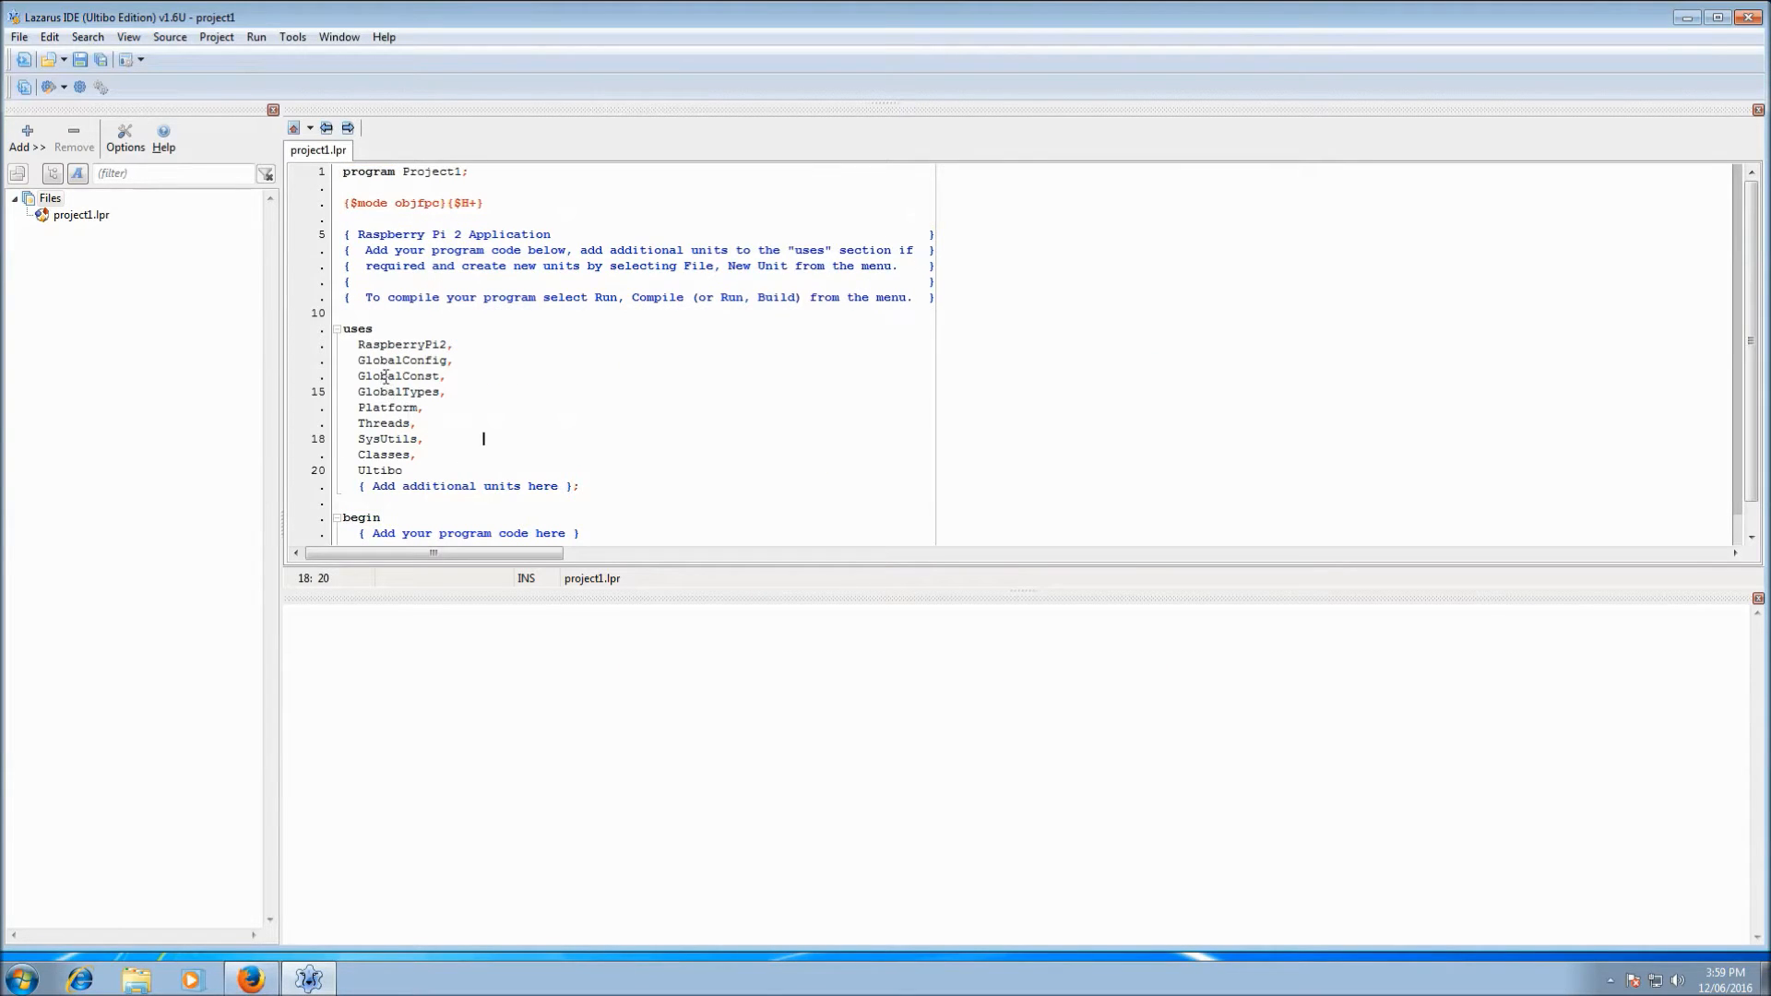
click(389, 376)
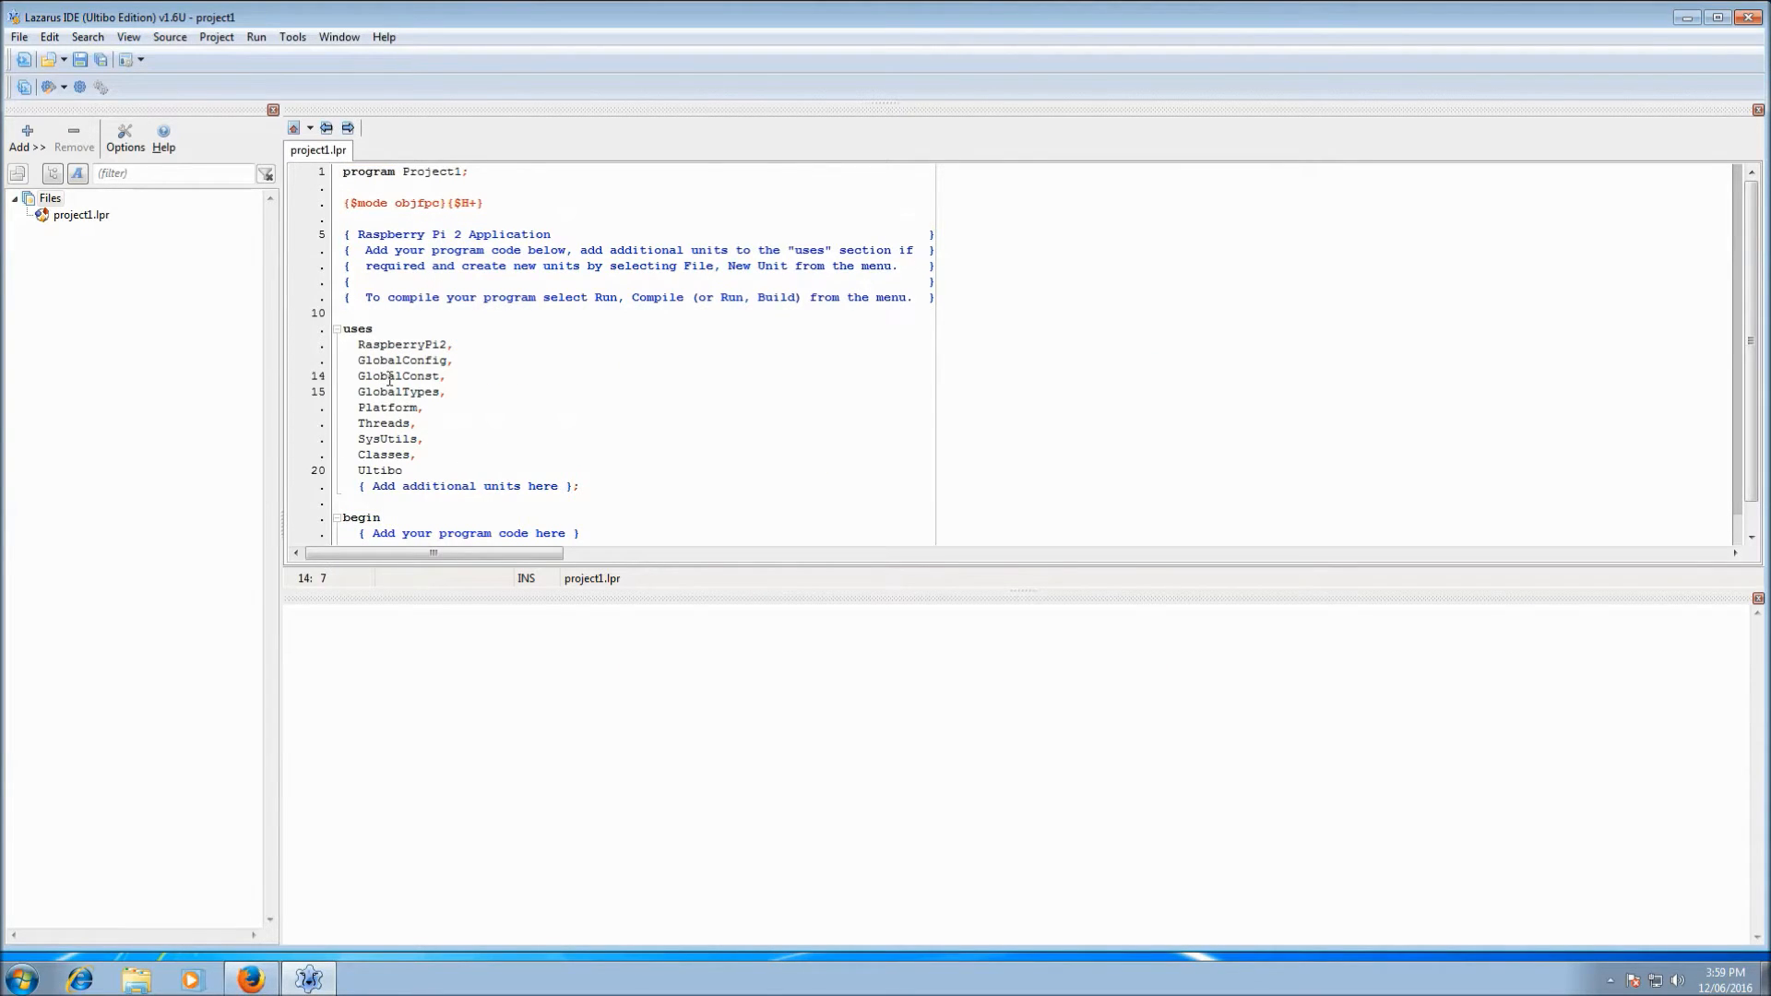
right_click(389, 376)
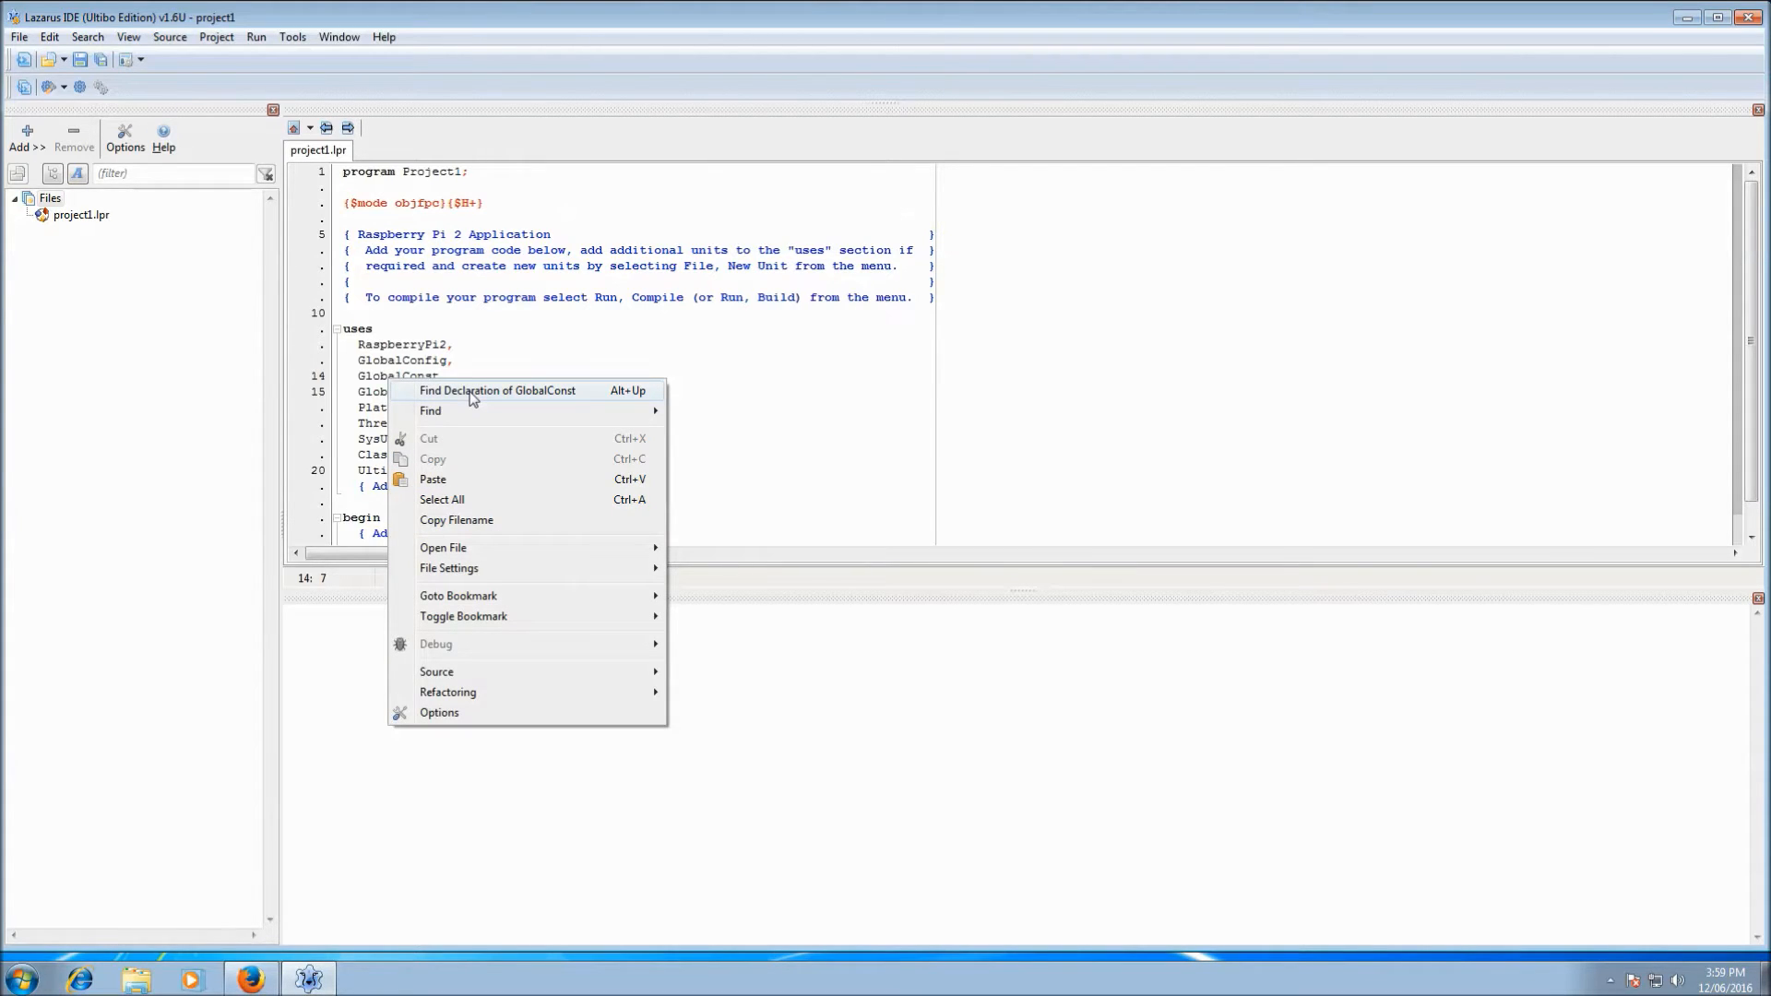
click(498, 389)
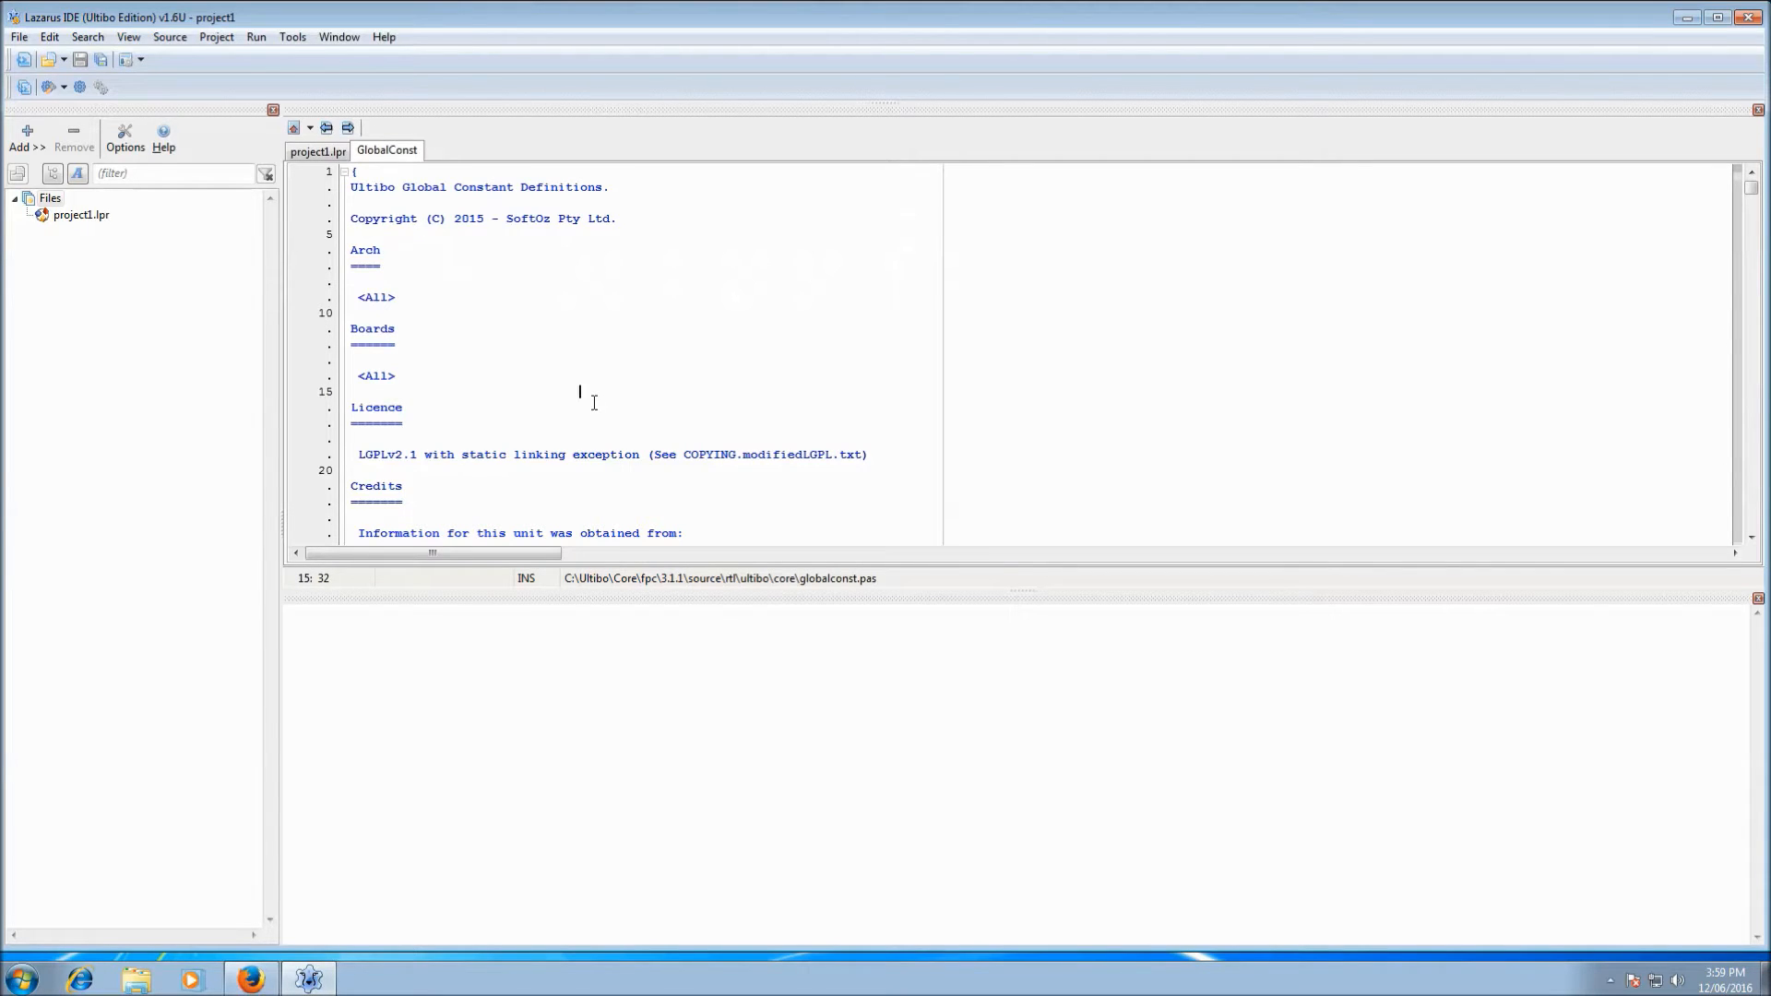
- Scroll GlobalConst to the release name and version 1.2.009 constants
scroll(down, 3)
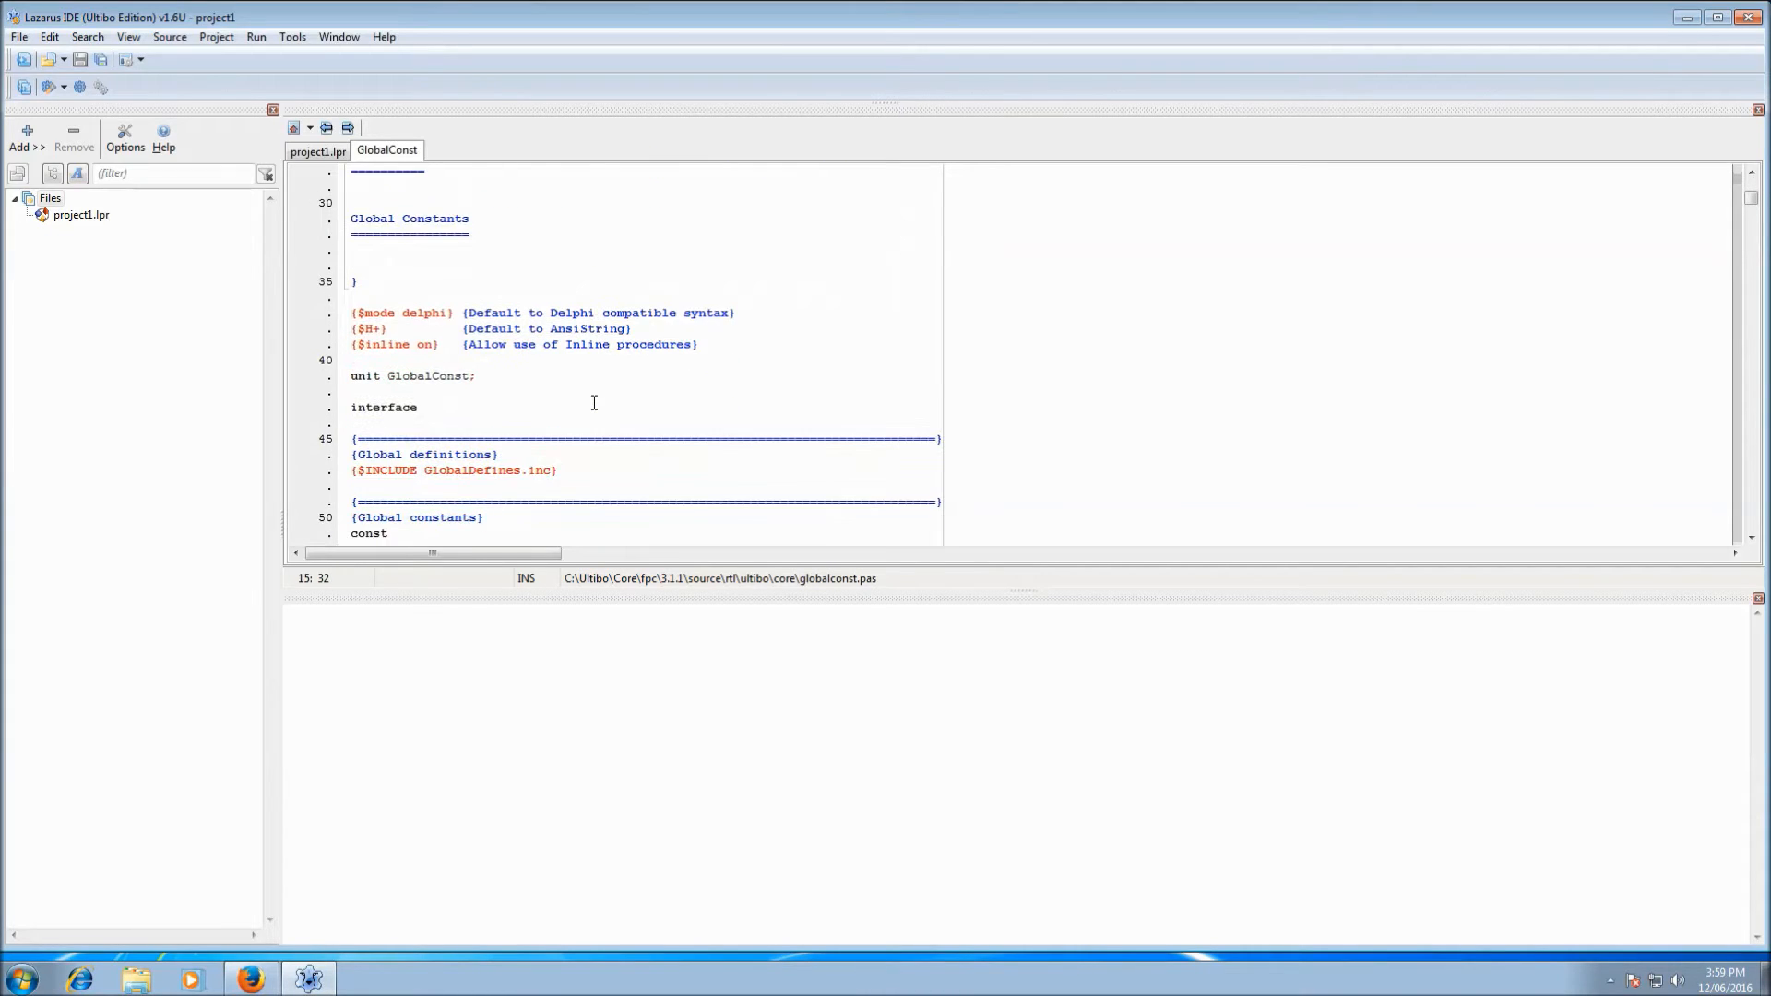
scroll(down, 3)
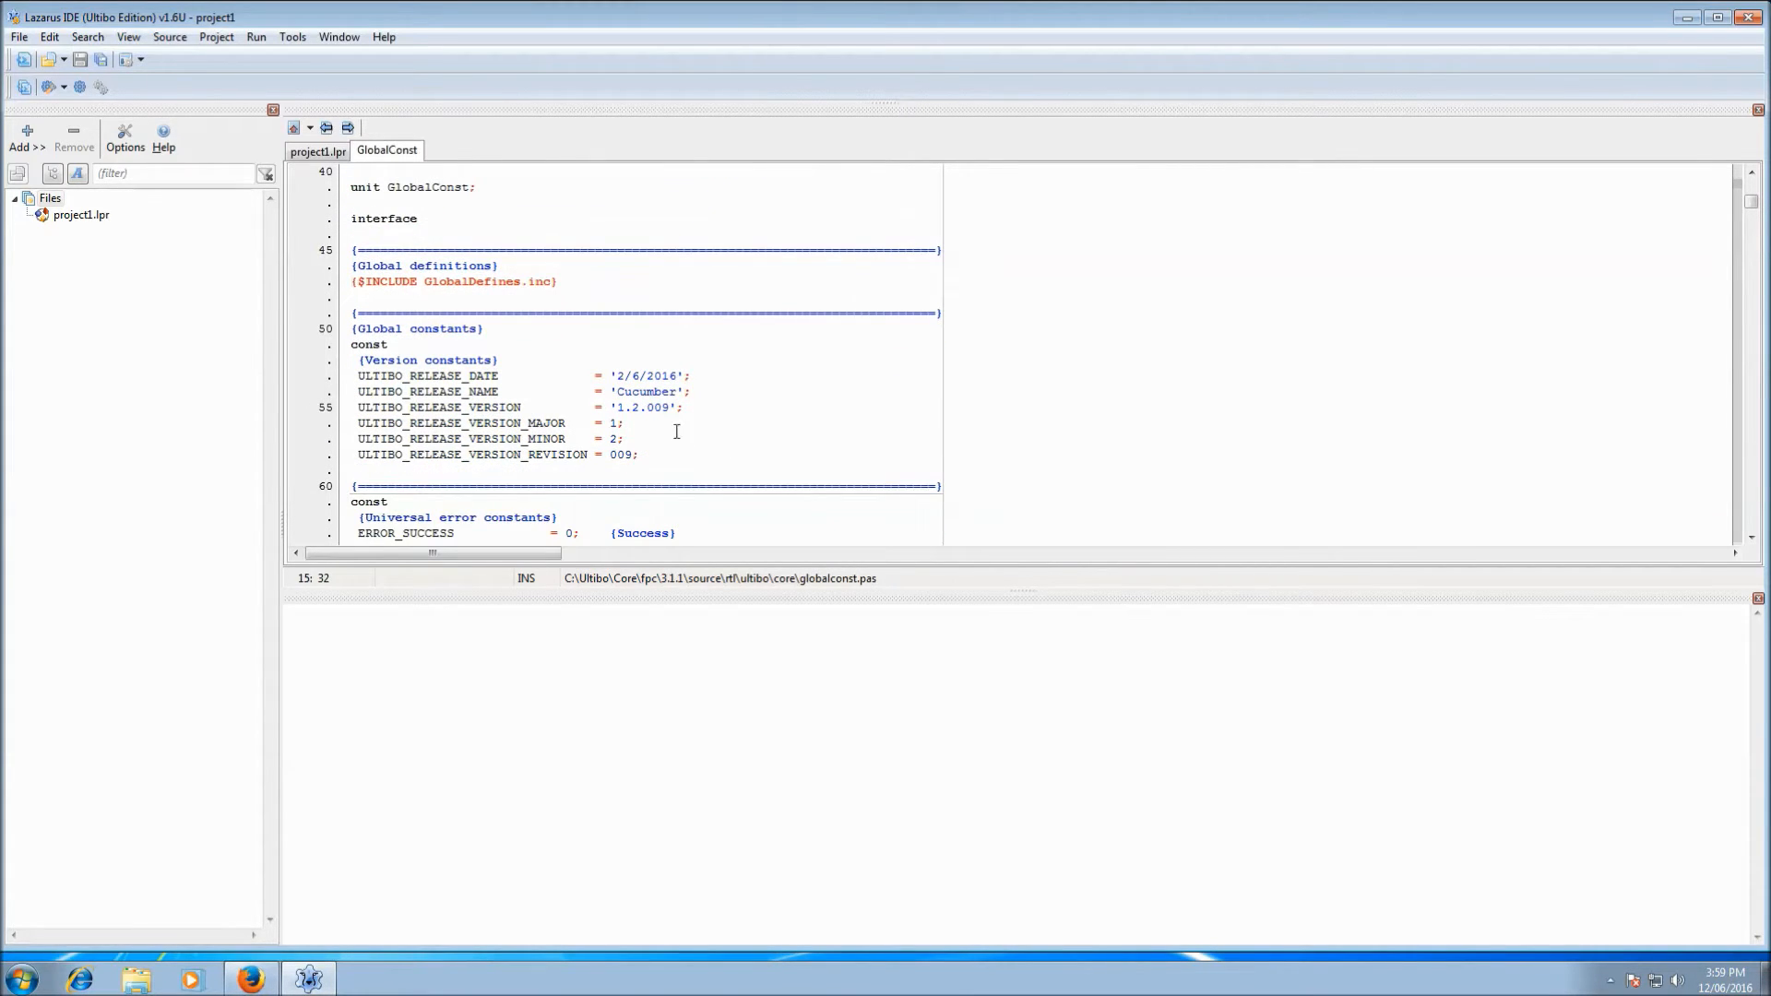
click(618, 374)
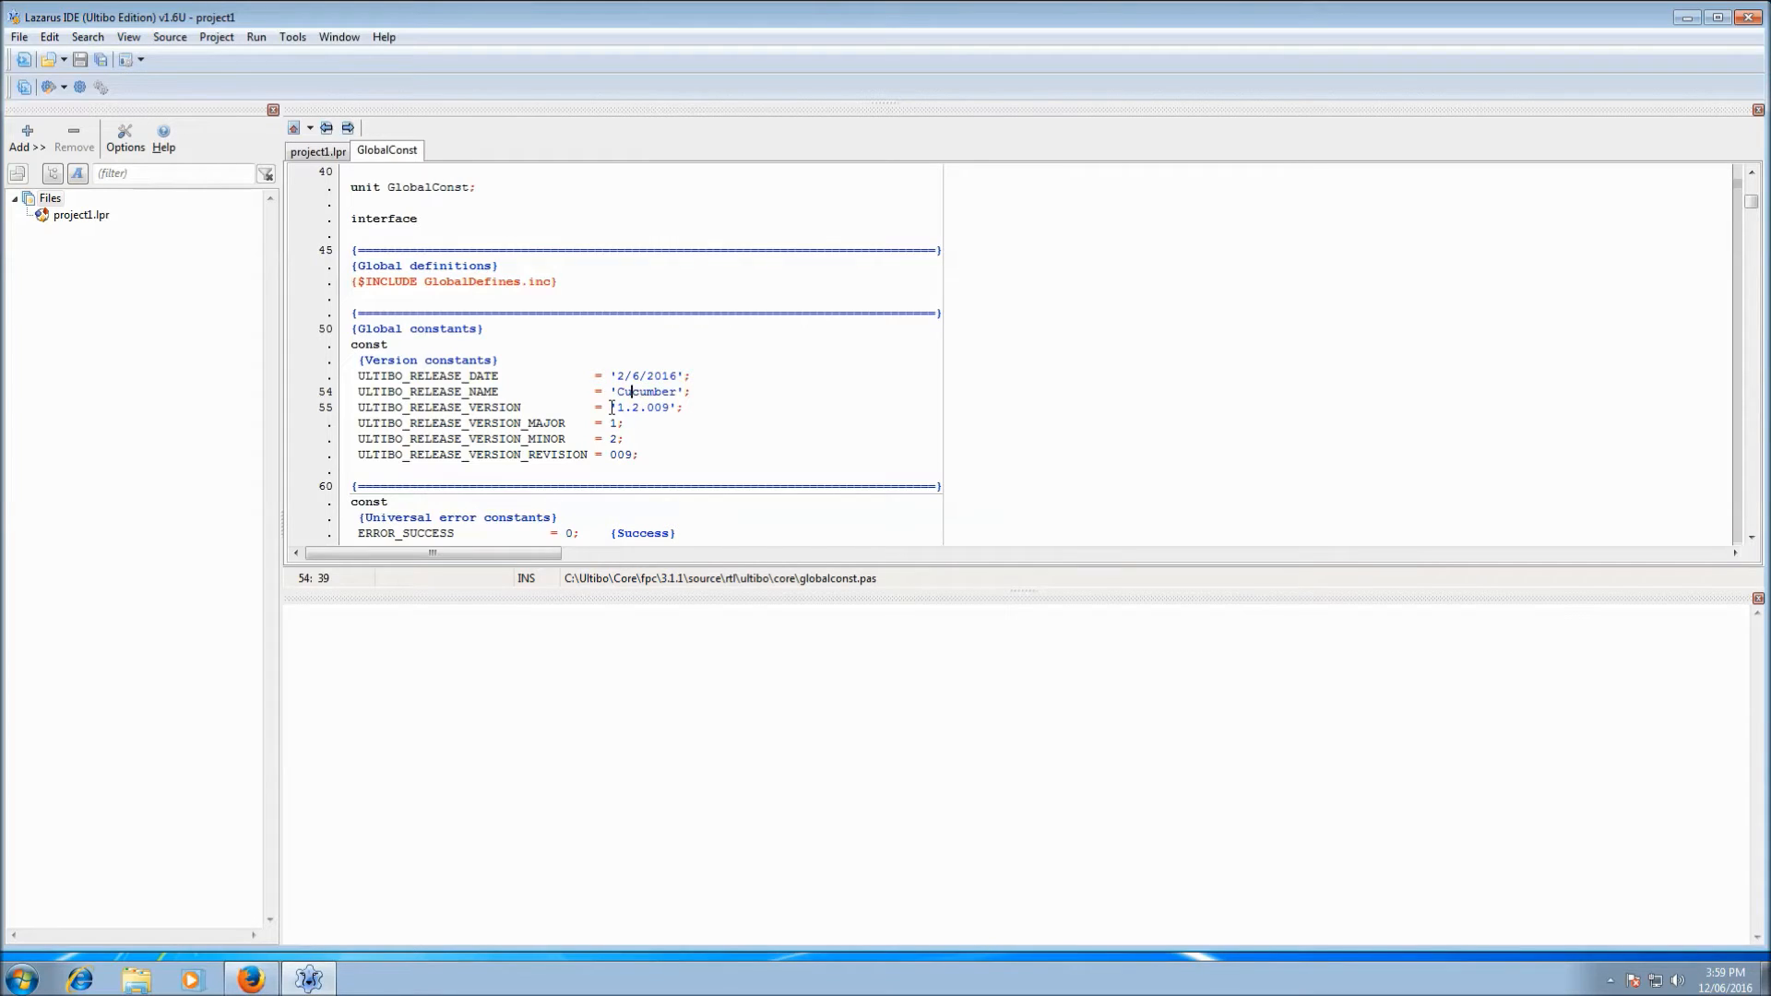
click(616, 406)
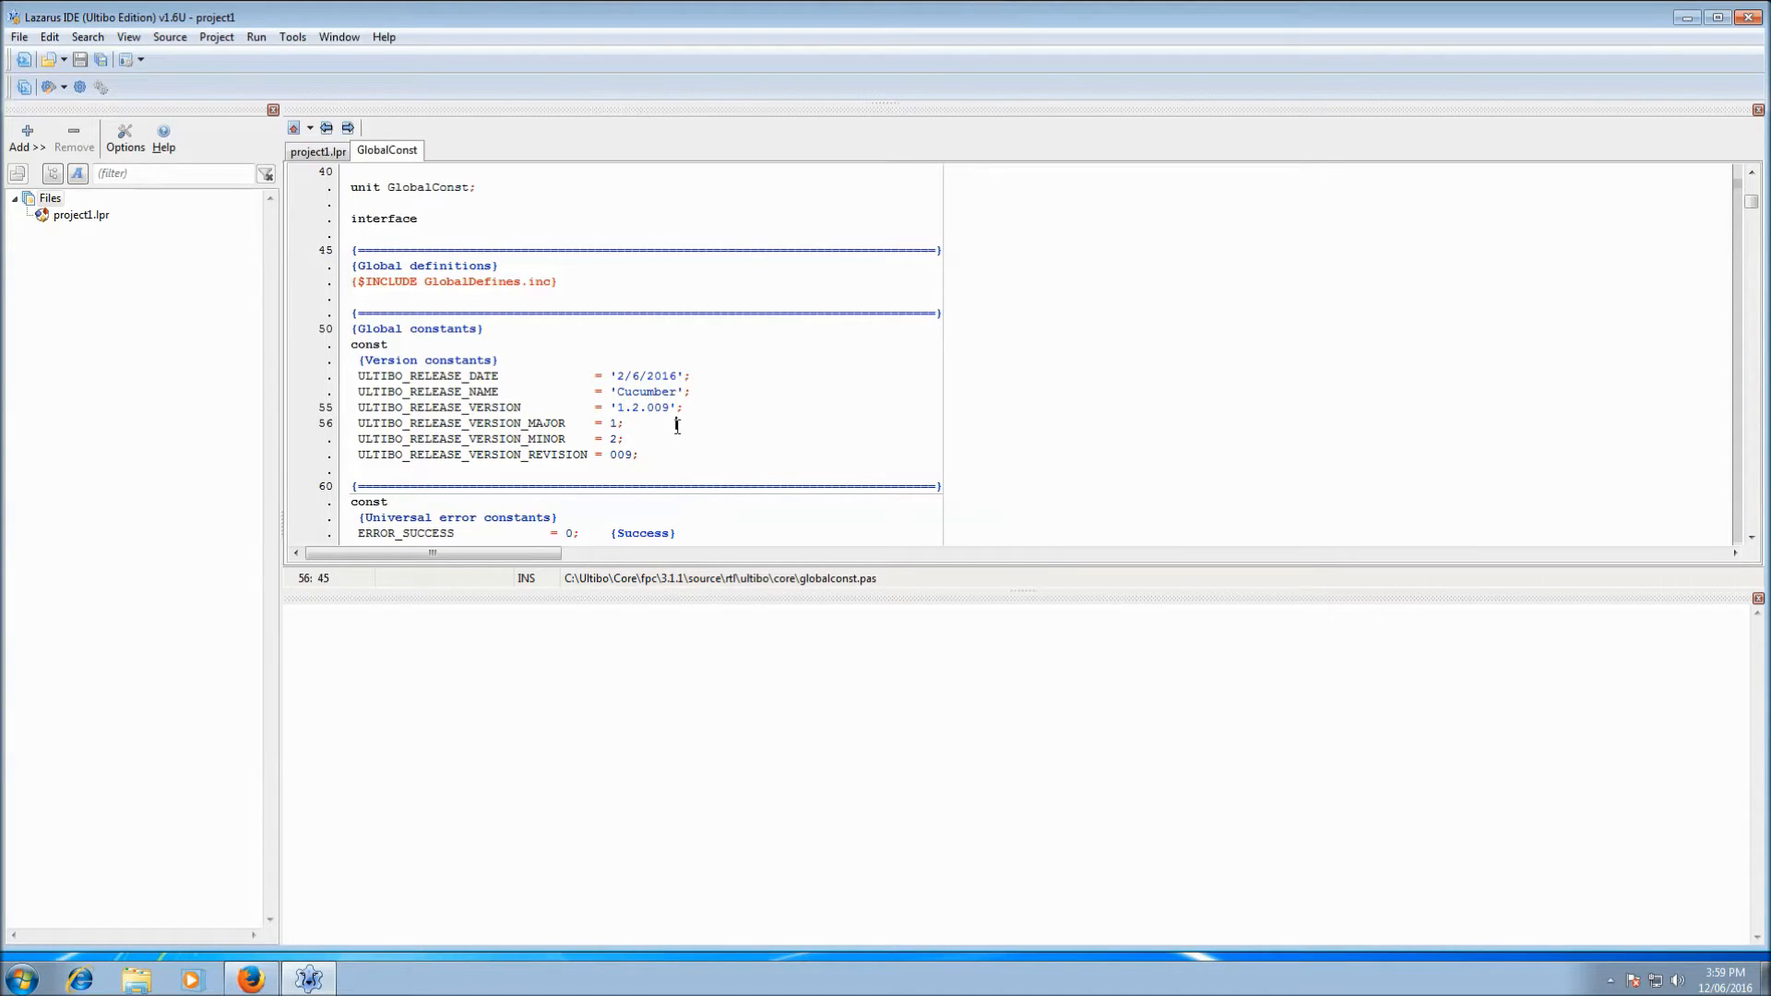
mouse_move(487, 288)
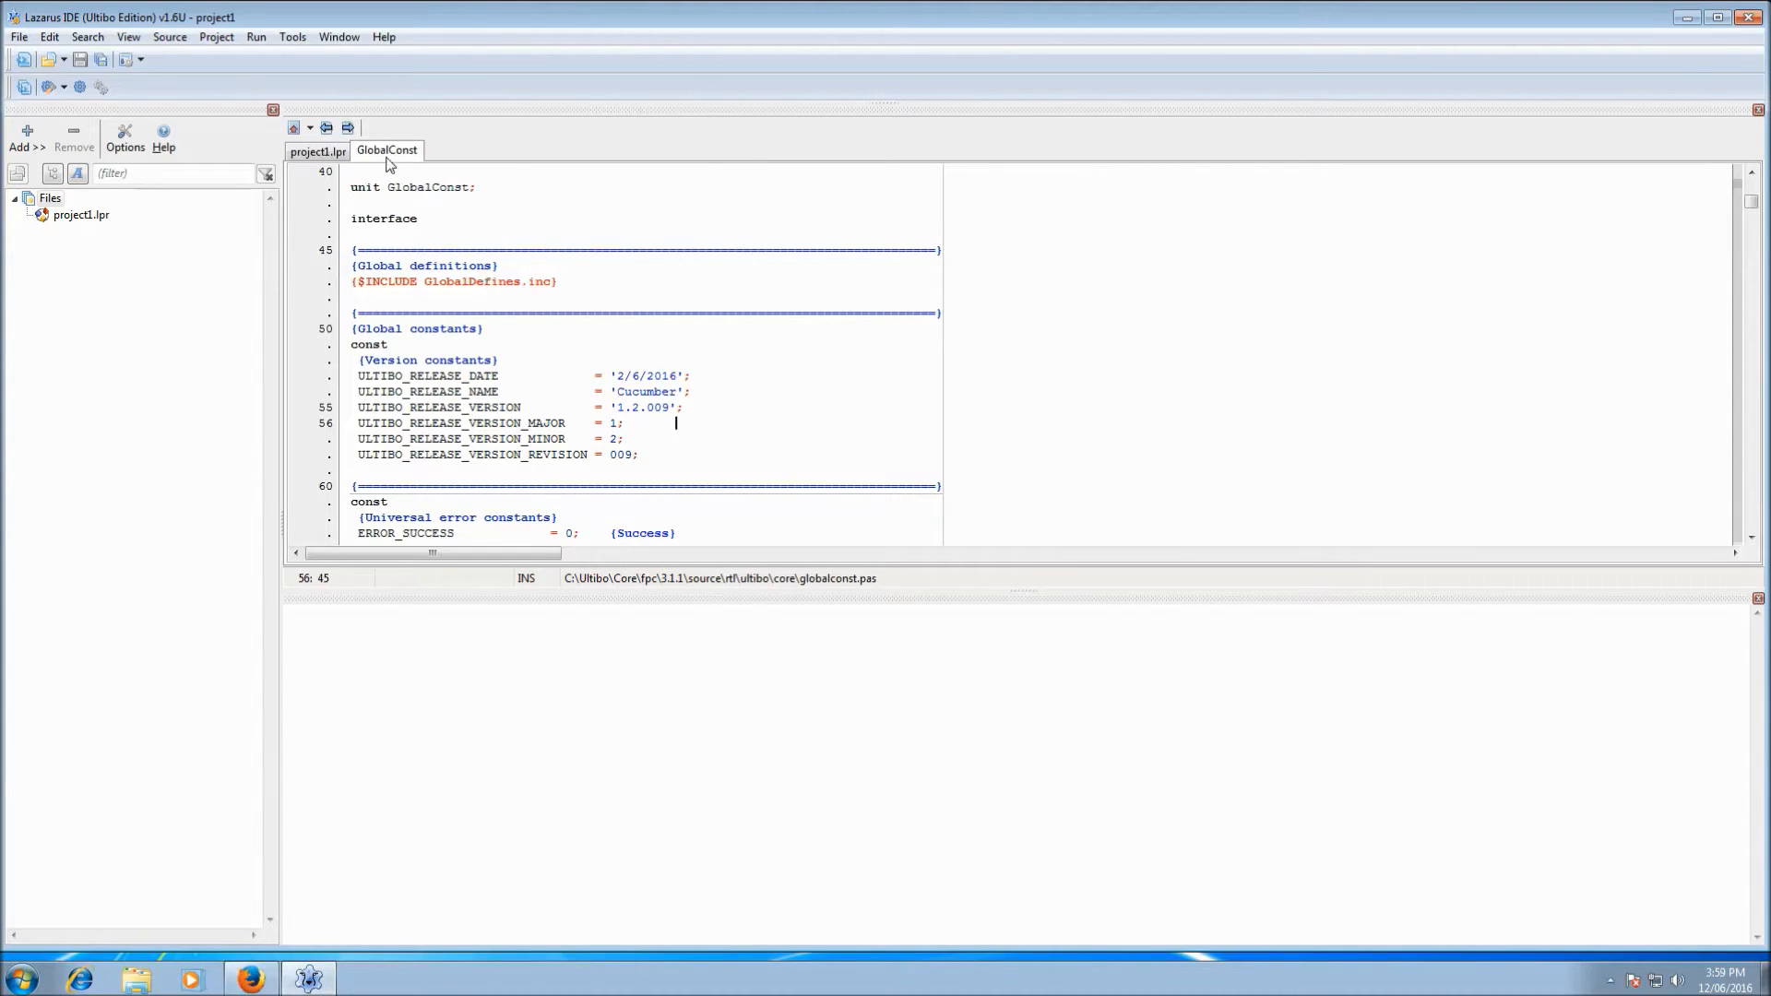
- Close the GlobalConst page, leaving only the project source open
right_click(385, 150)
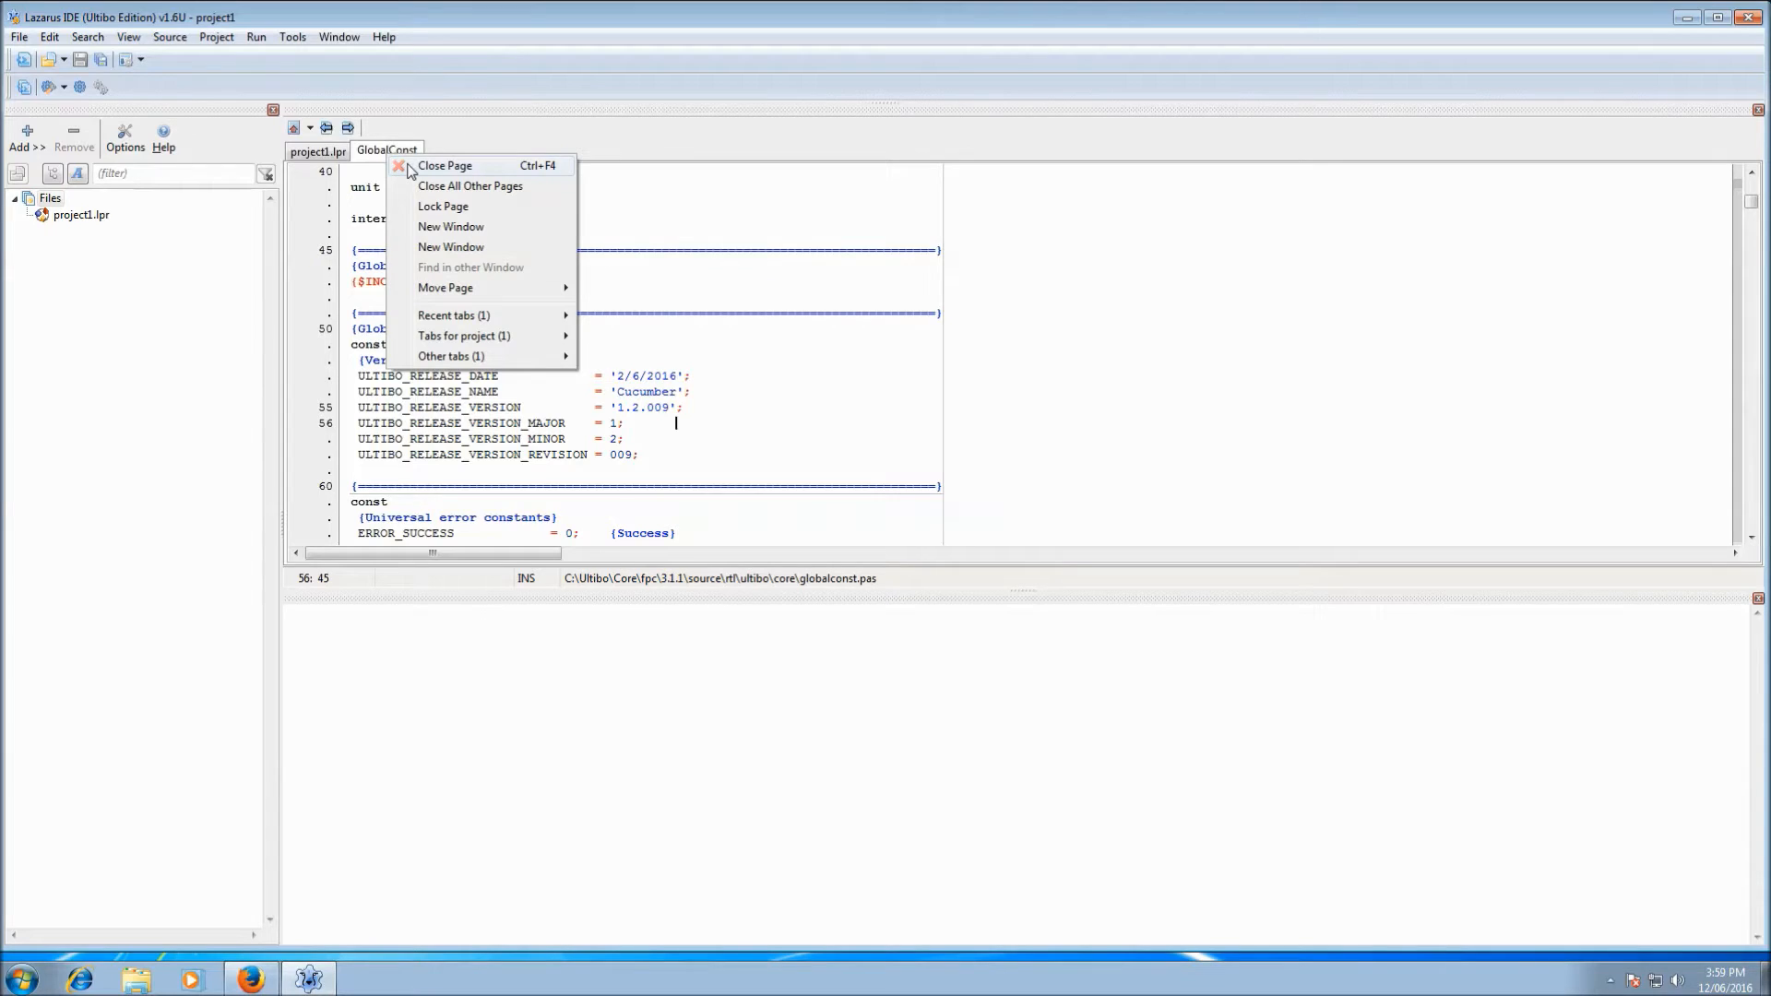
click(444, 166)
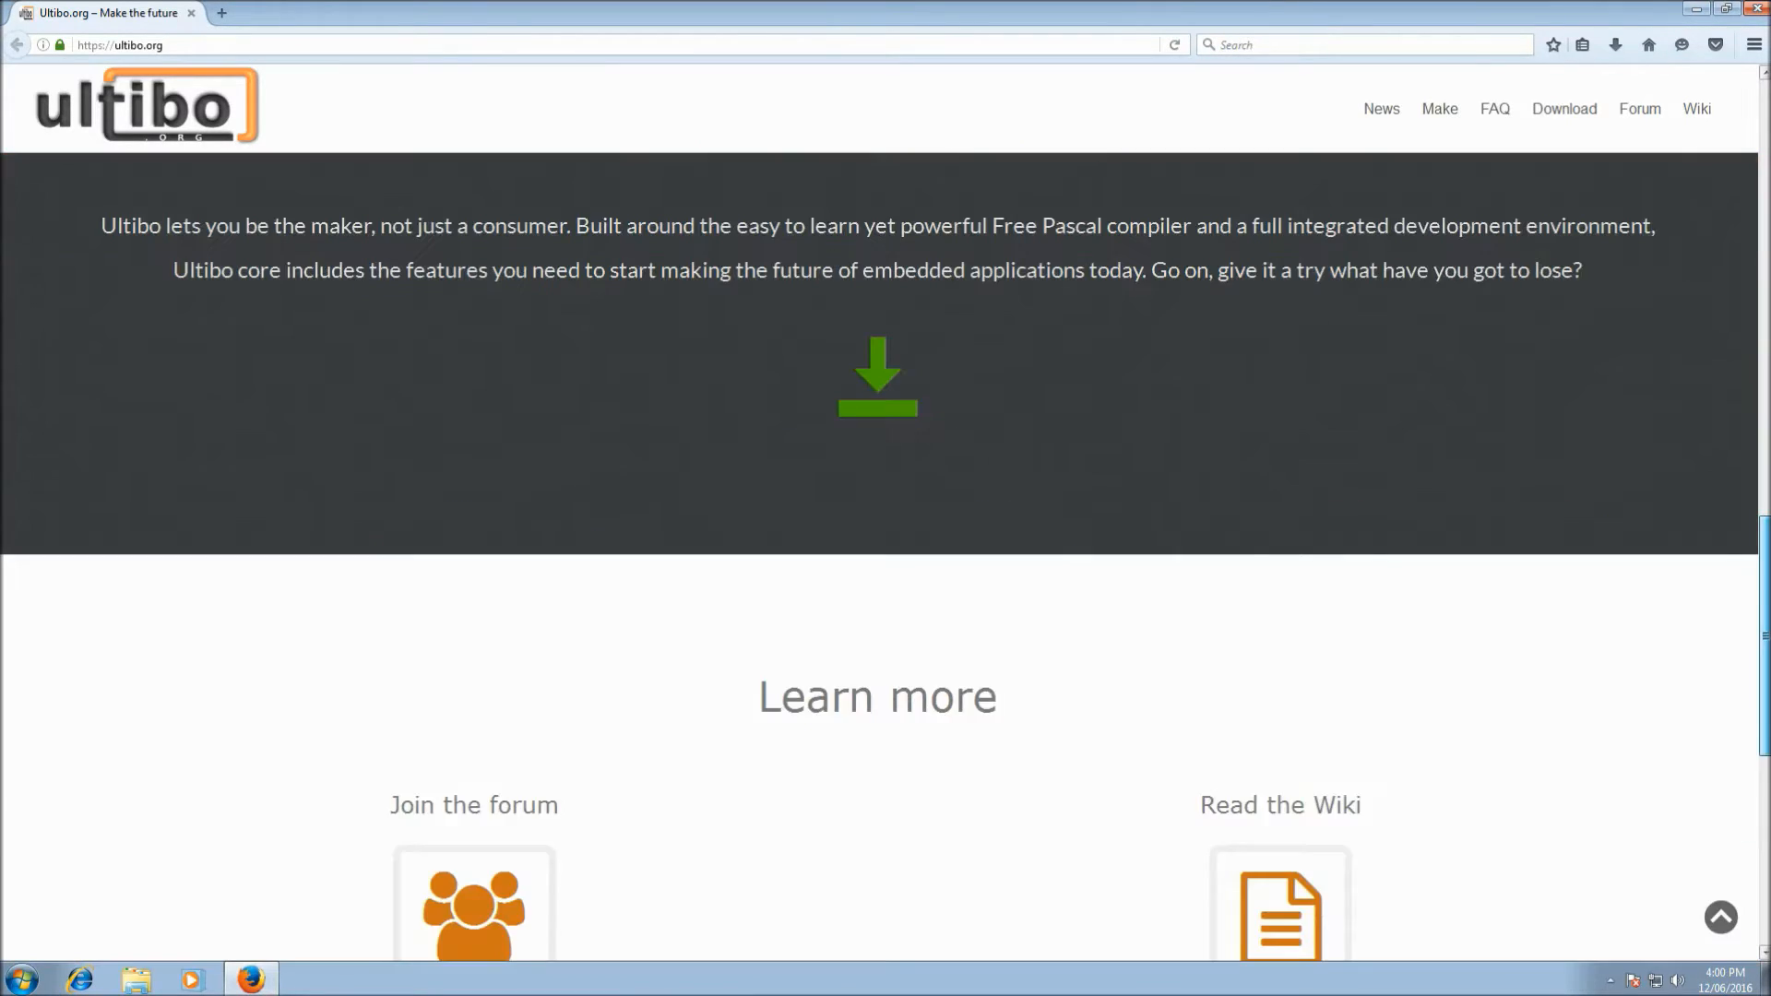
- Scroll to the footer of the ultibo.org home page
scroll(down, 3)
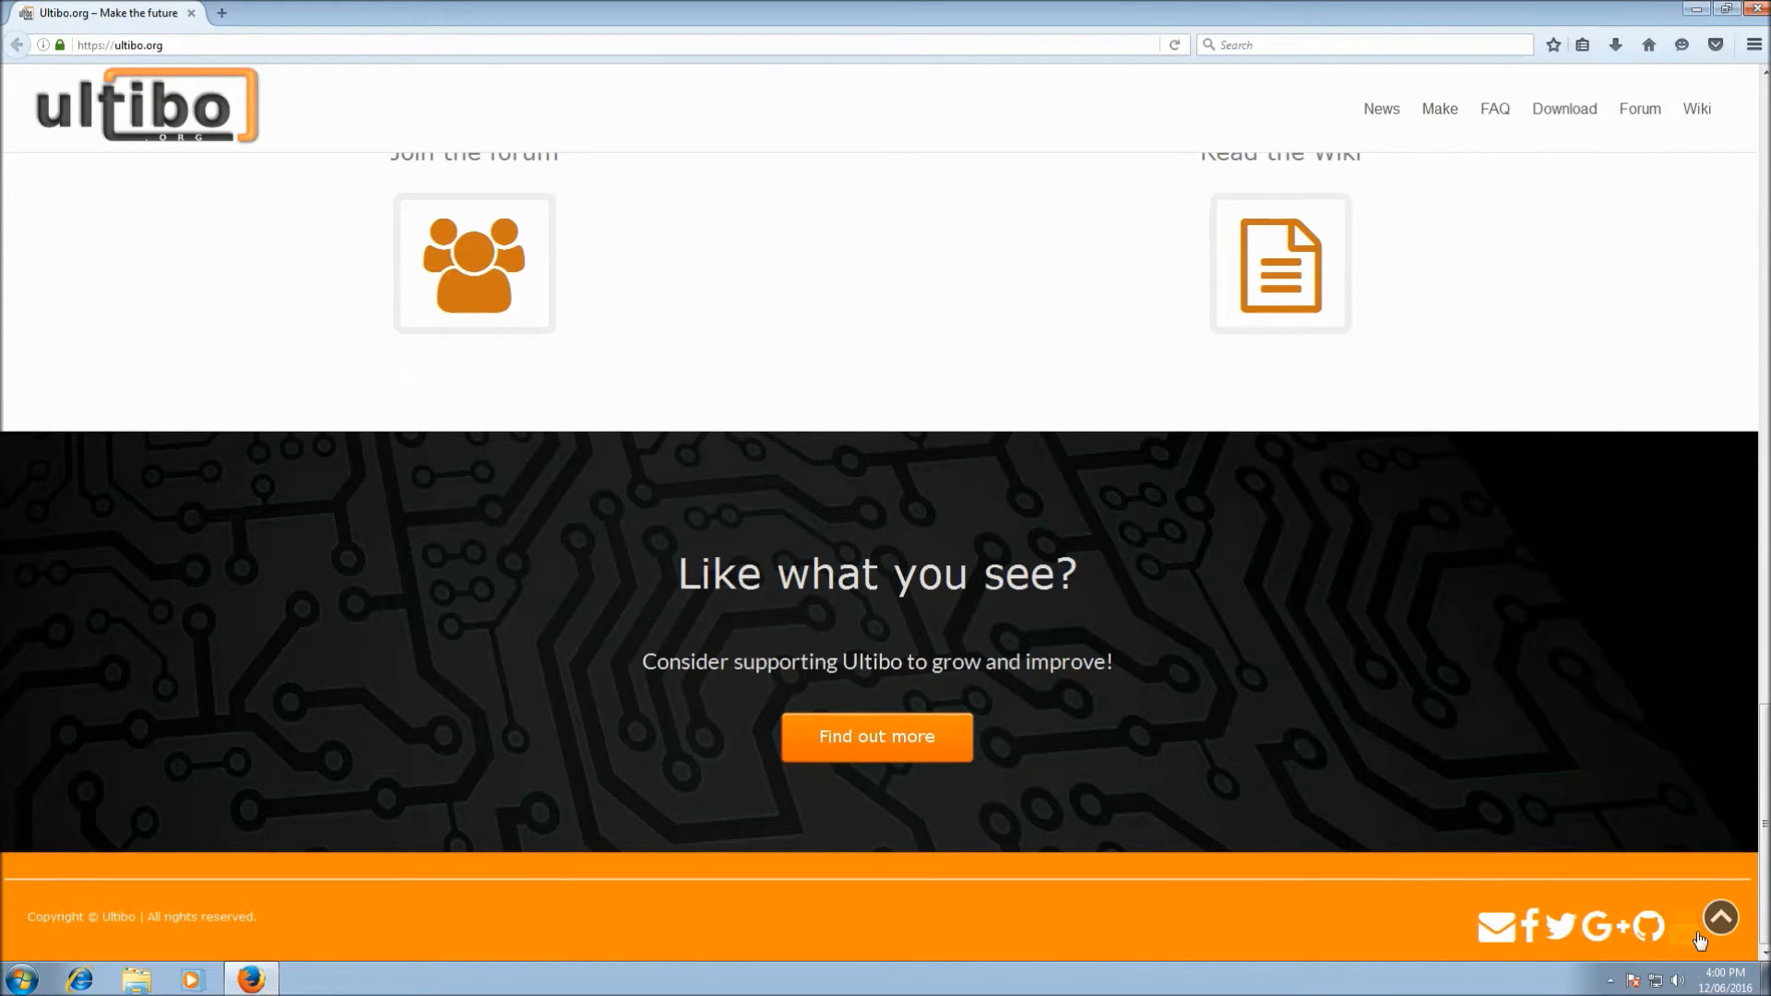
mouse_move(1649, 928)
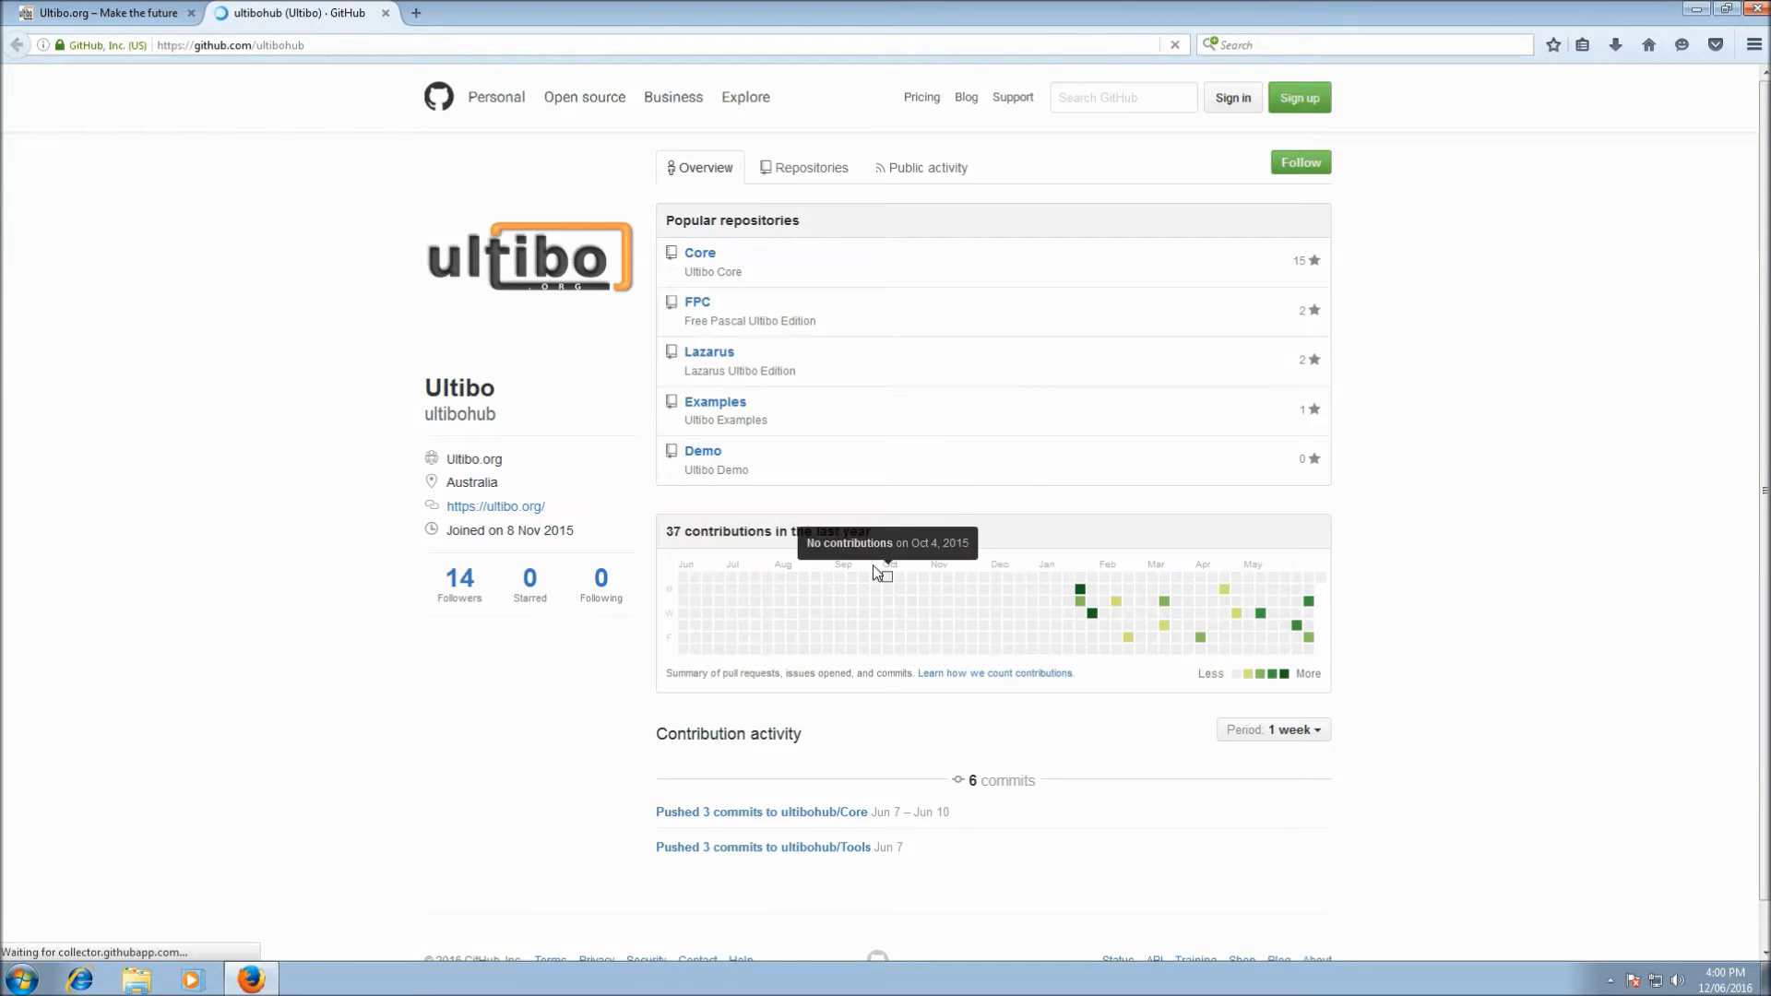
mouse_move(701, 252)
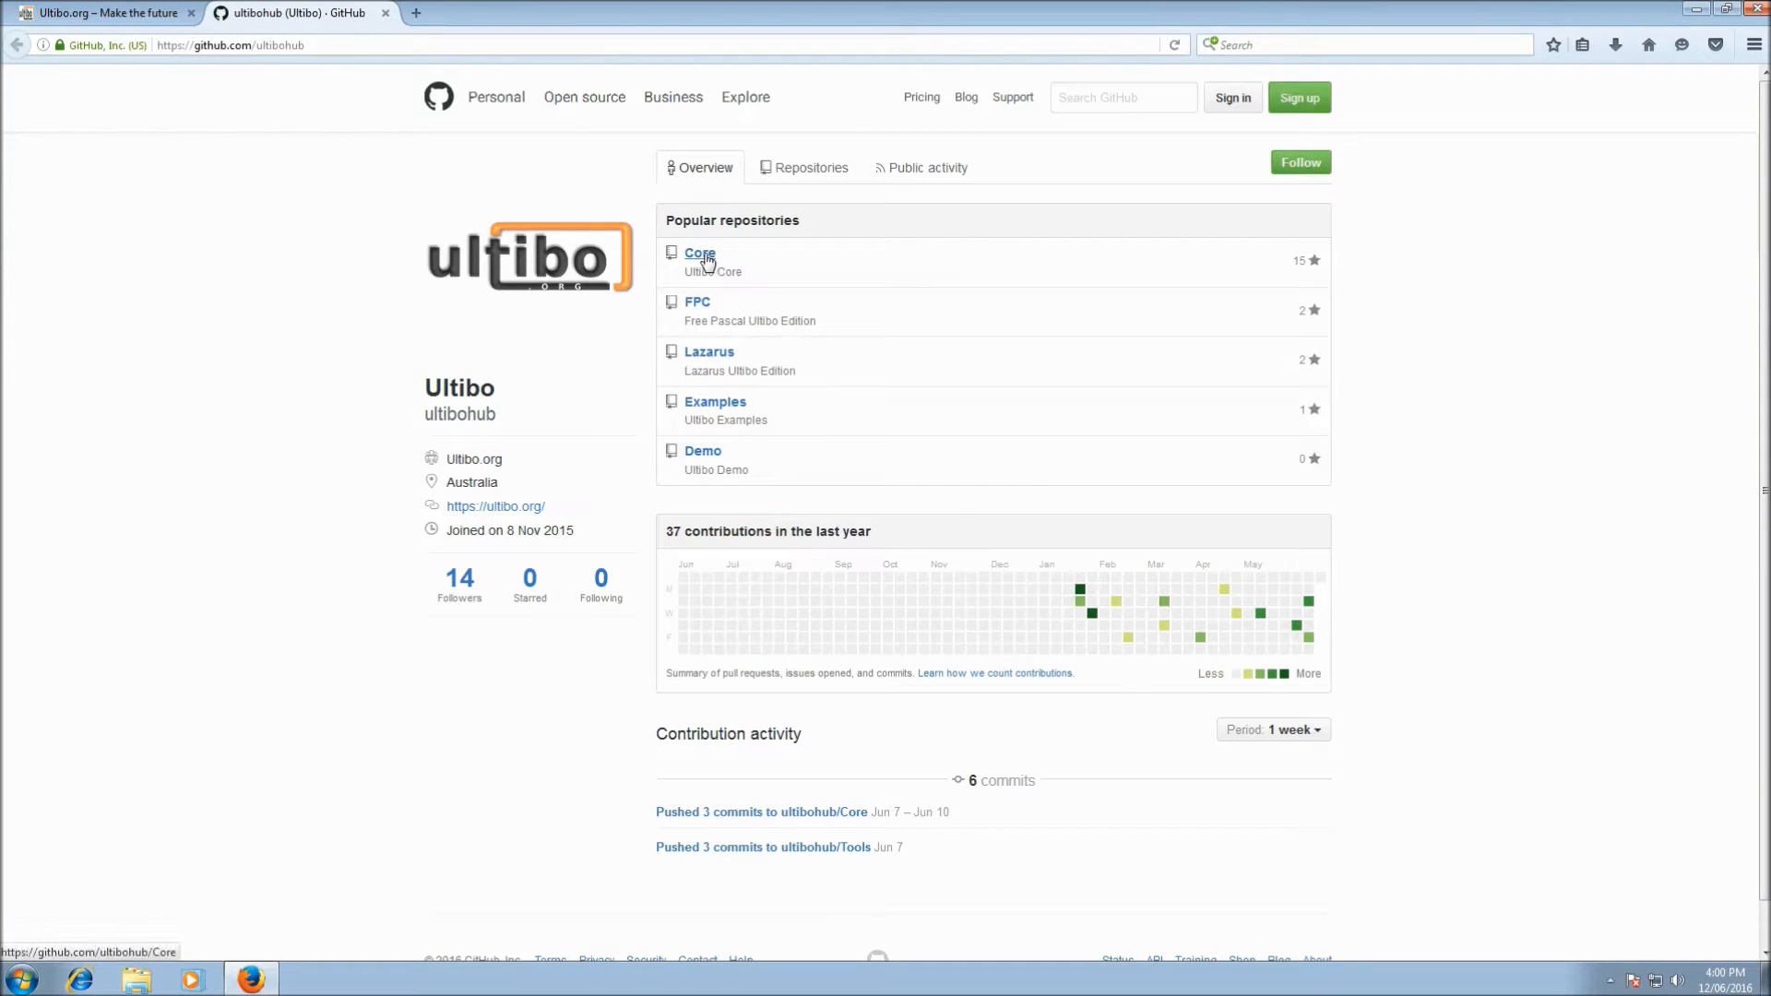
- Open the ultibohub Core repository from Popular repositories
click(699, 253)
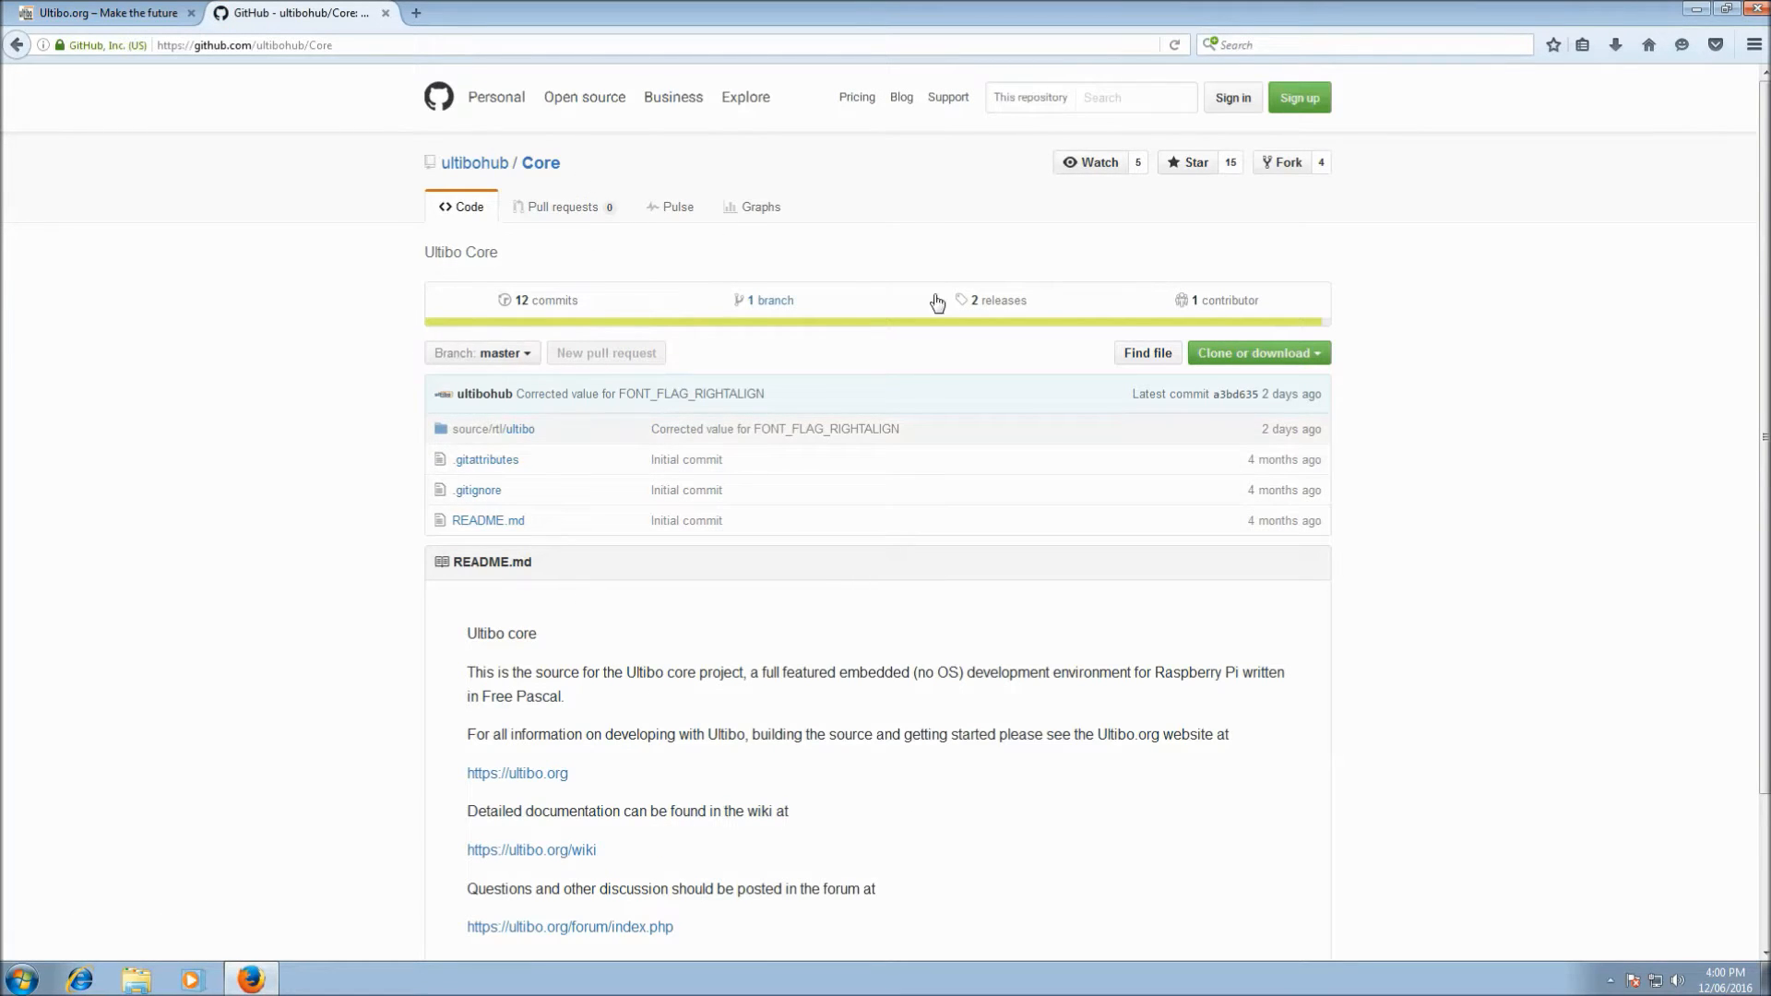
mouse_move(869, 622)
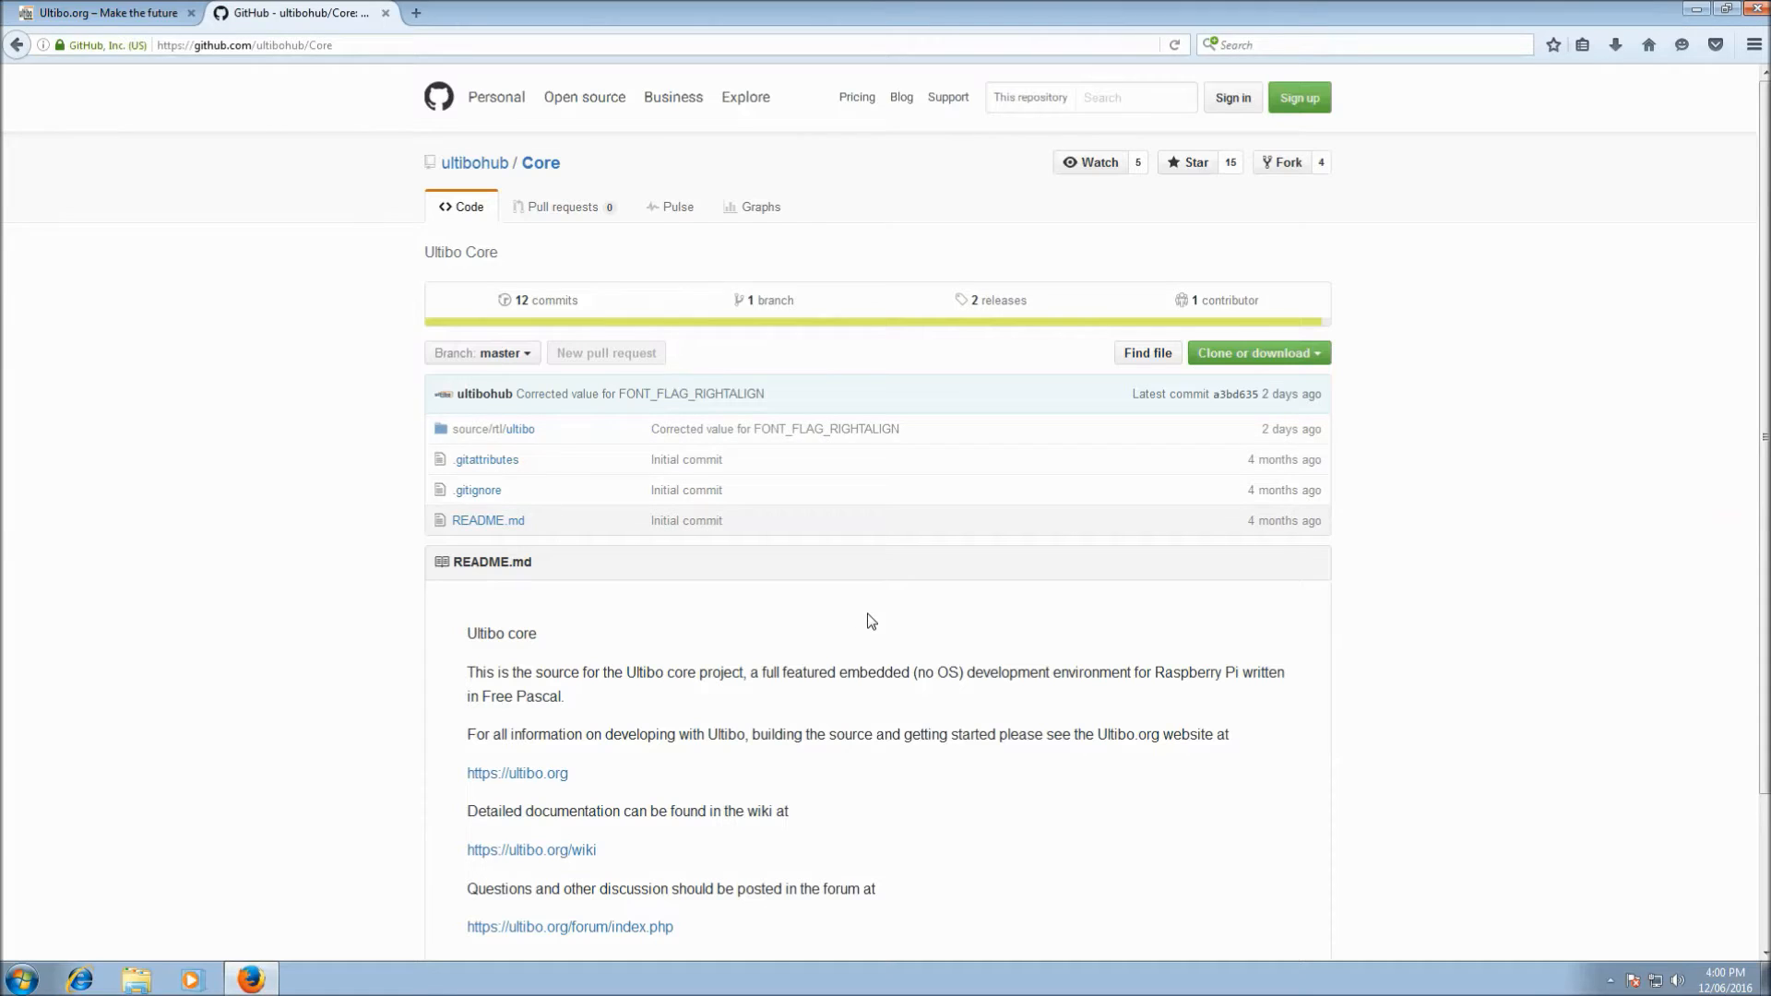
mouse_move(909, 594)
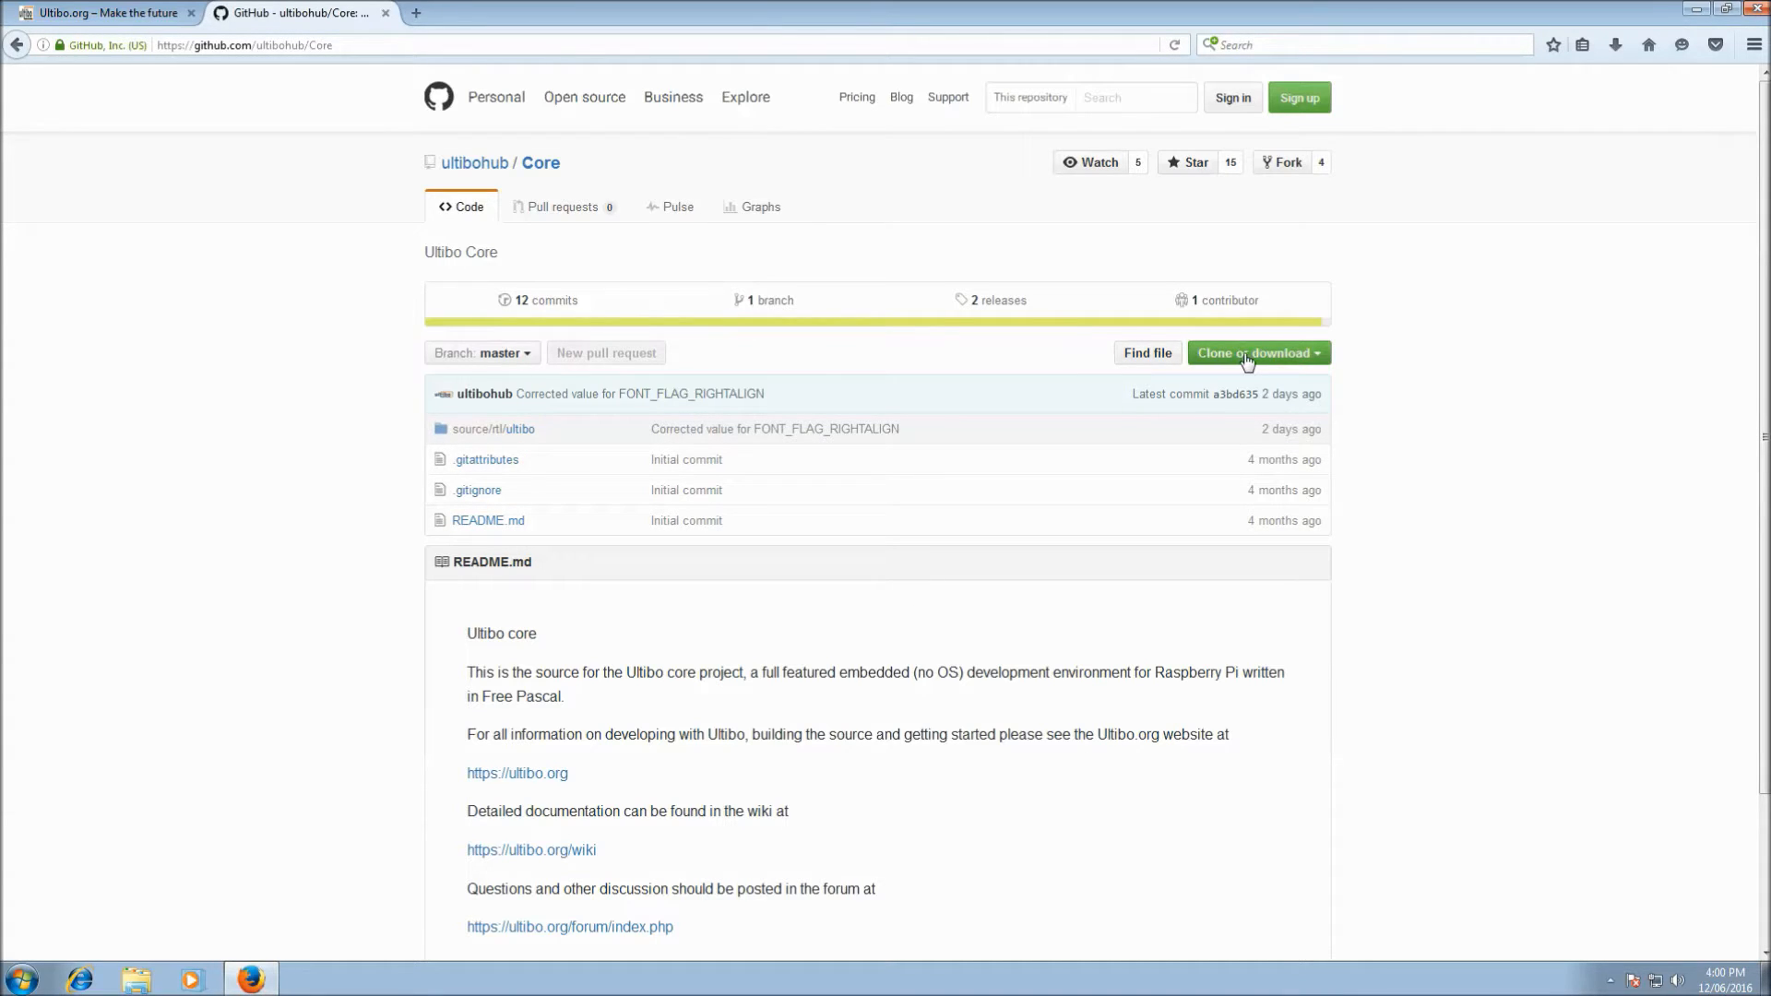
mouse_move(1250, 360)
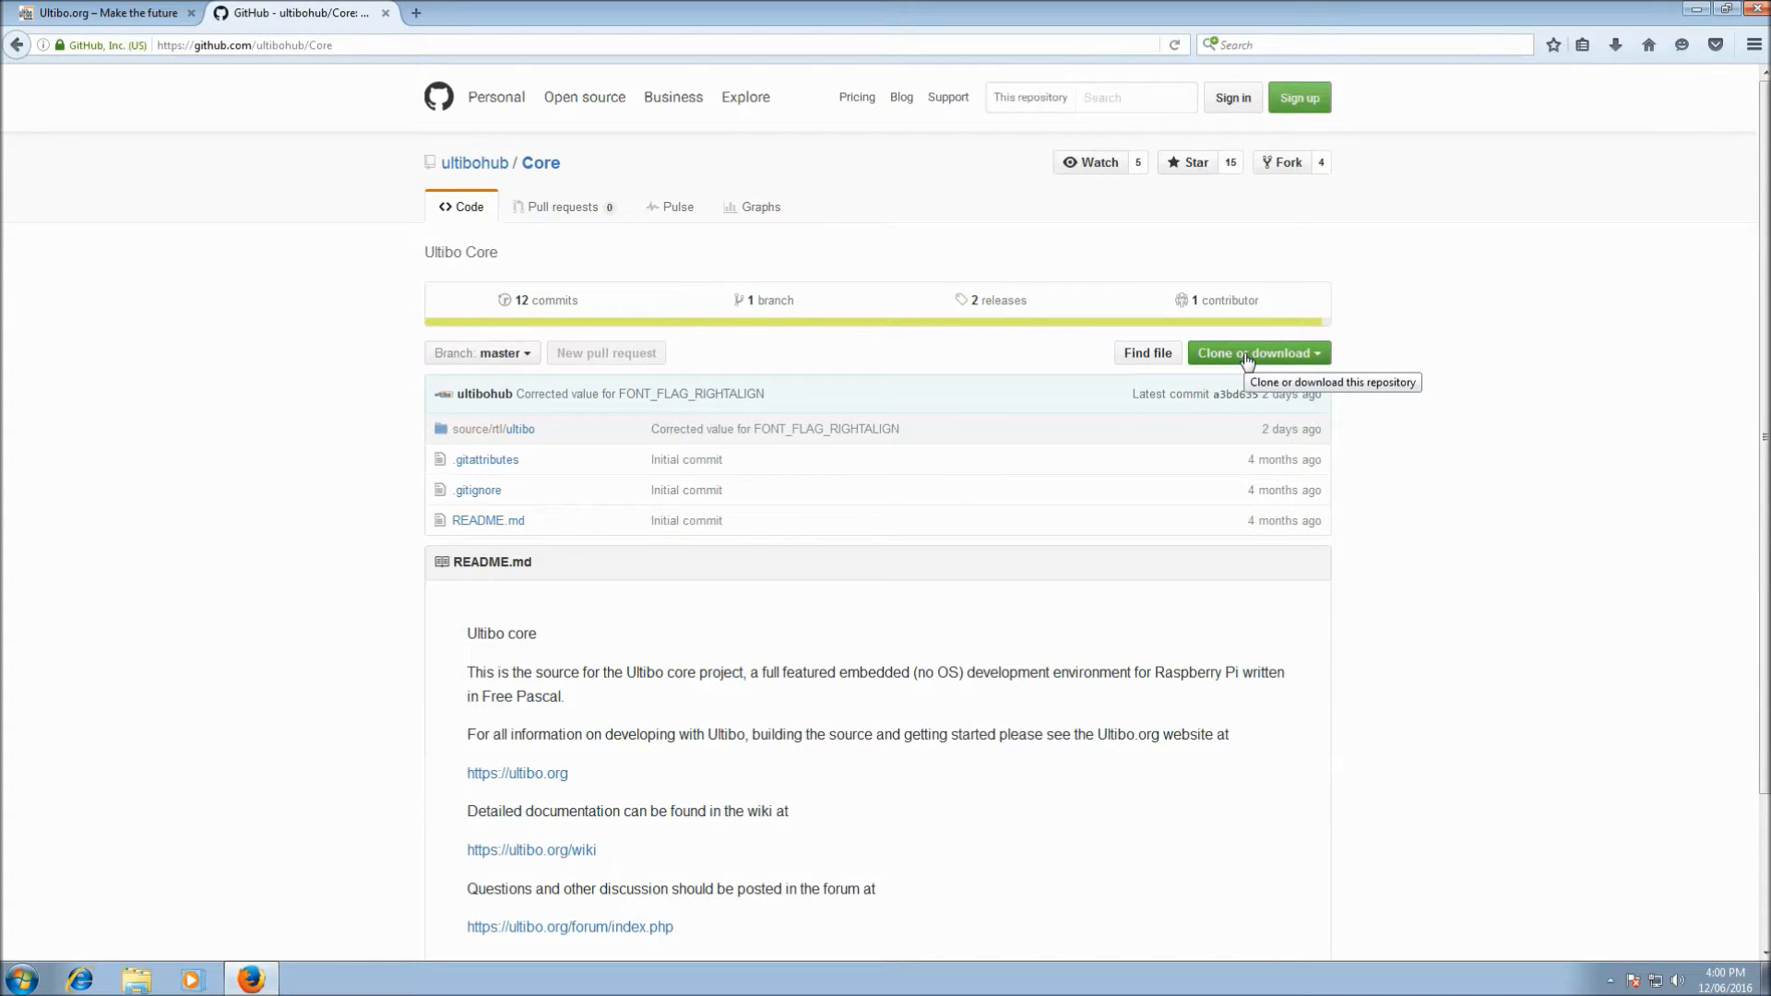
- Download the Core repository as Core-master.zip and confirm saving it
click(1256, 353)
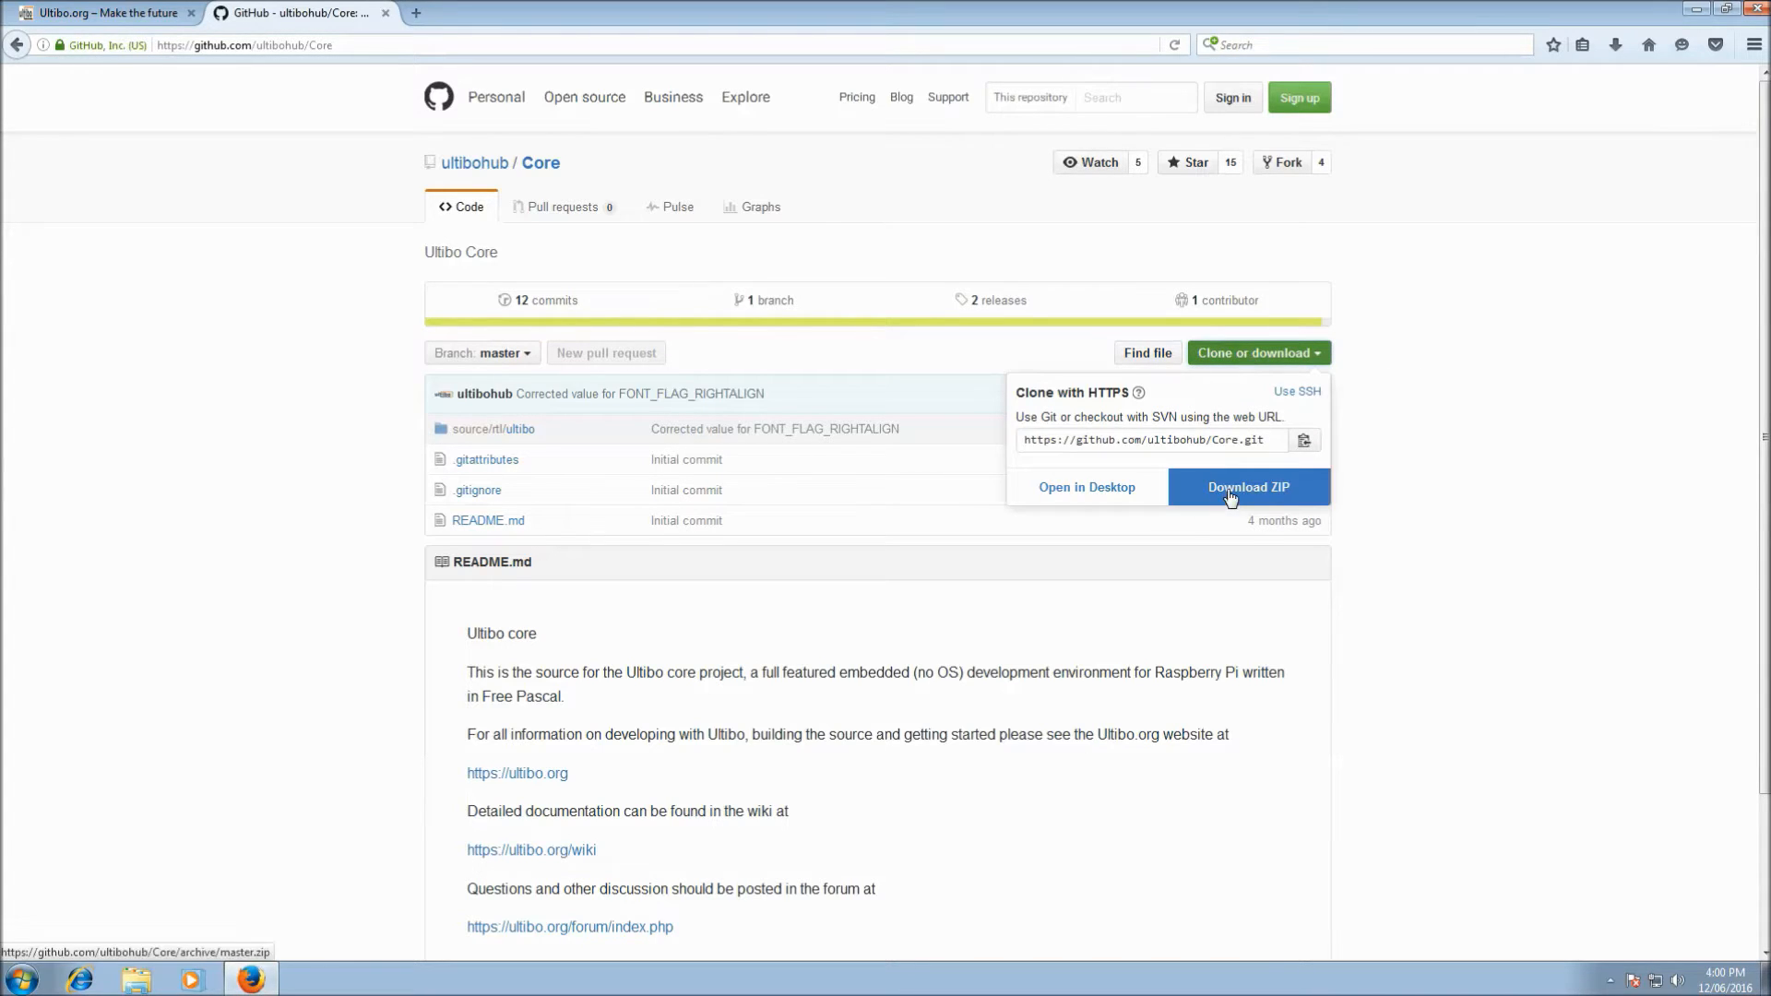
click(1247, 487)
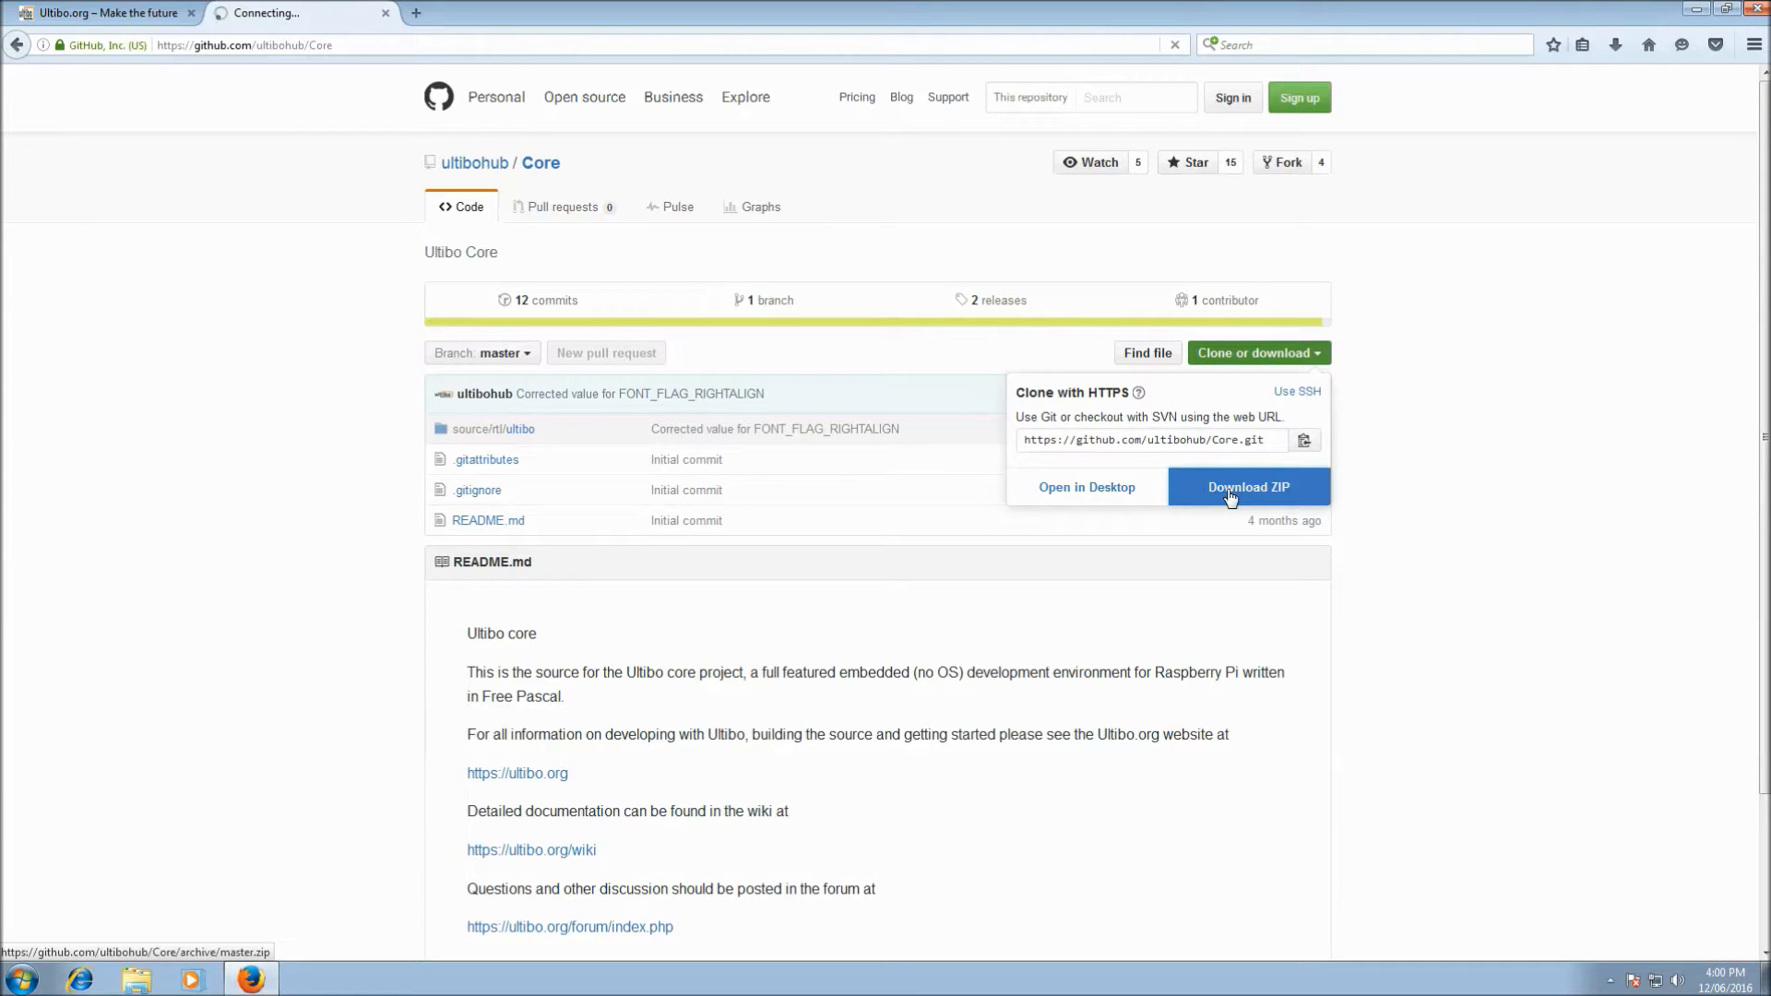
click(1247, 487)
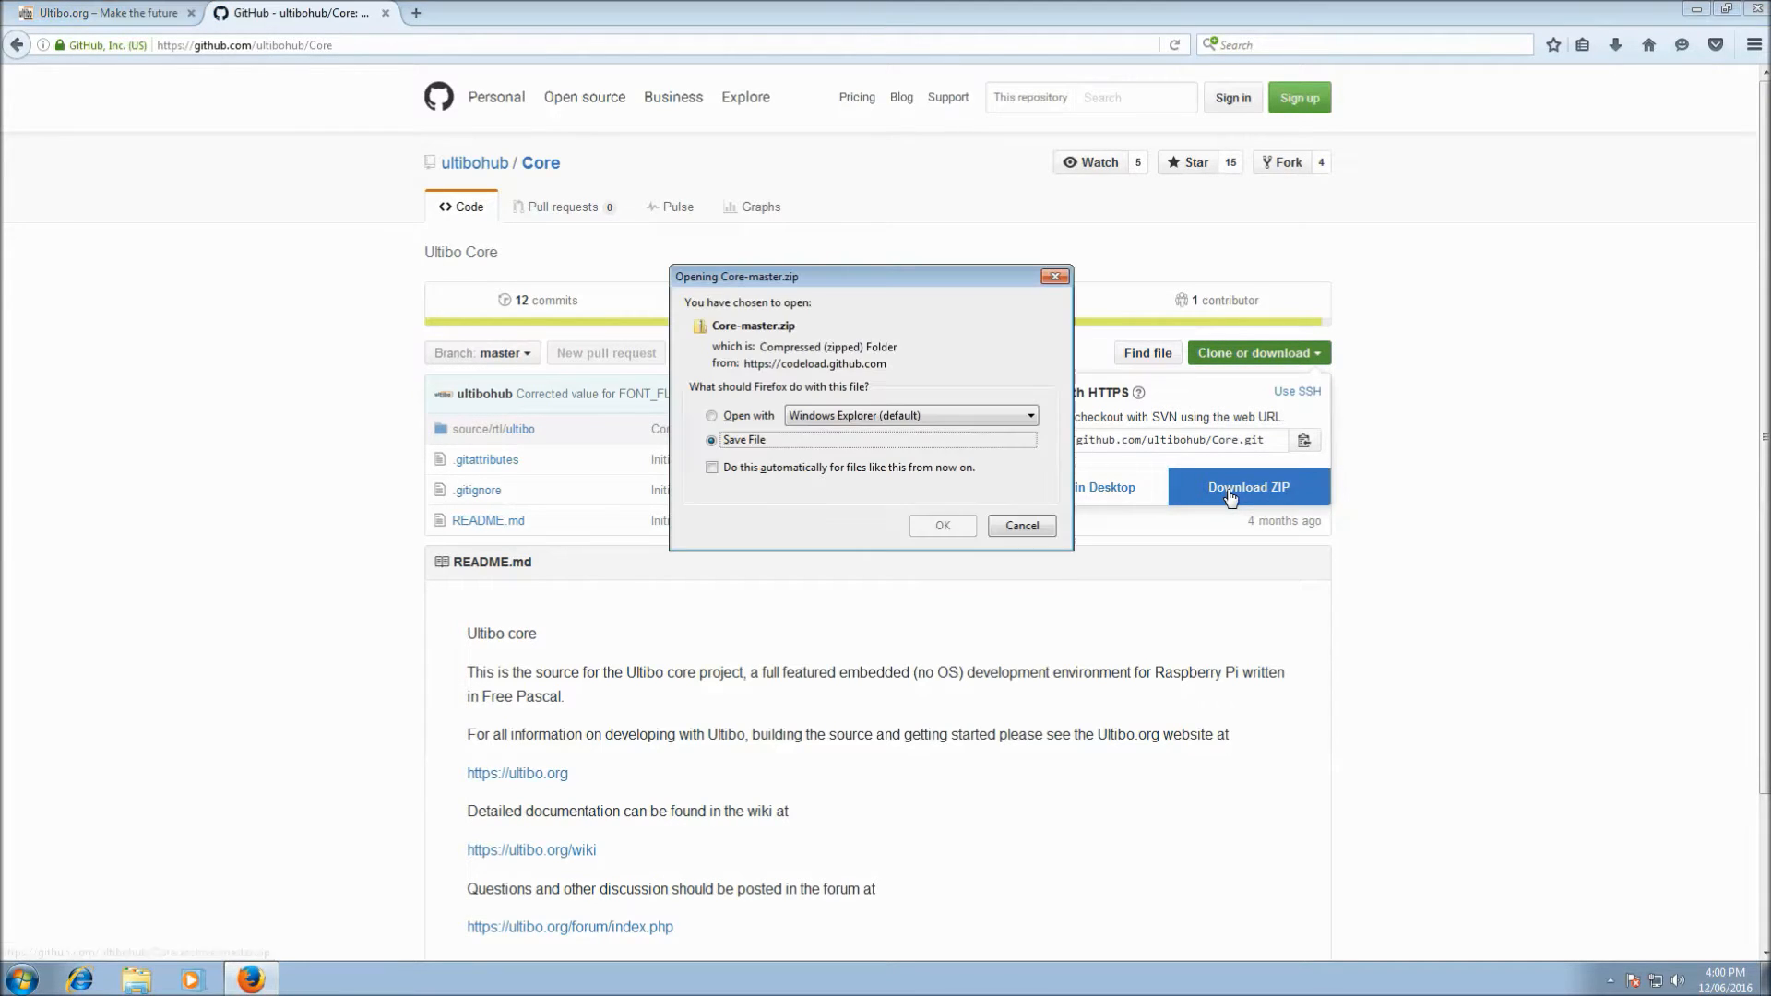
click(712, 439)
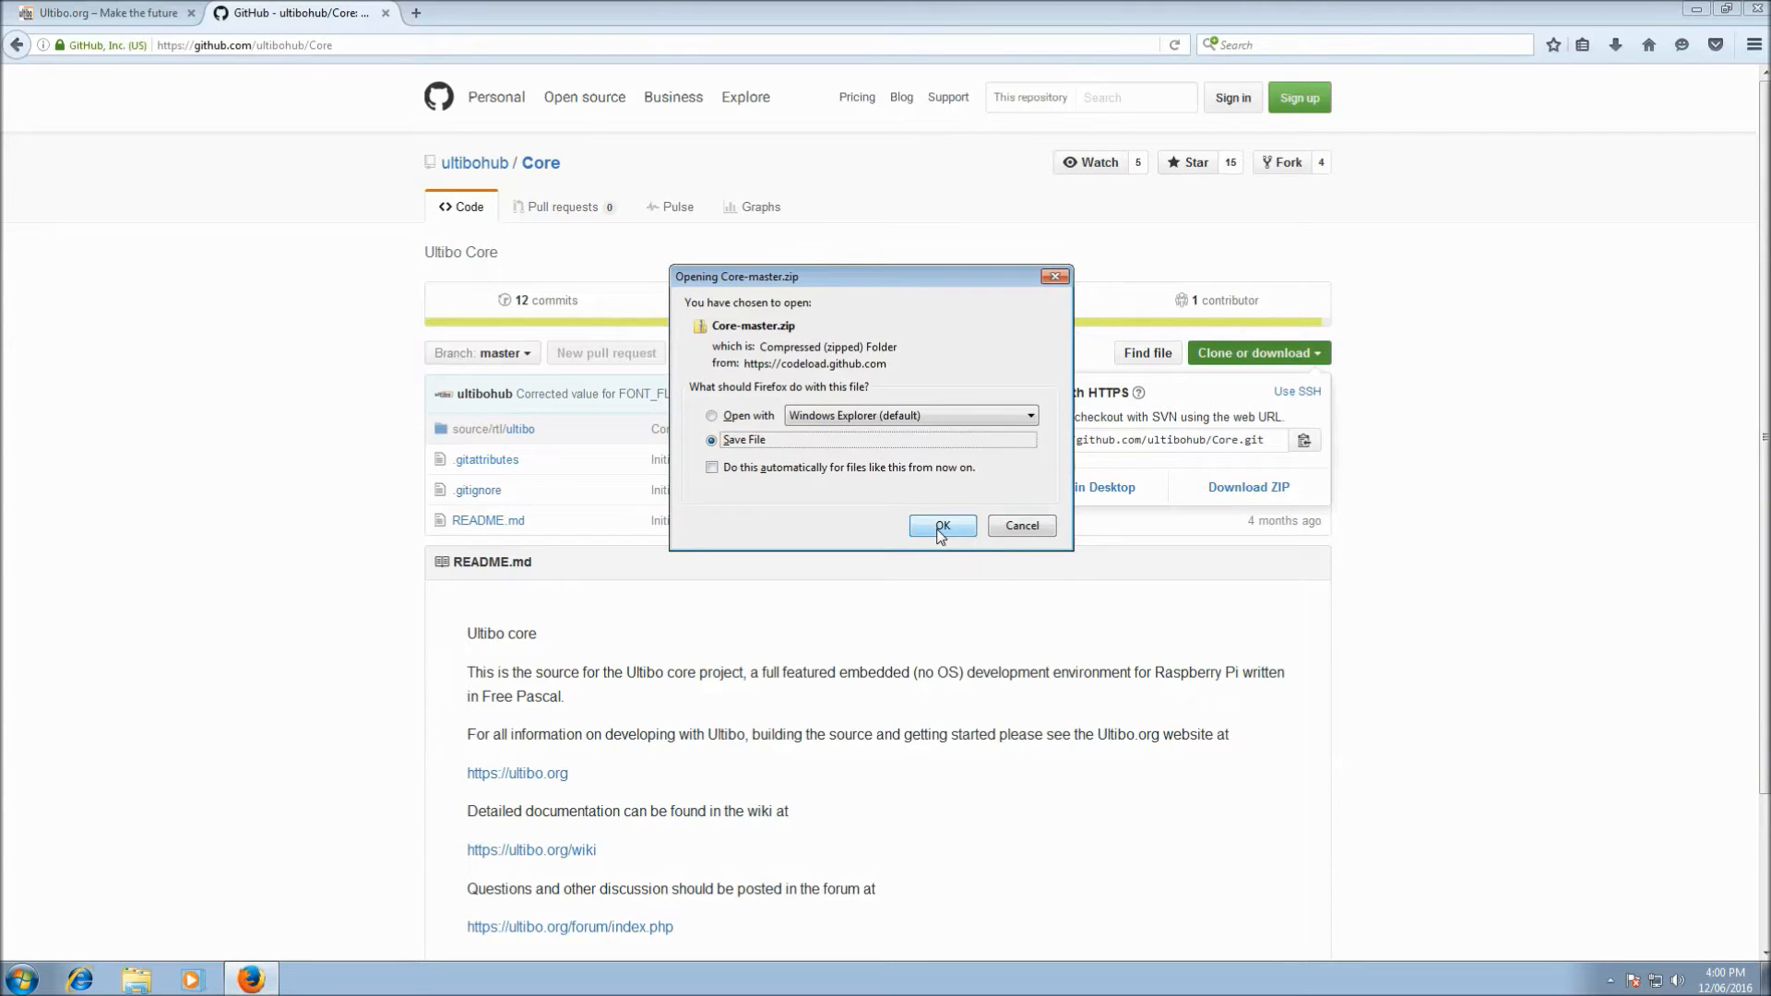
click(941, 526)
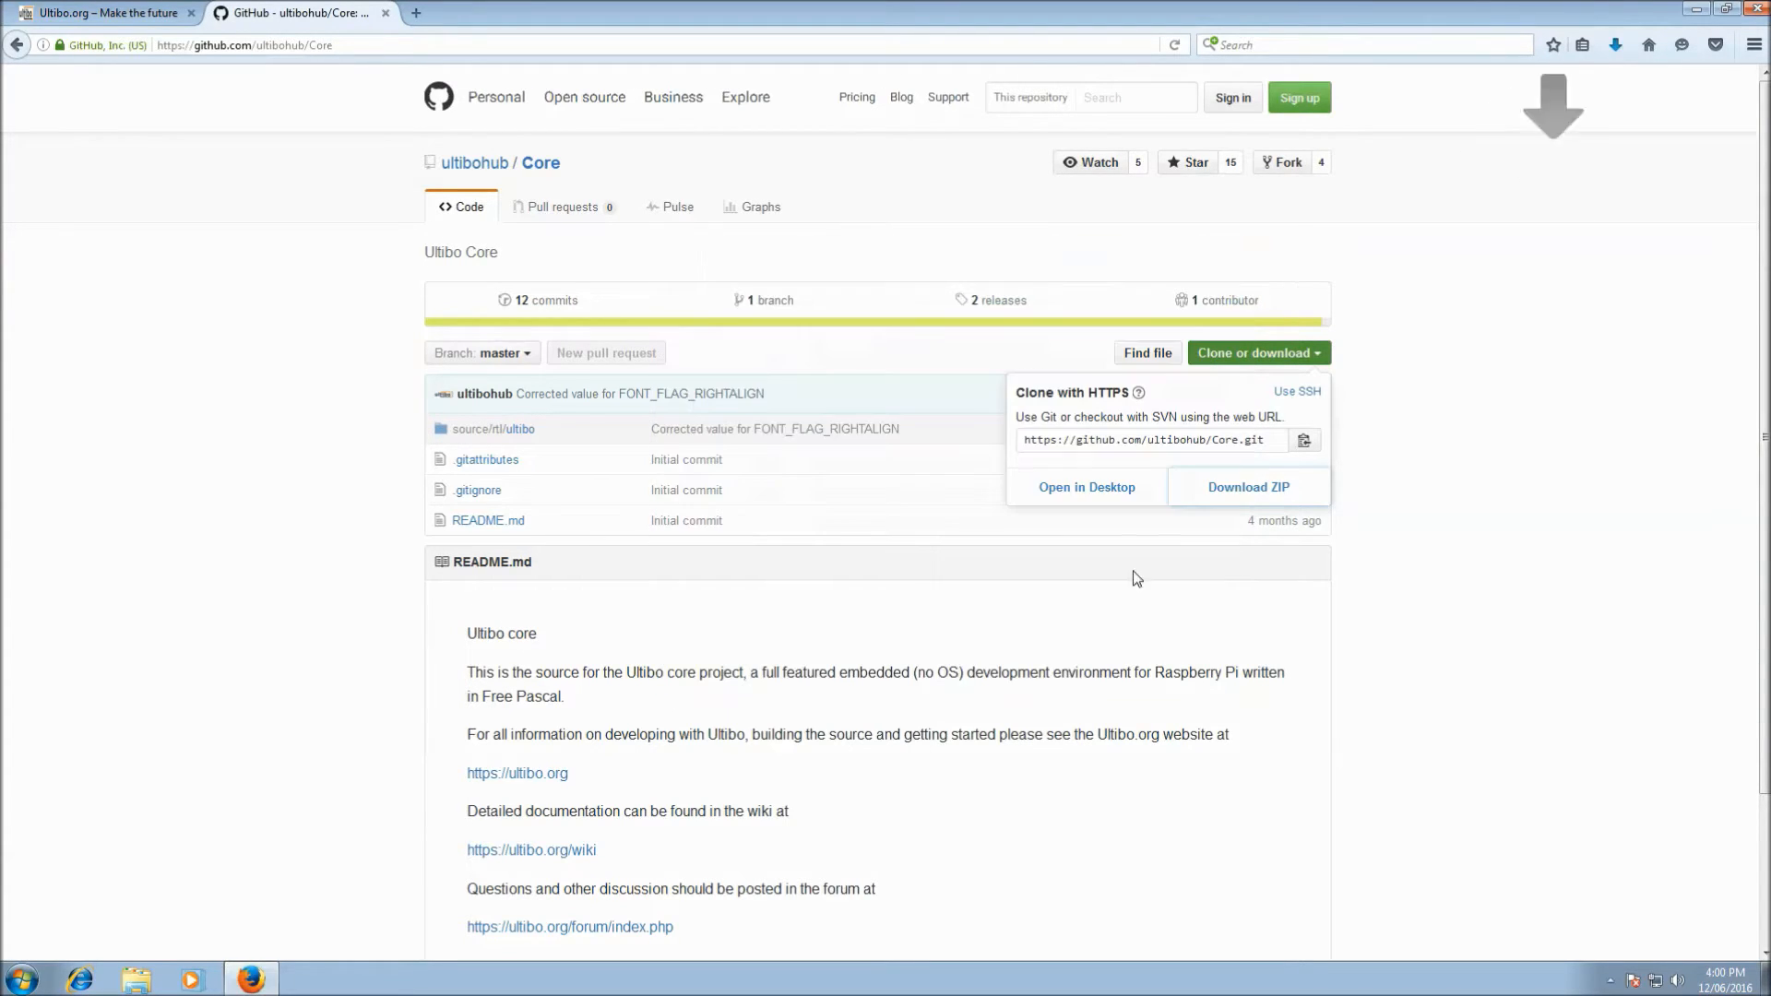
- View the downloads list, clear it, and request the ZIP download again
click(1248, 487)
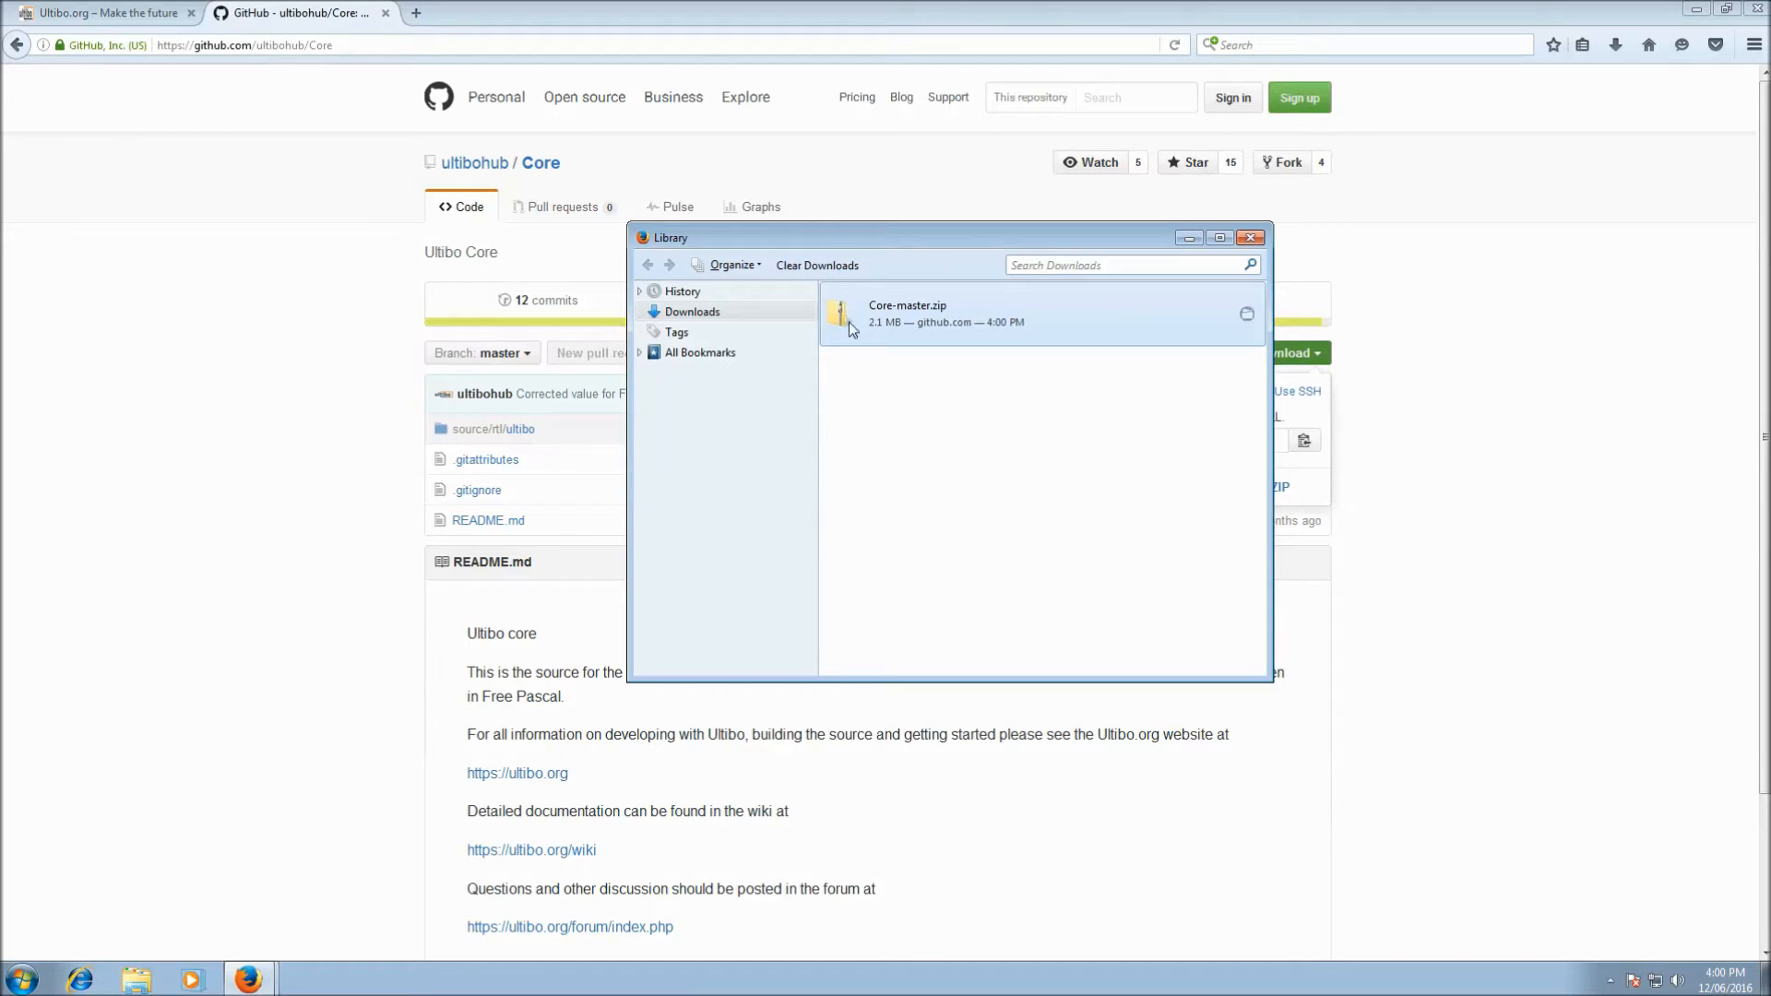
click(818, 264)
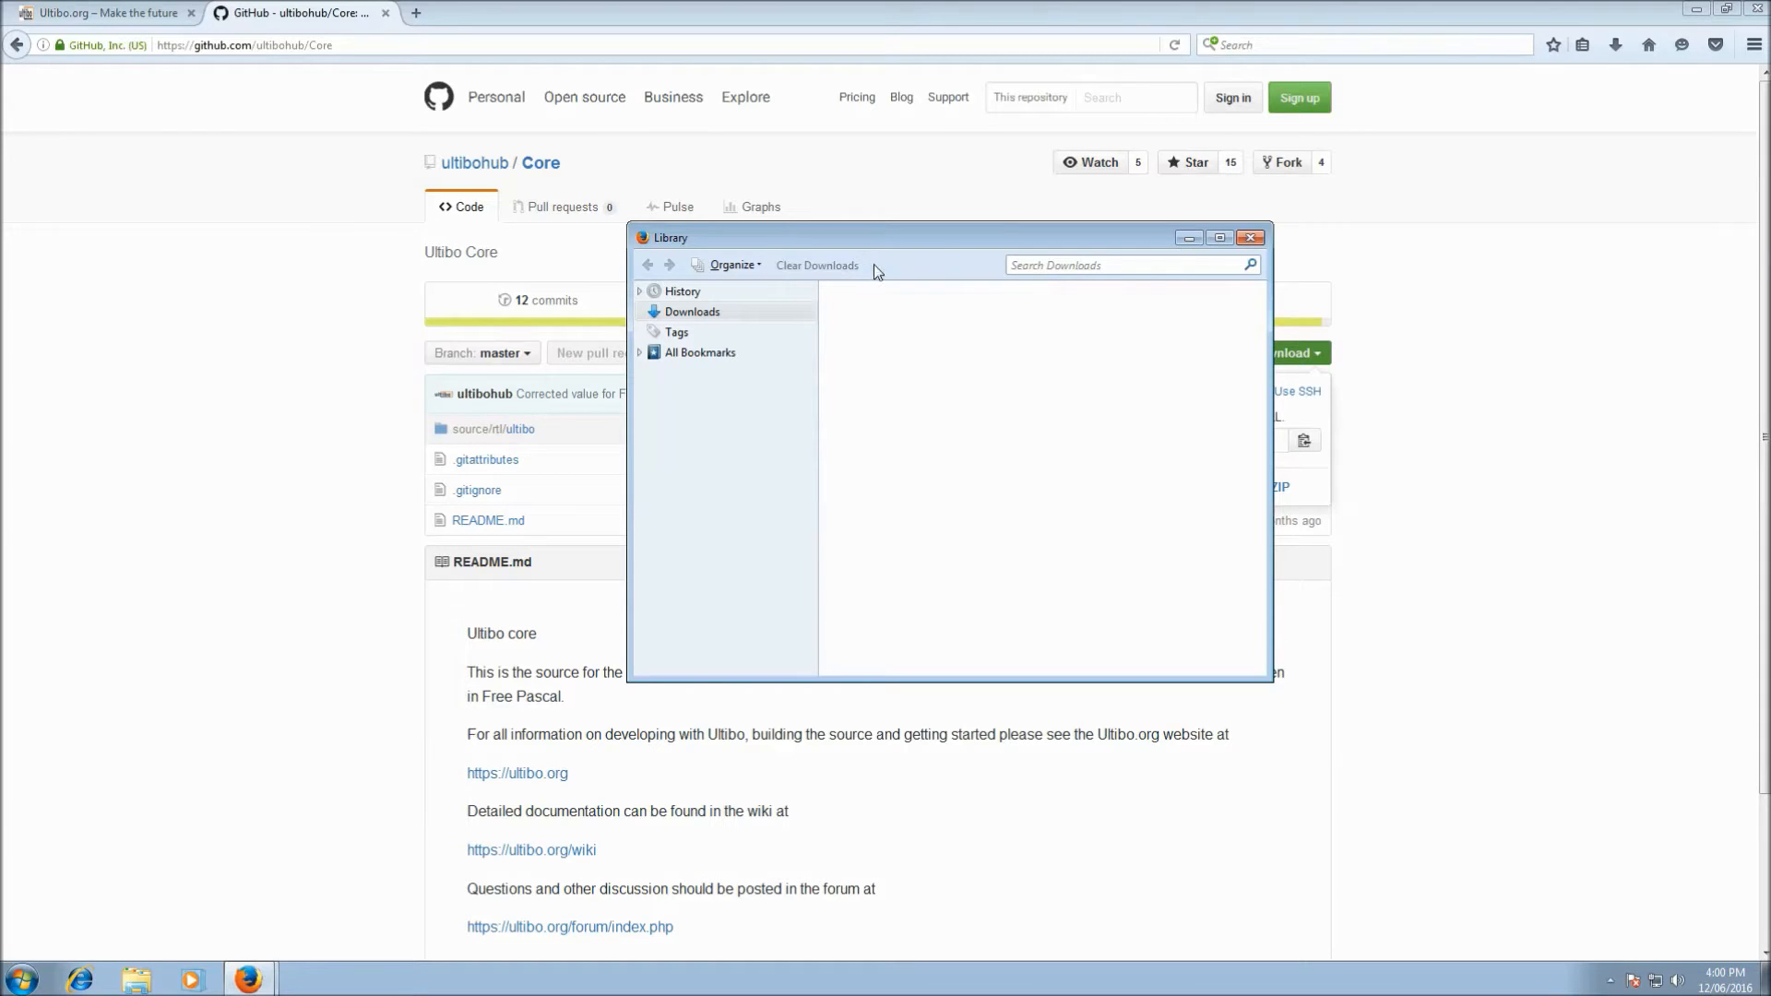
click(1250, 238)
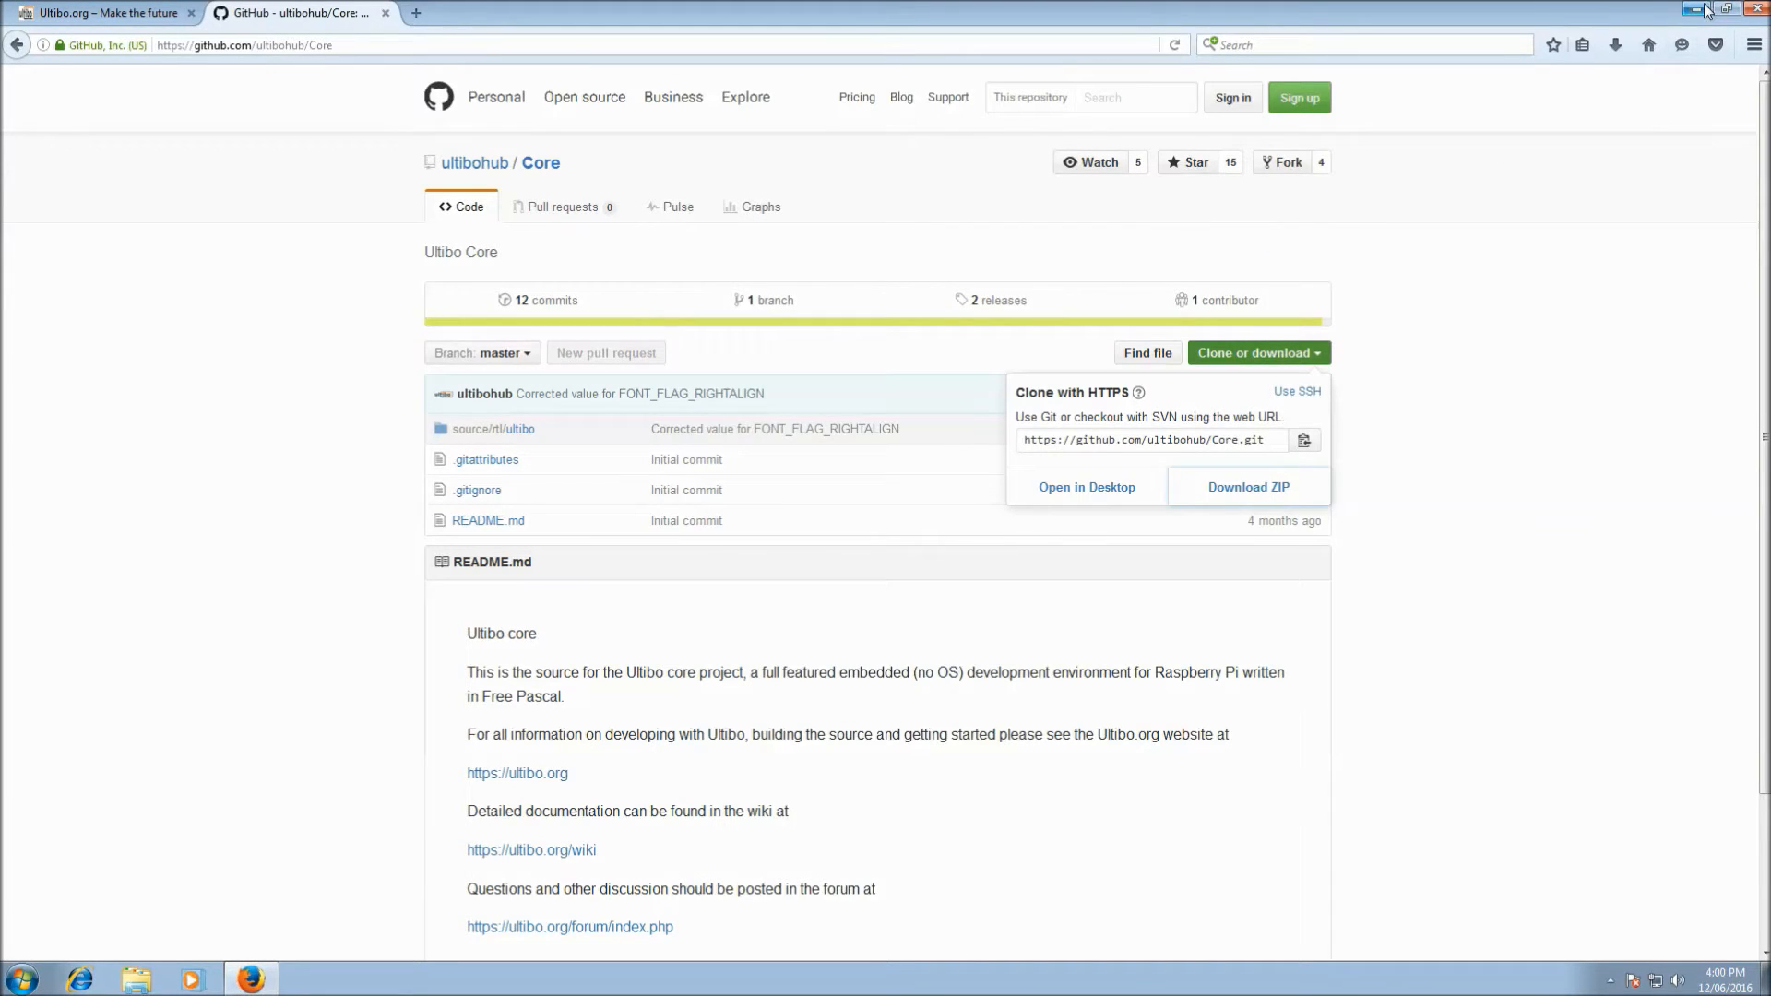
- Minimize Firefox and browse Computer > C: > Downloads to the Core-master archive
click(1758, 9)
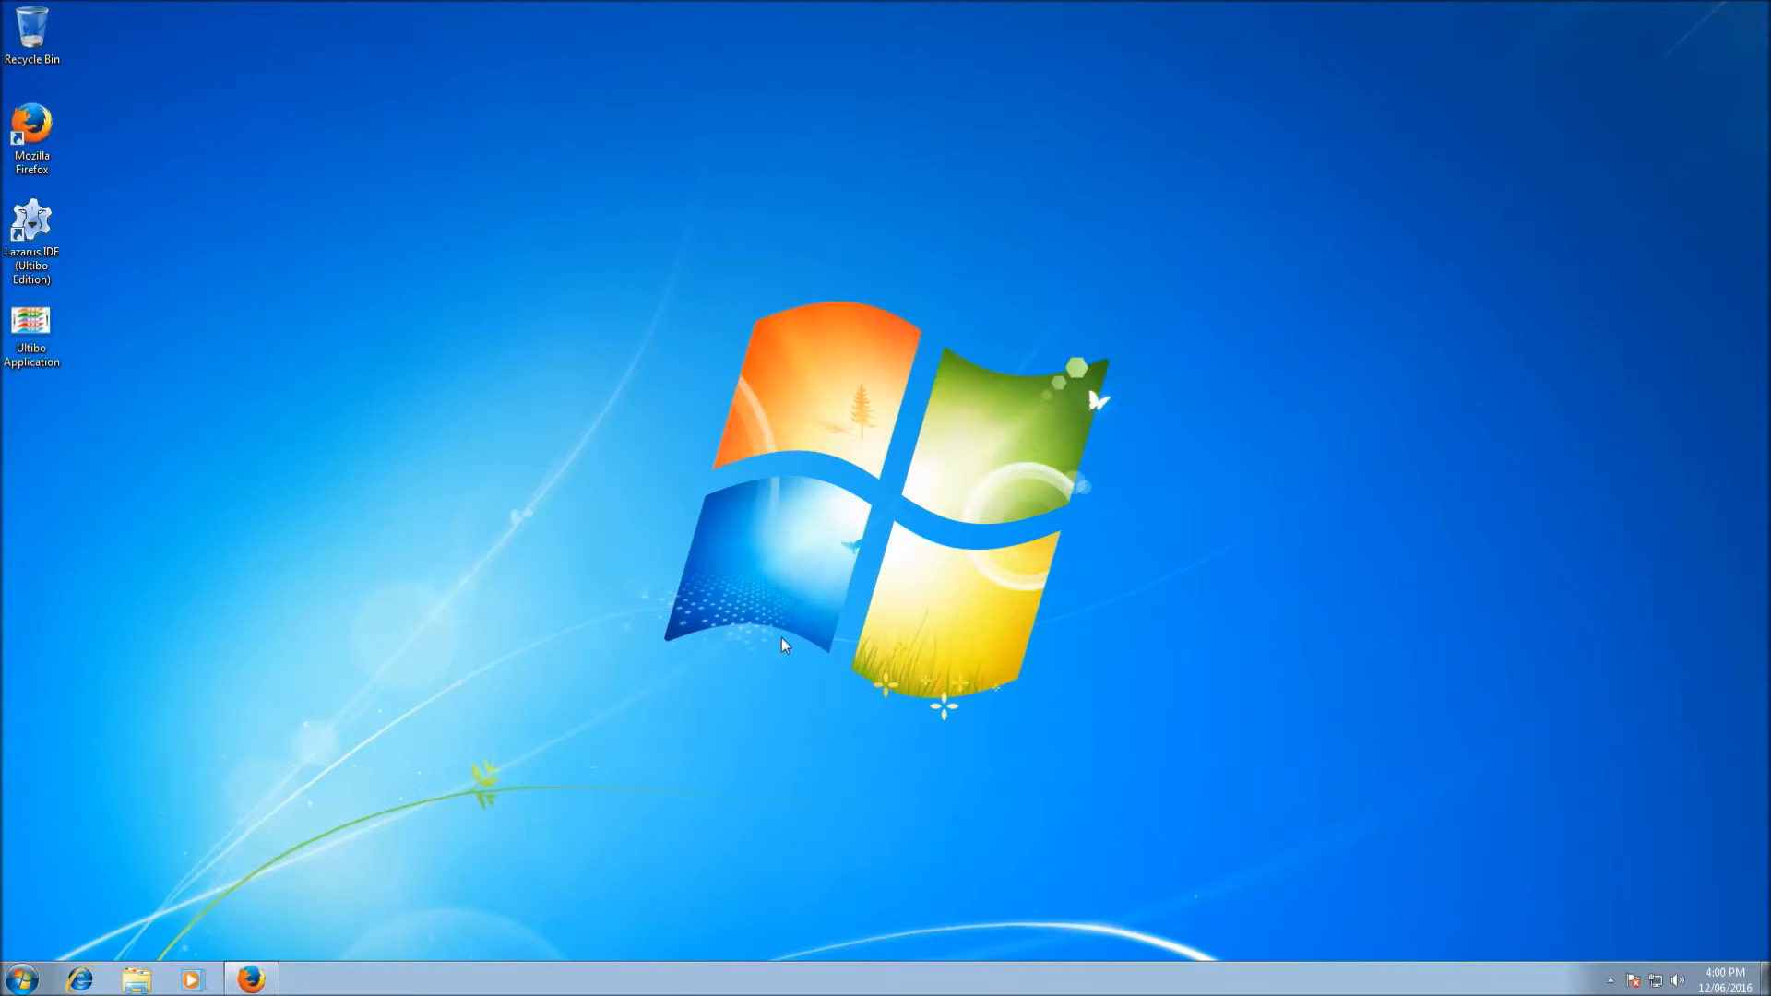
click(17, 977)
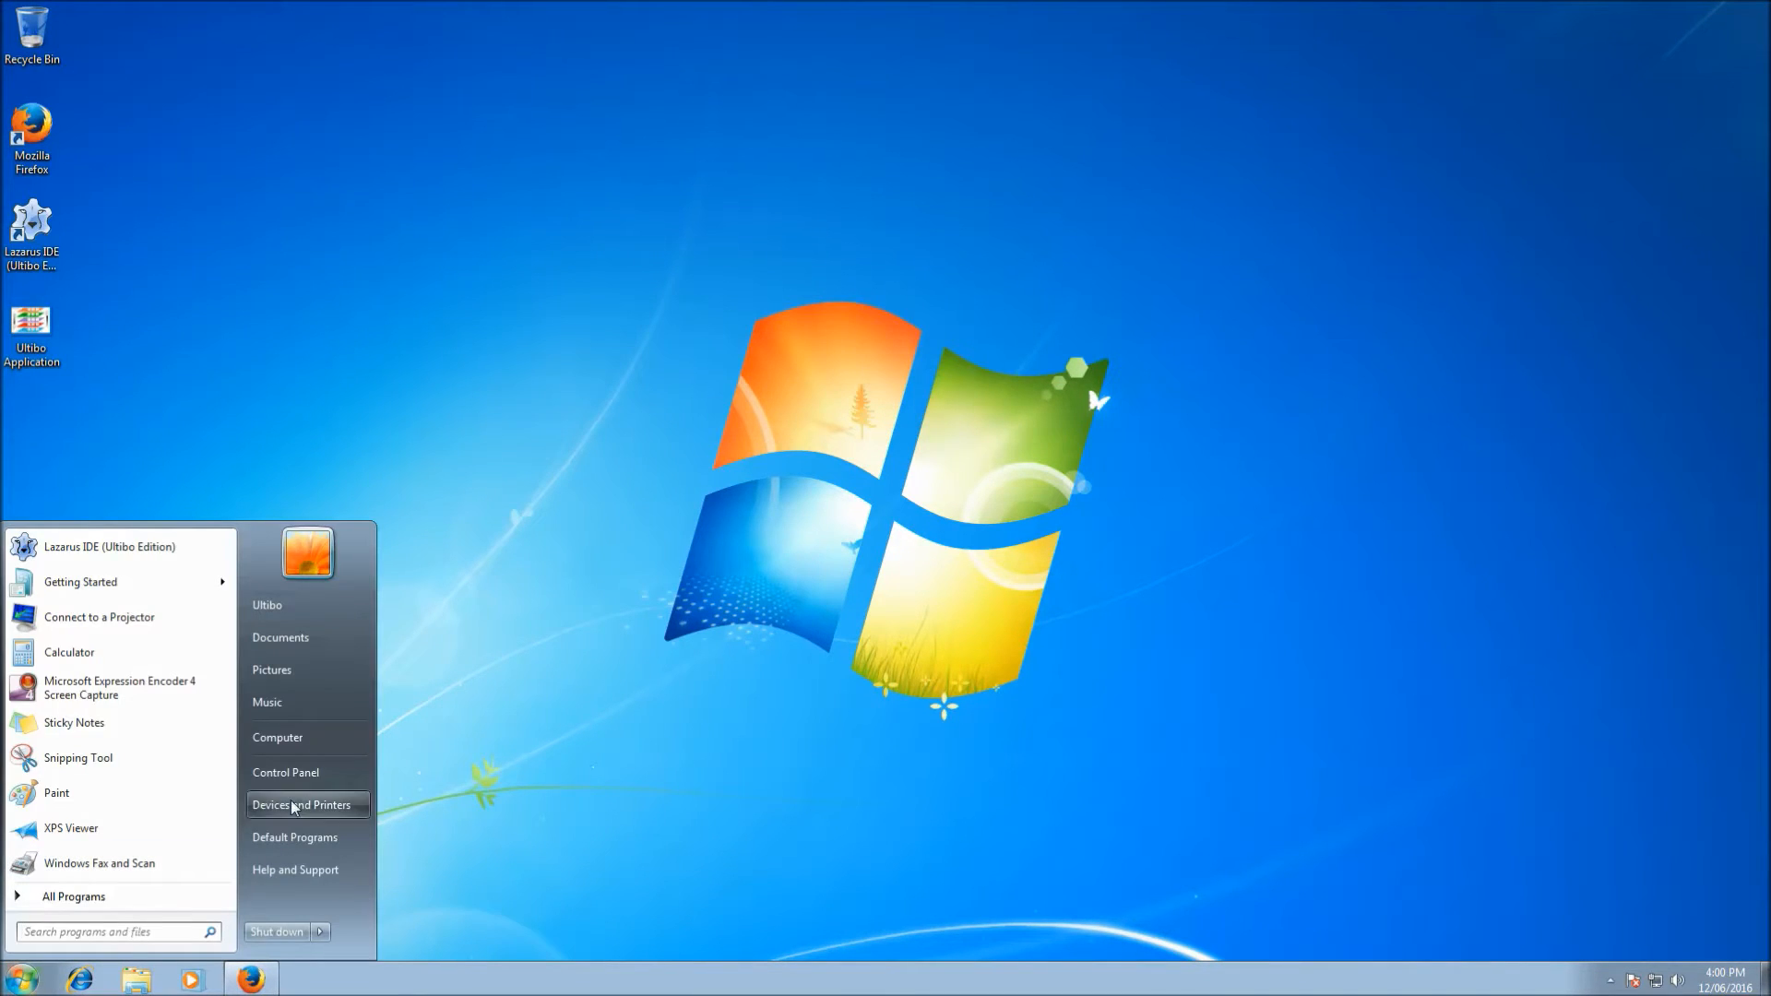
click(277, 737)
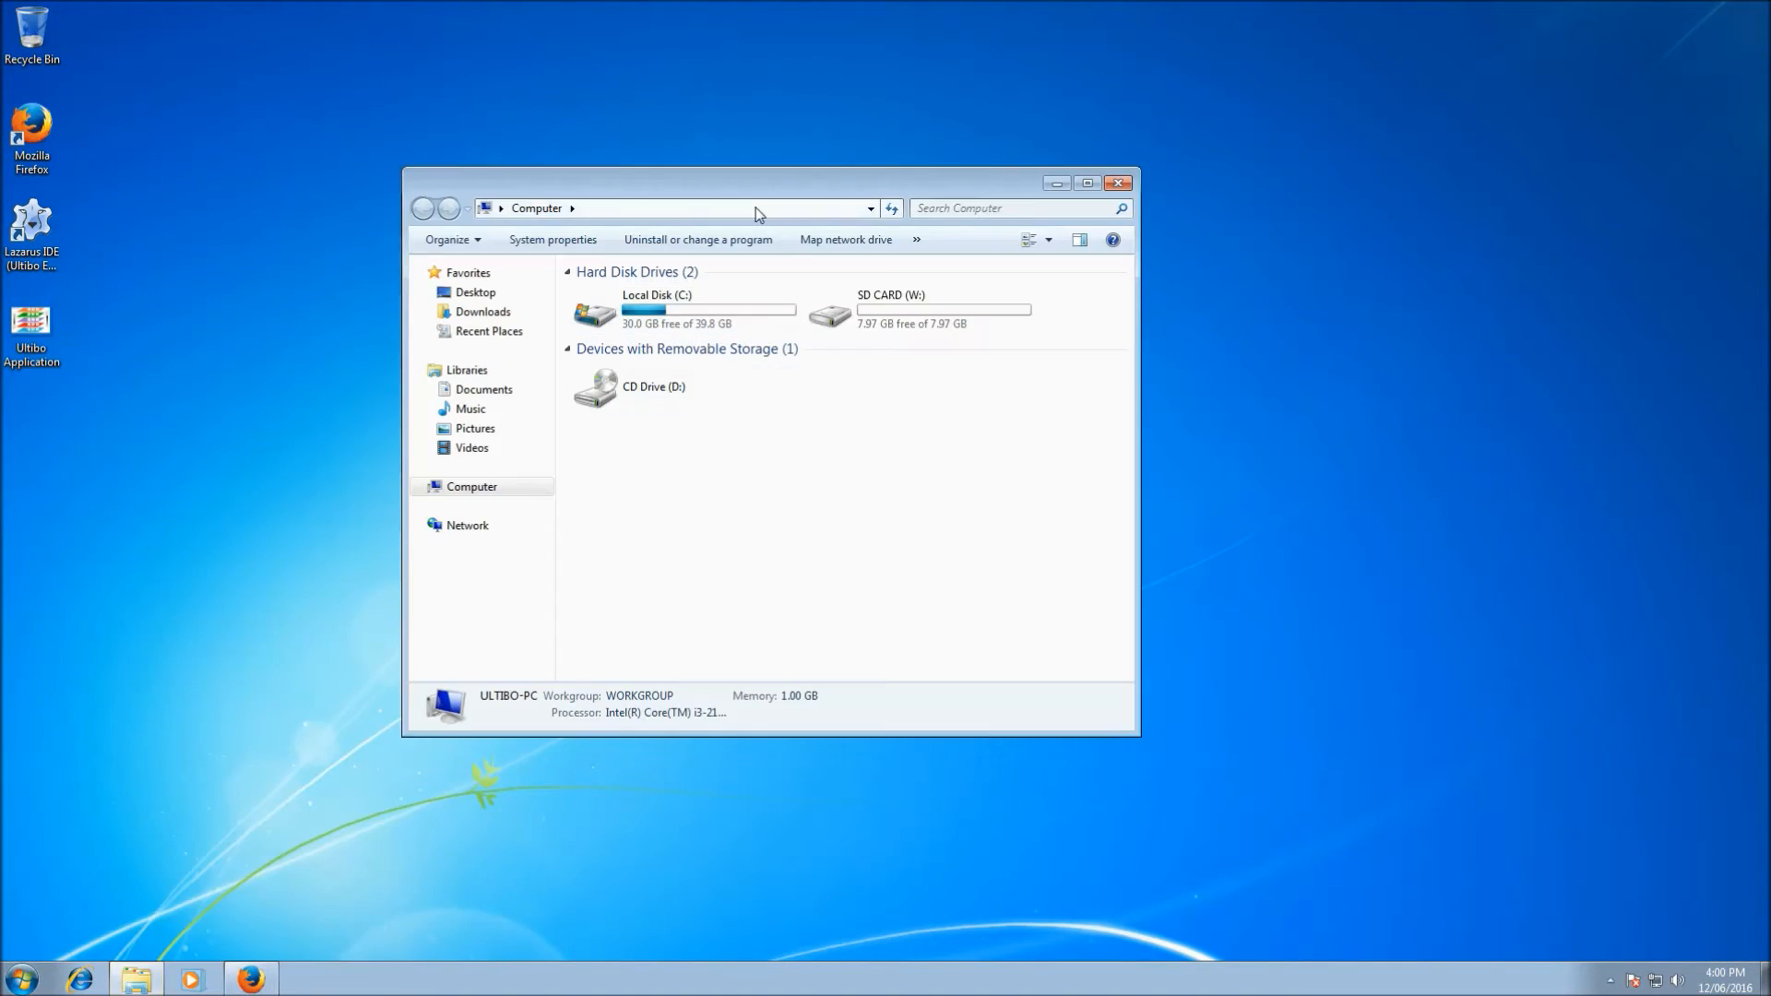
double_click(657, 314)
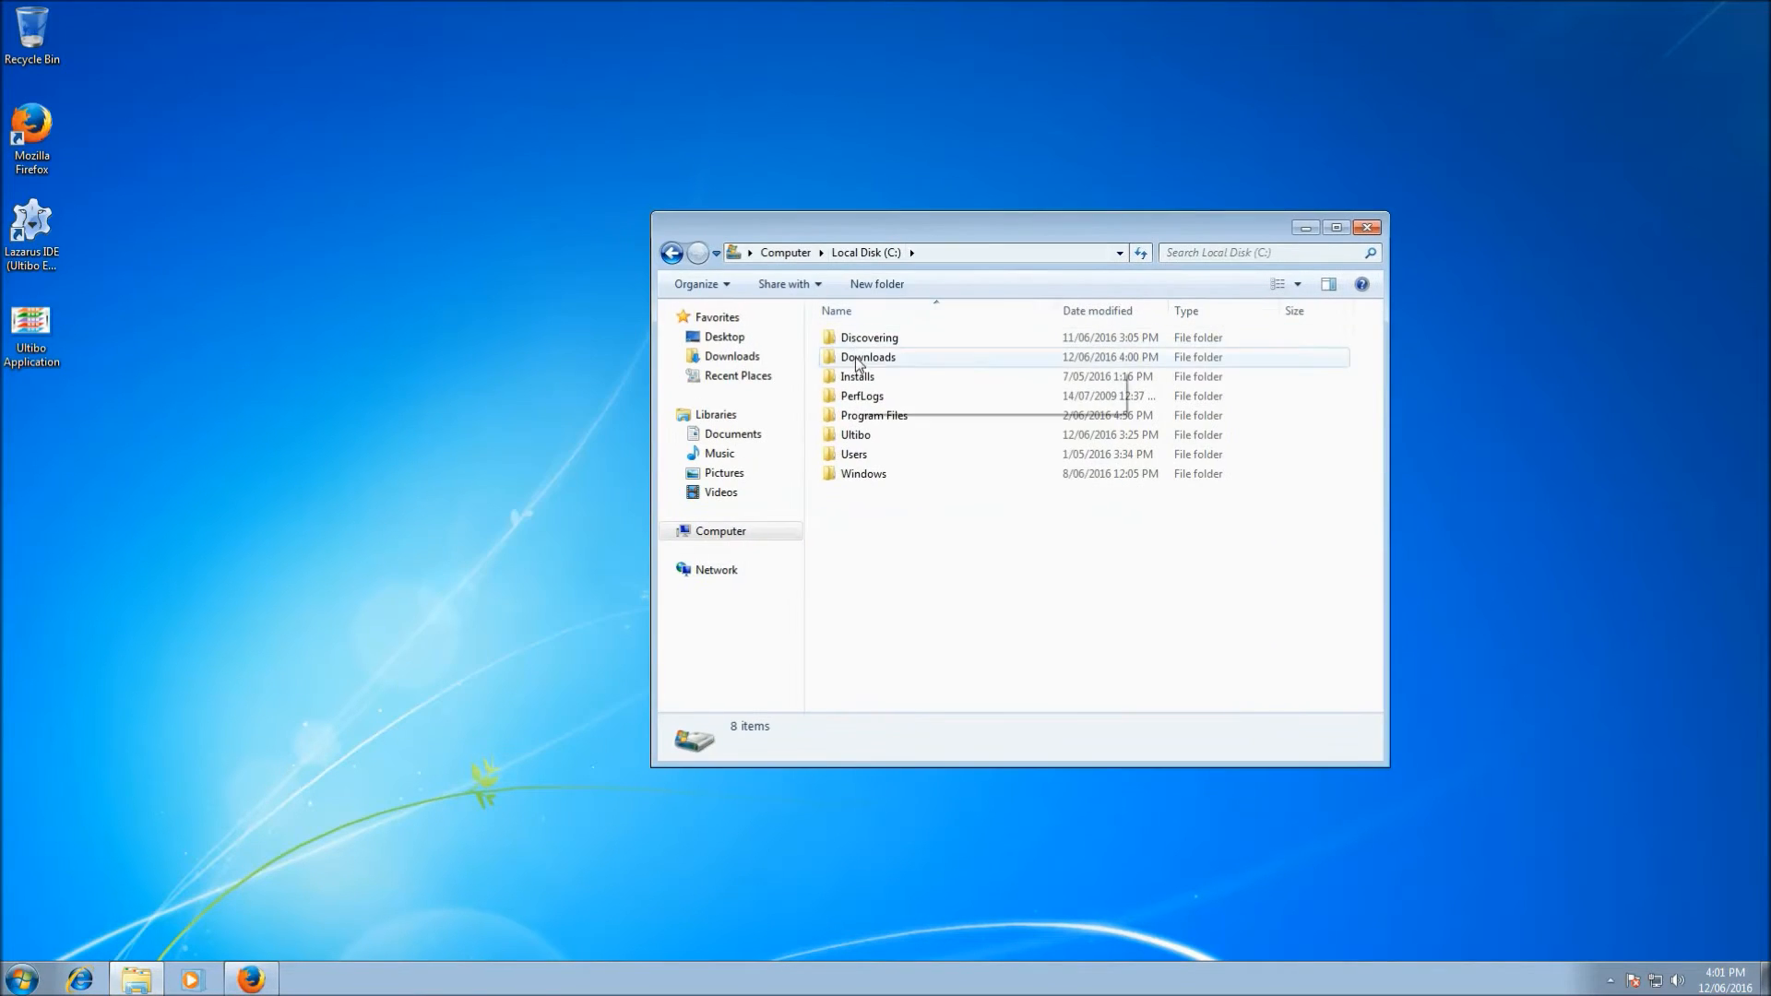
double_click(869, 356)
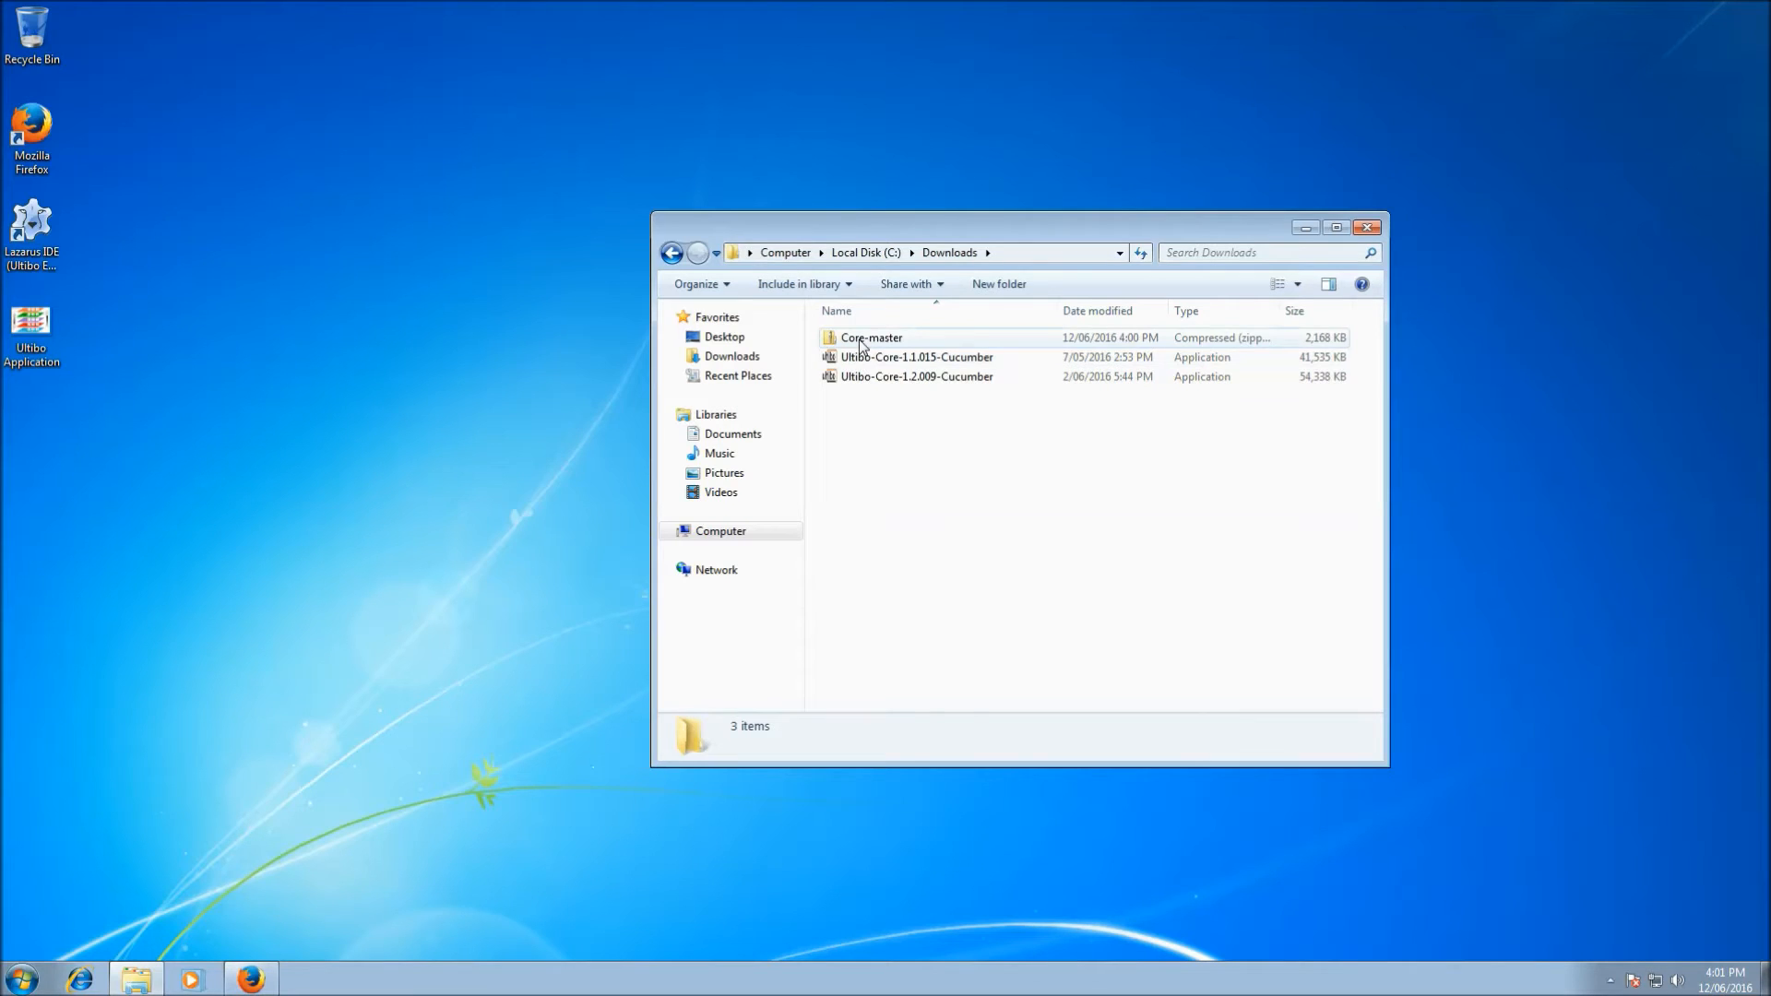
click(871, 336)
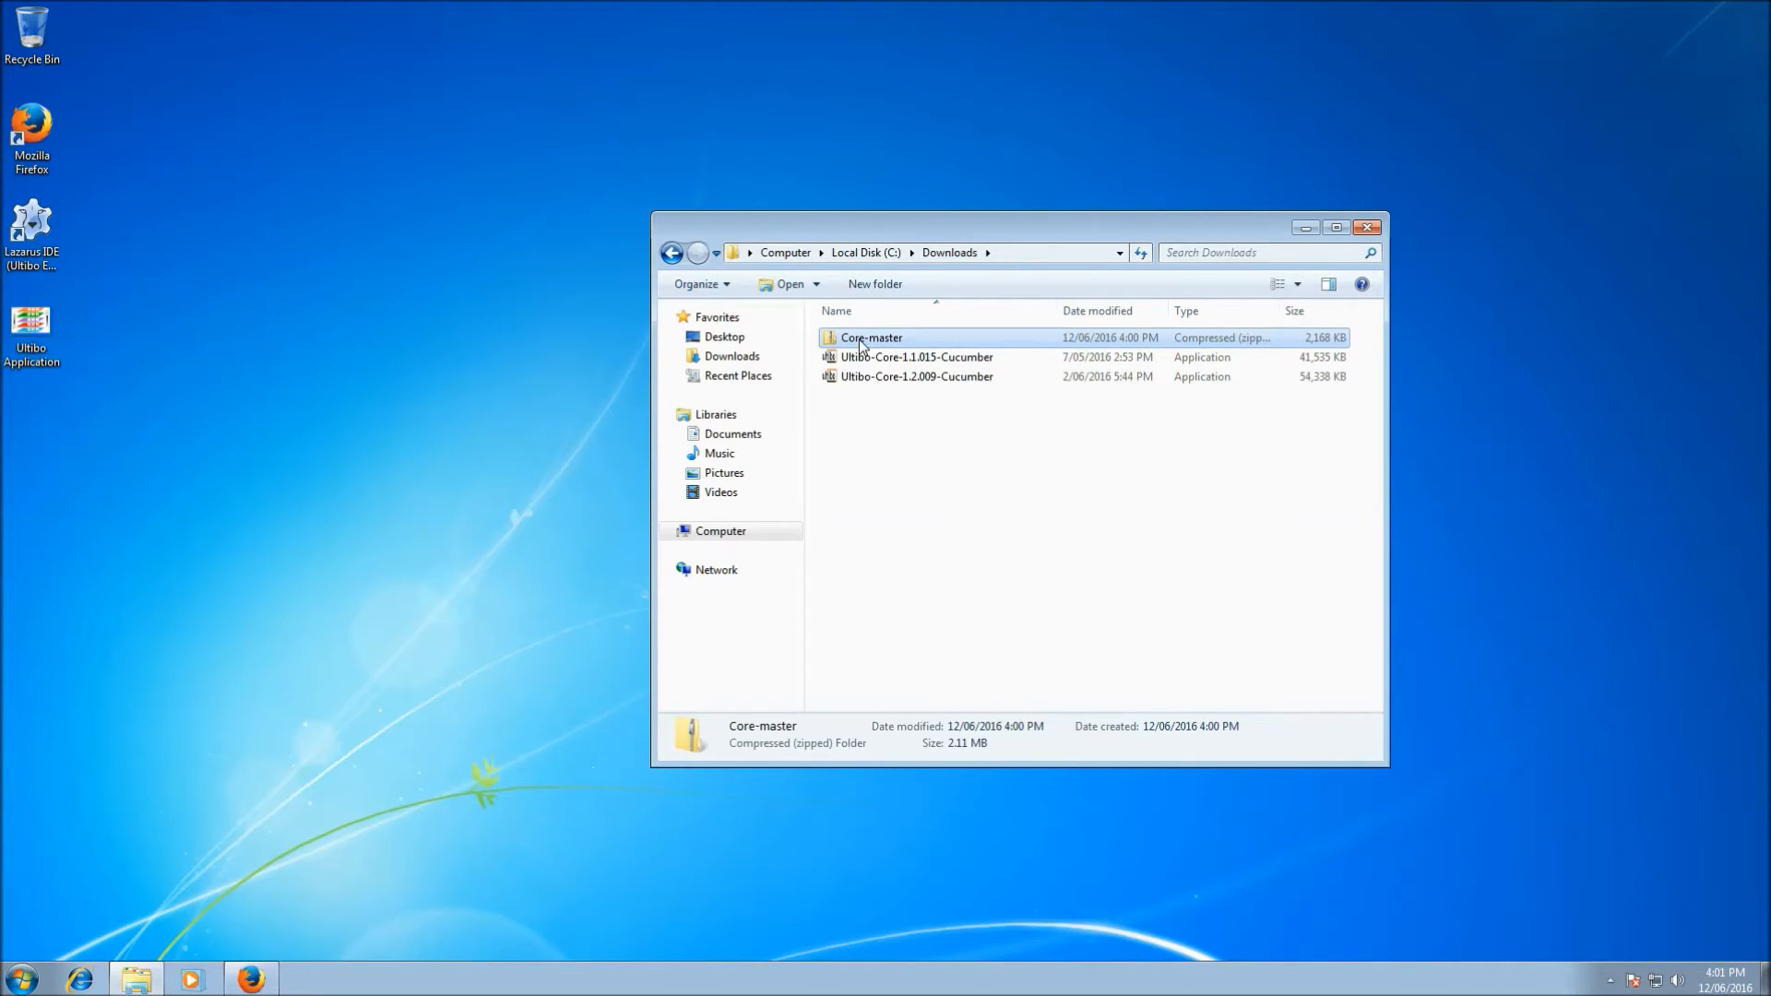
- Browse inside Core-master.zip down to Core-master\source\rtl
double_click(871, 336)
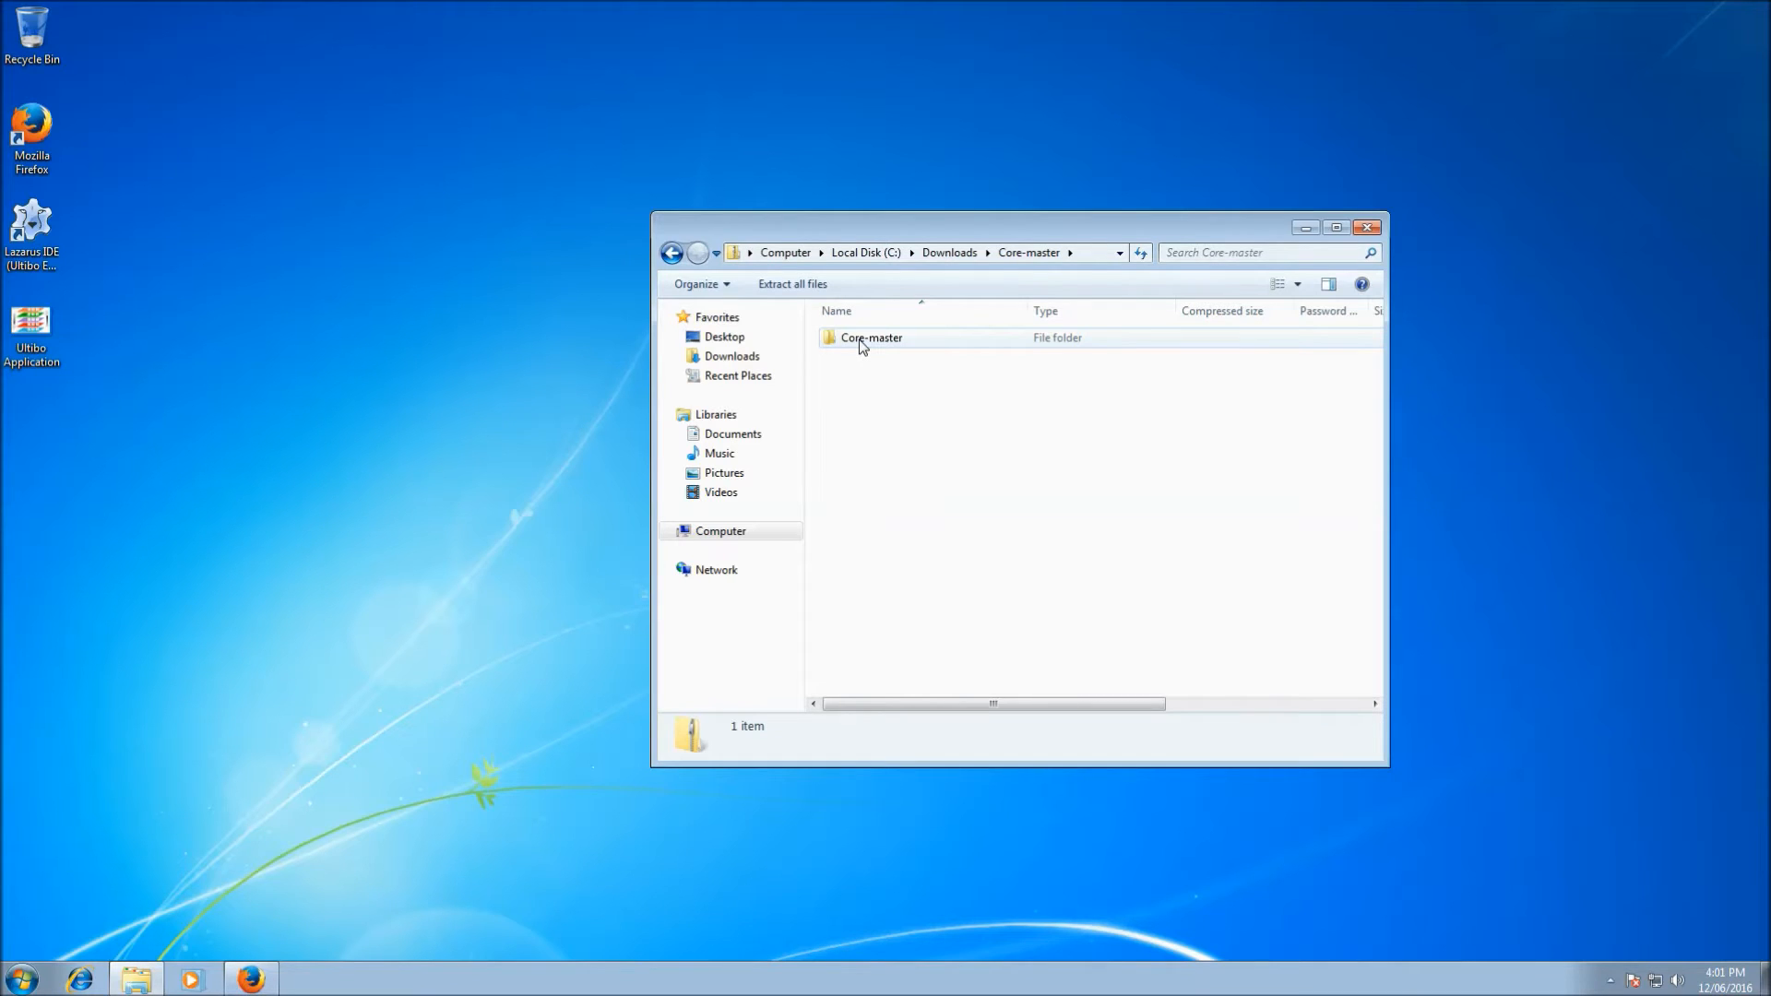
double_click(871, 337)
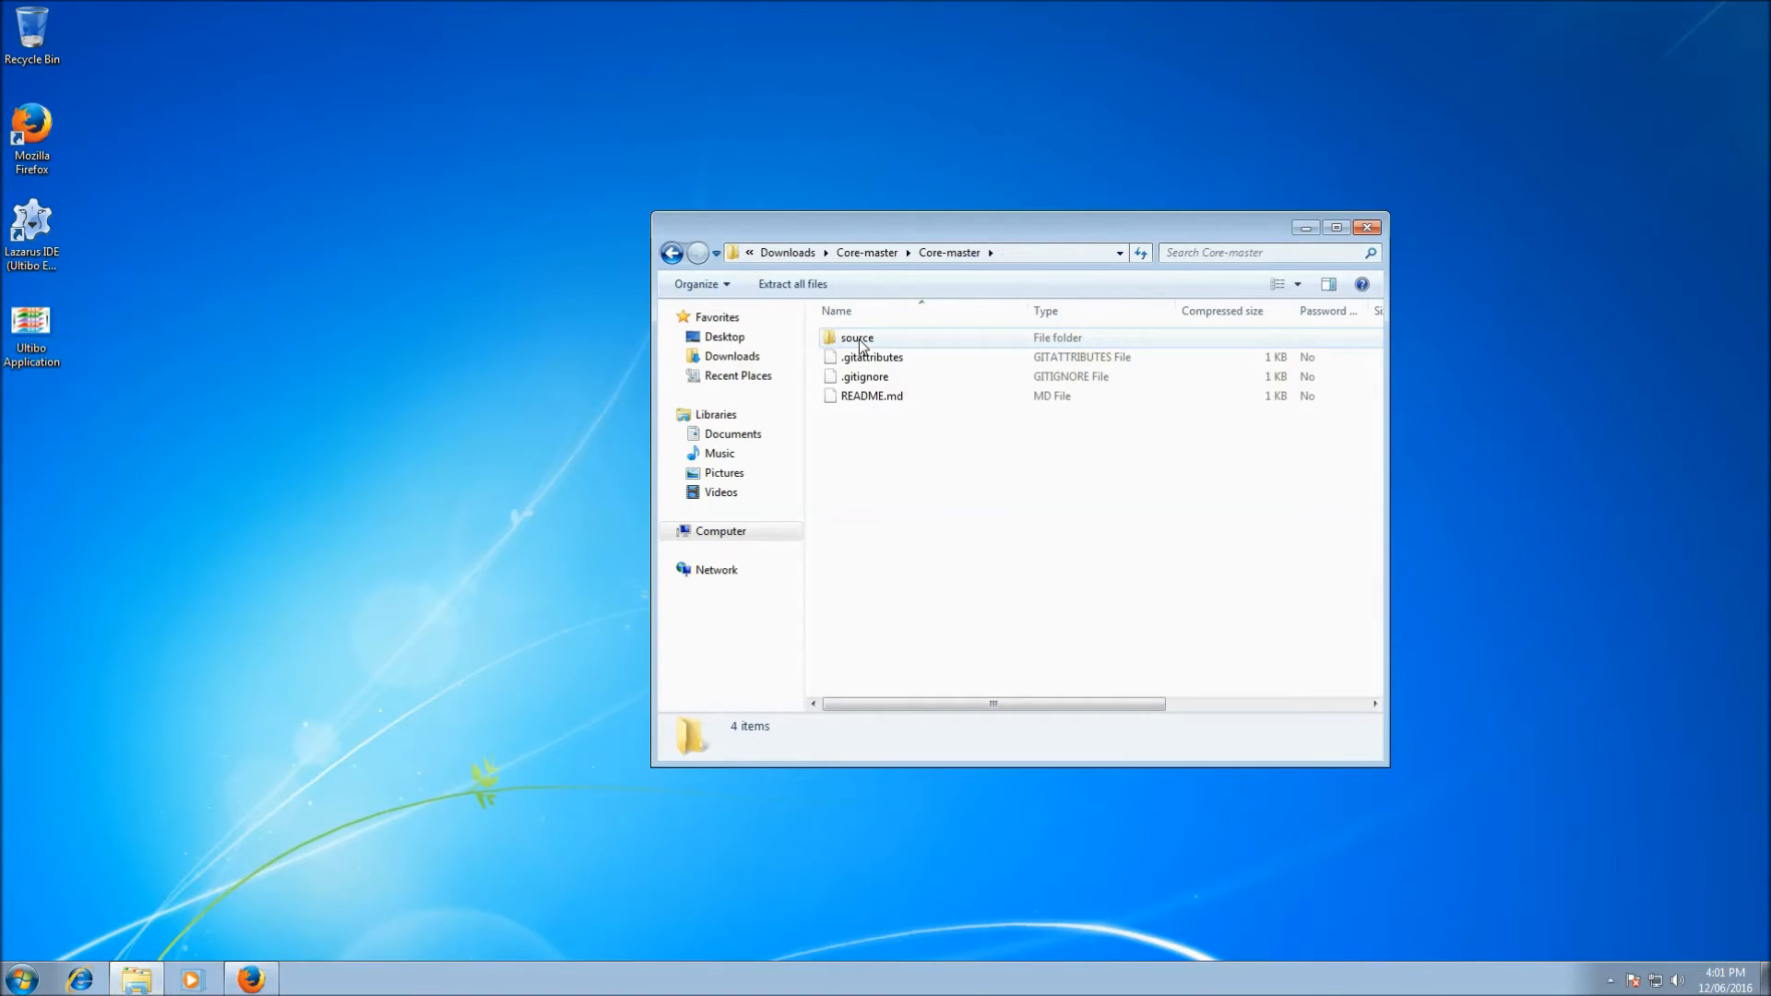
drag(1016, 225, 1050, 240)
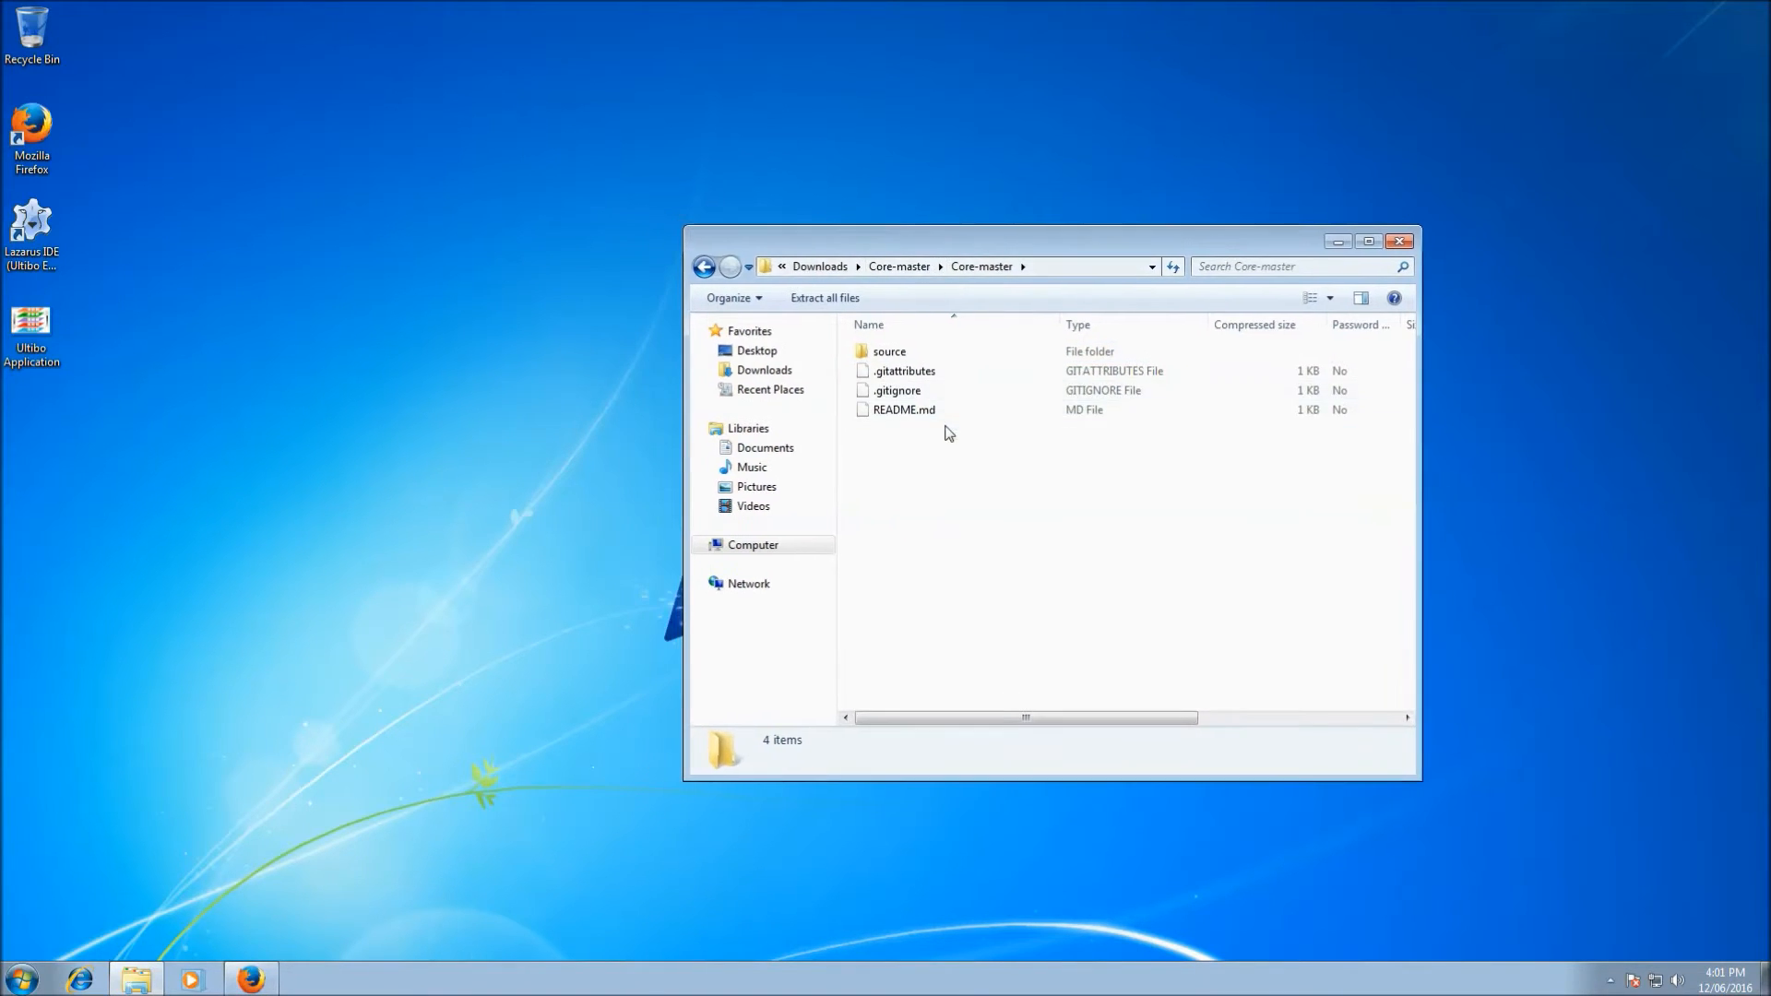
click(889, 350)
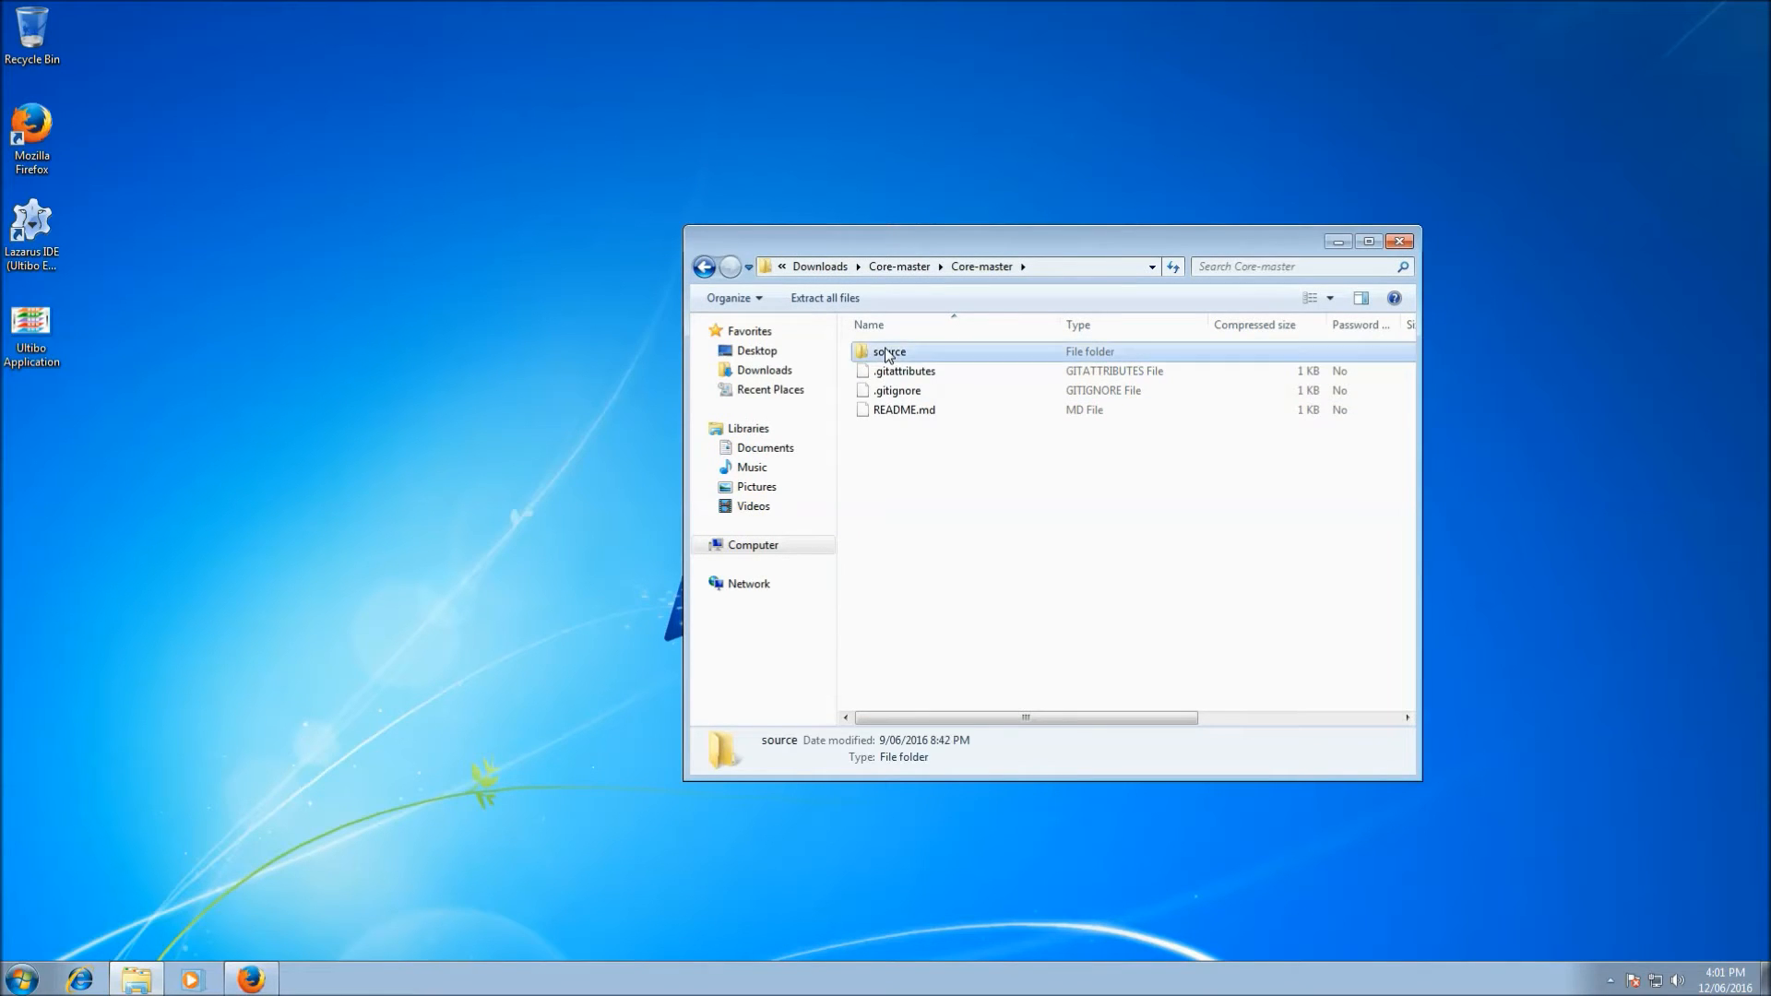
double_click(889, 350)
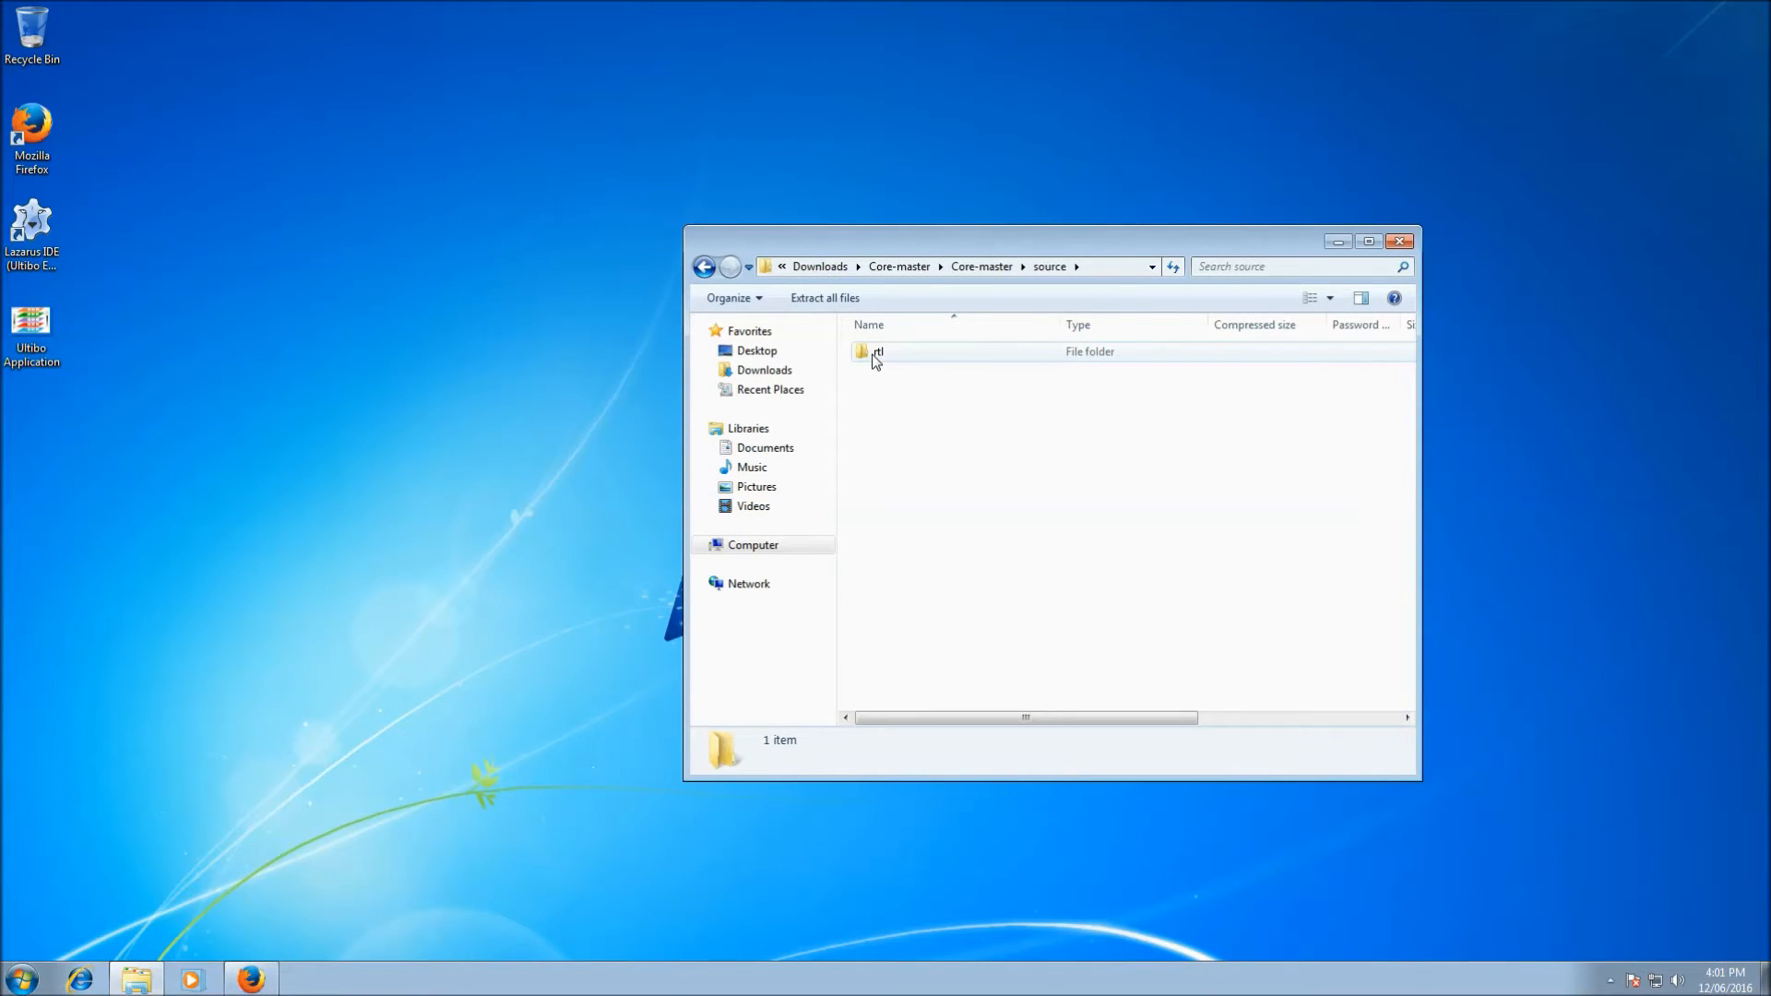
double_click(875, 351)
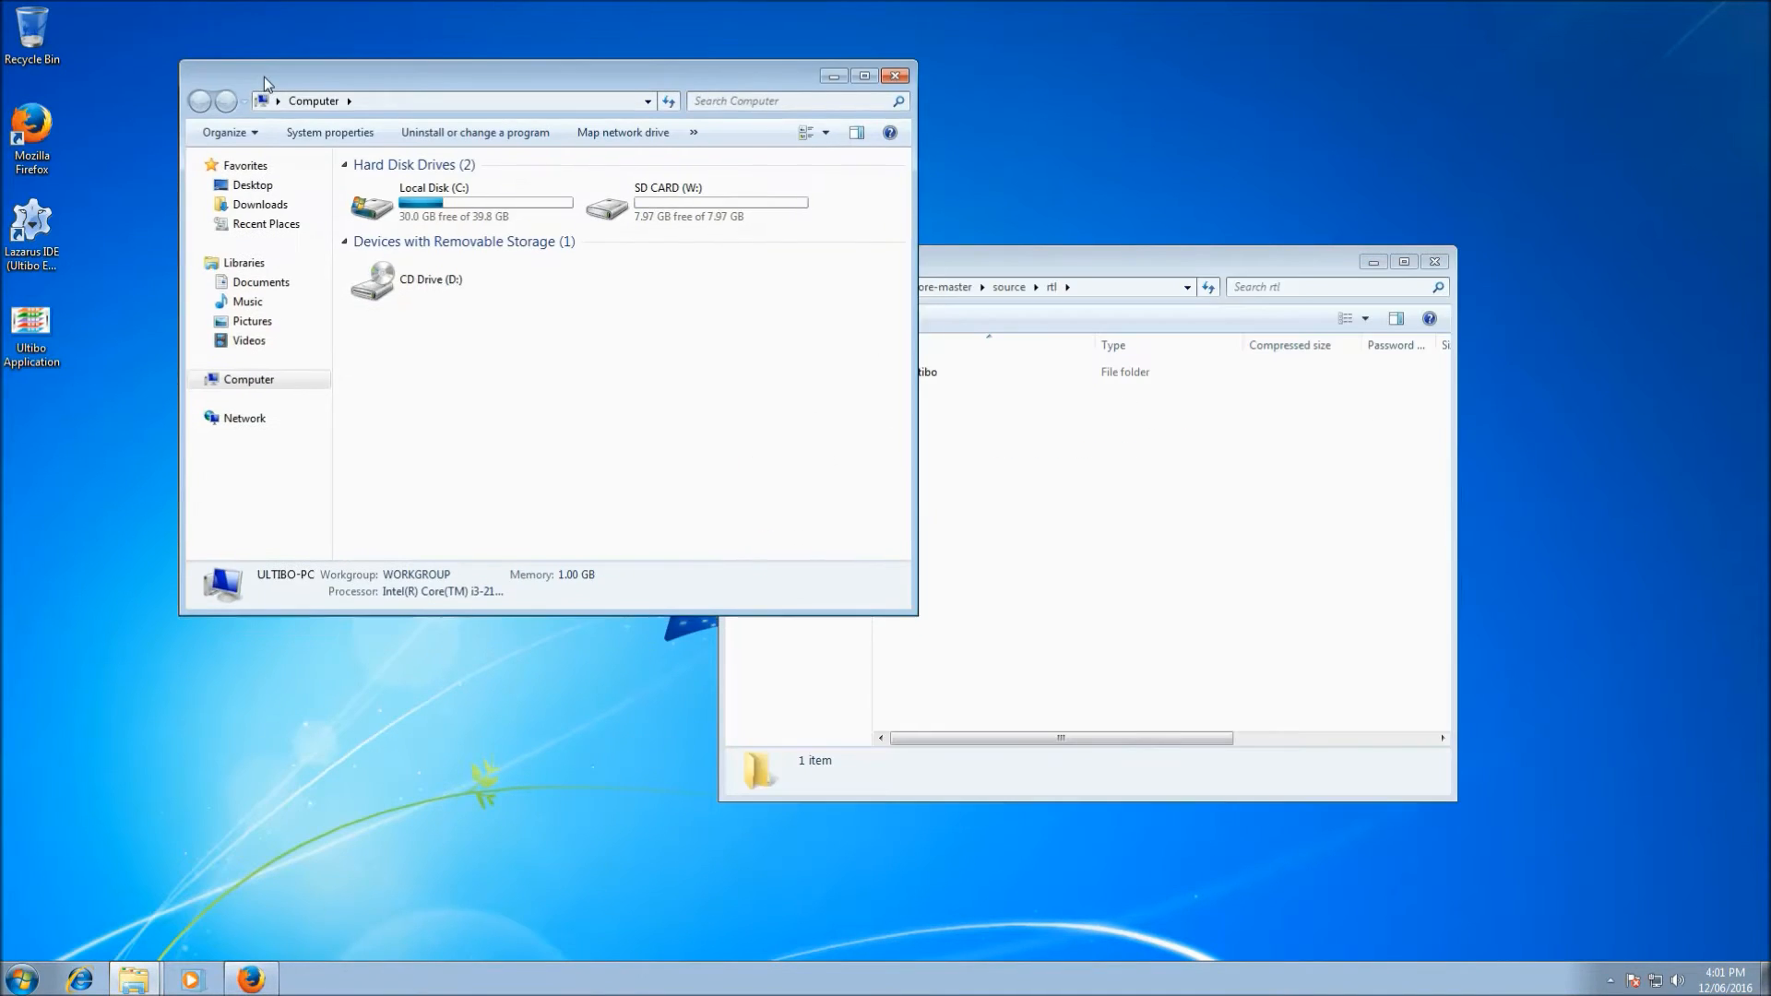
- In a second window, browse to C:\Ultibo\Core\fpc\3.1.1\source\rtl
double_click(432, 207)
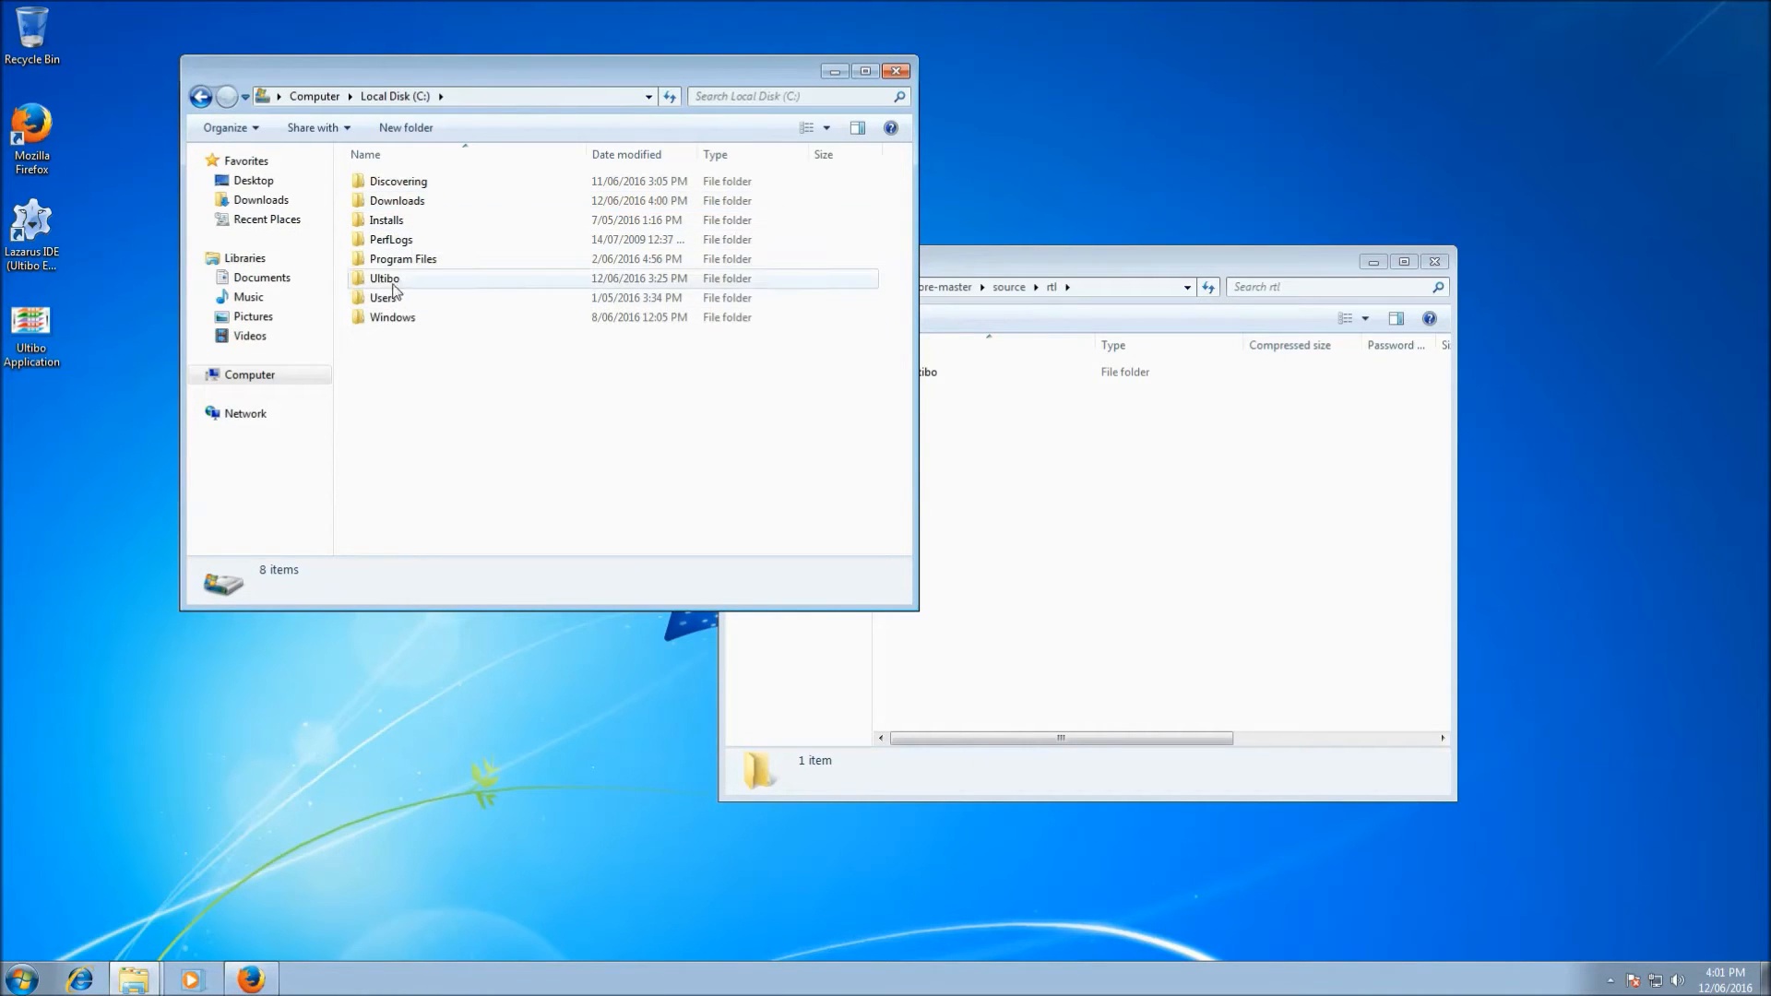
double_click(383, 278)
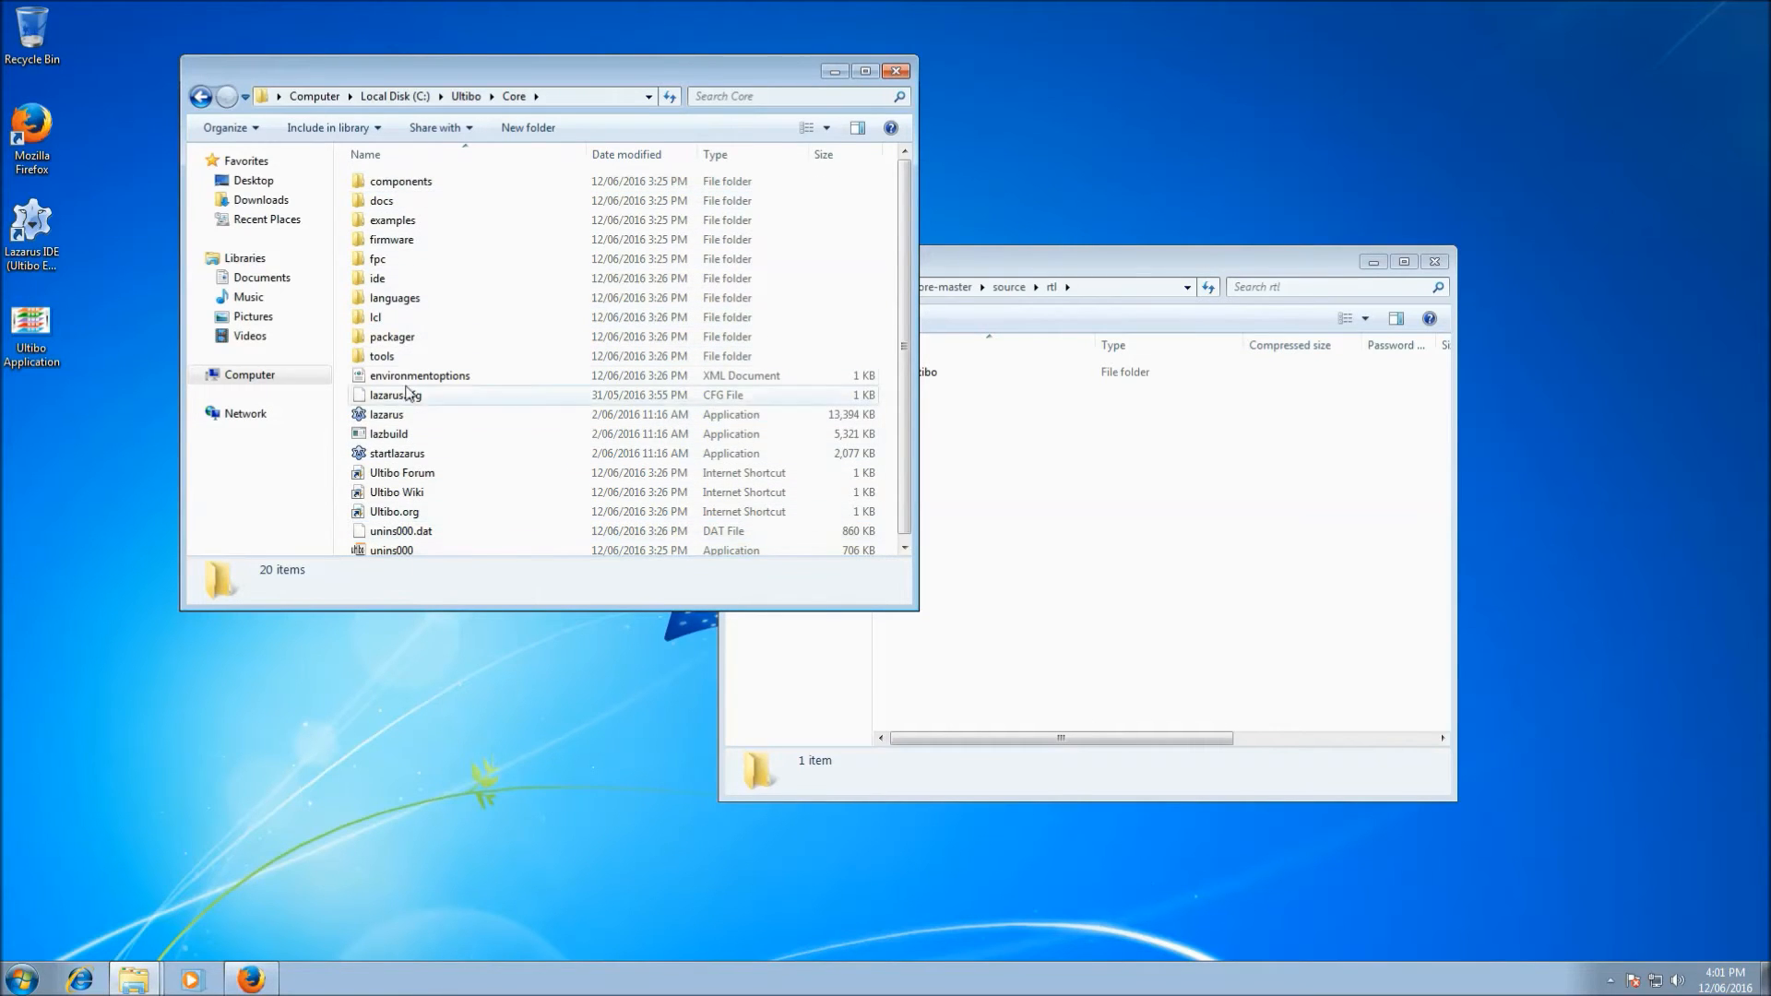
double_click(376, 258)
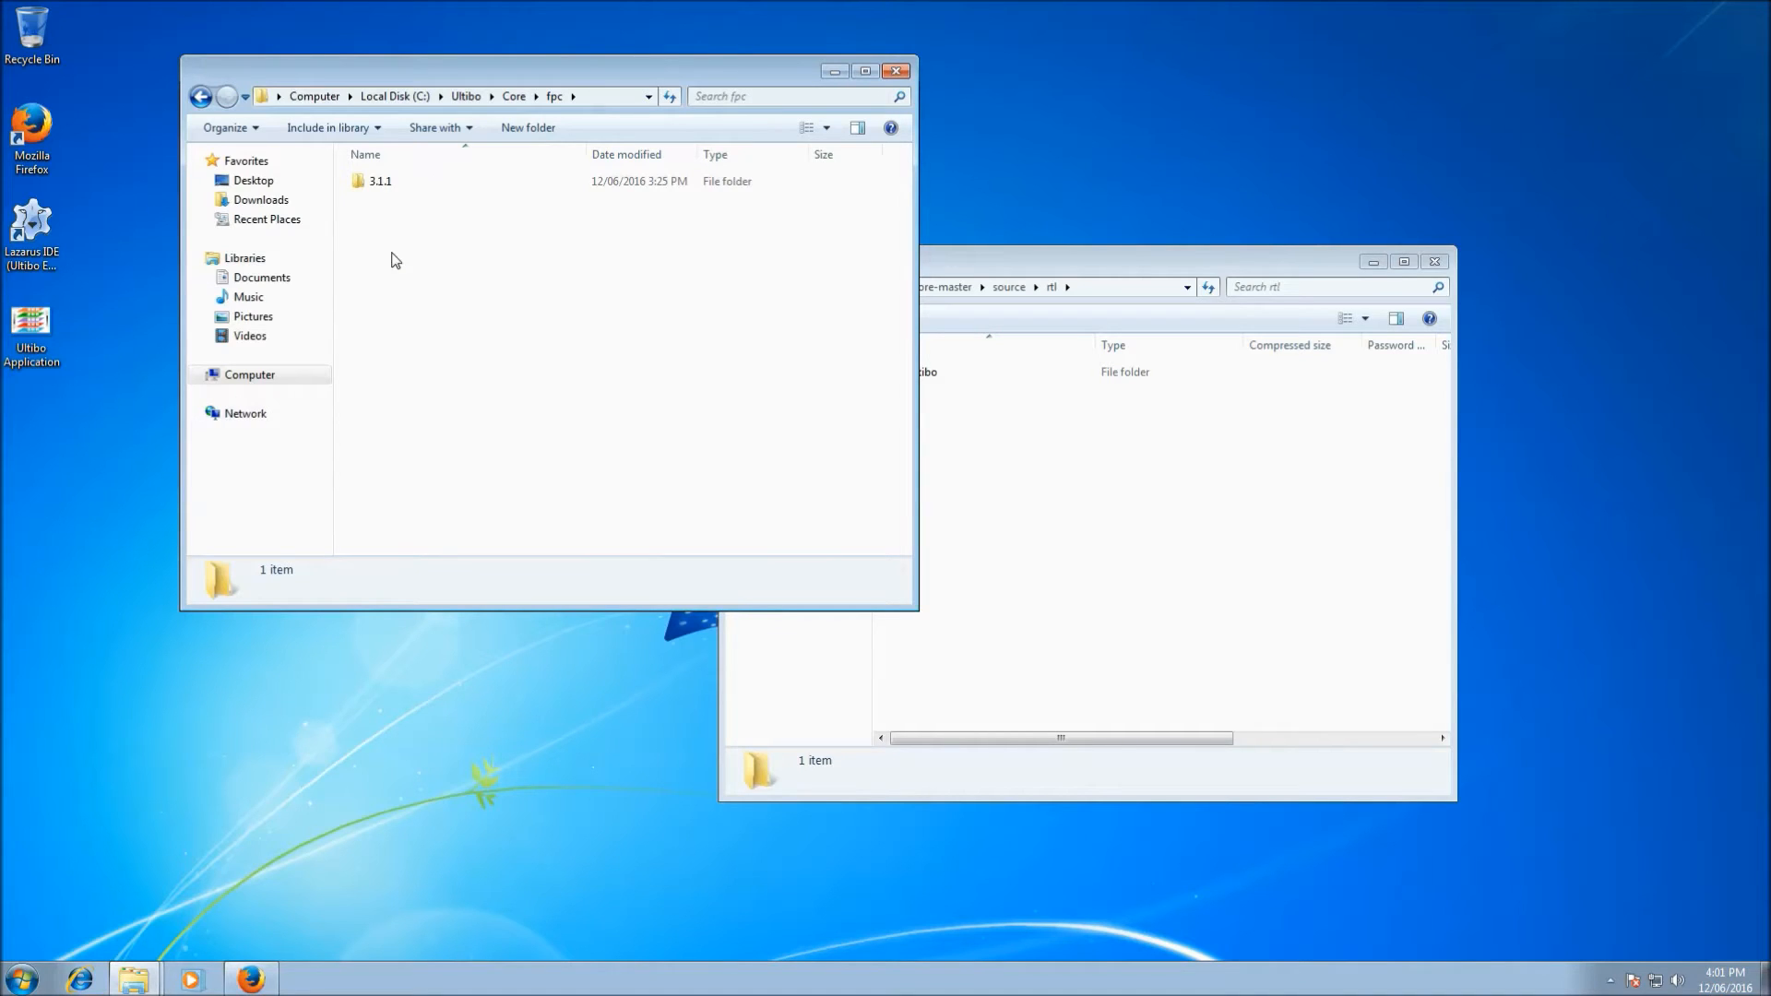
double_click(380, 180)
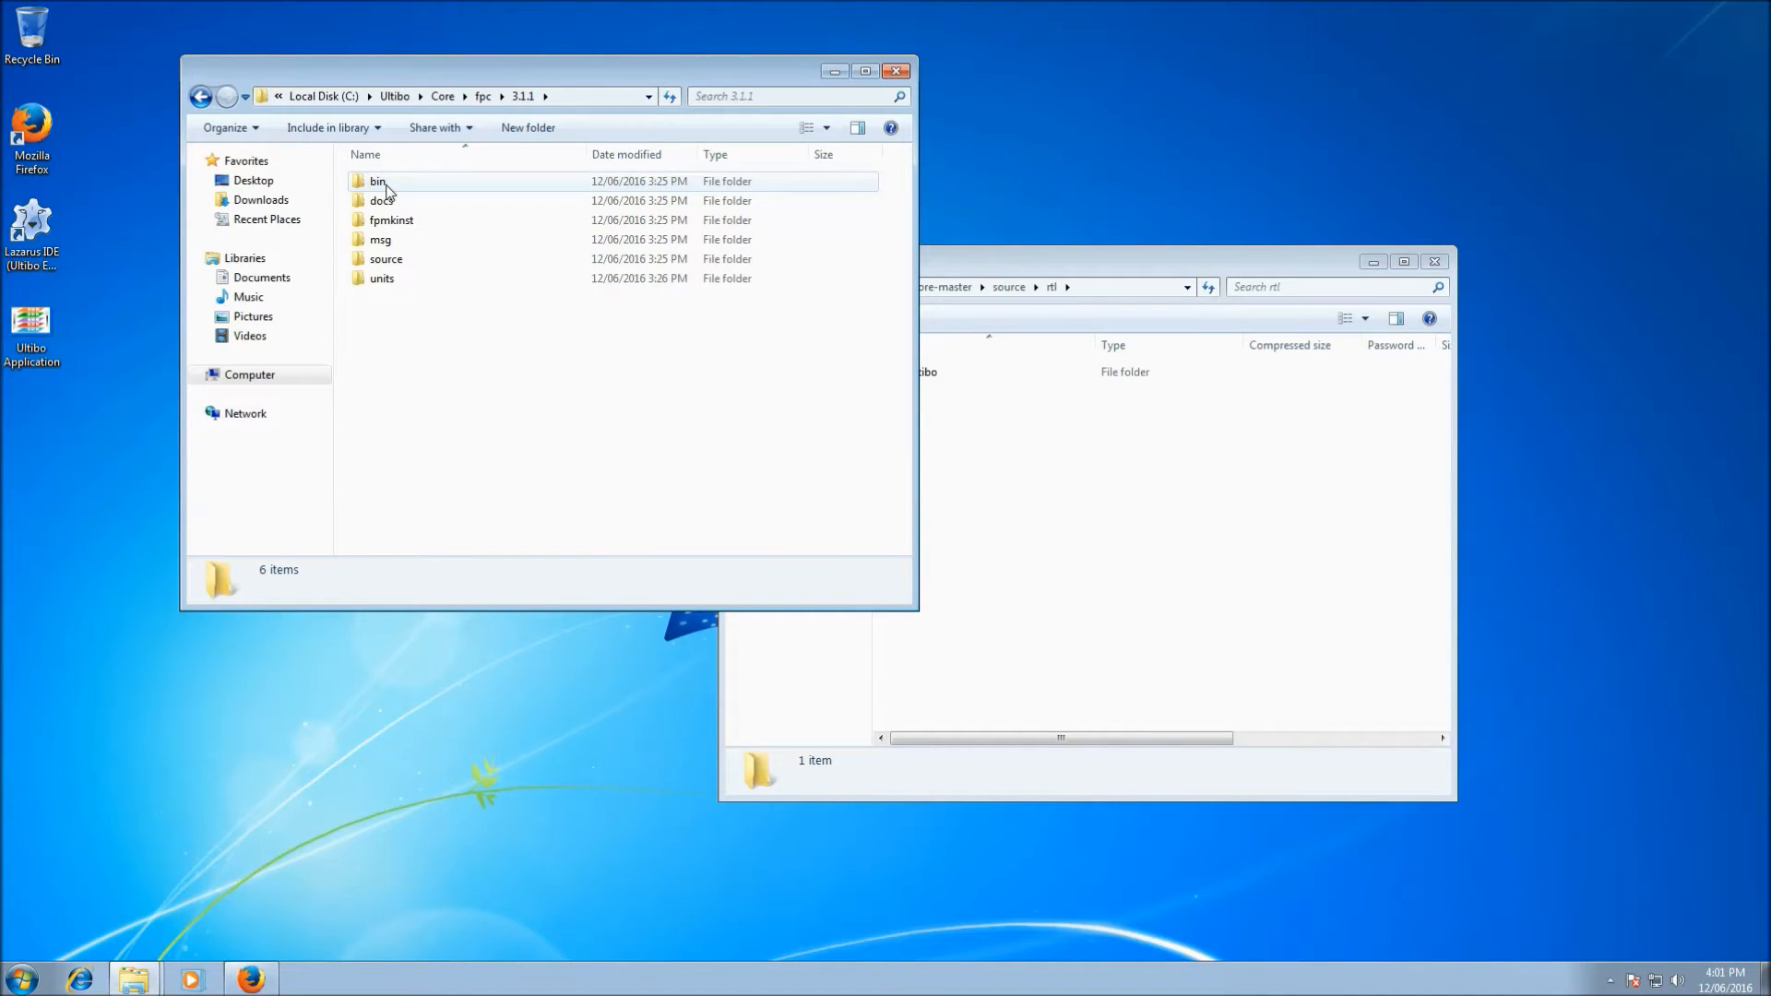
double_click(386, 258)
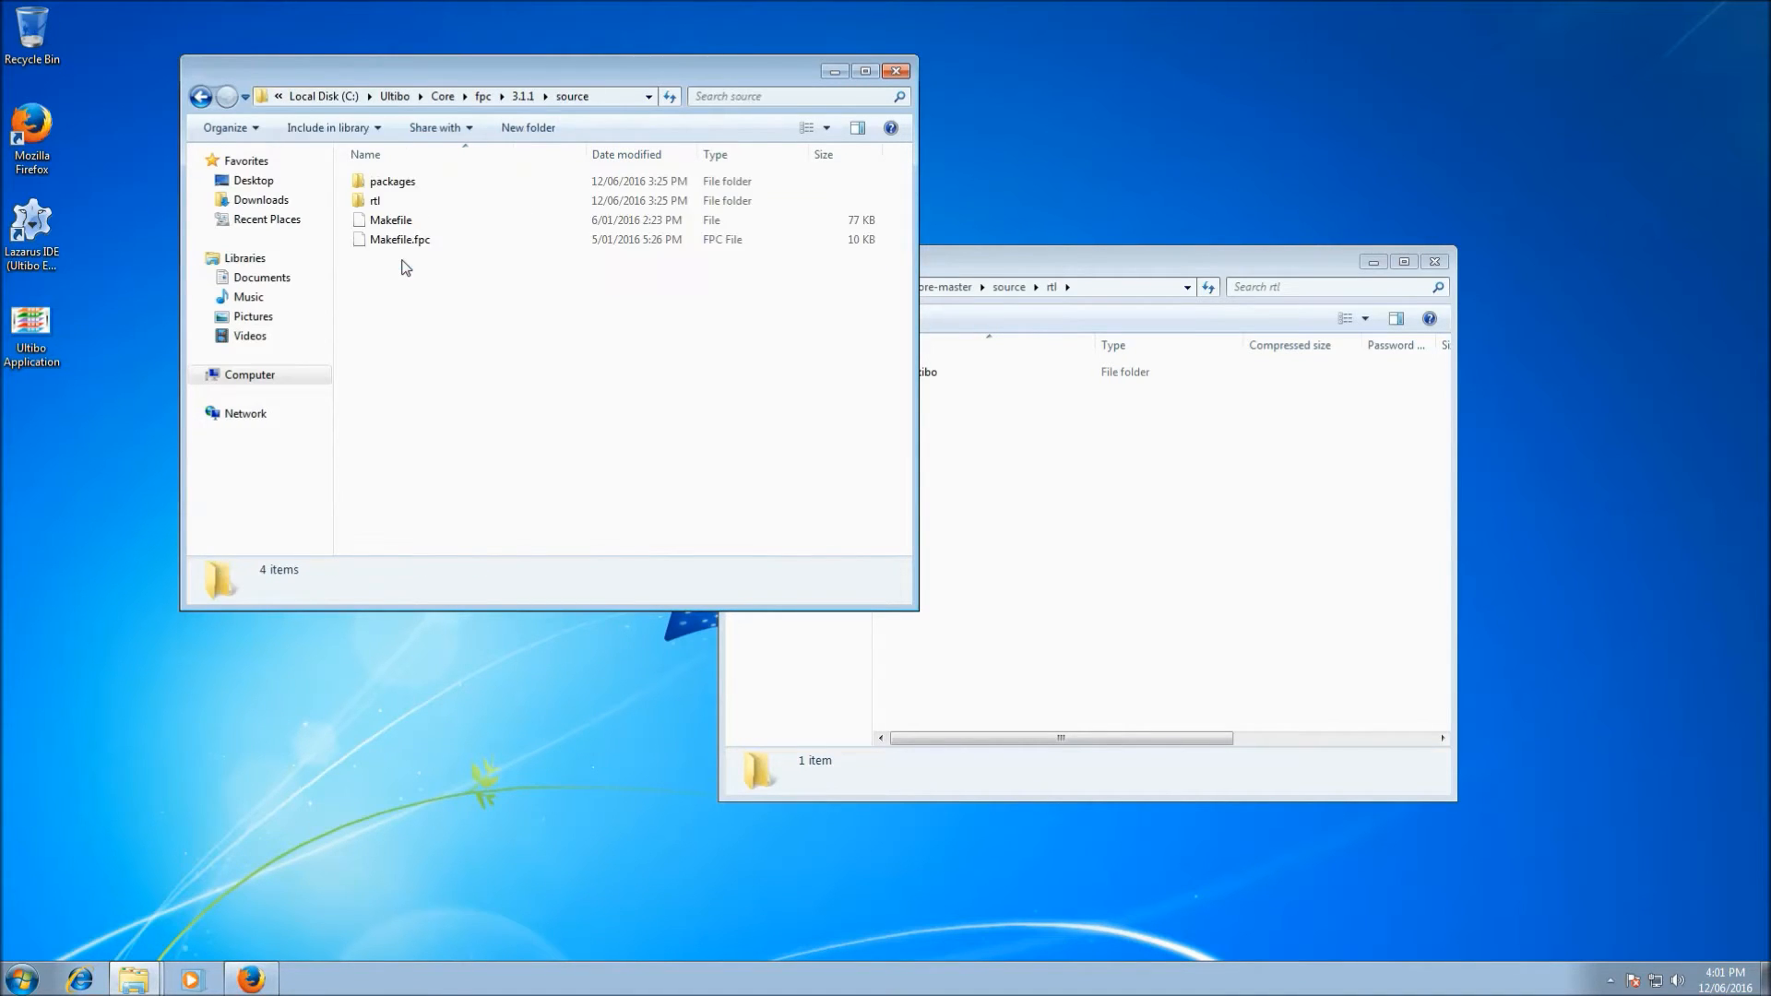
double_click(374, 200)
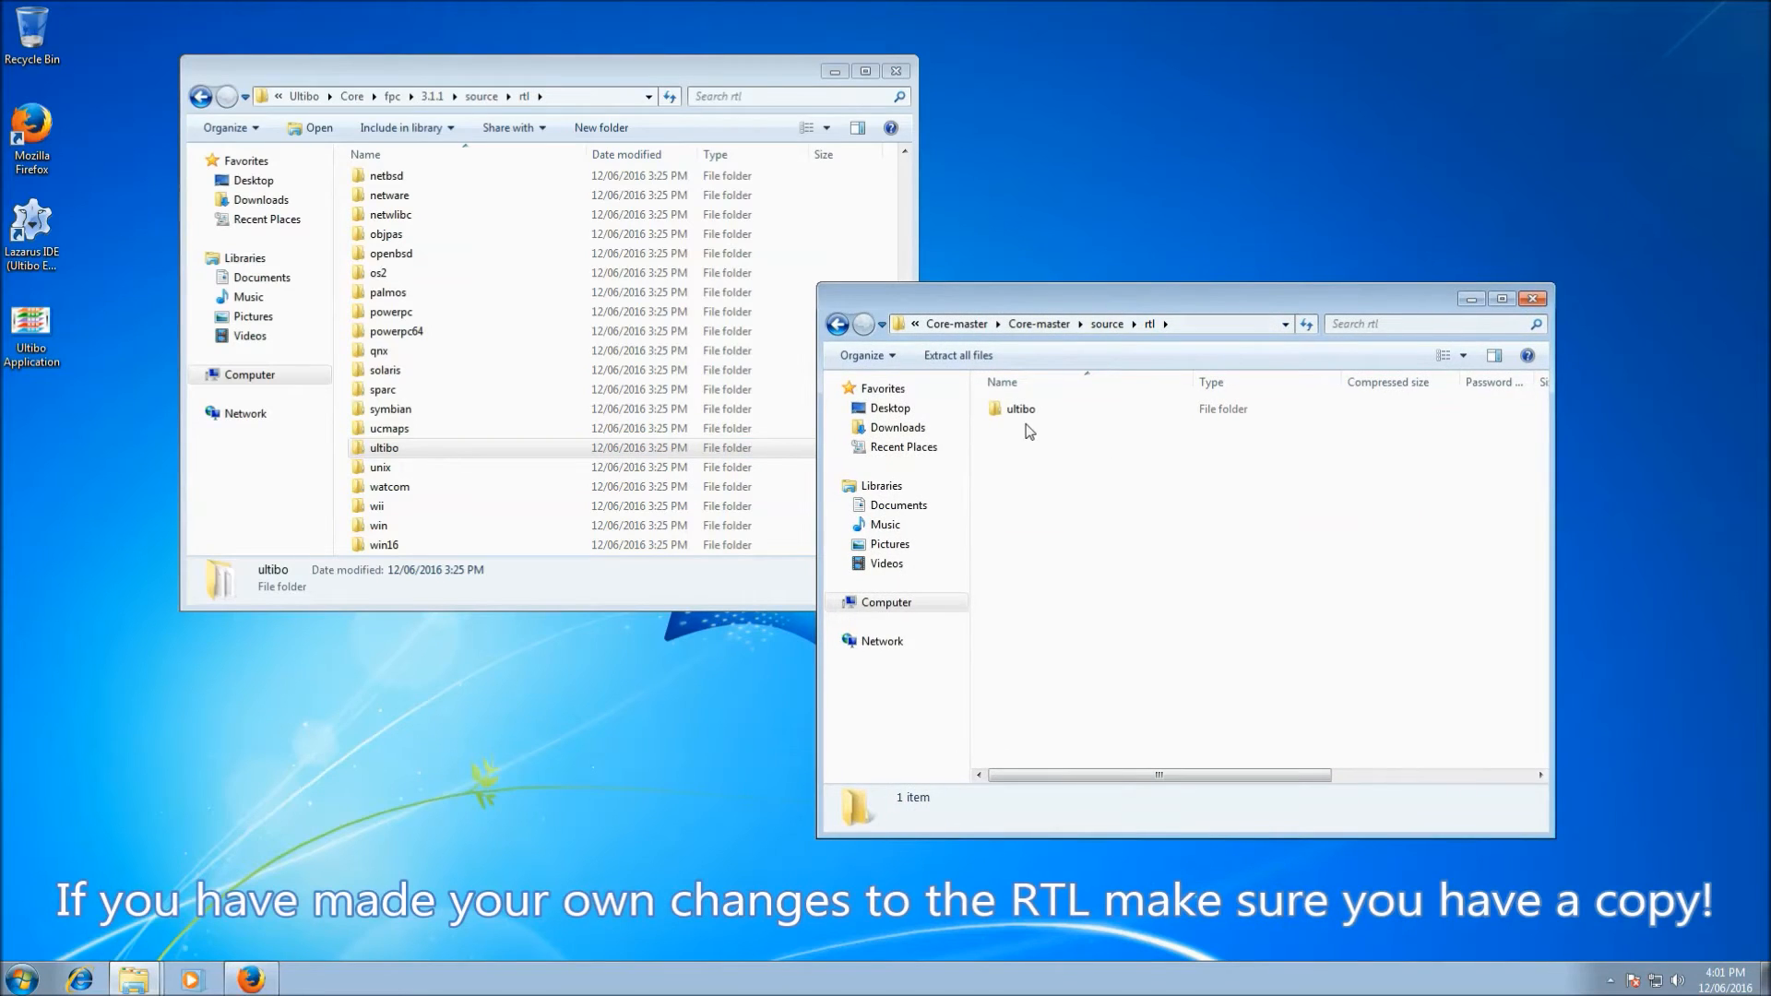
- Copy the archive's ultibo folder and paste it into the installed rtl folder
click(1020, 407)
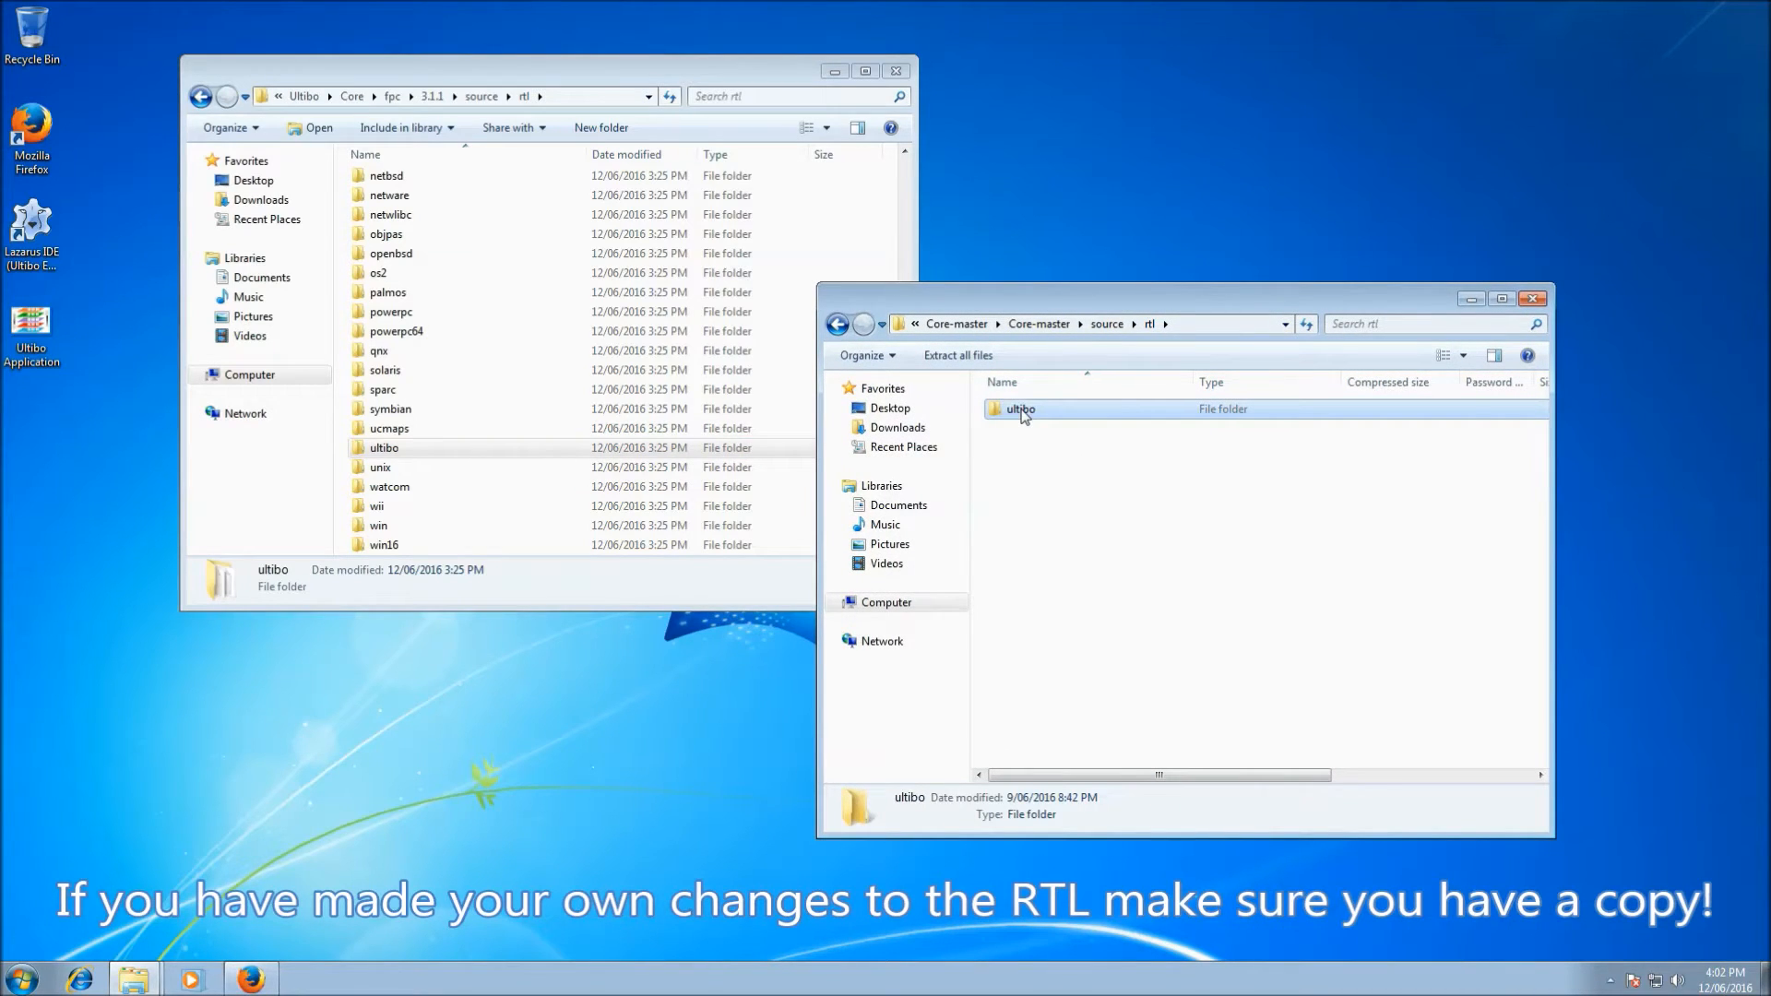
right_click(1018, 407)
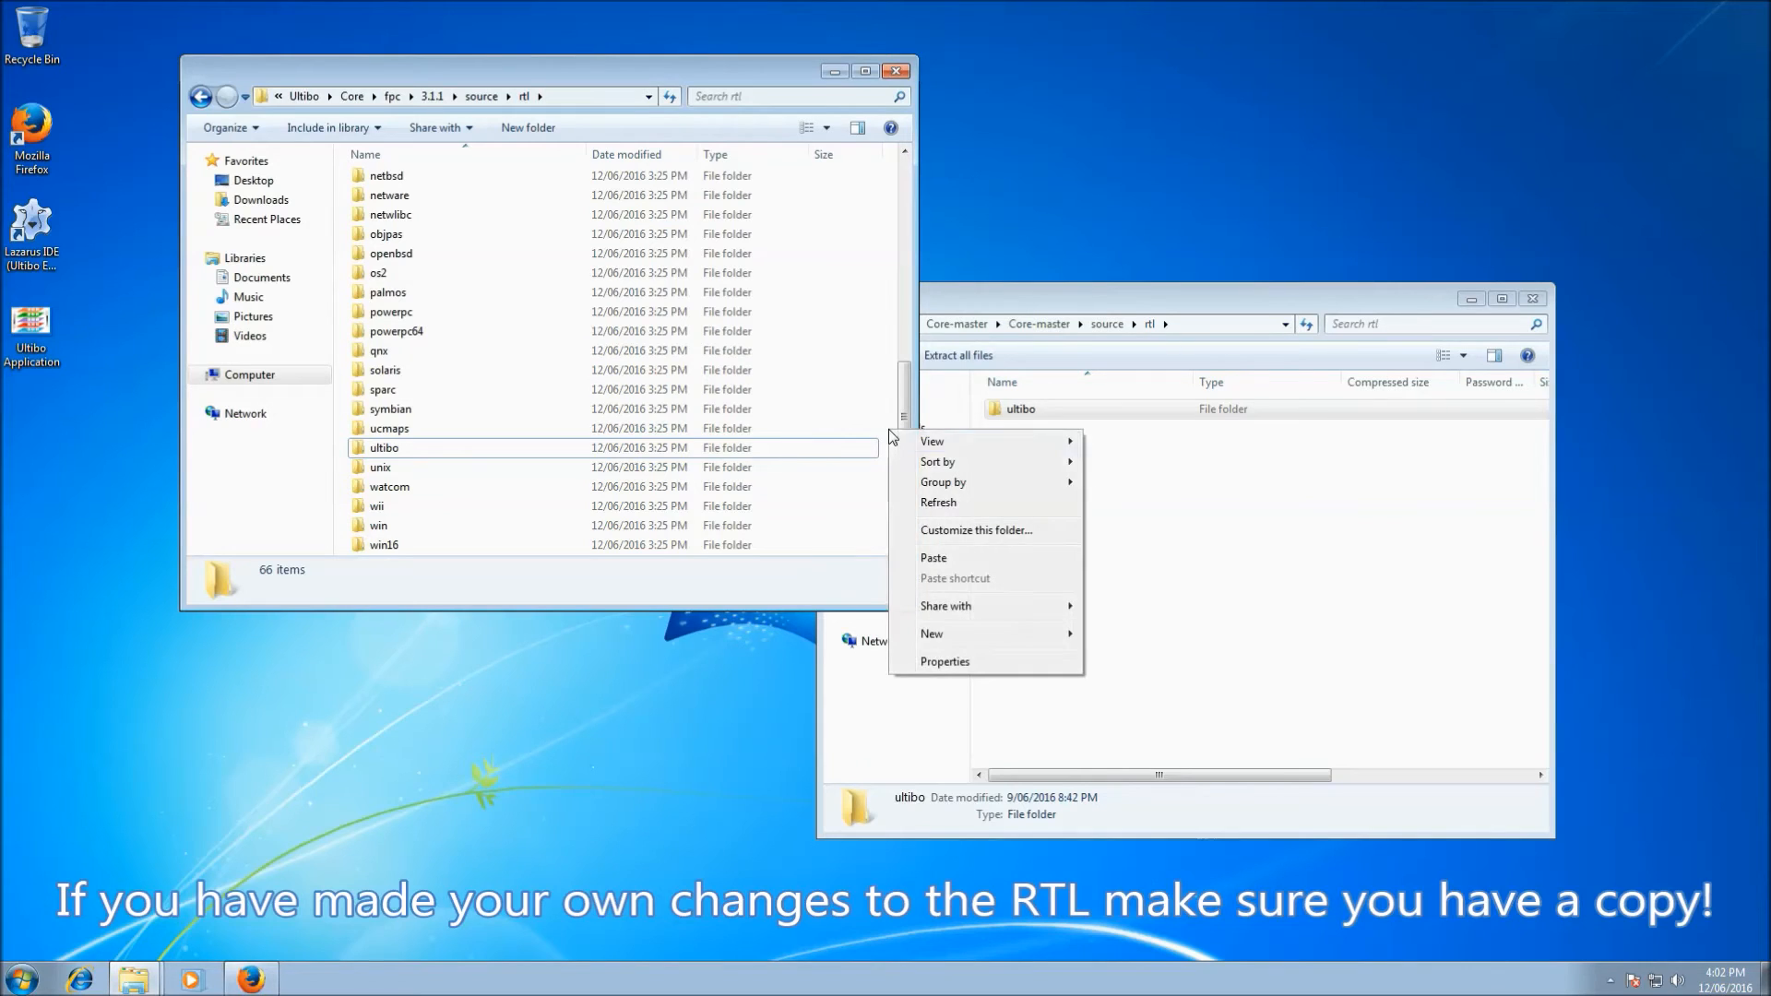
click(933, 557)
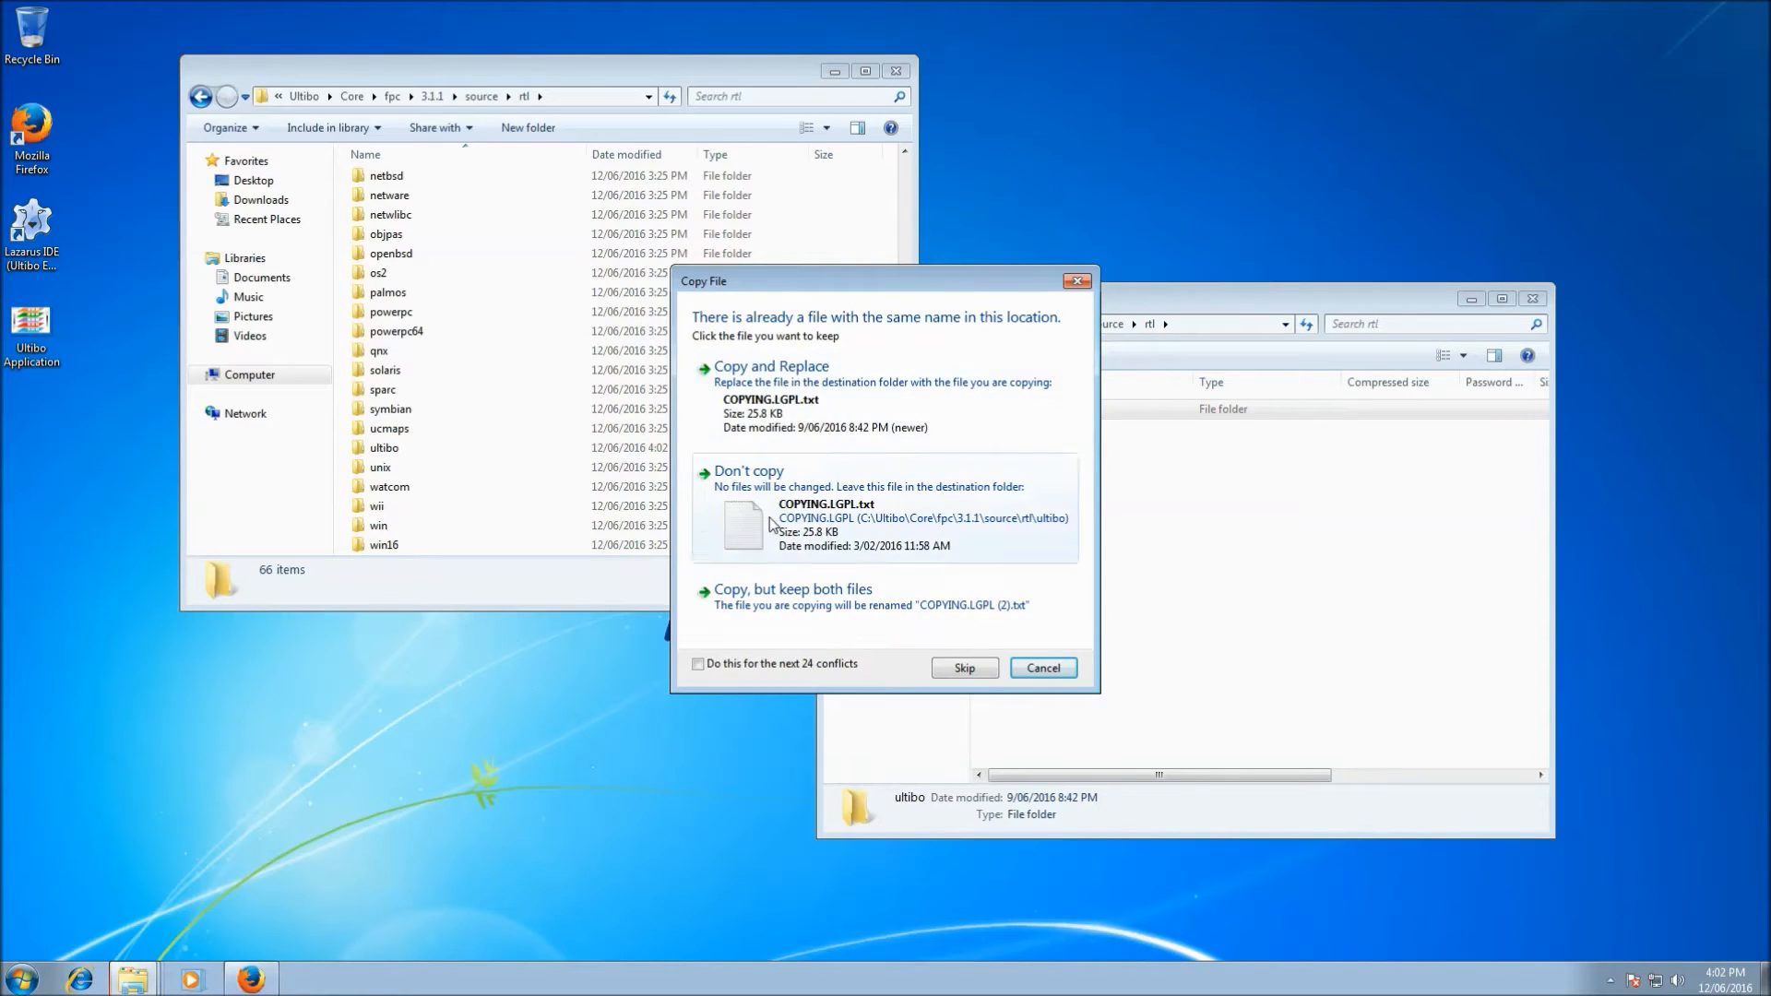
- Resolve conflicts with Copy and Replace for all files and merge all folders
click(697, 664)
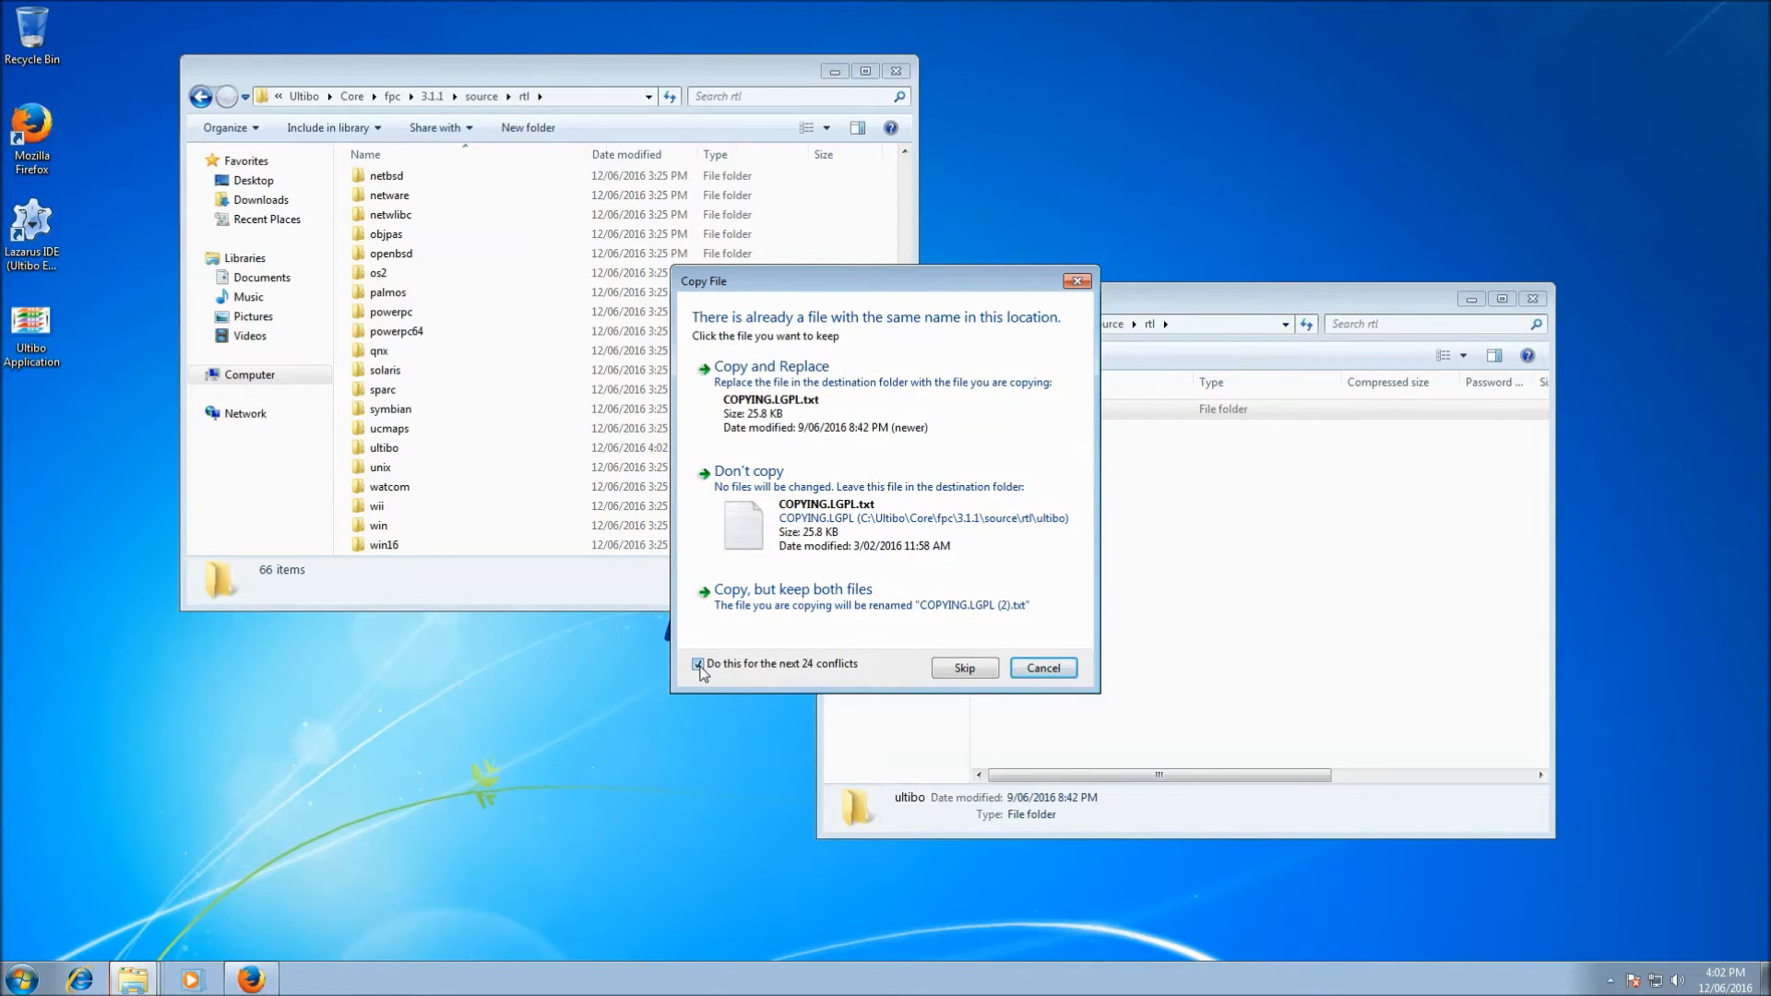
click(771, 365)
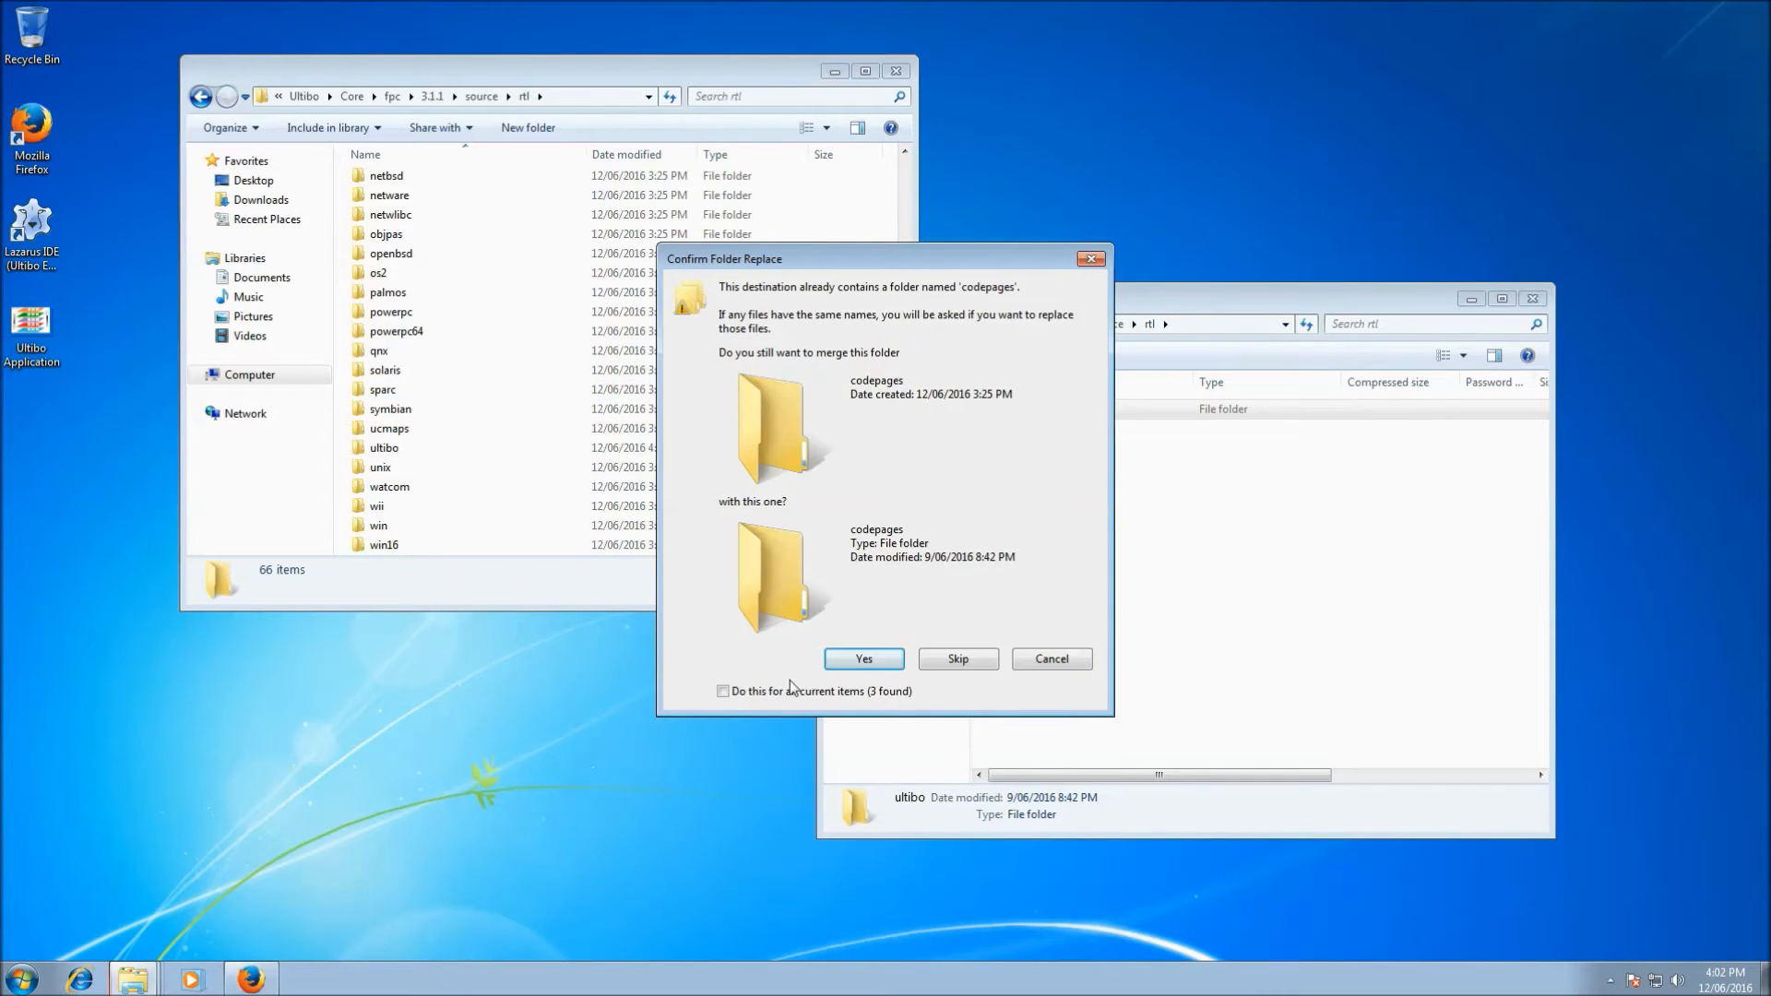
click(723, 689)
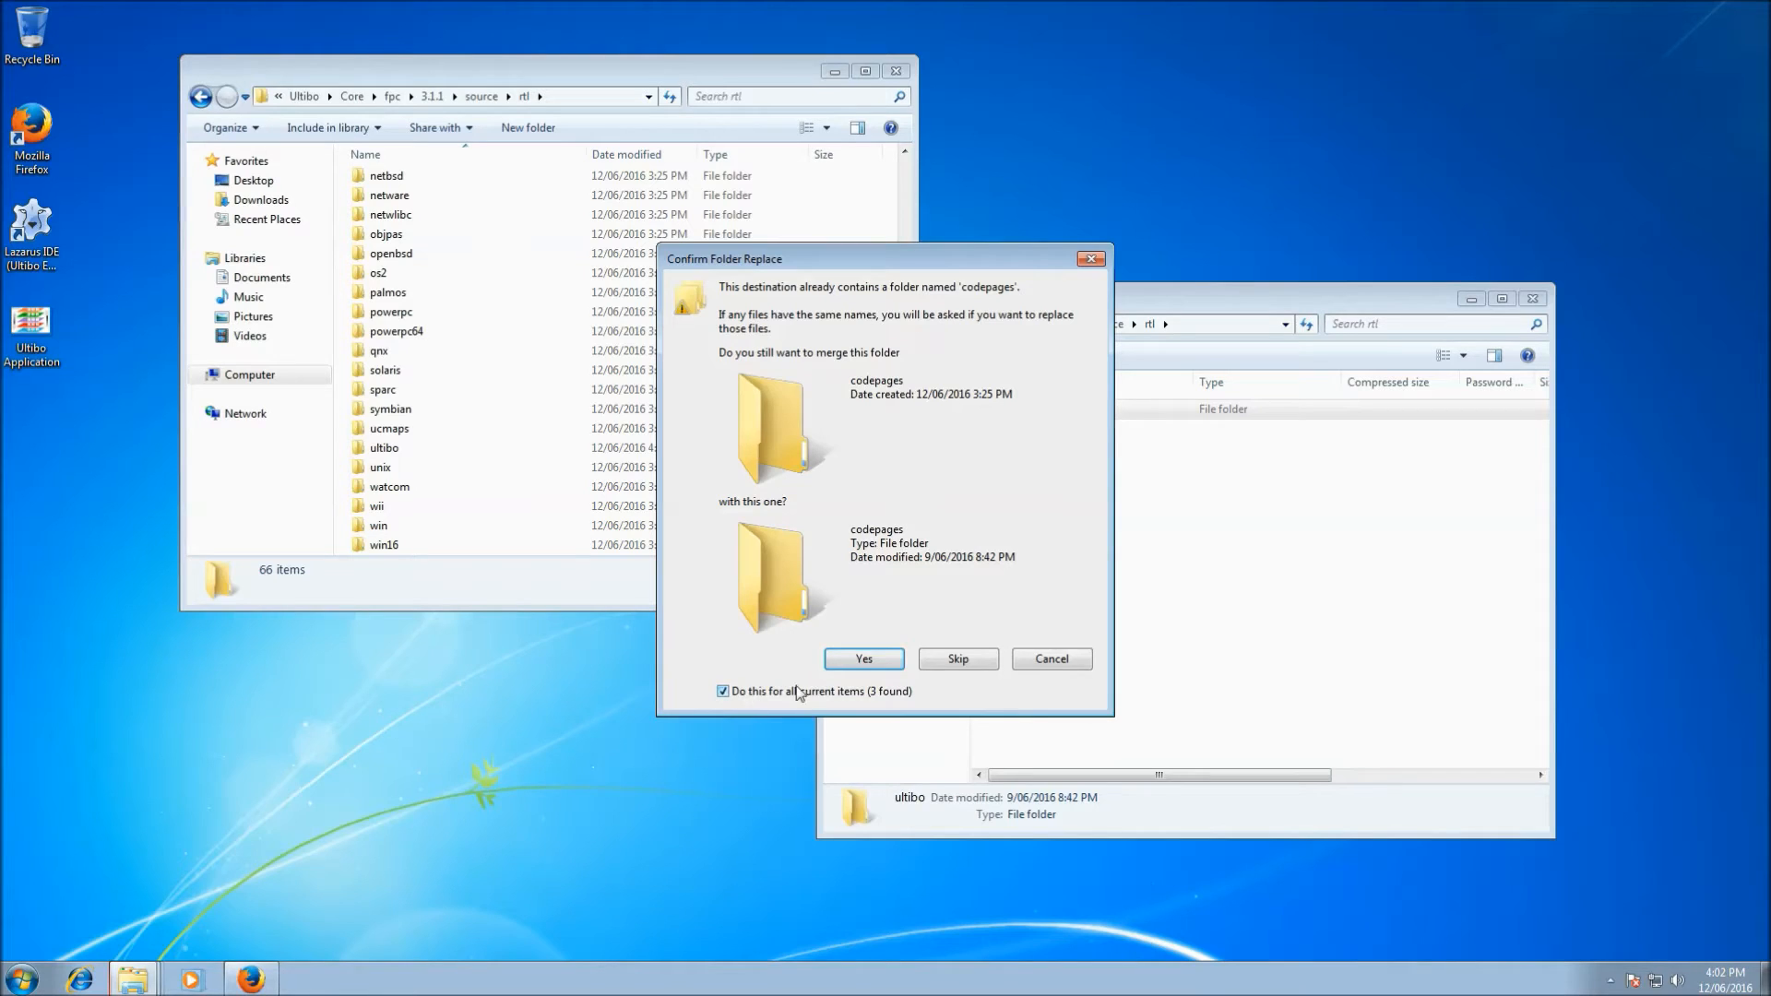
click(863, 658)
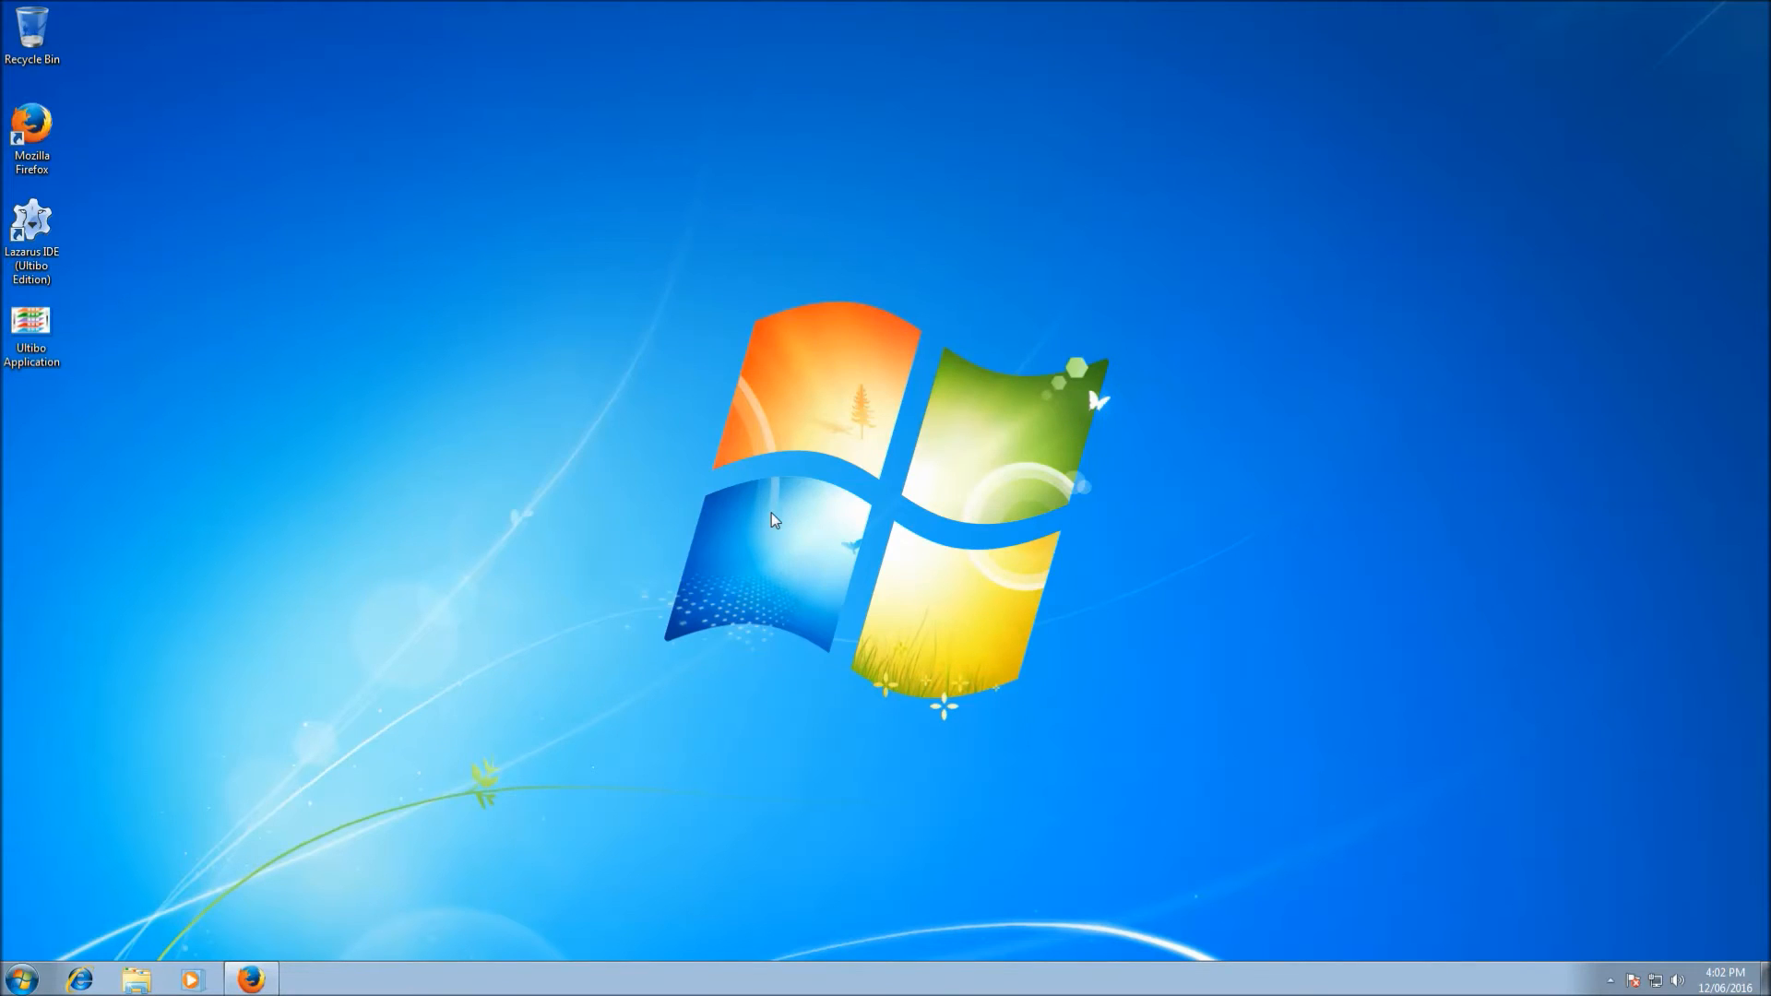
mouse_move(754, 538)
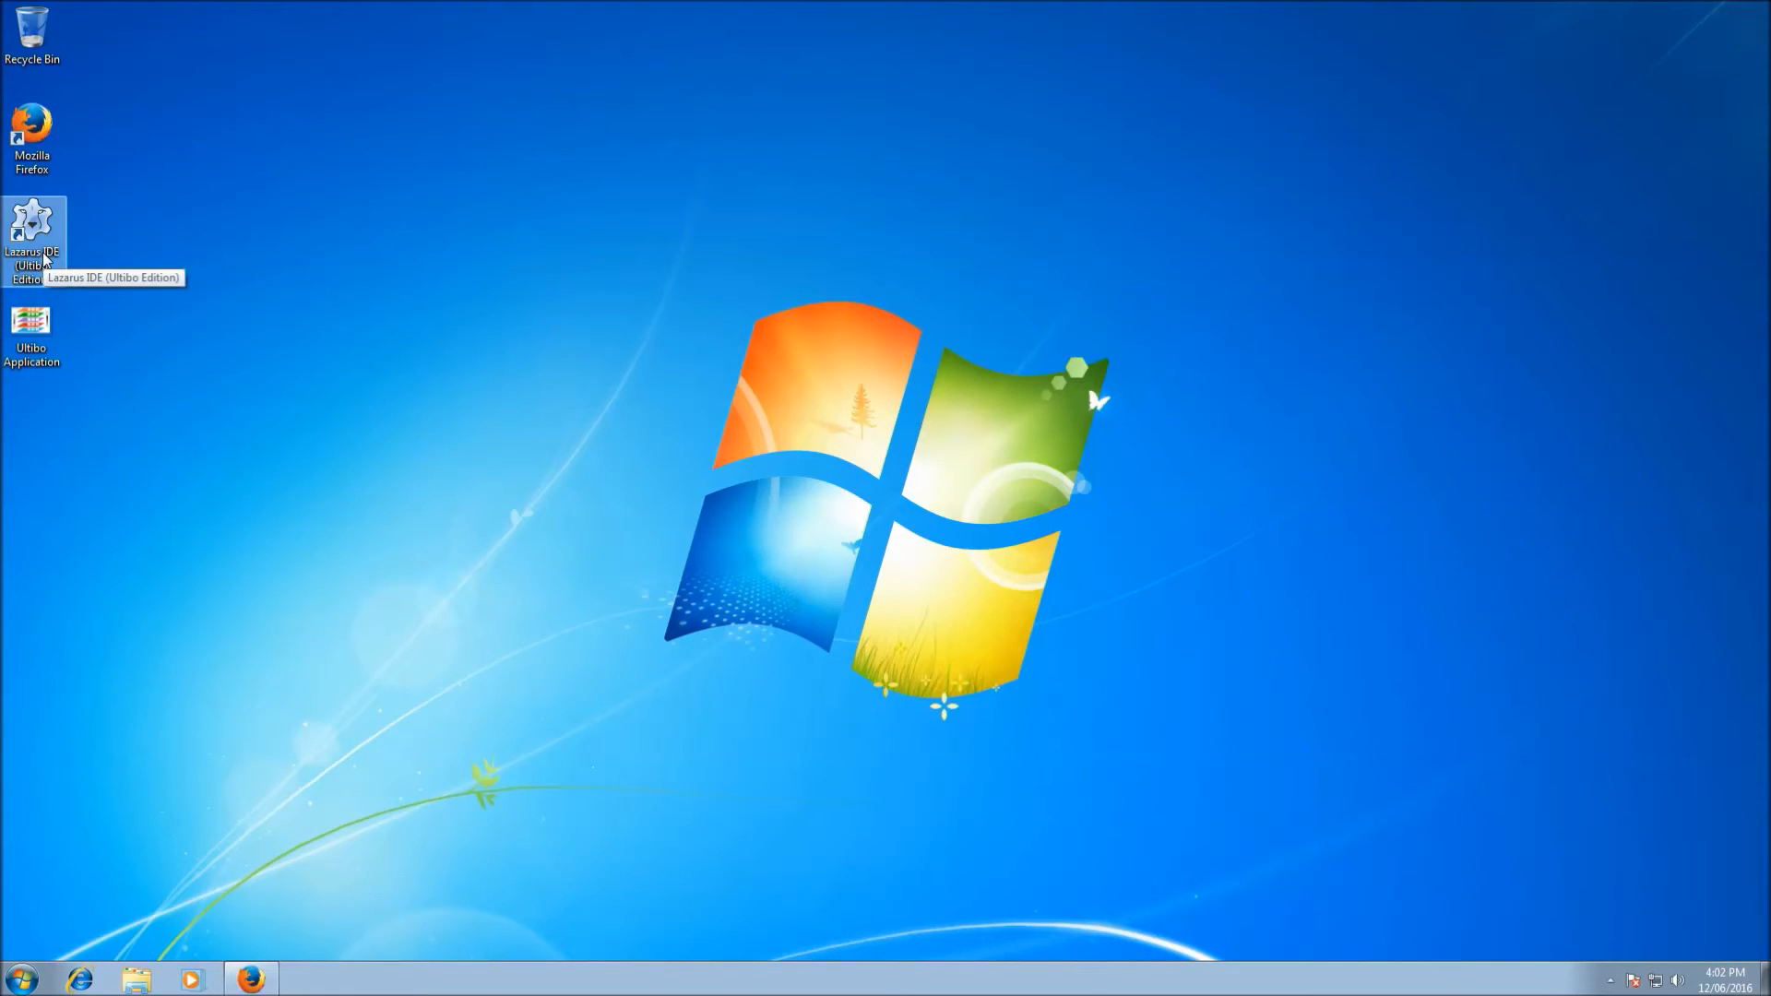
- Relaunch Lazarus IDE (Ultibo Edition) with project1 and show the Tools menu
double_click(31, 225)
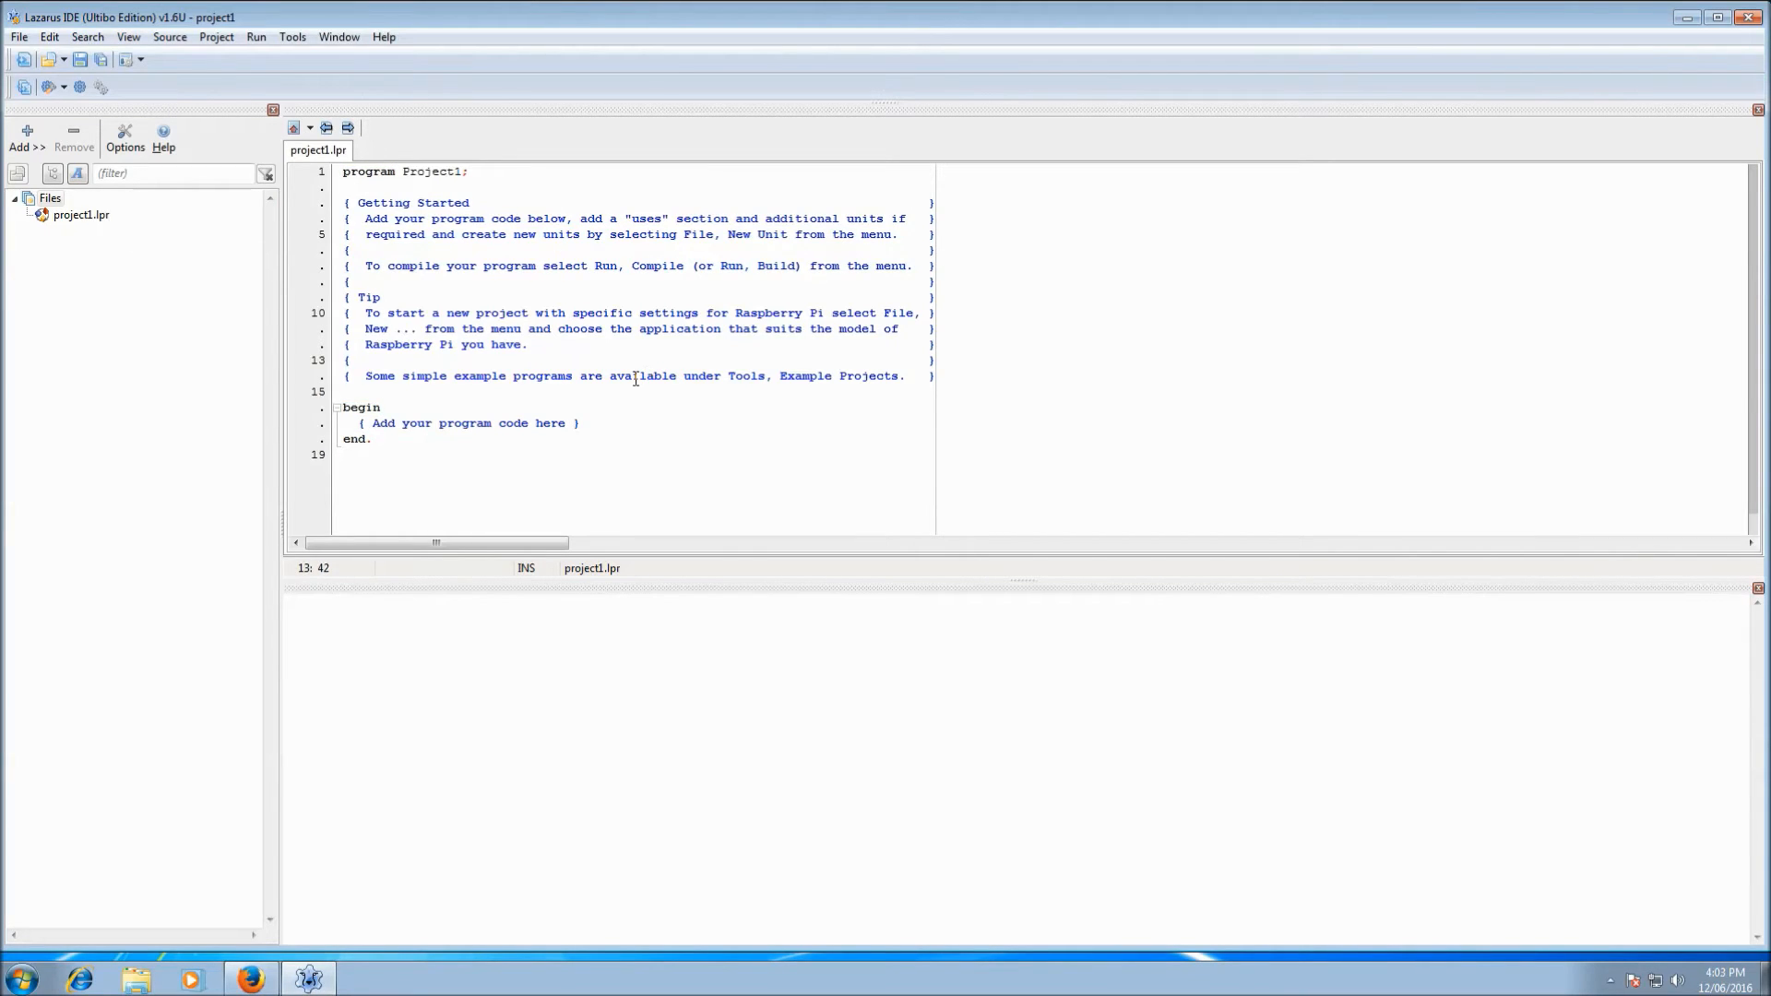
click(292, 37)
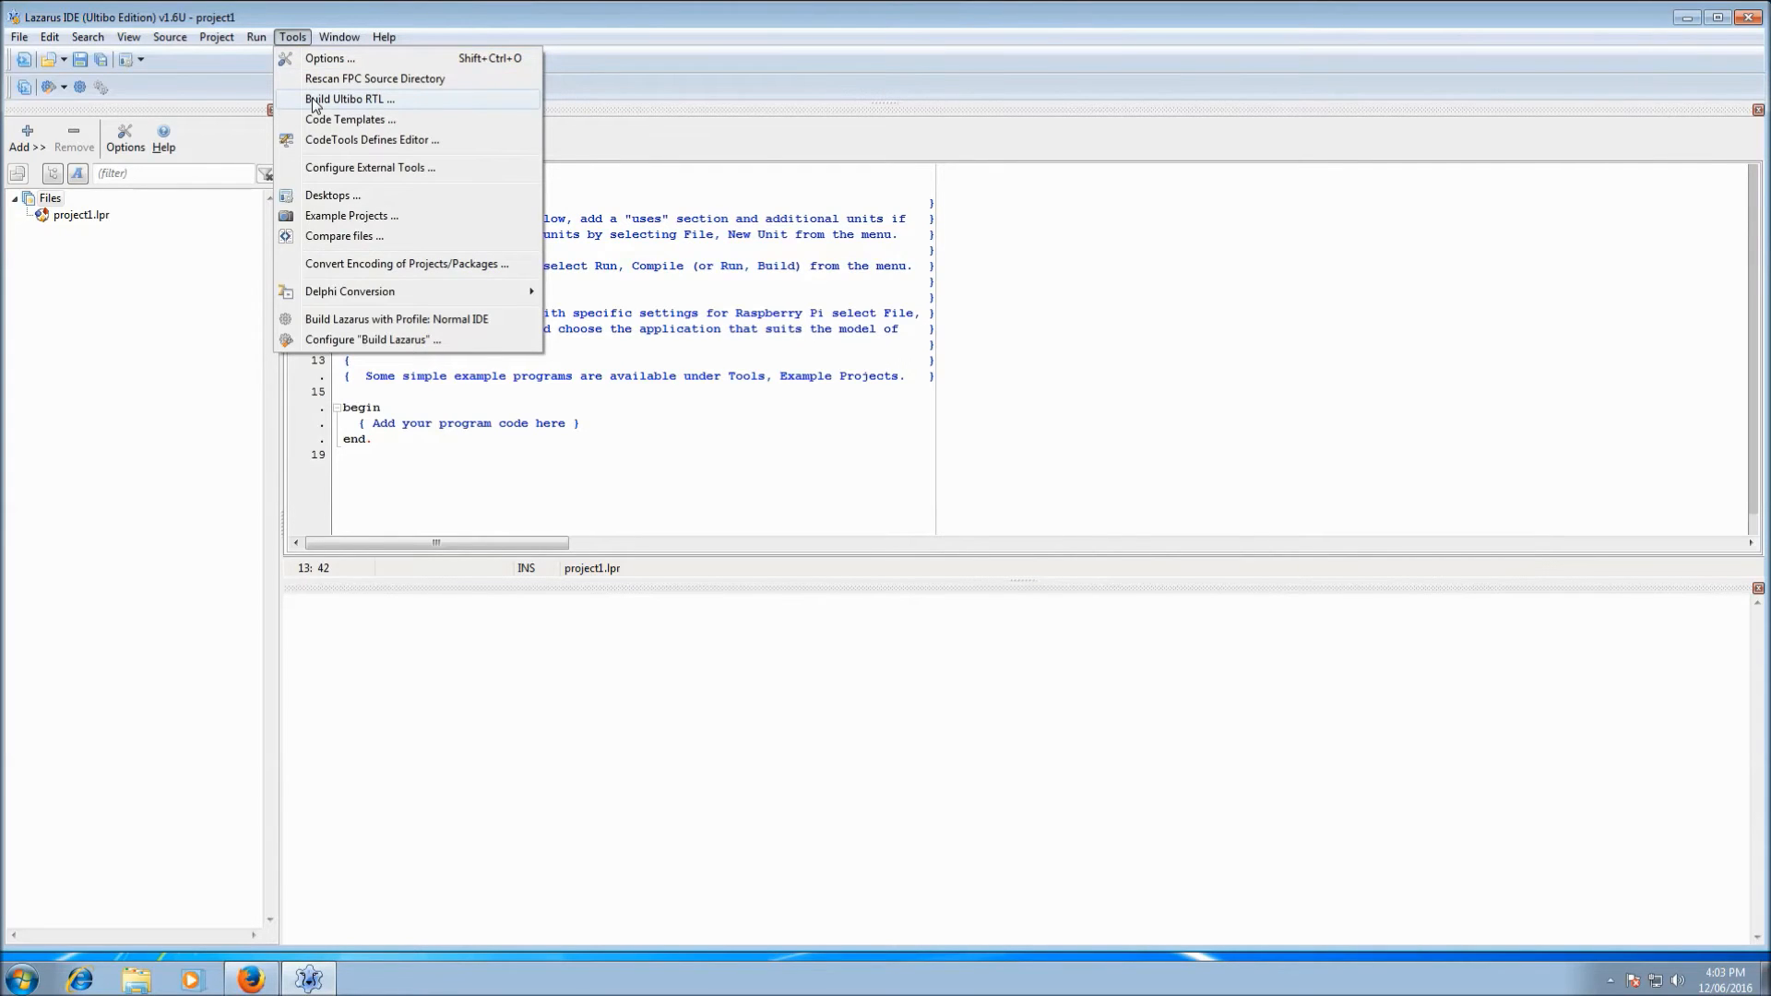
- Launch the Ultibo RTL Builder from the Tools menu with ARMv6 and ARMv7 ticked
click(350, 100)
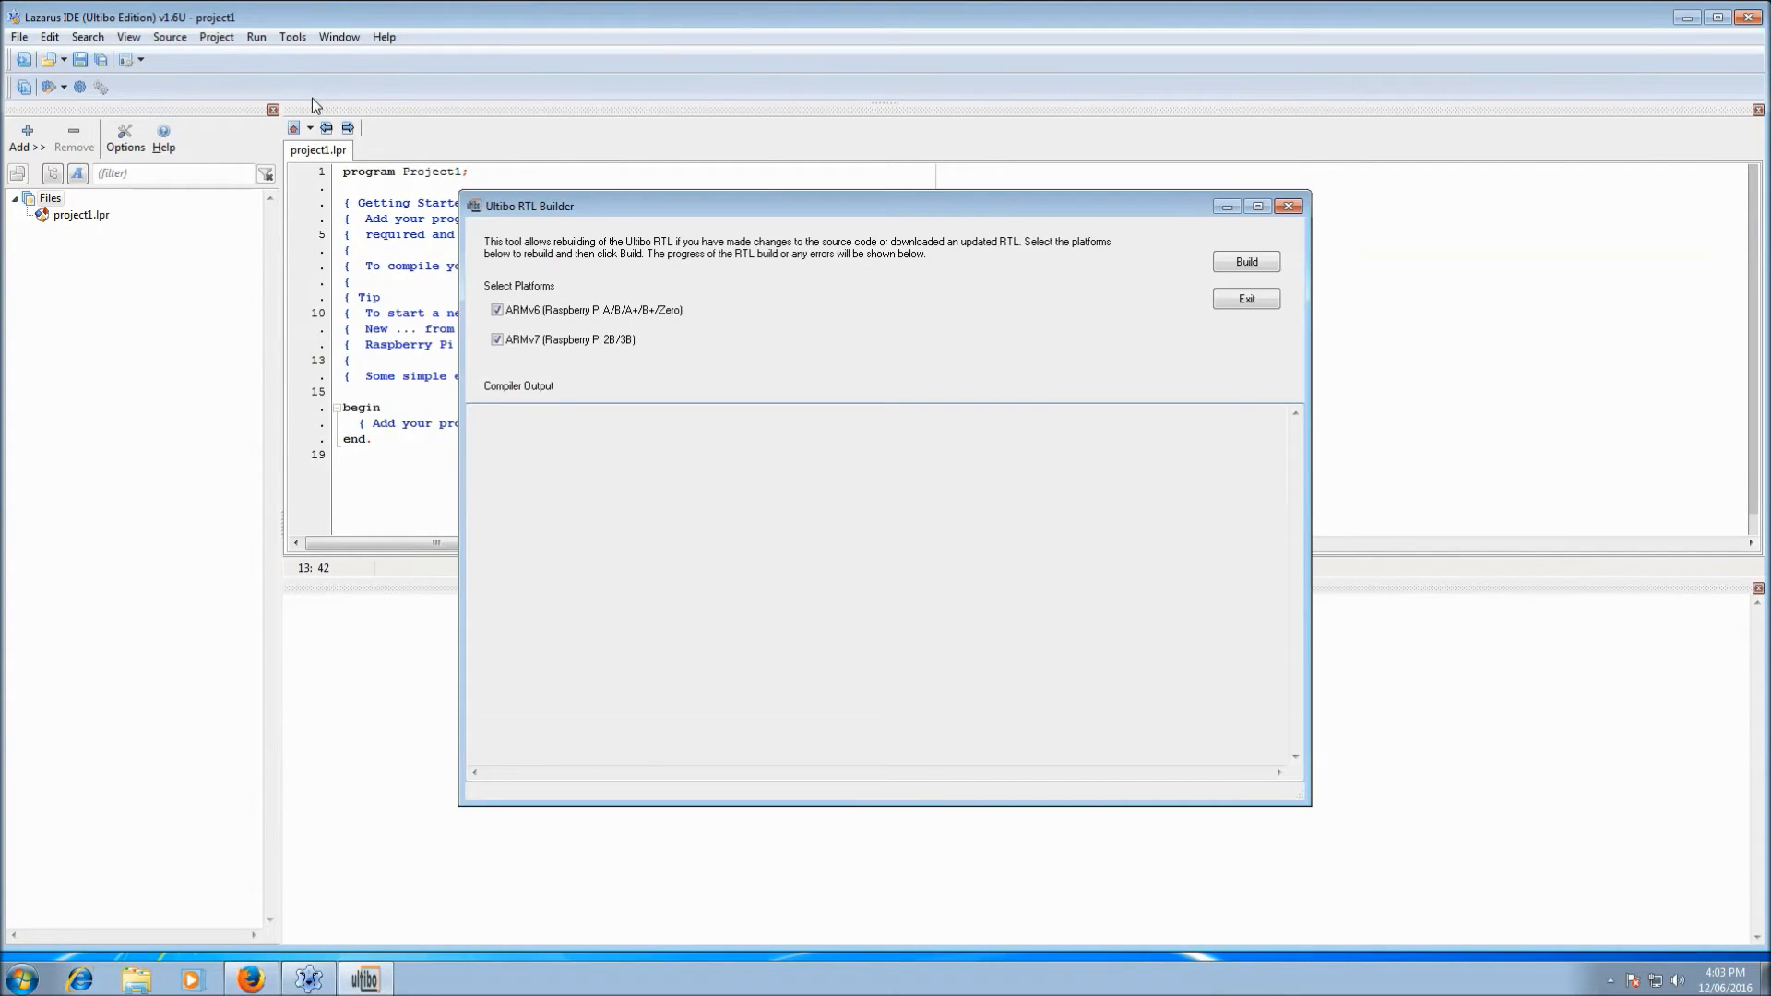
mouse_move(778, 232)
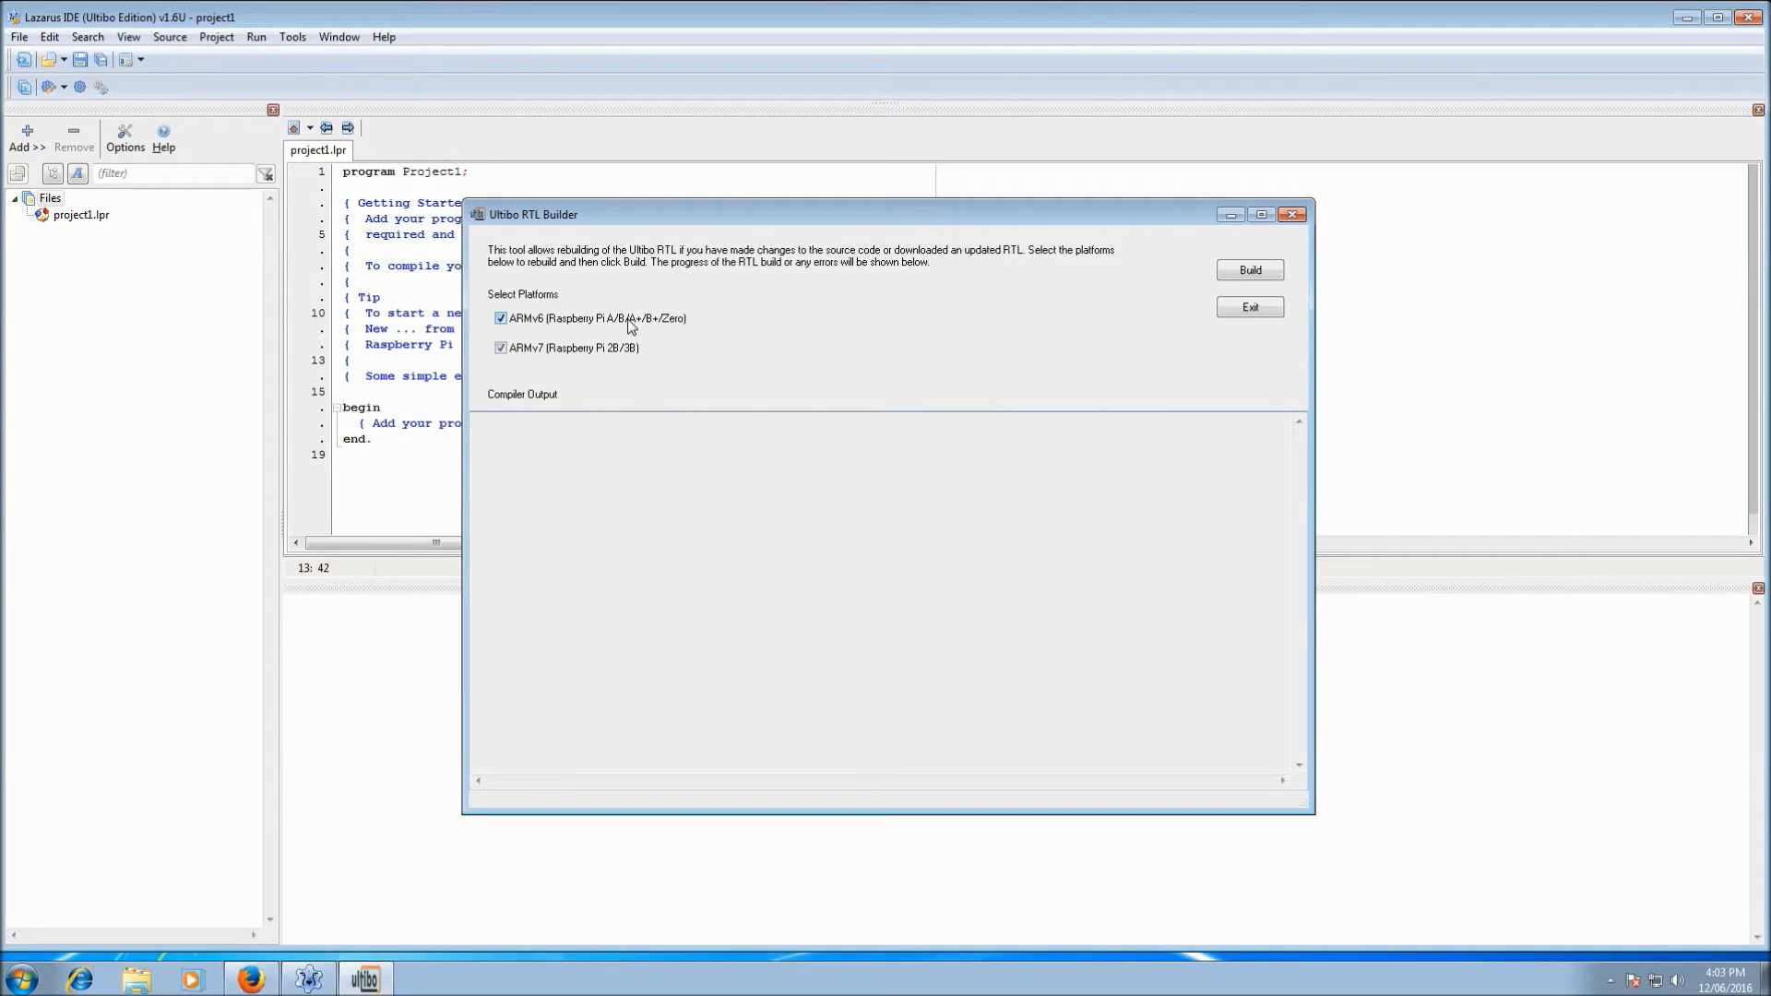
mouse_move(670, 330)
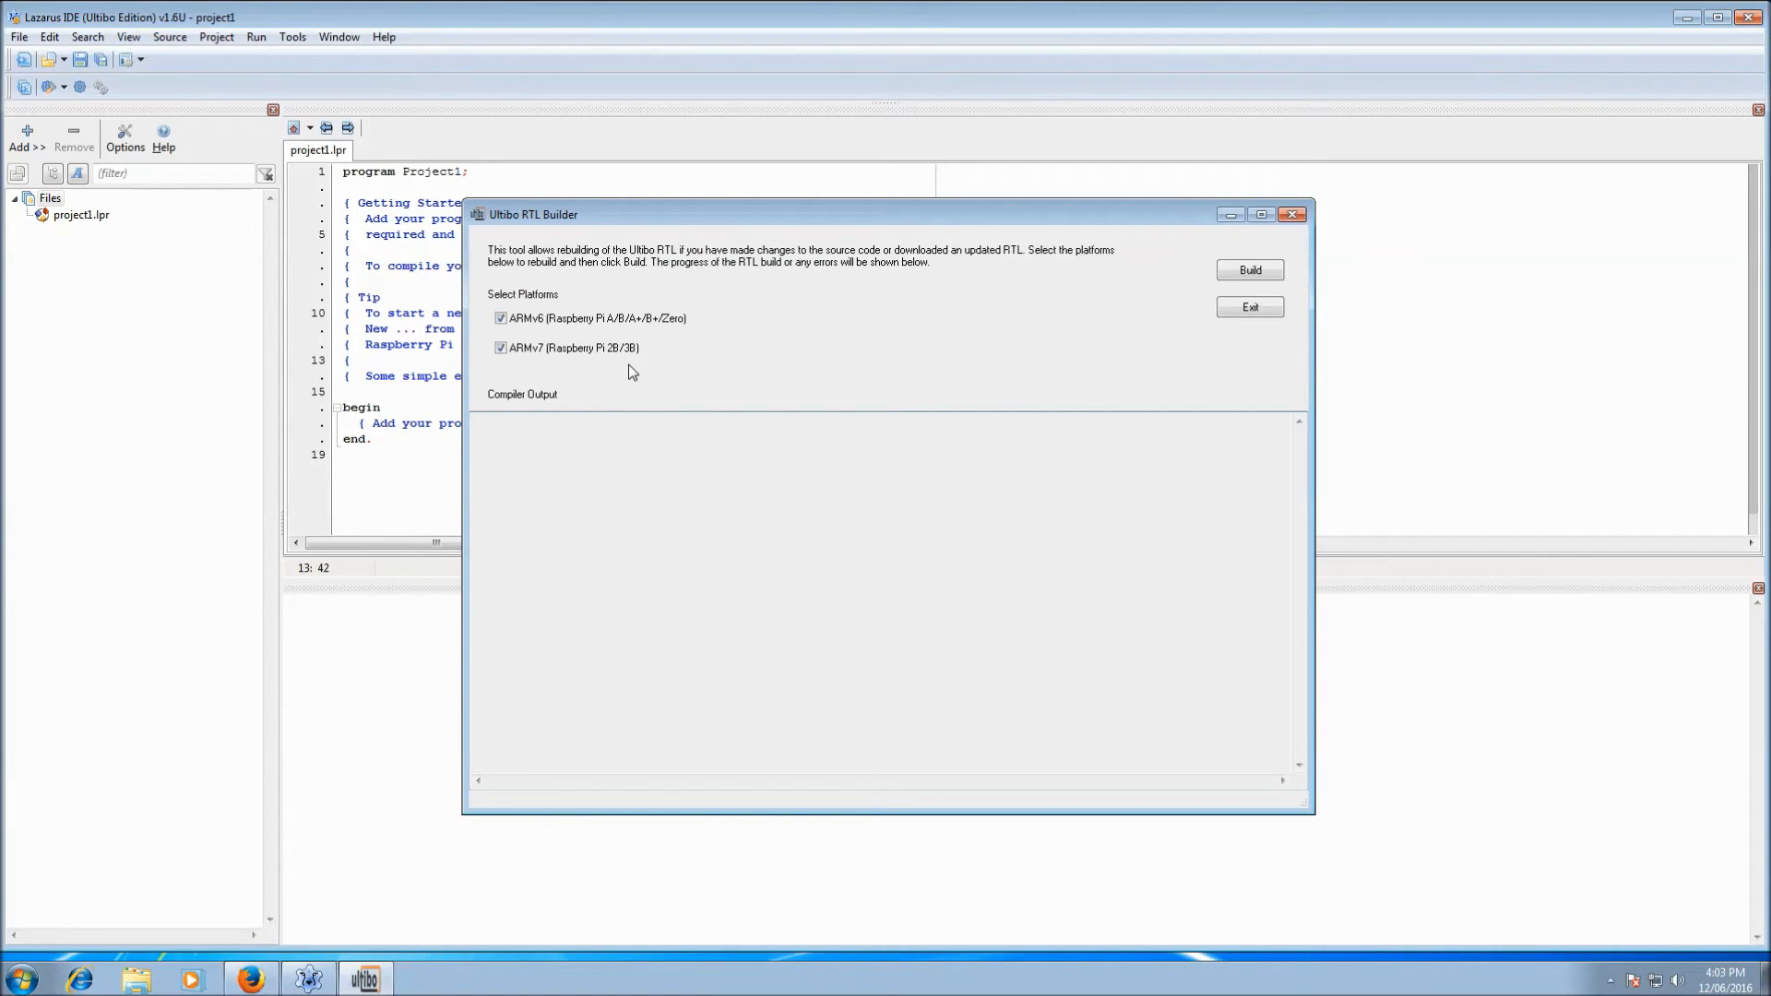
mouse_move(574, 339)
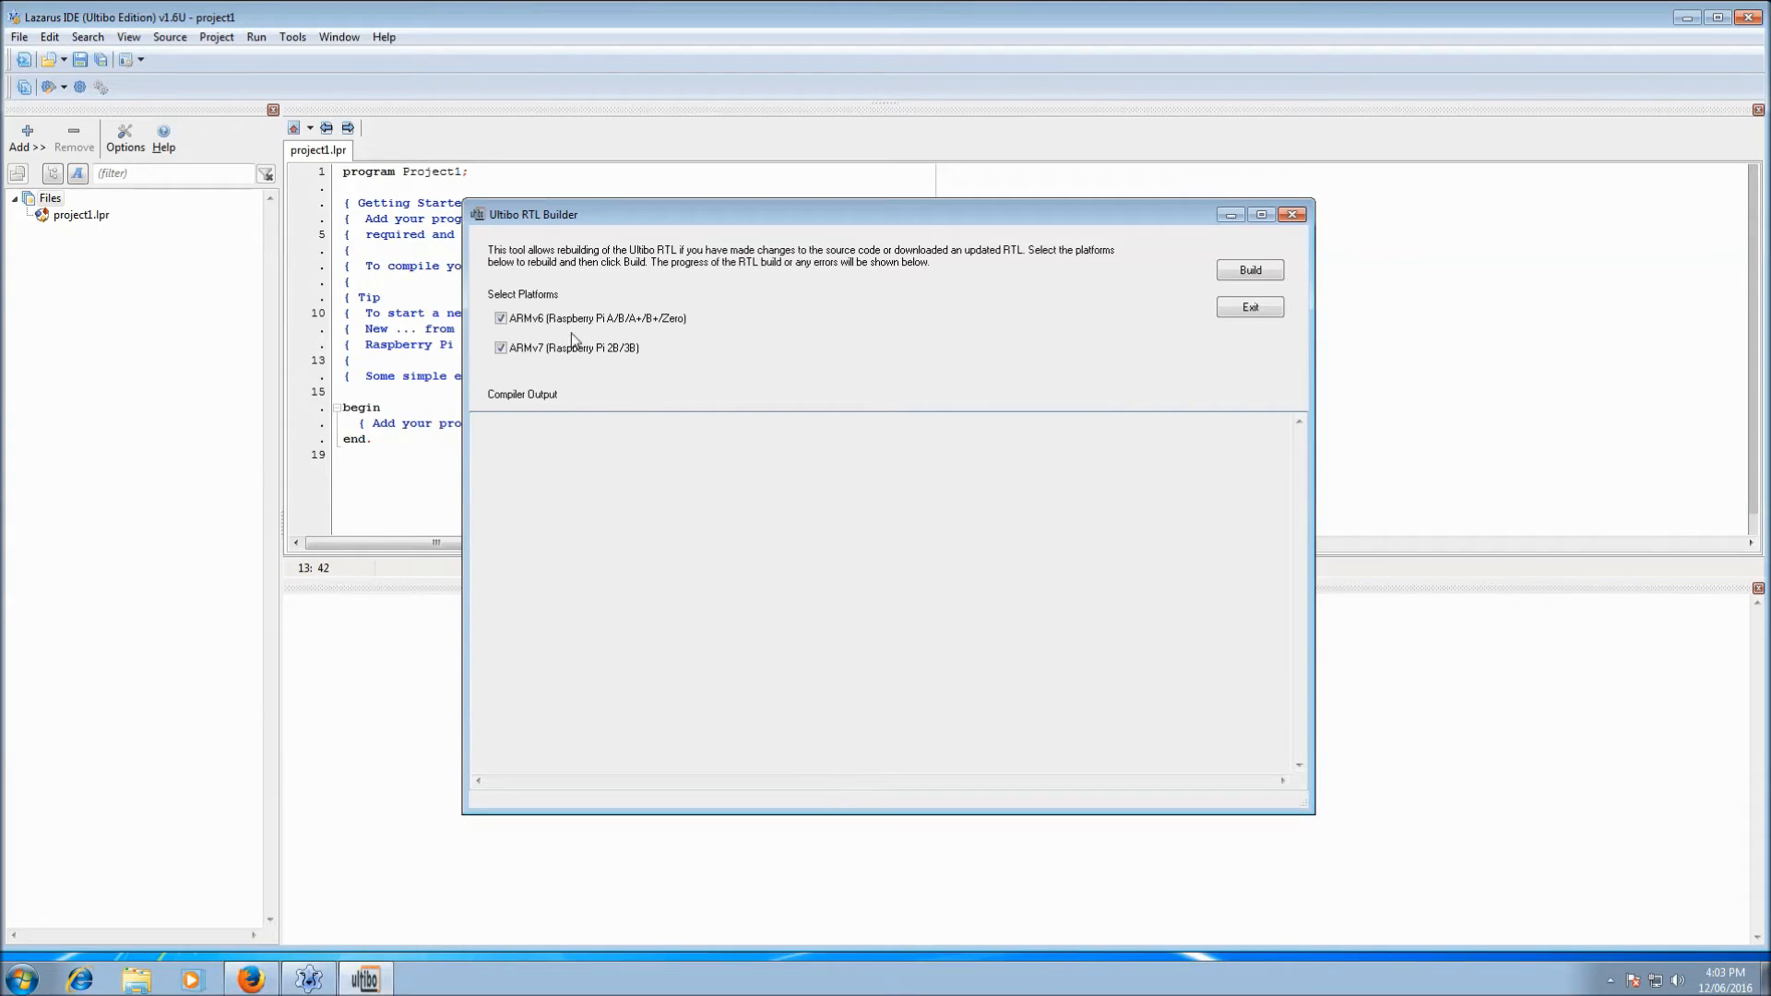
mouse_move(826, 317)
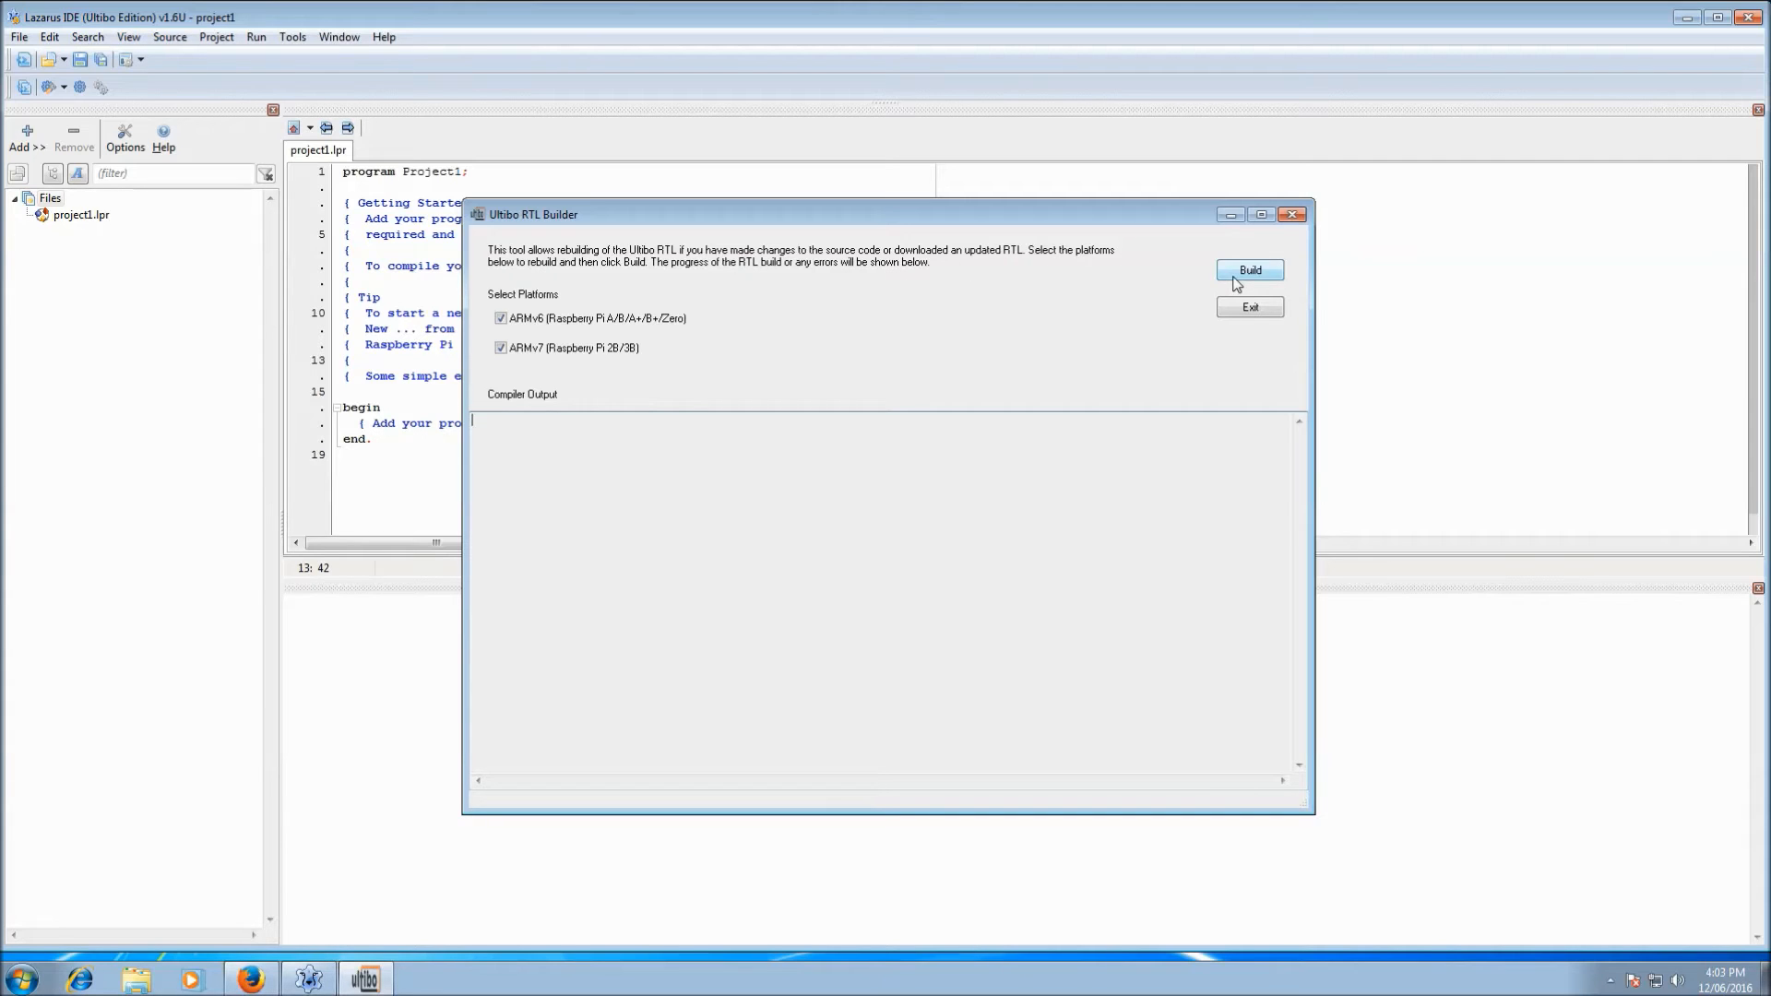
- Start the RTL build for both platforms and watch the compiler output scroll
click(1249, 269)
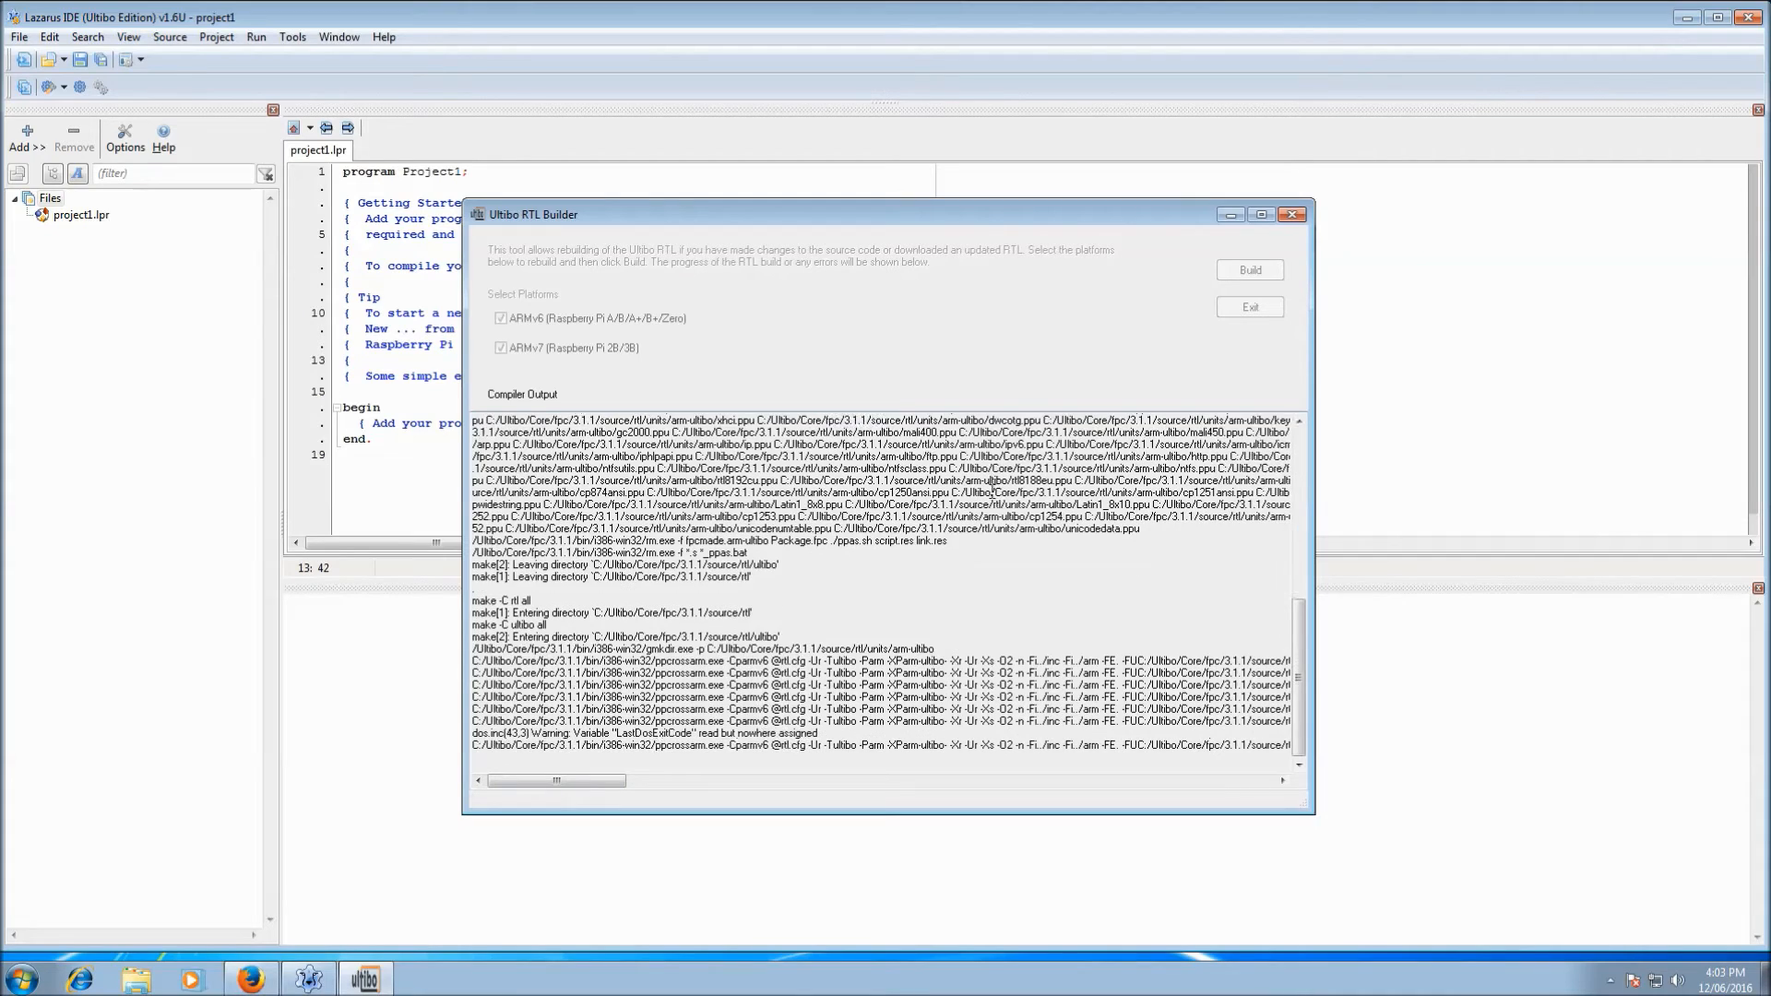
scroll(down, 3)
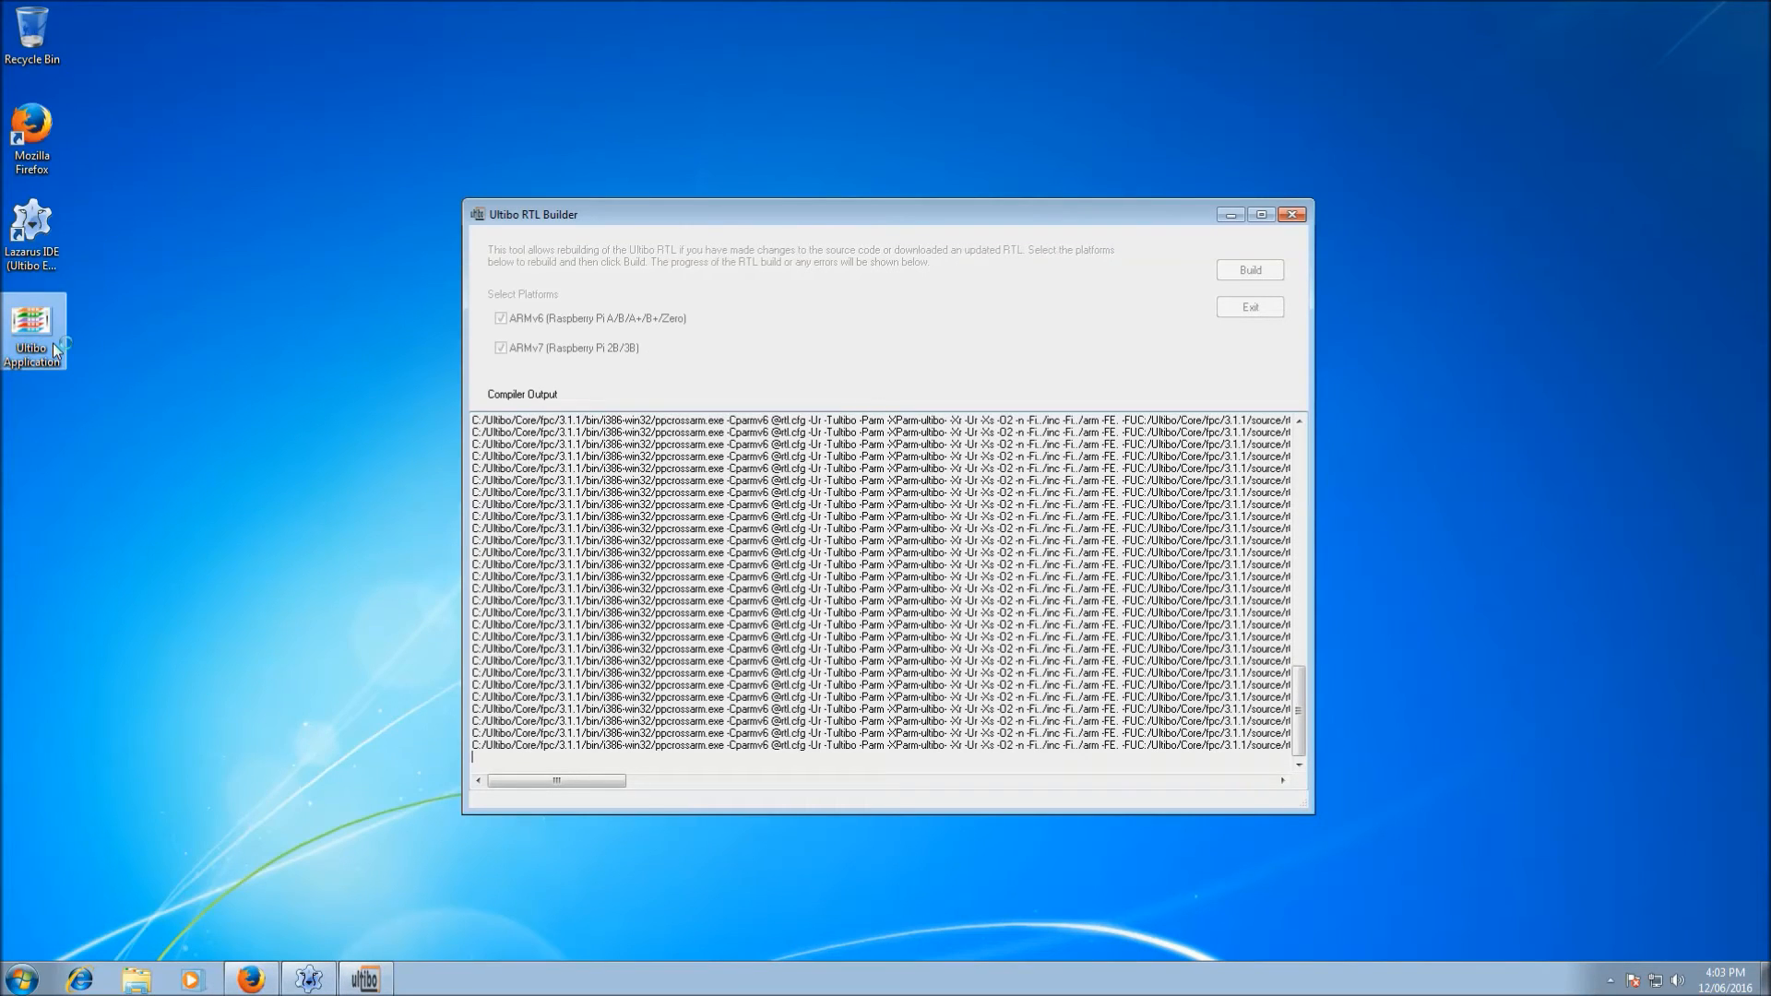
double_click(32, 330)
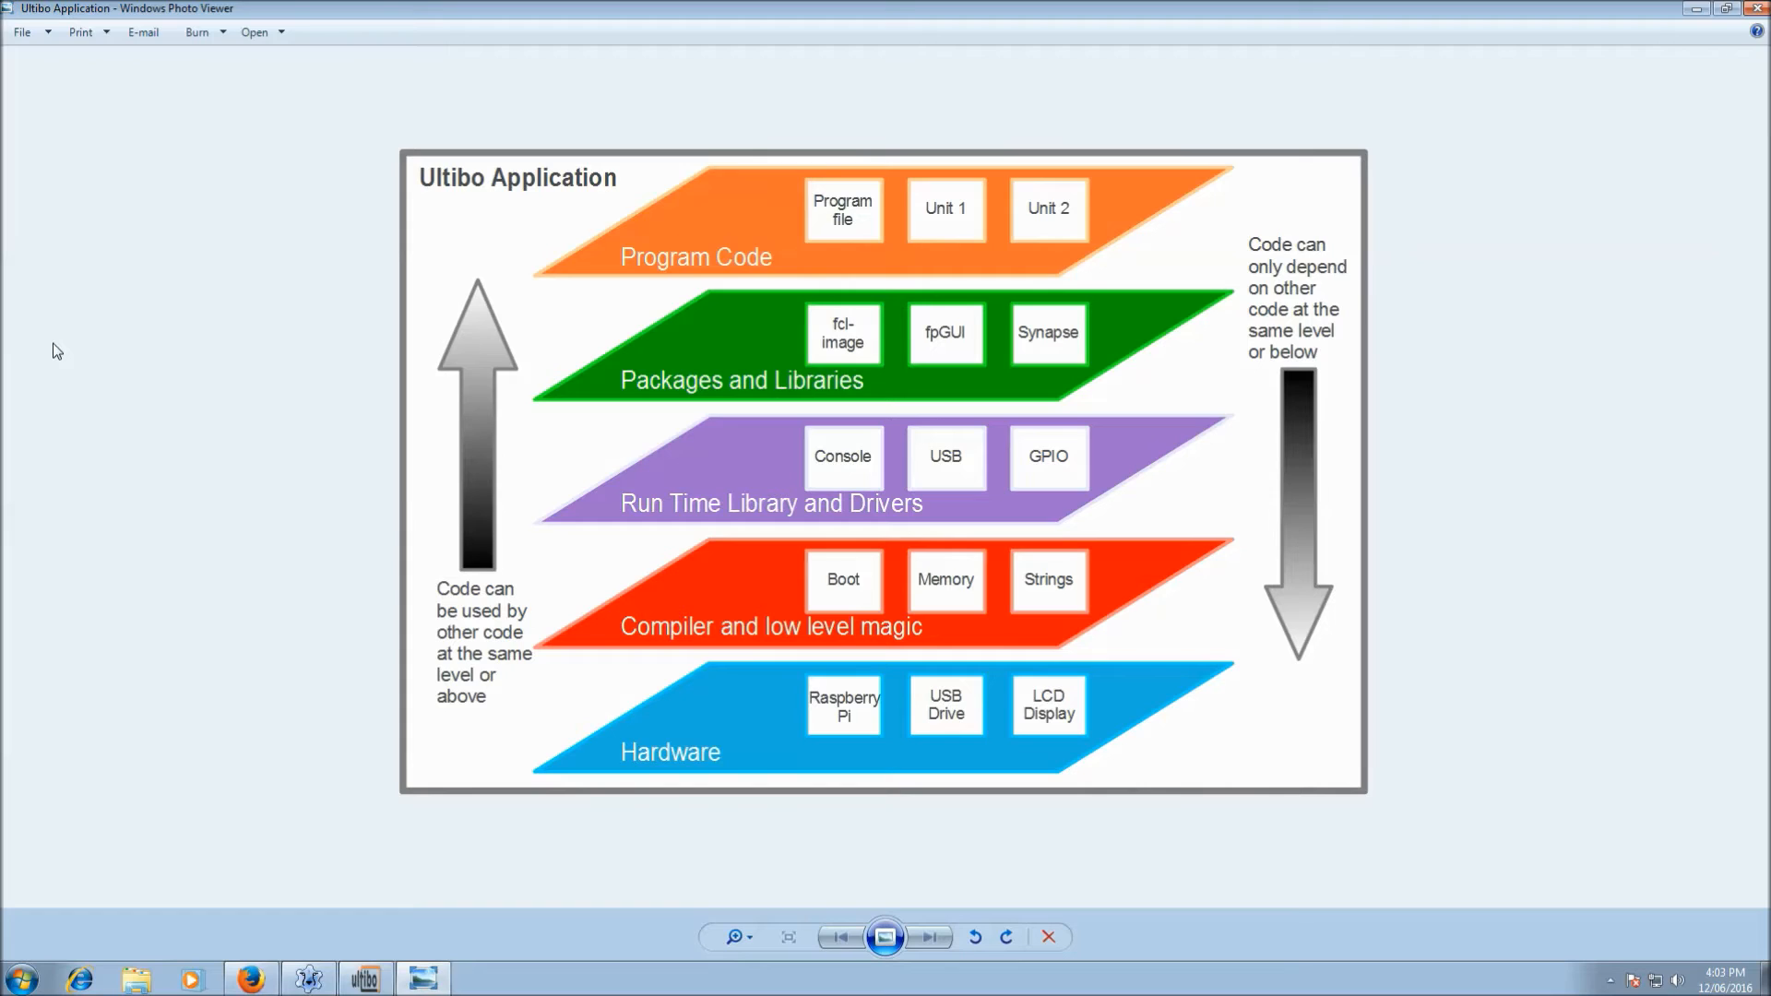
mouse_move(127, 506)
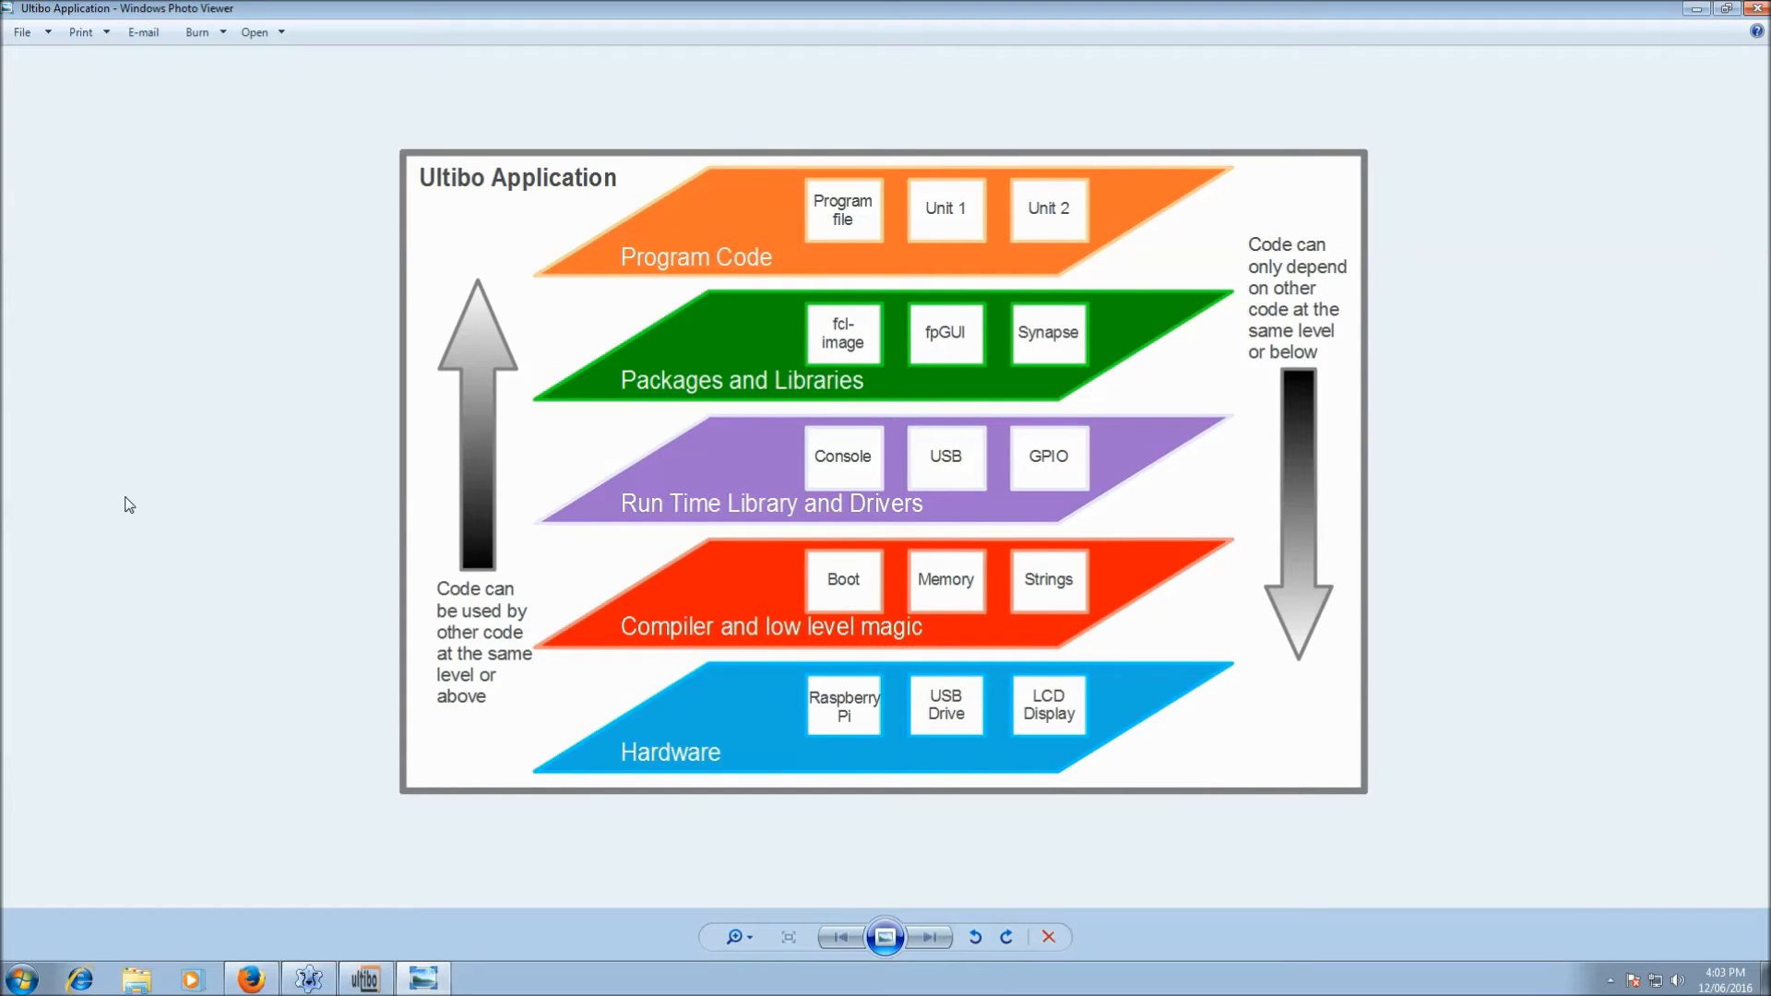
mouse_move(502, 203)
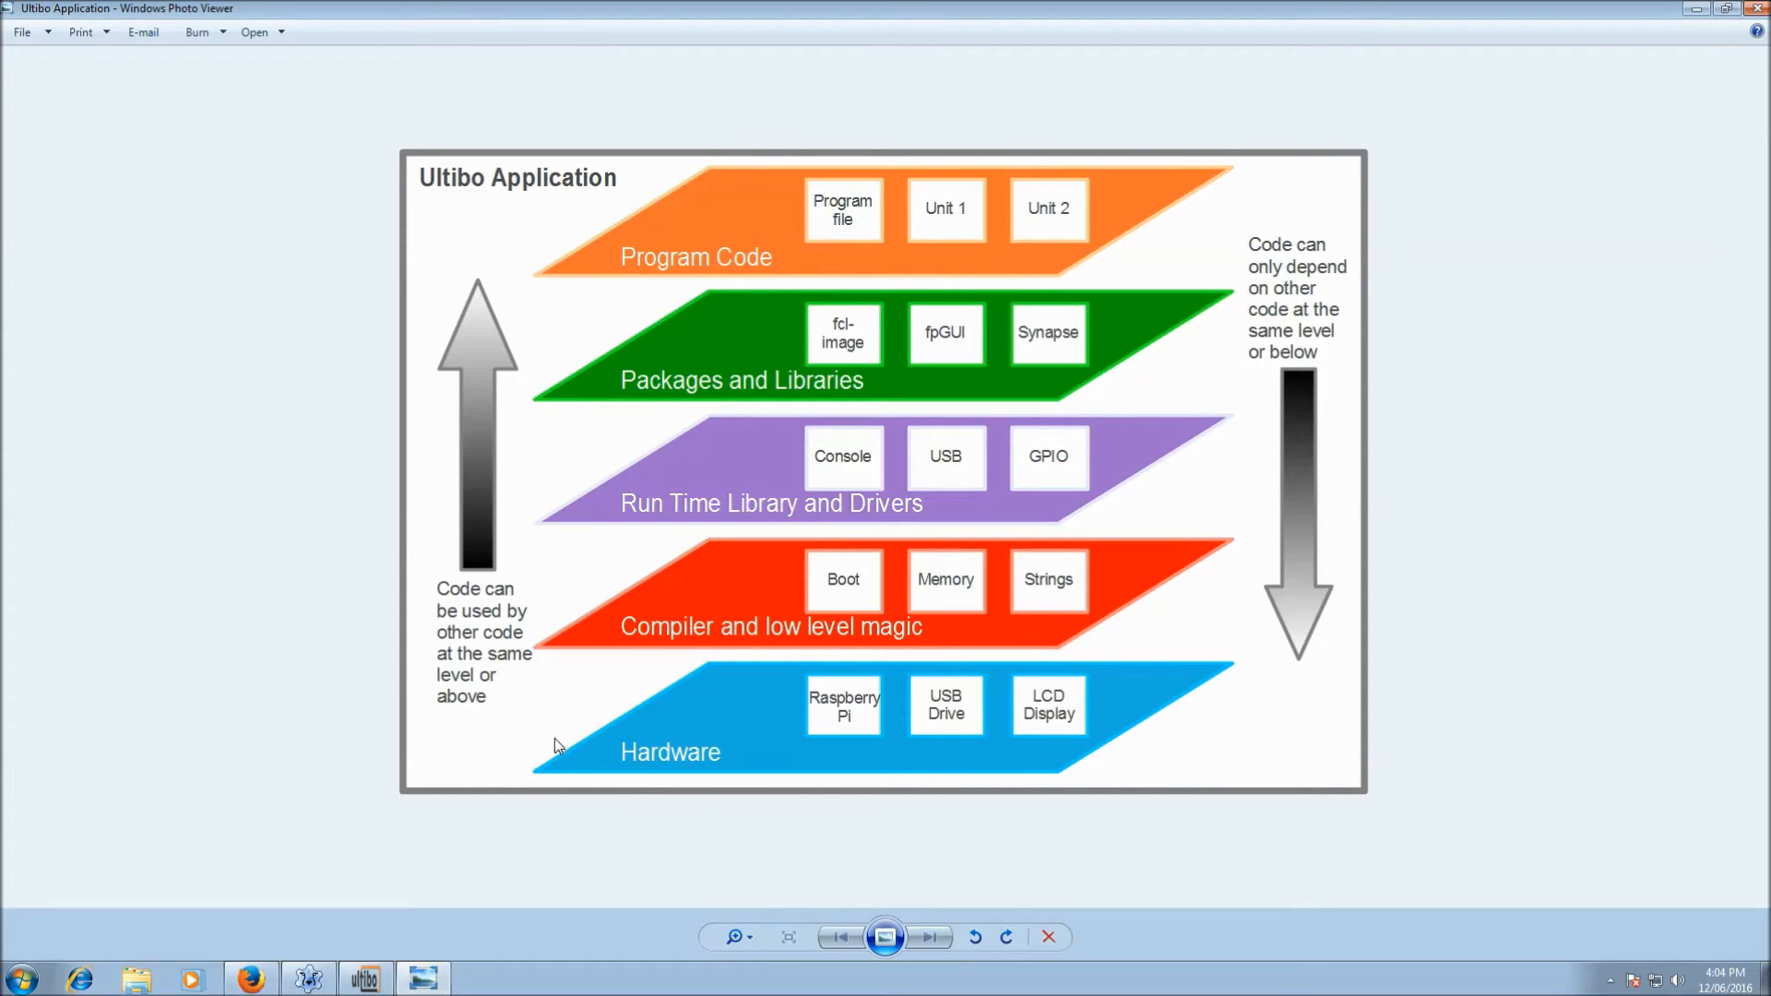
mouse_move(692, 806)
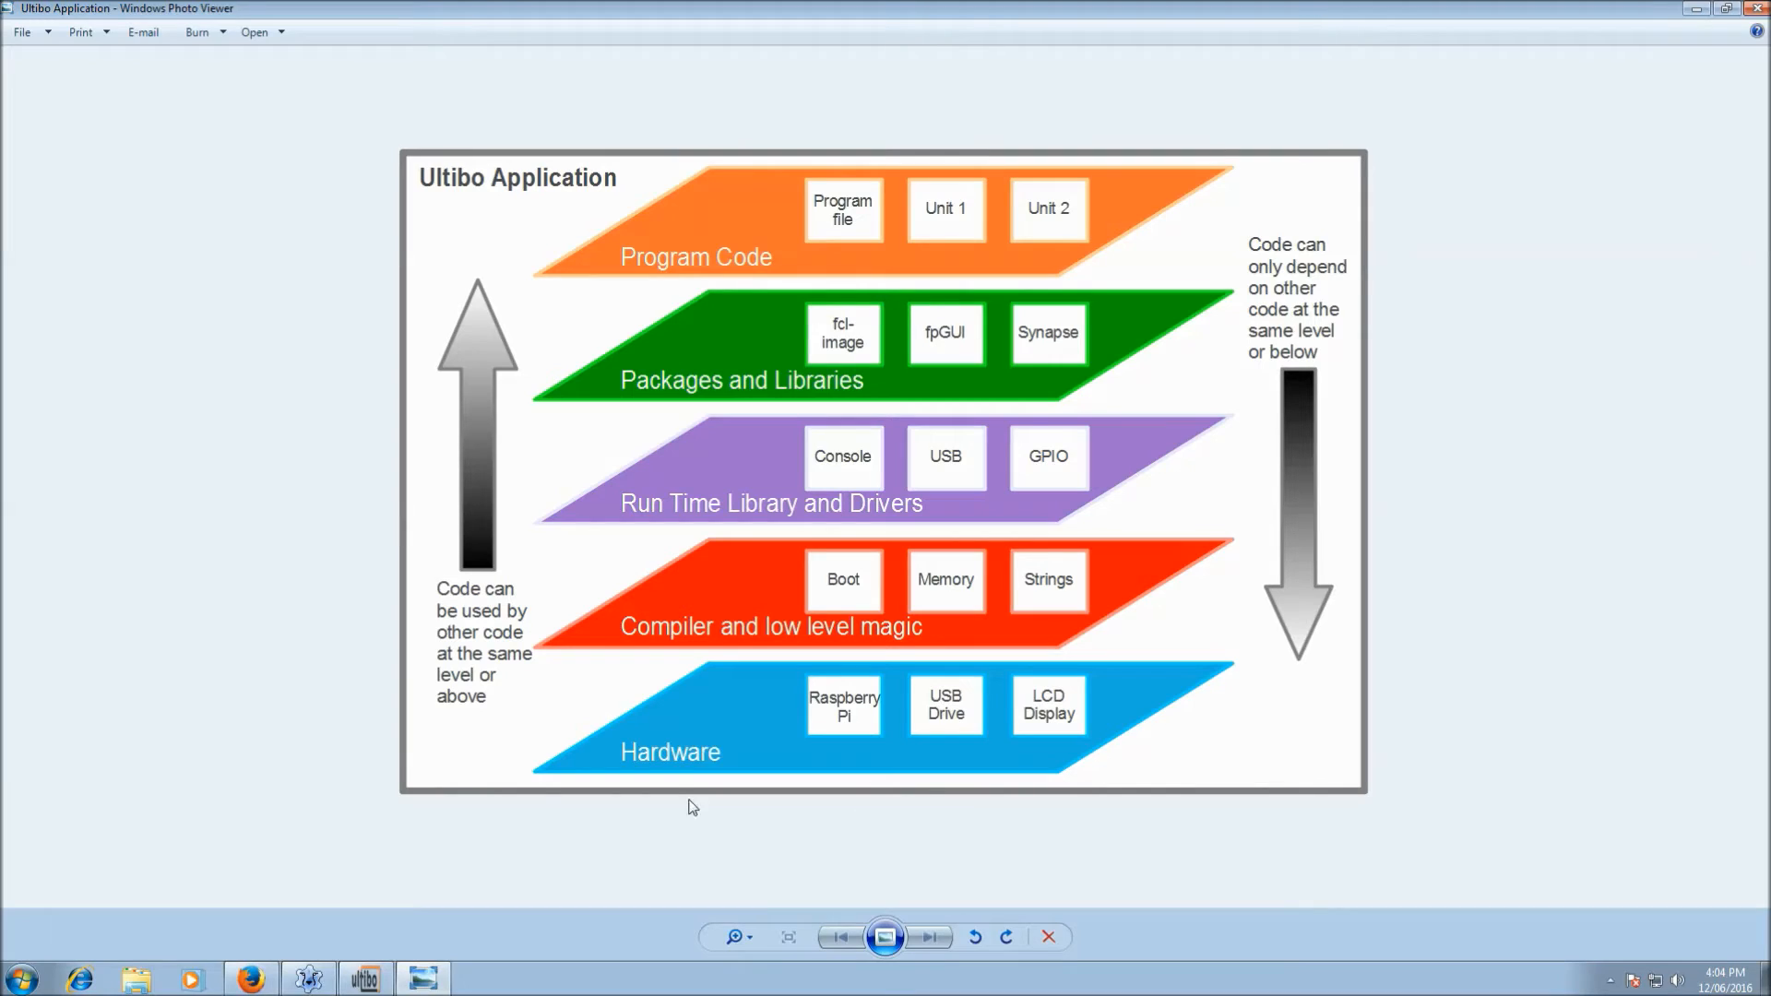
mouse_move(947, 720)
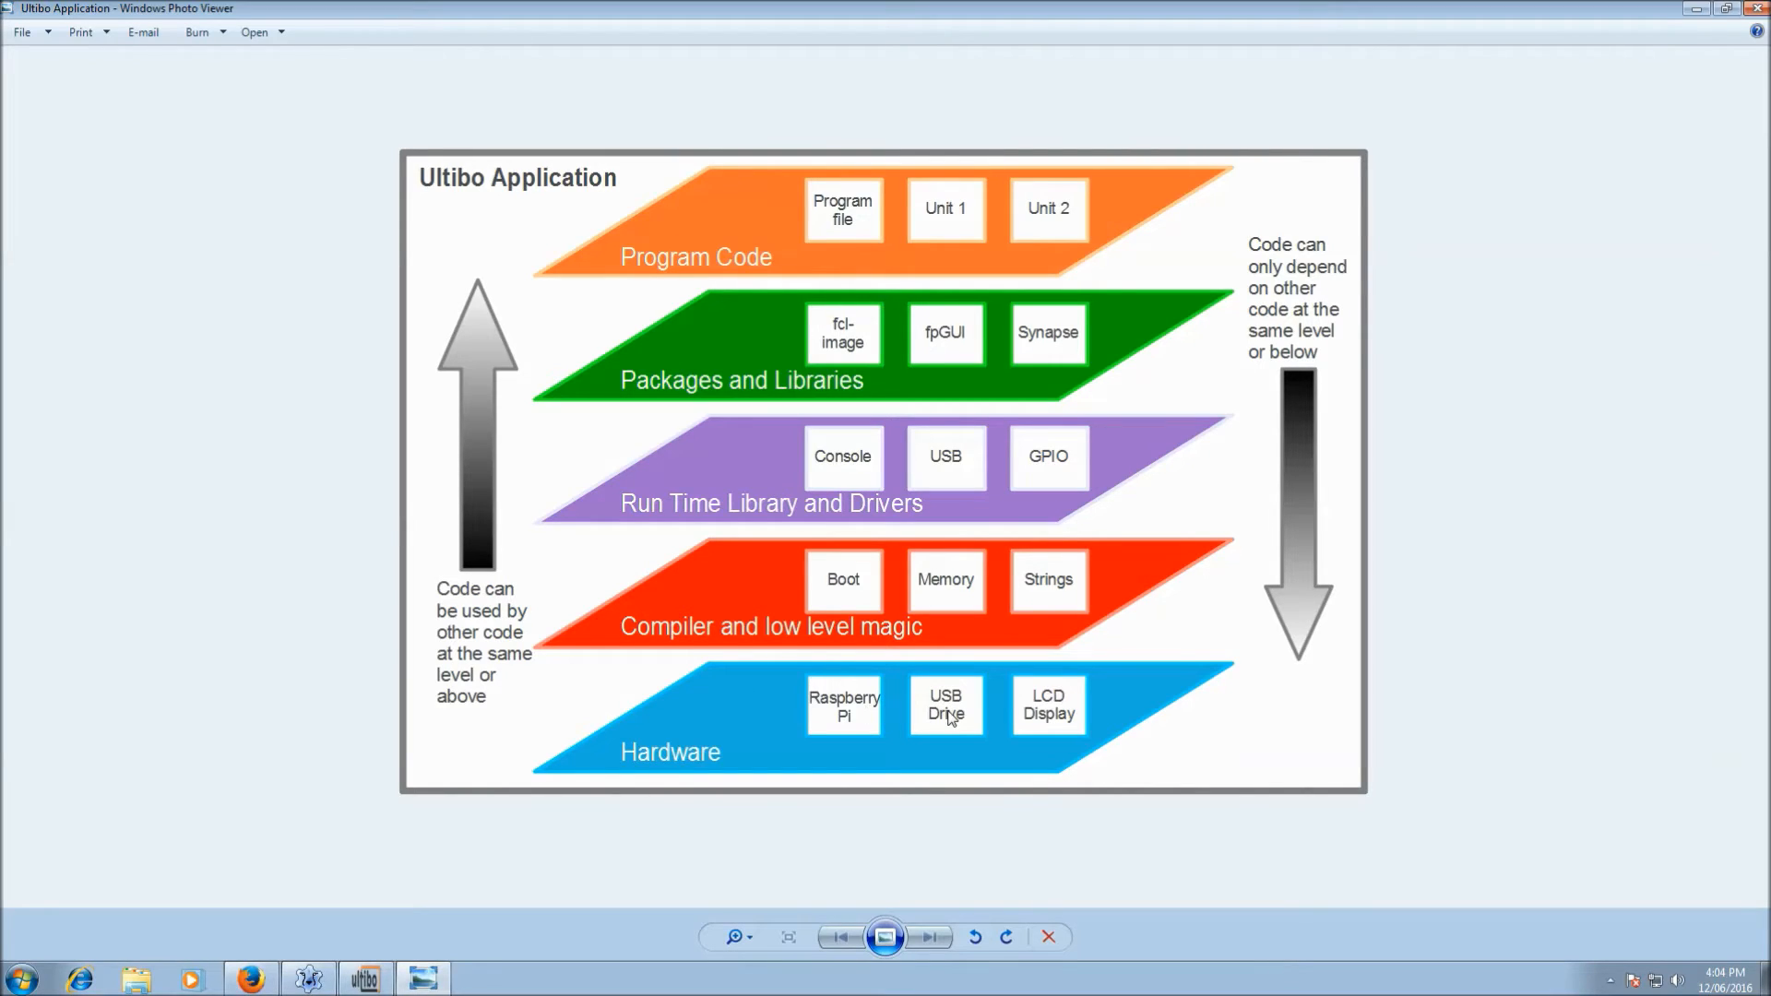
mouse_move(1023, 723)
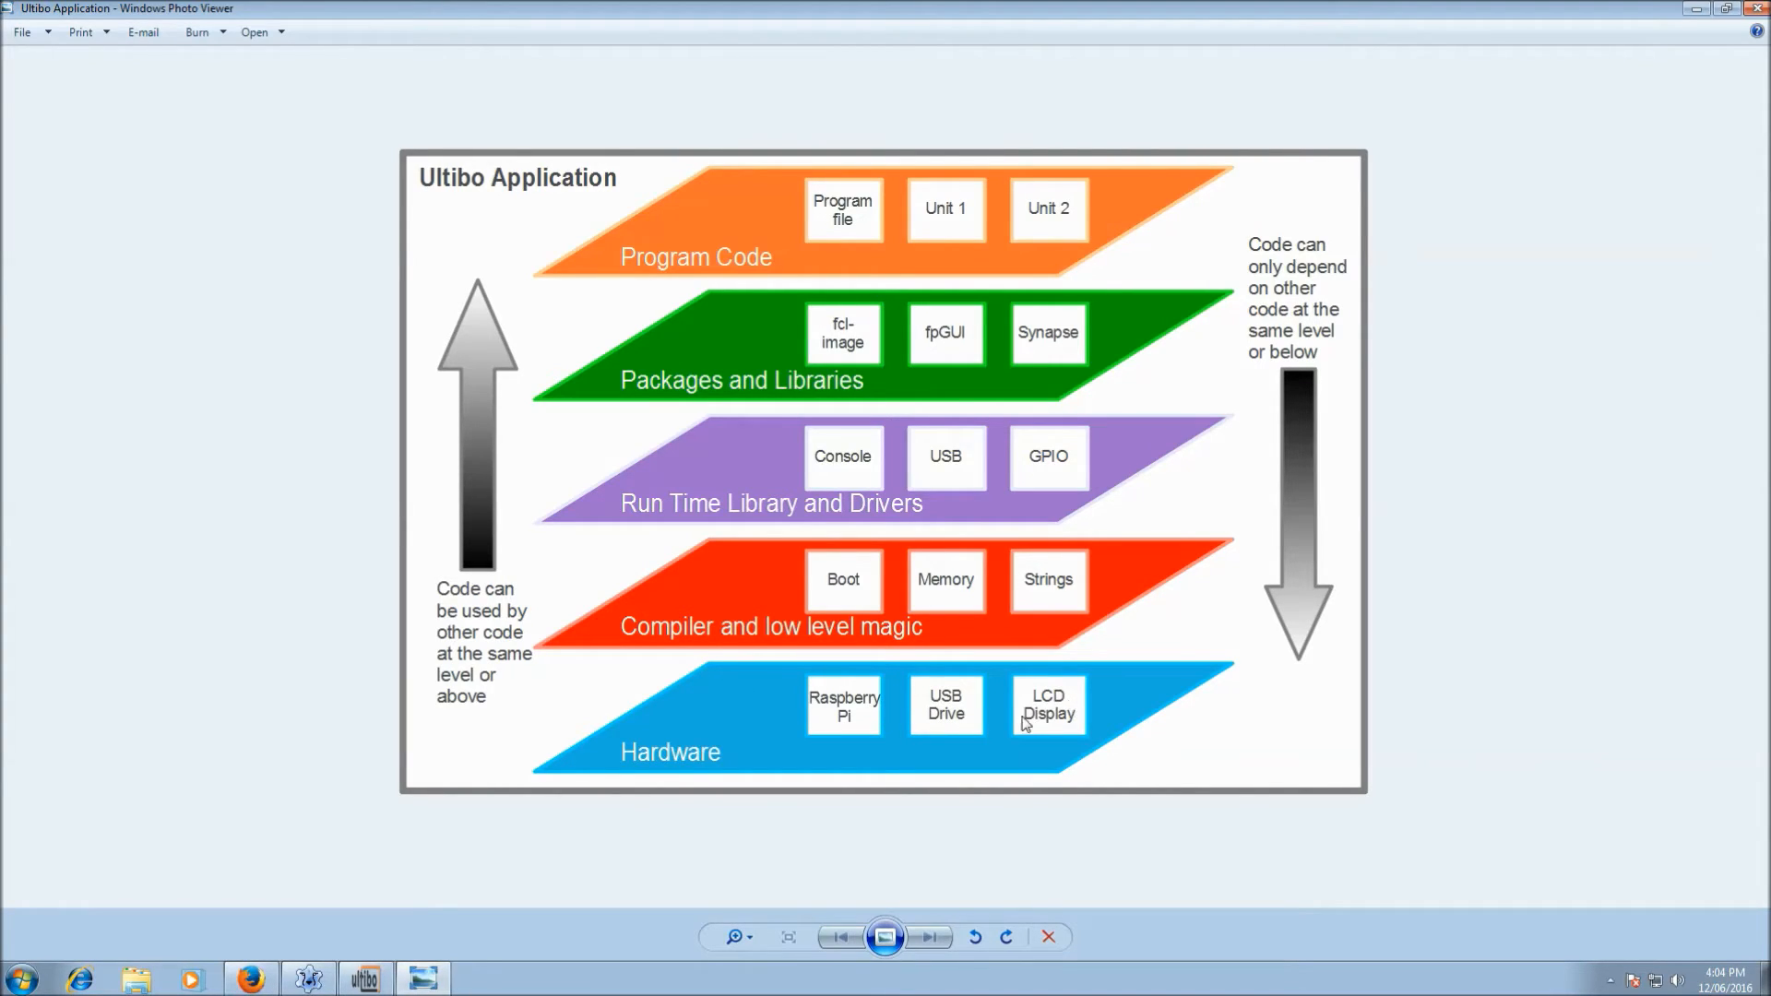
mouse_move(1037, 721)
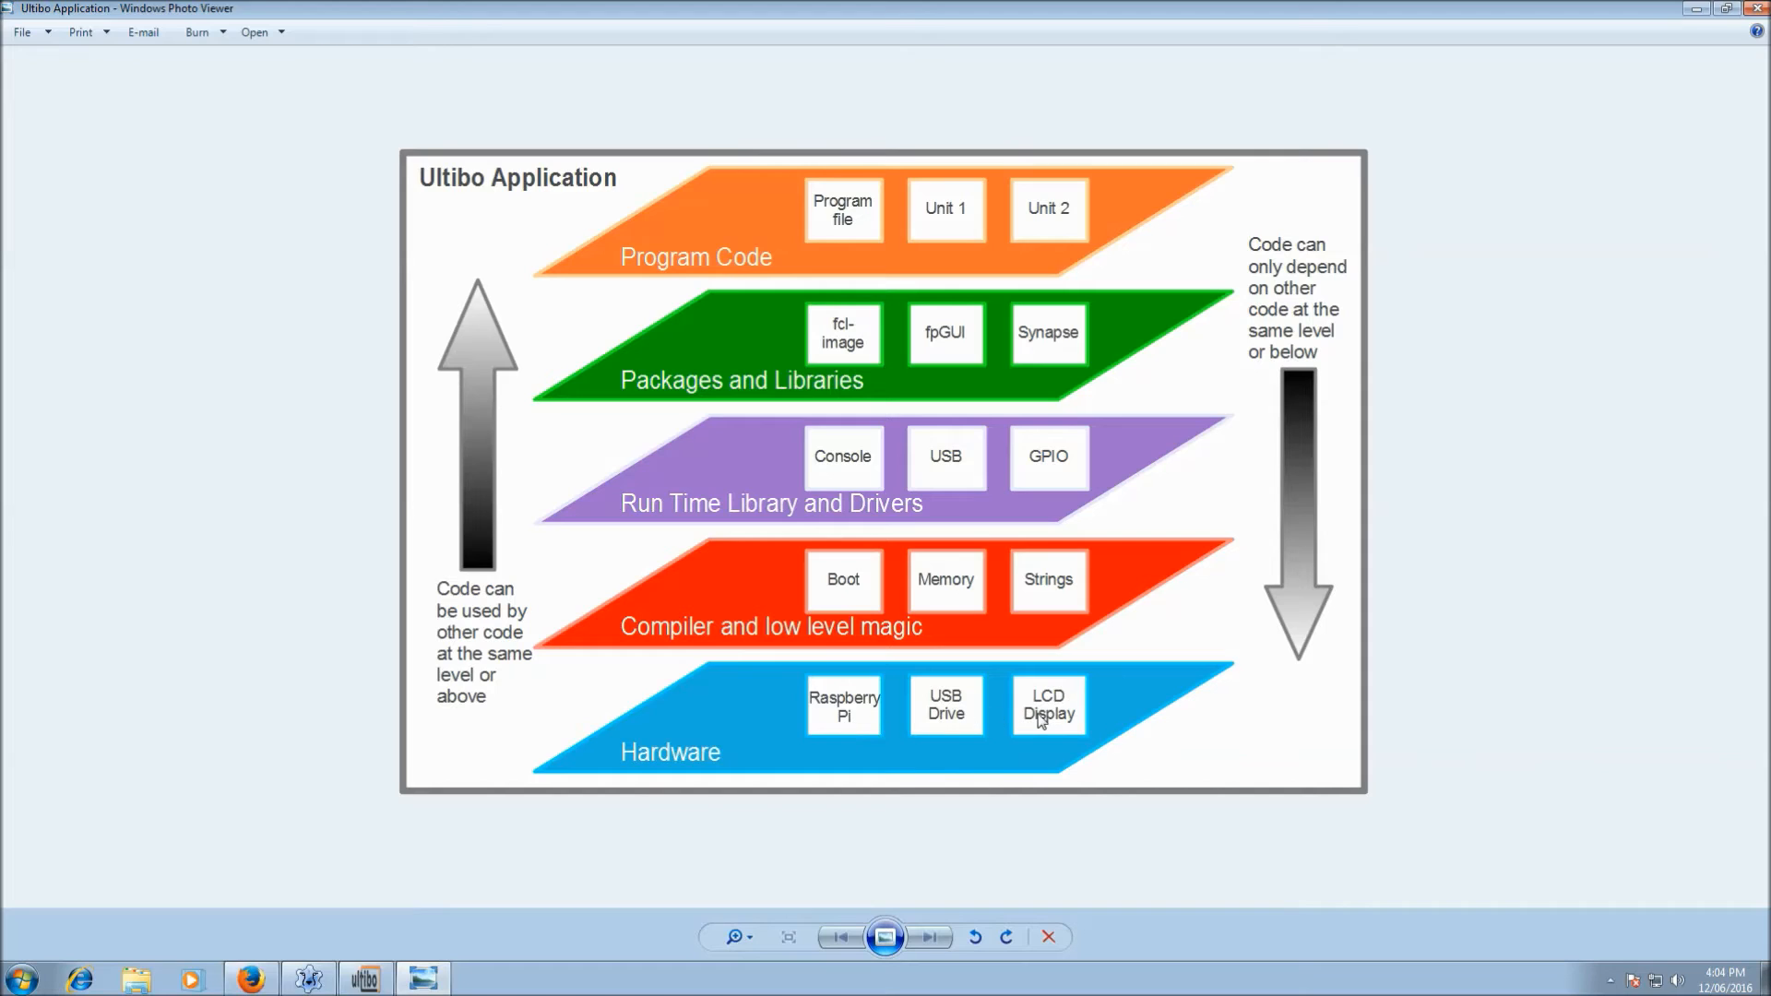
mouse_move(734, 541)
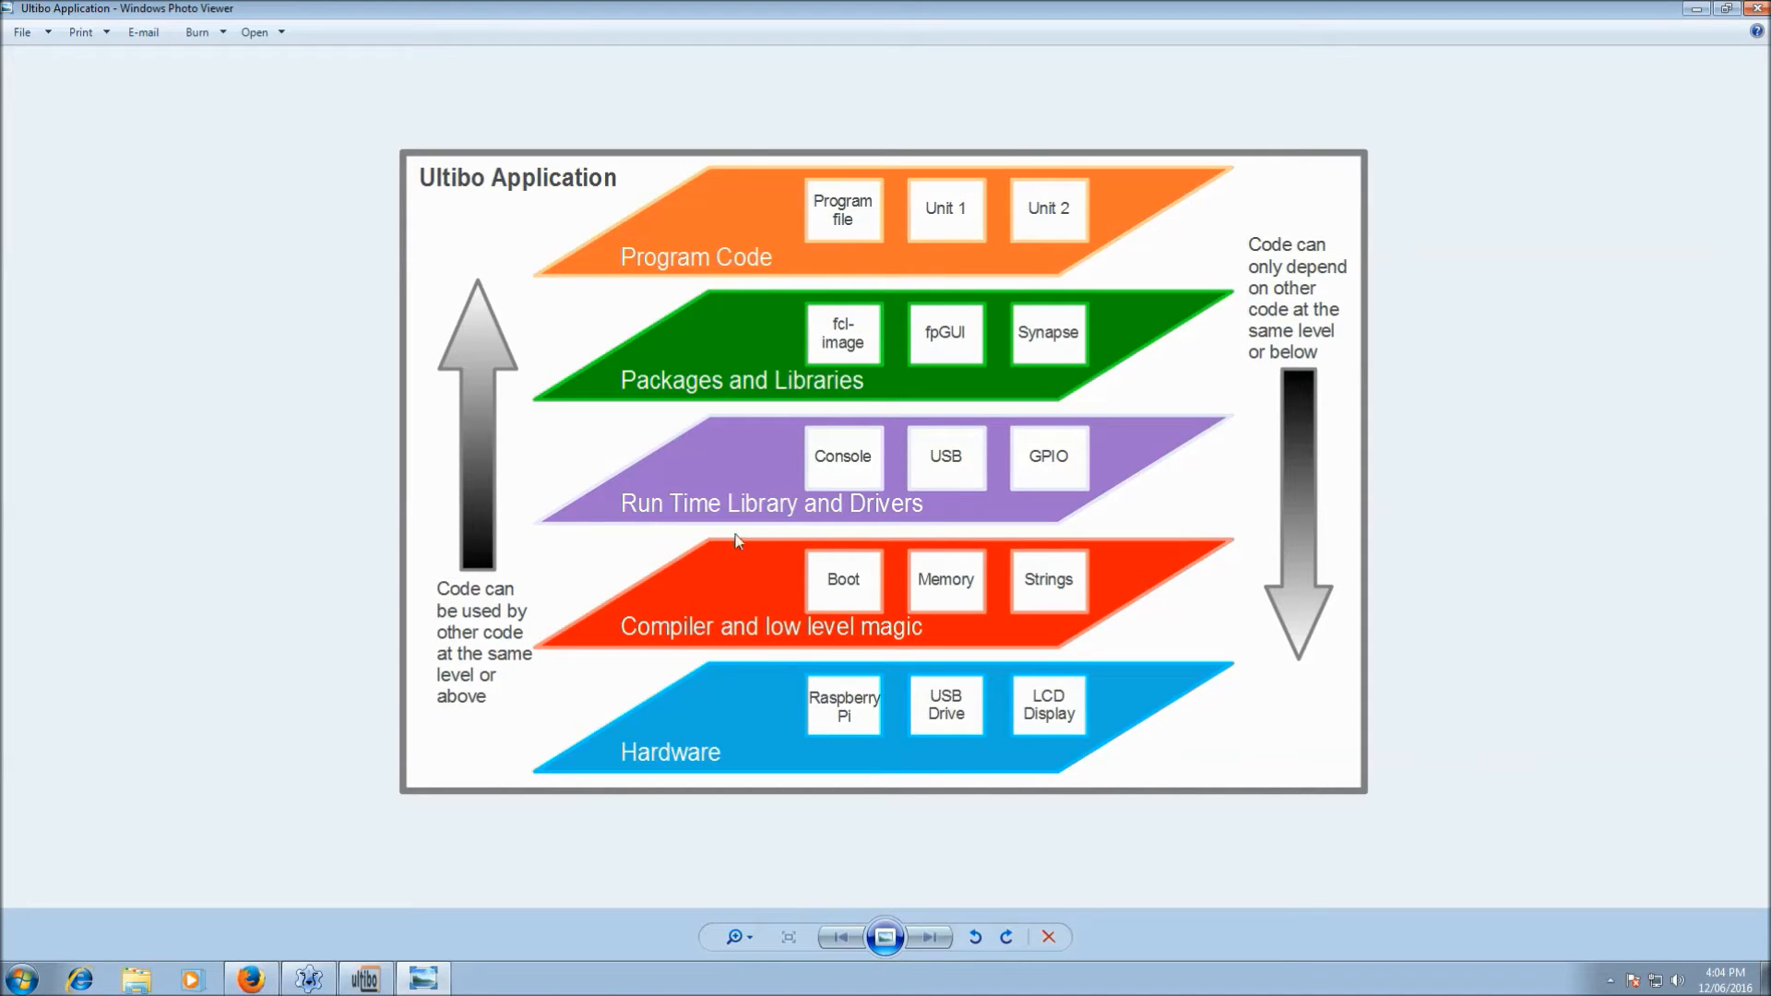
mouse_move(1037, 564)
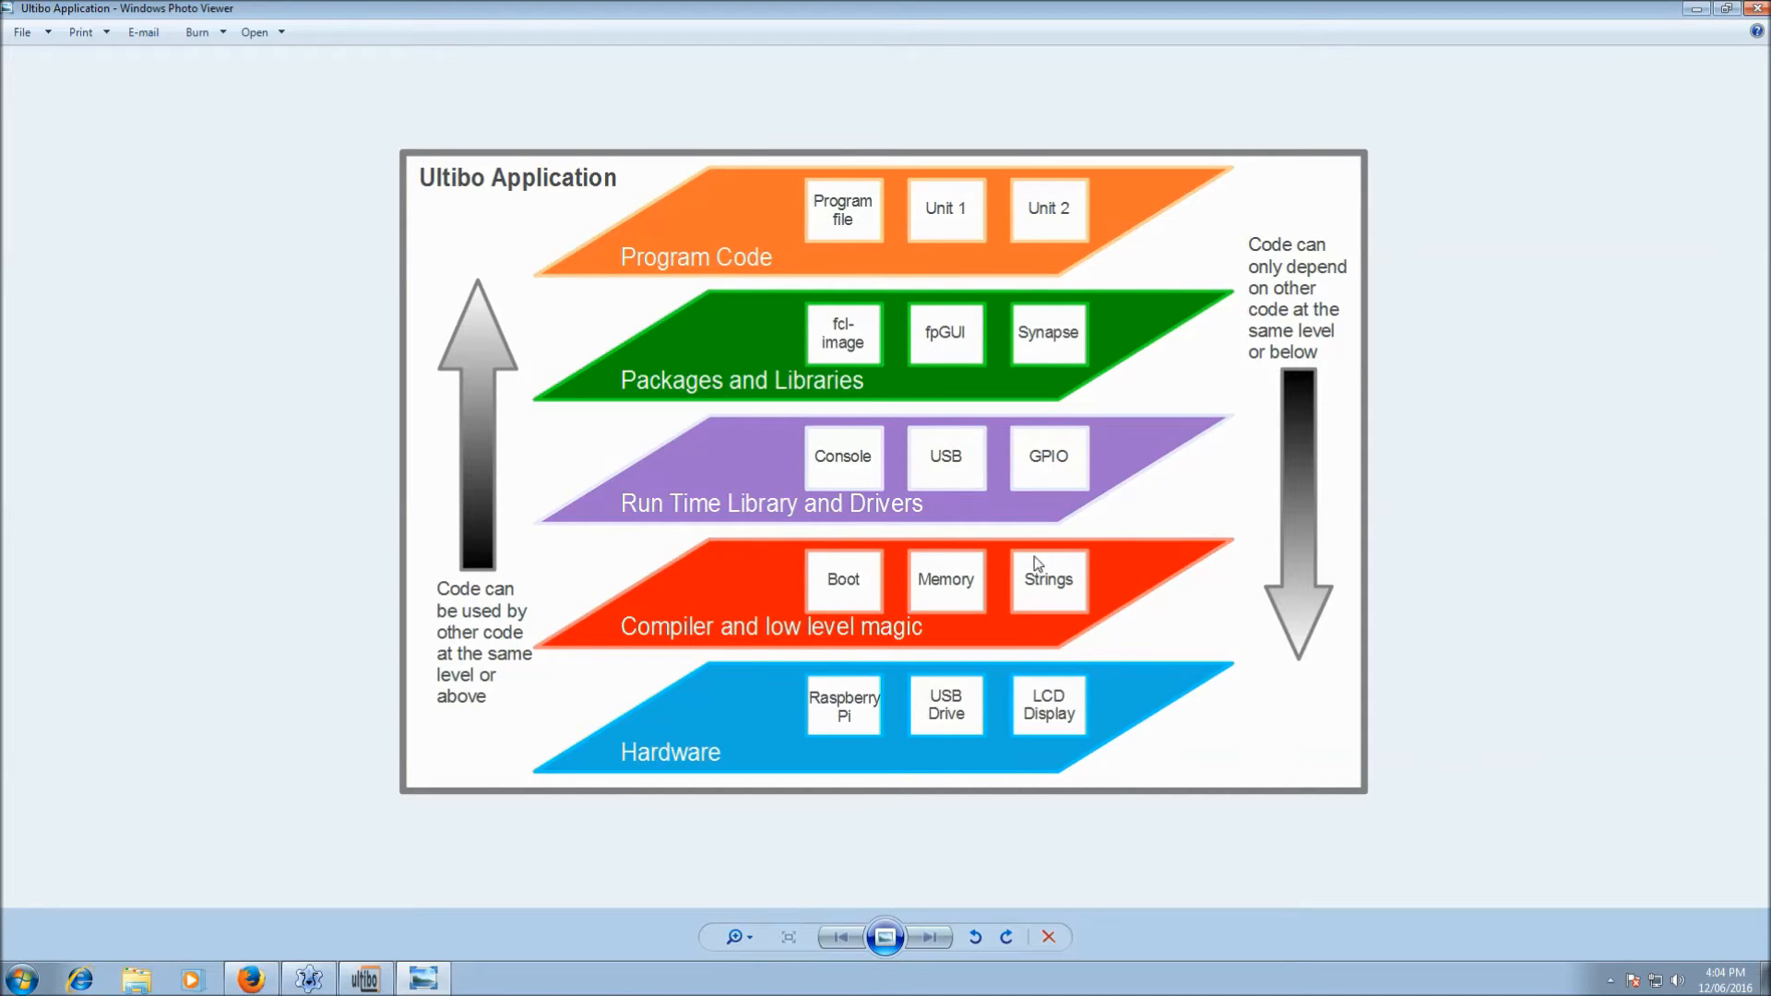
mouse_move(1086, 564)
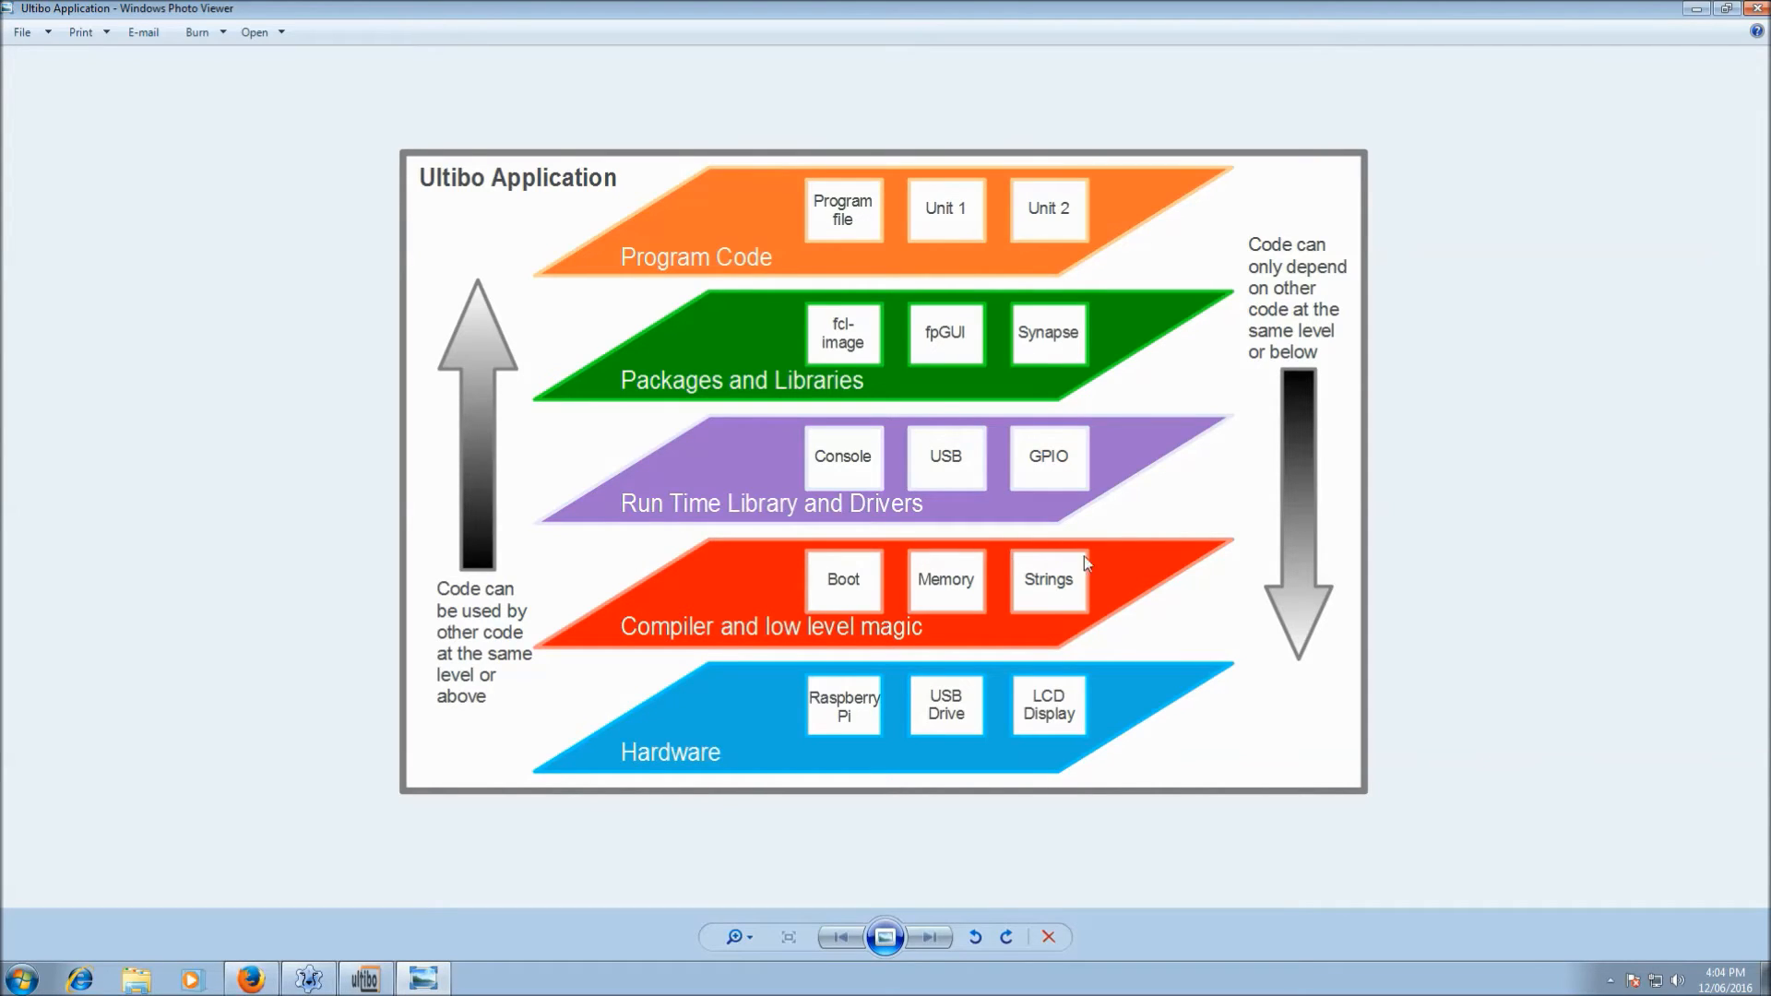
mouse_move(758, 621)
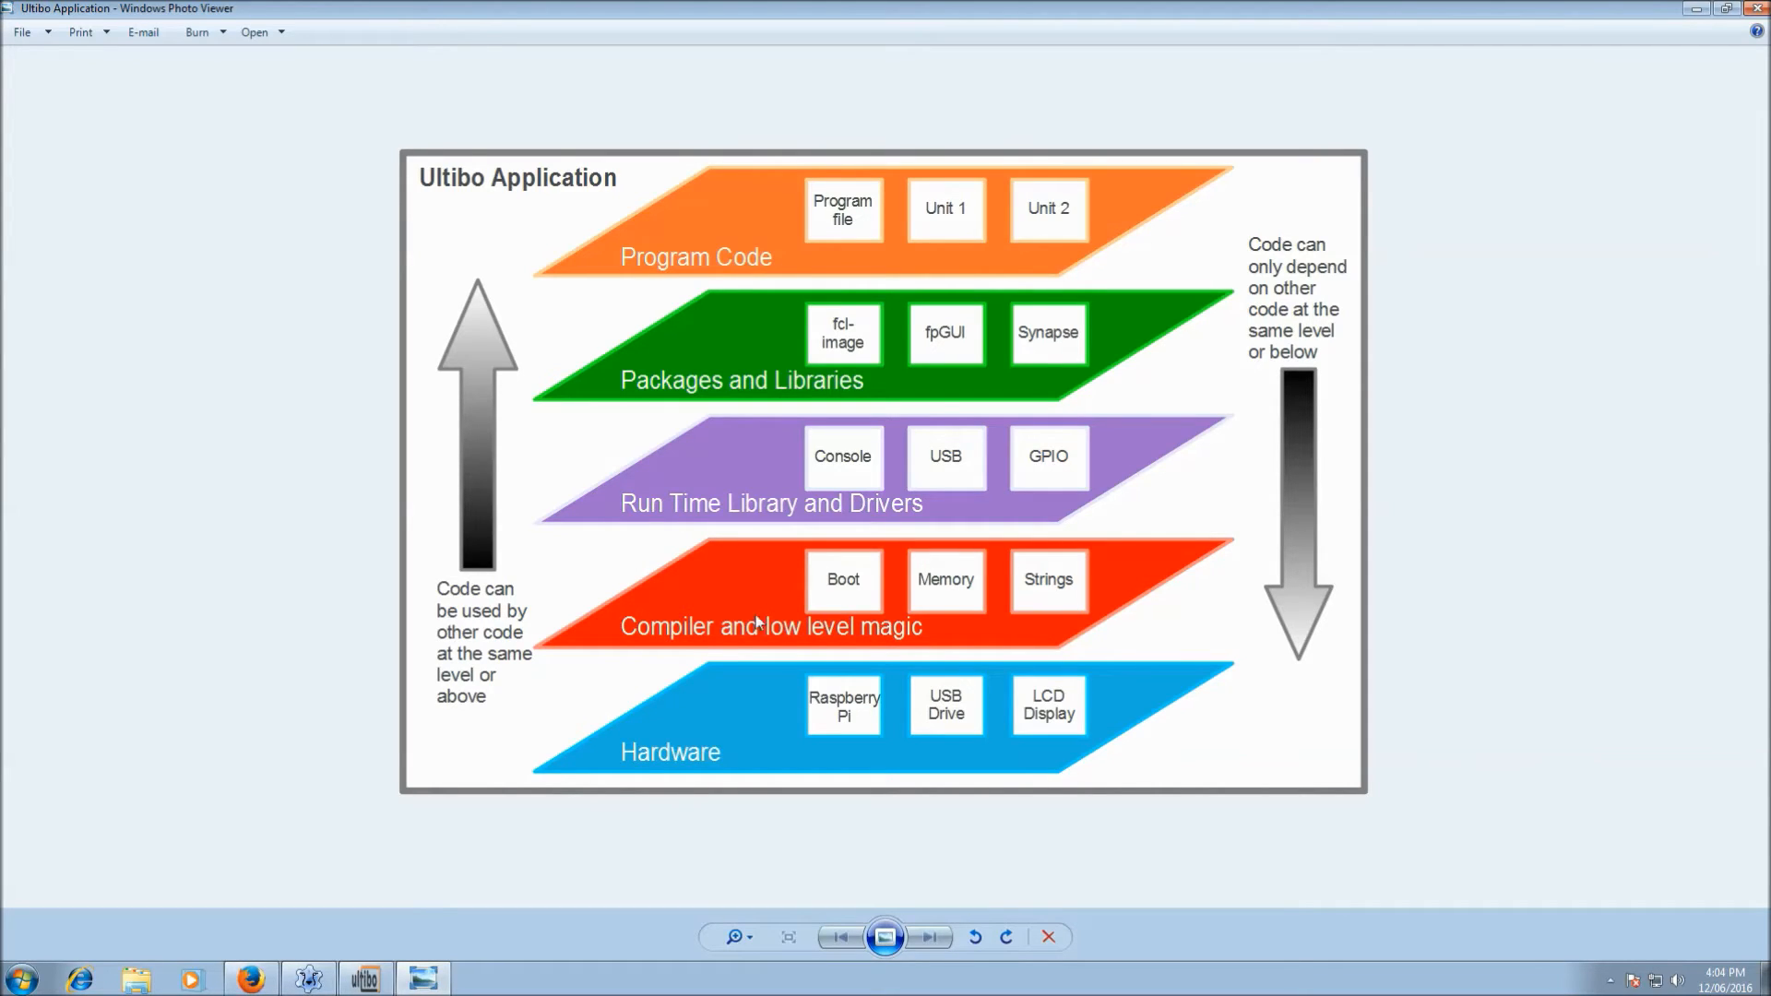
mouse_move(767, 543)
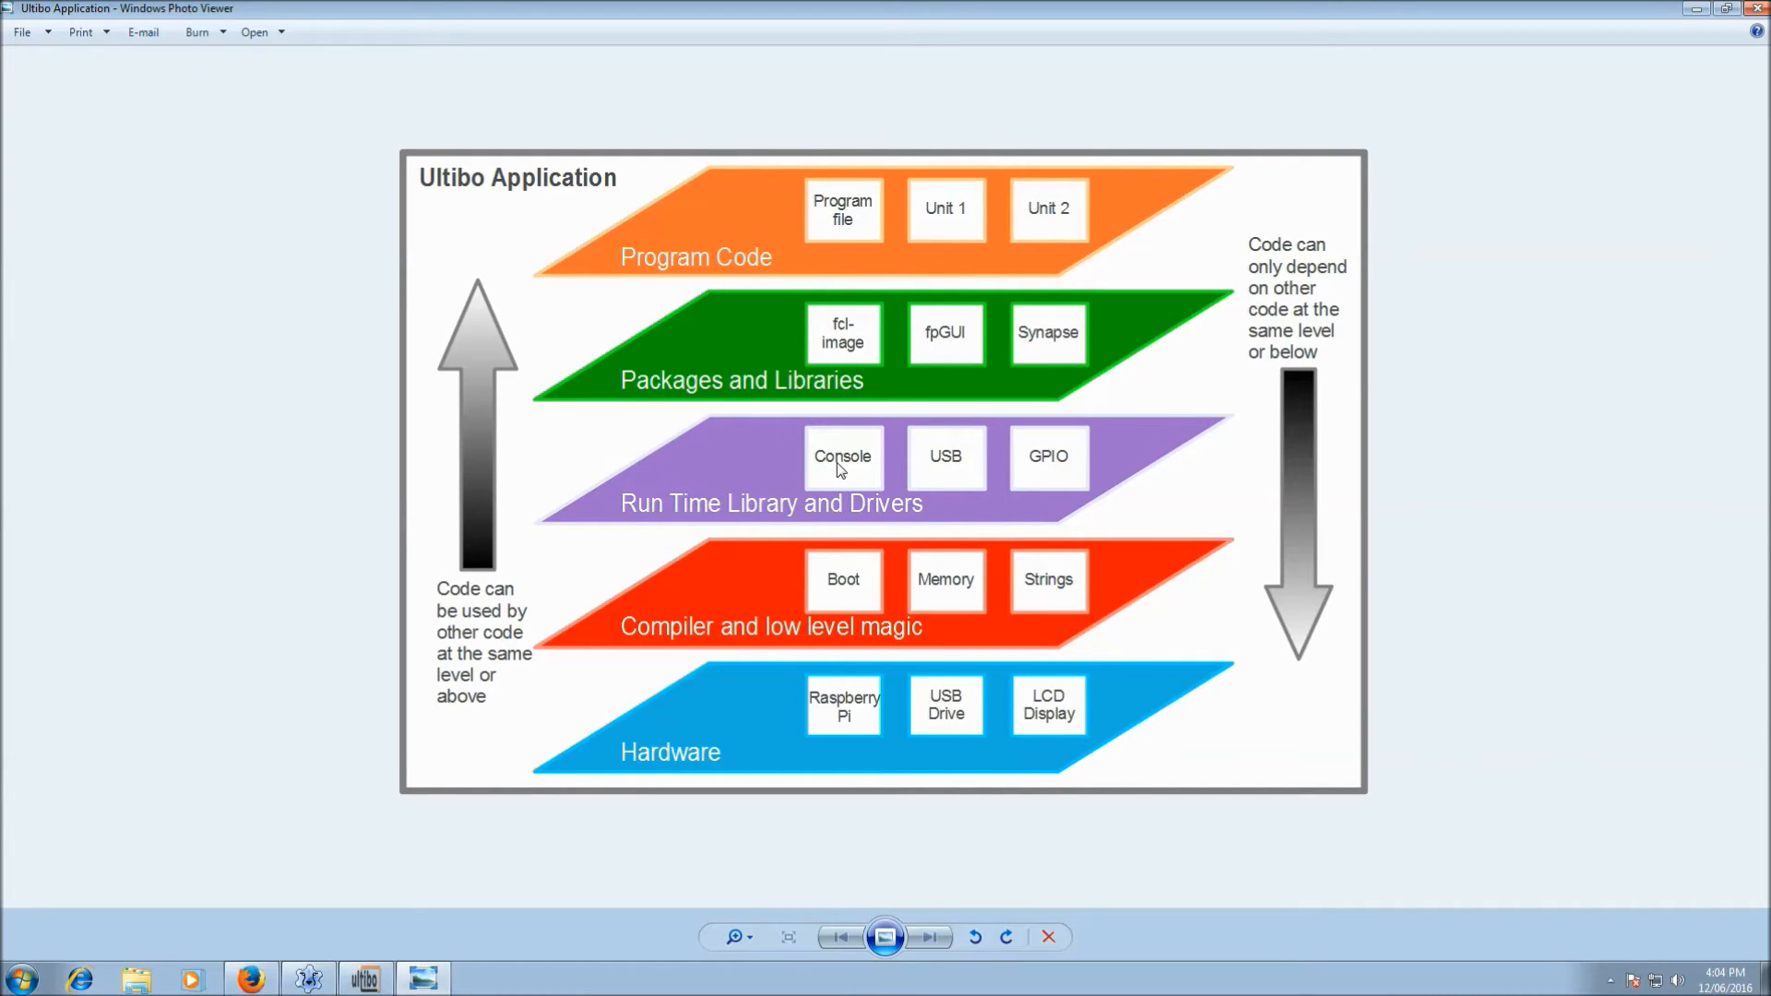
mouse_move(1007, 476)
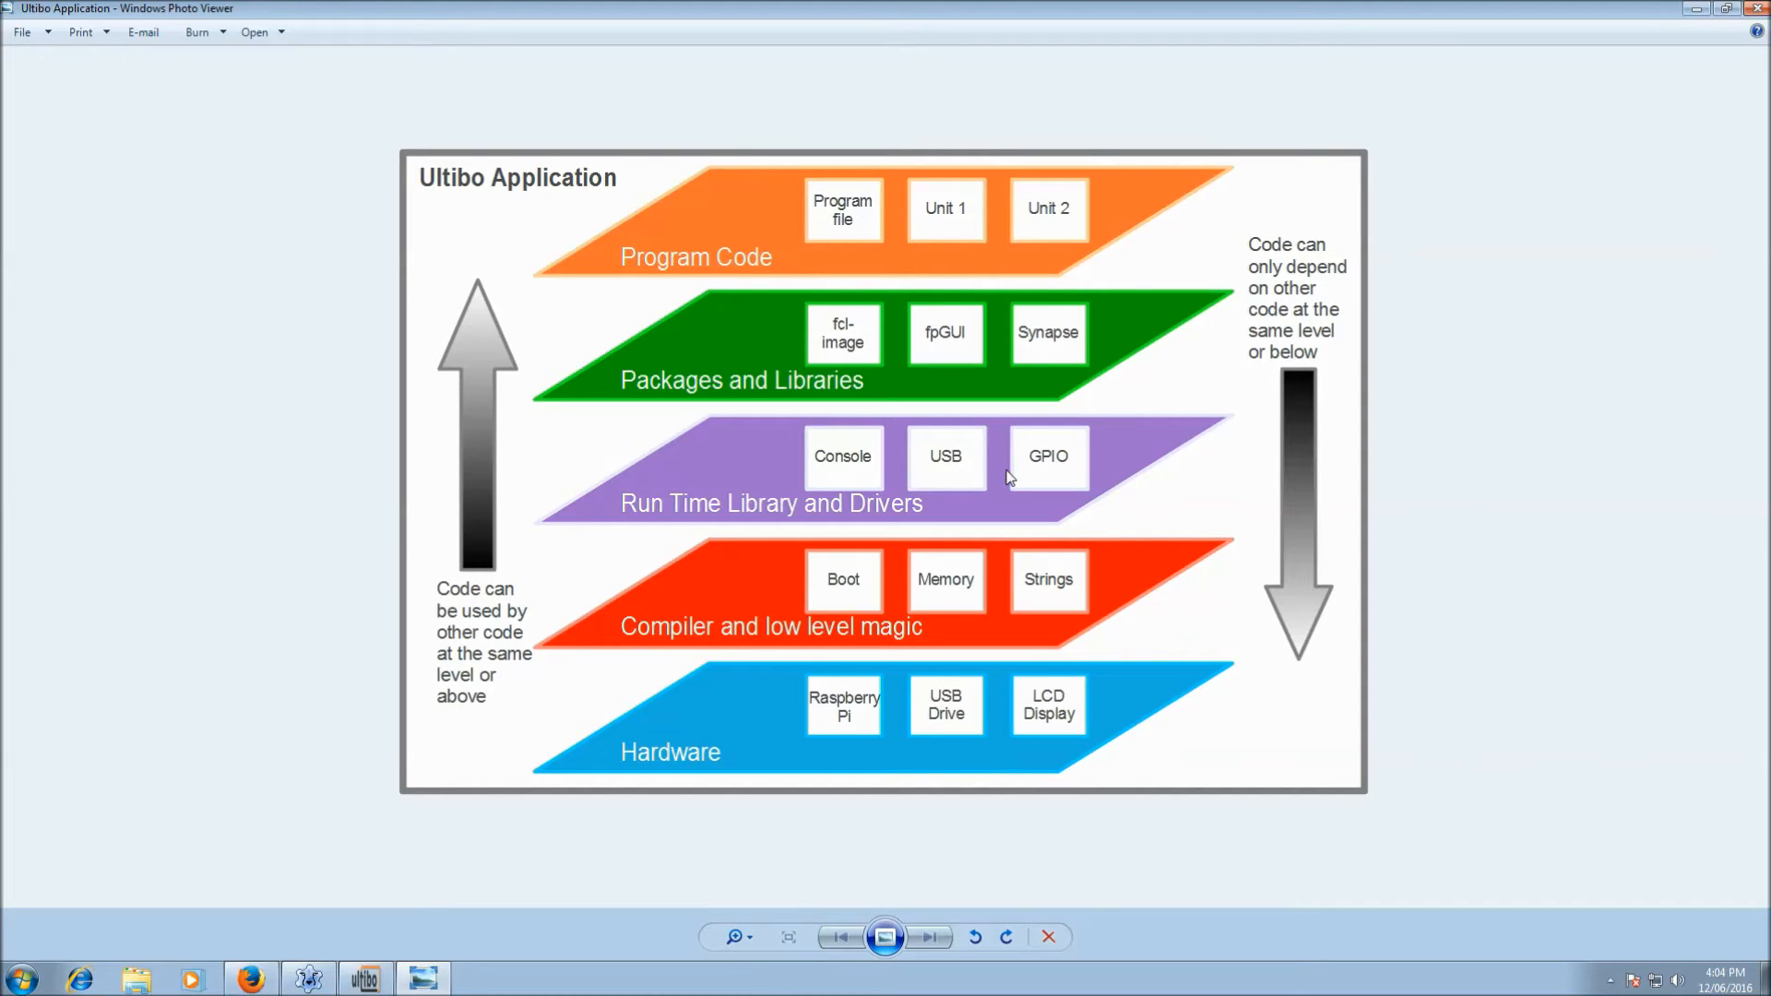
mouse_move(968, 482)
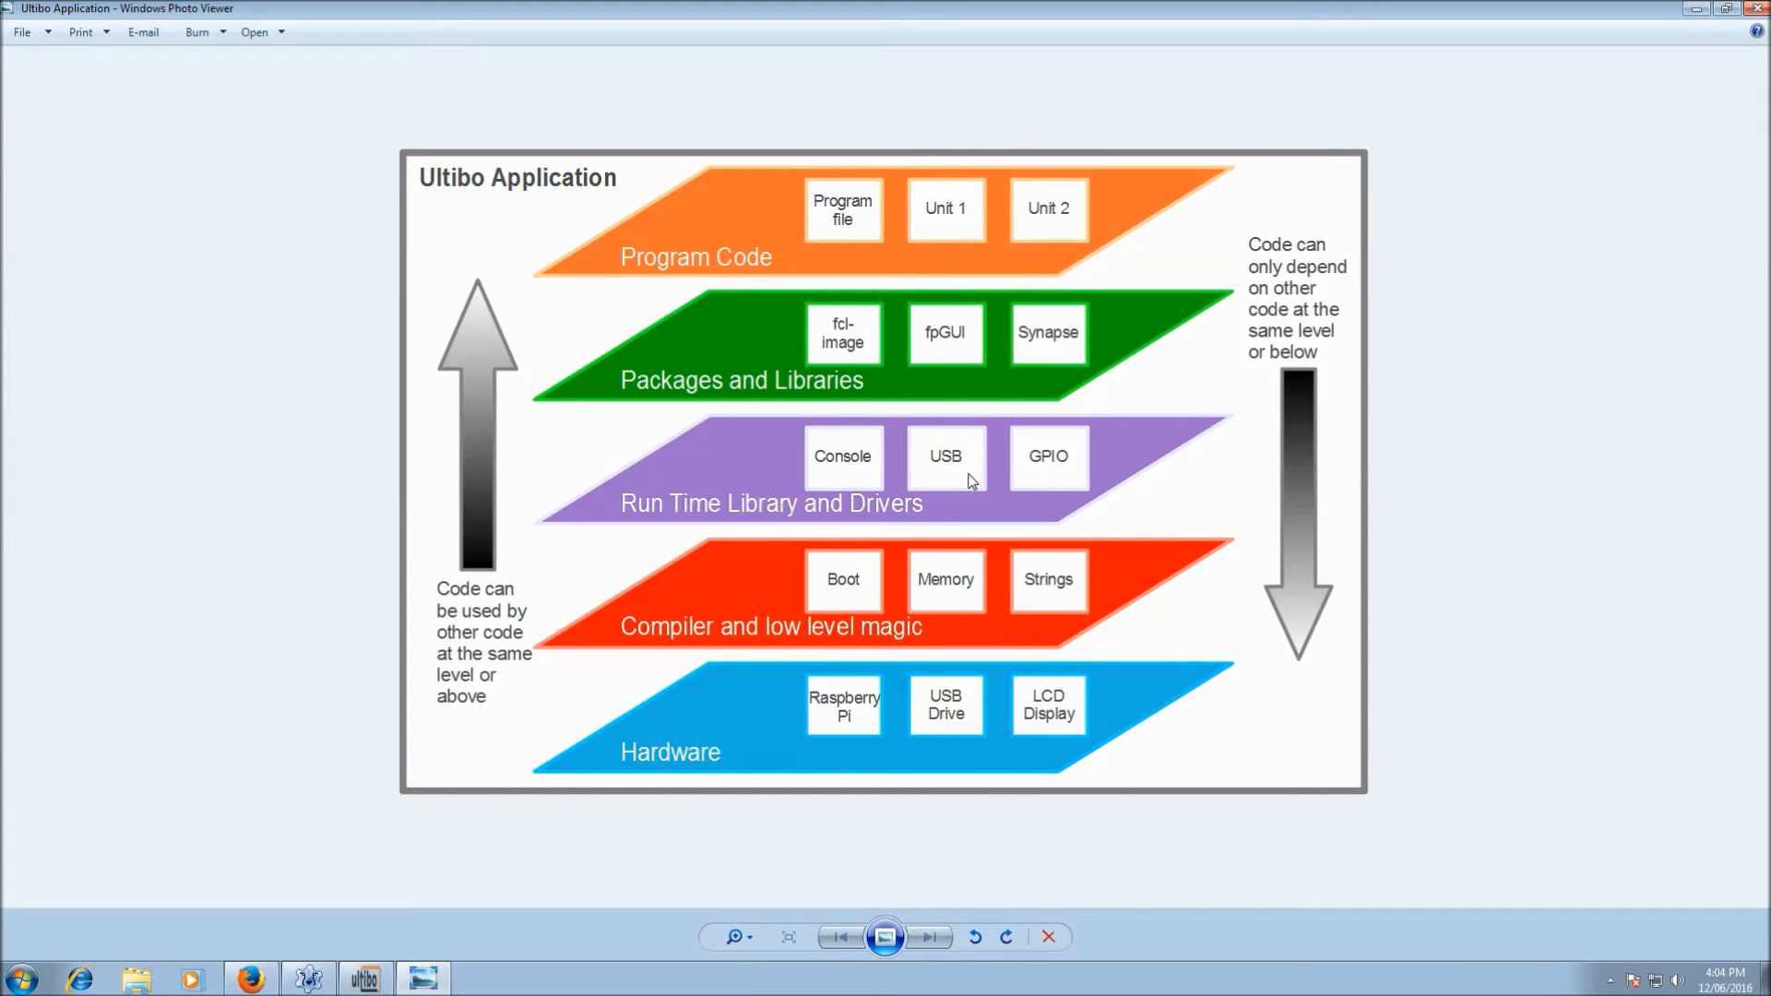
mouse_move(1143, 469)
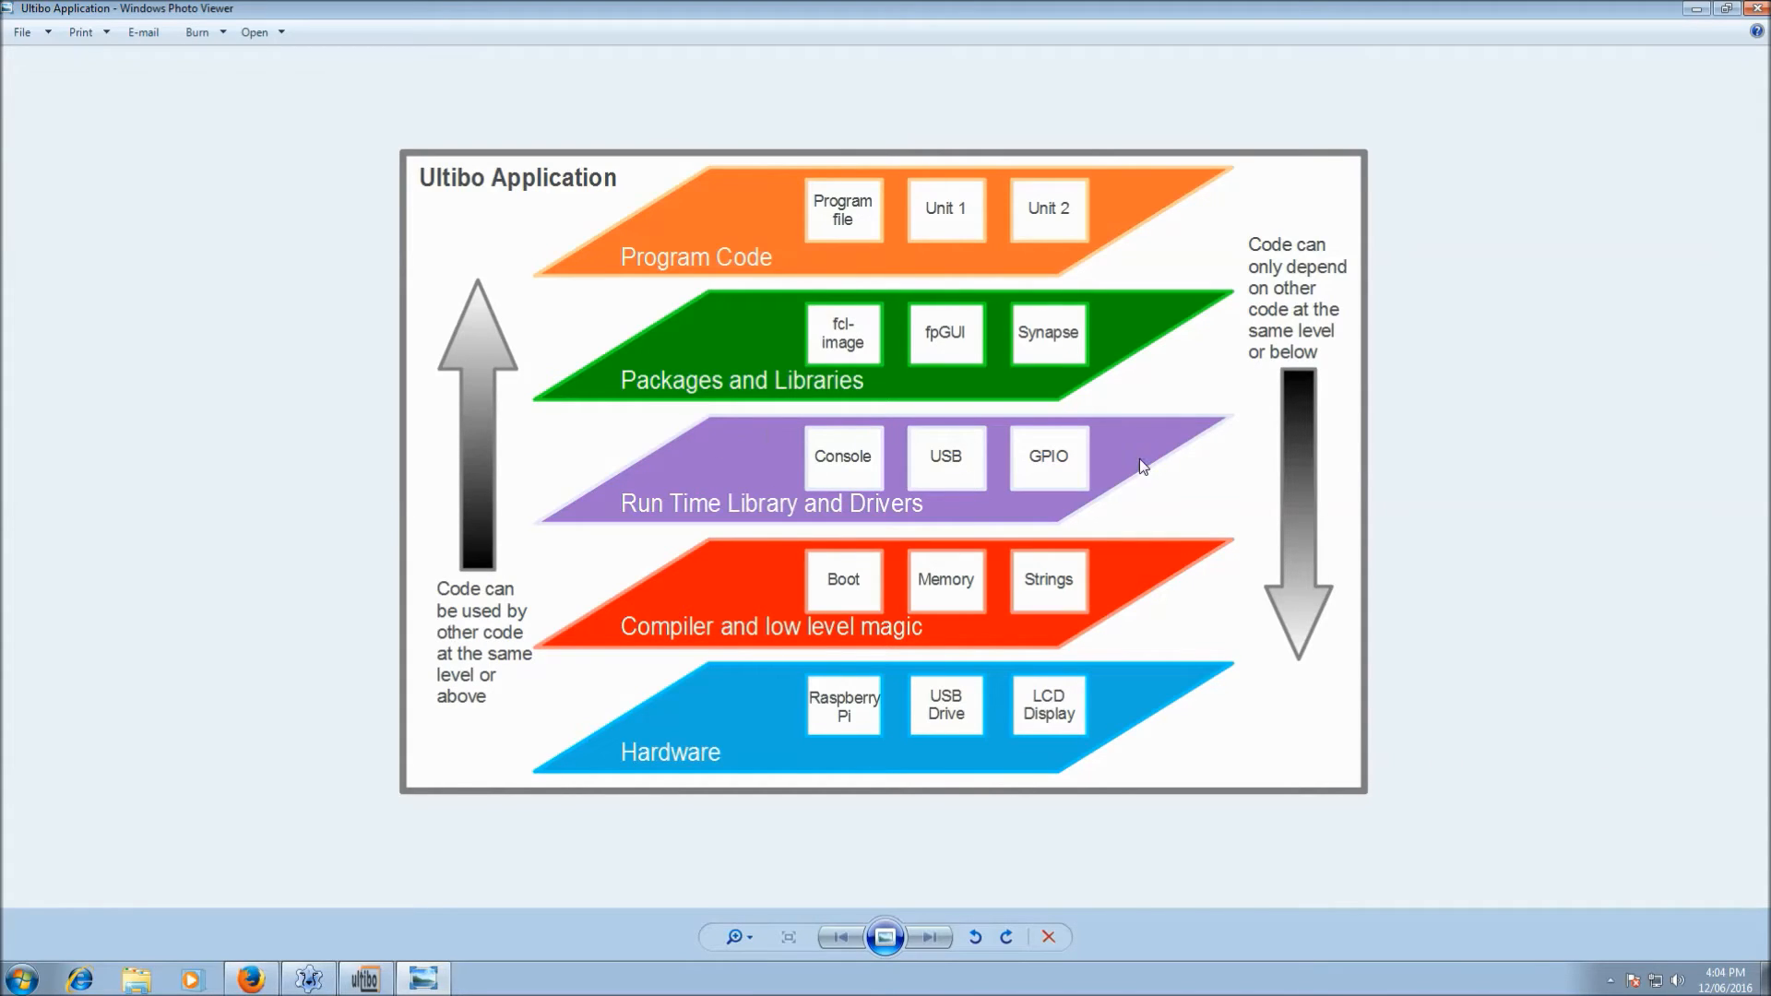
mouse_move(618, 413)
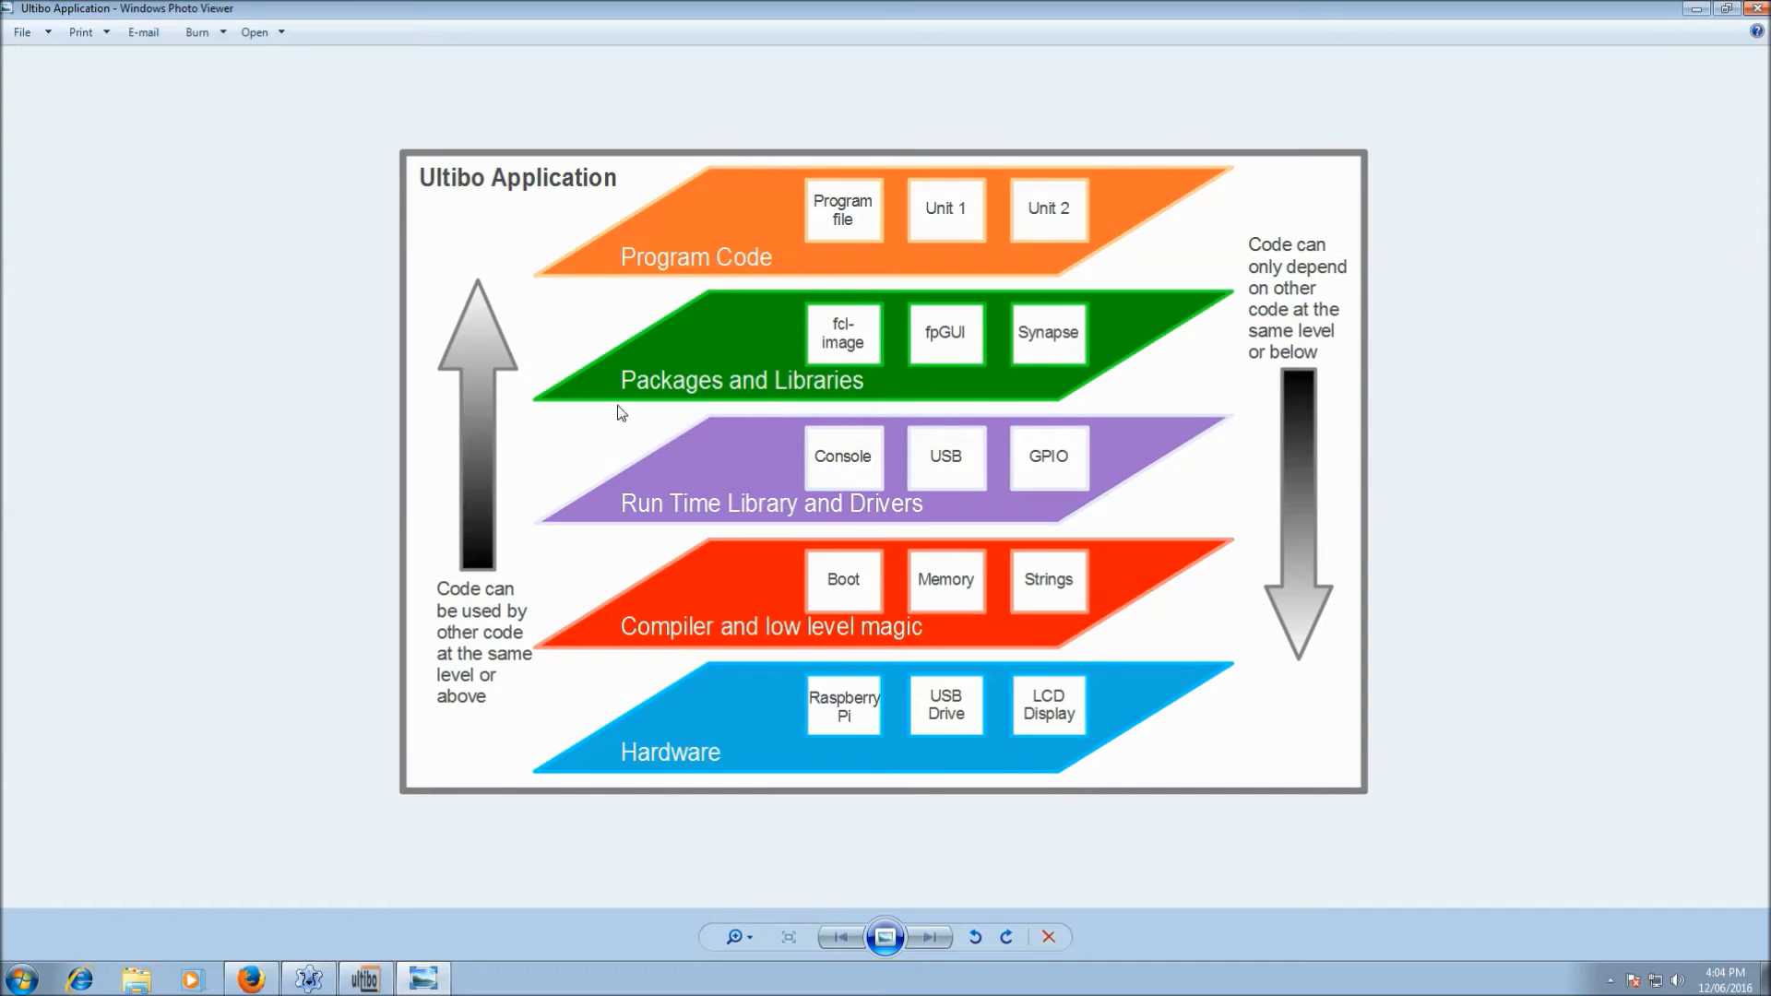
mouse_move(744, 398)
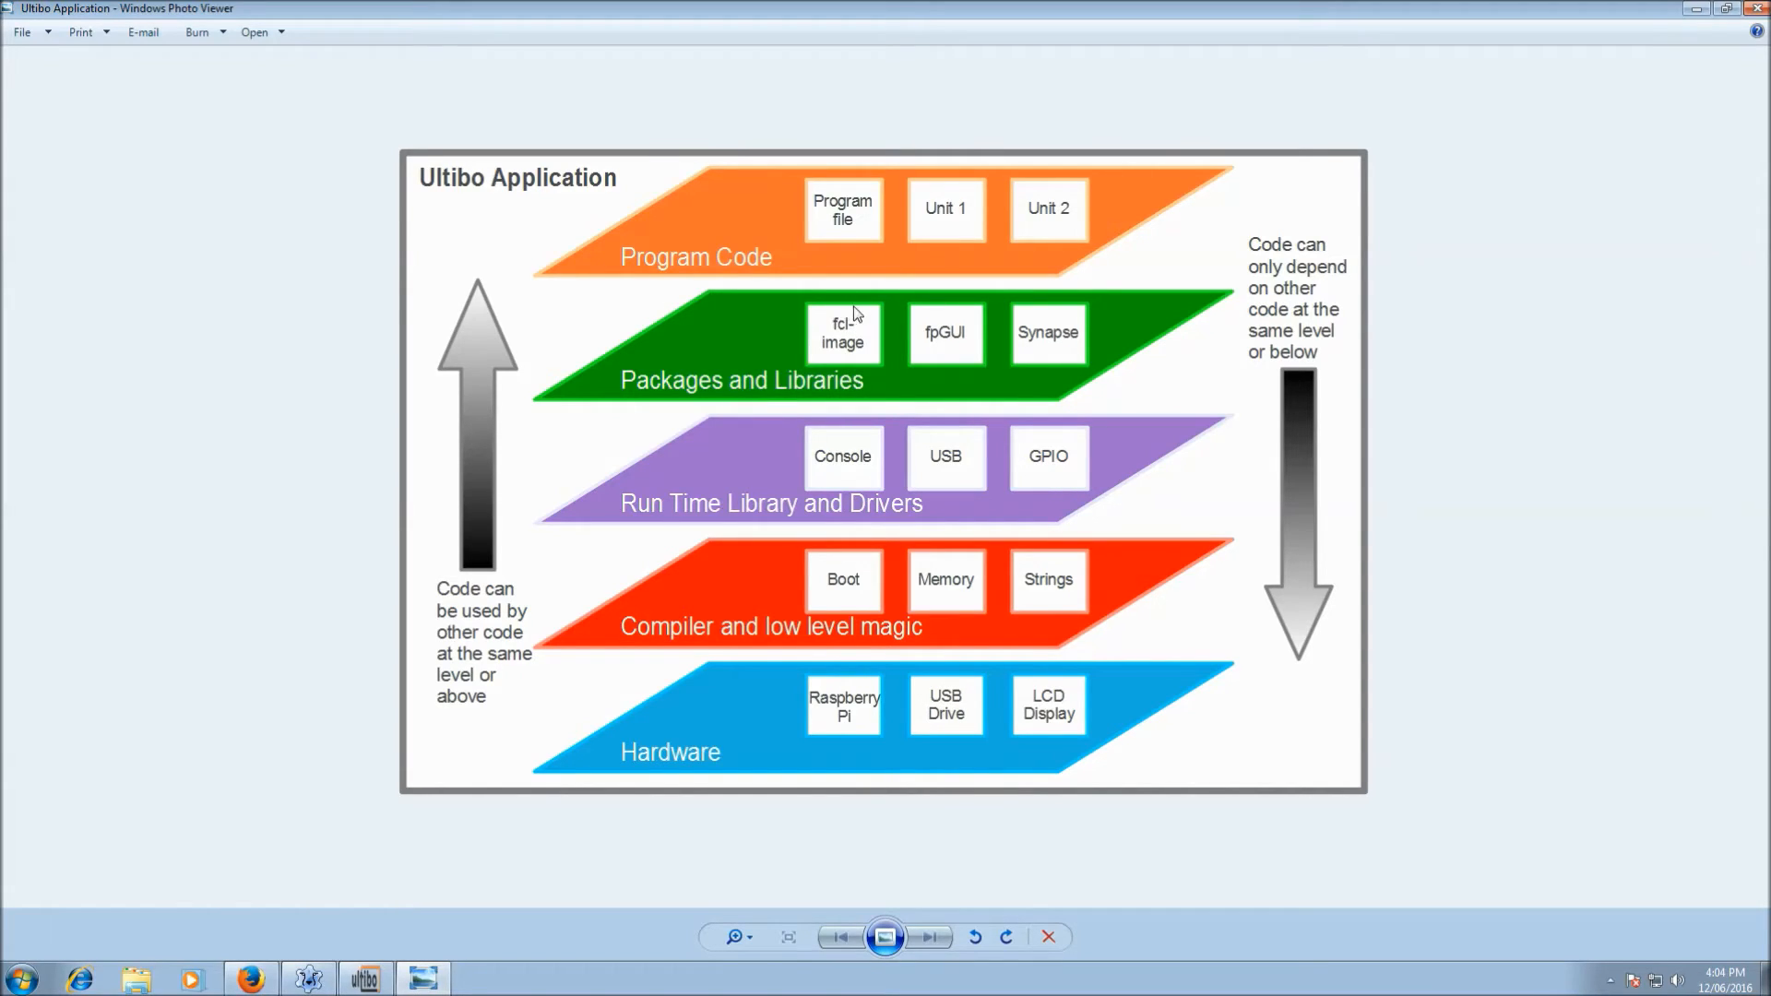
mouse_move(869, 365)
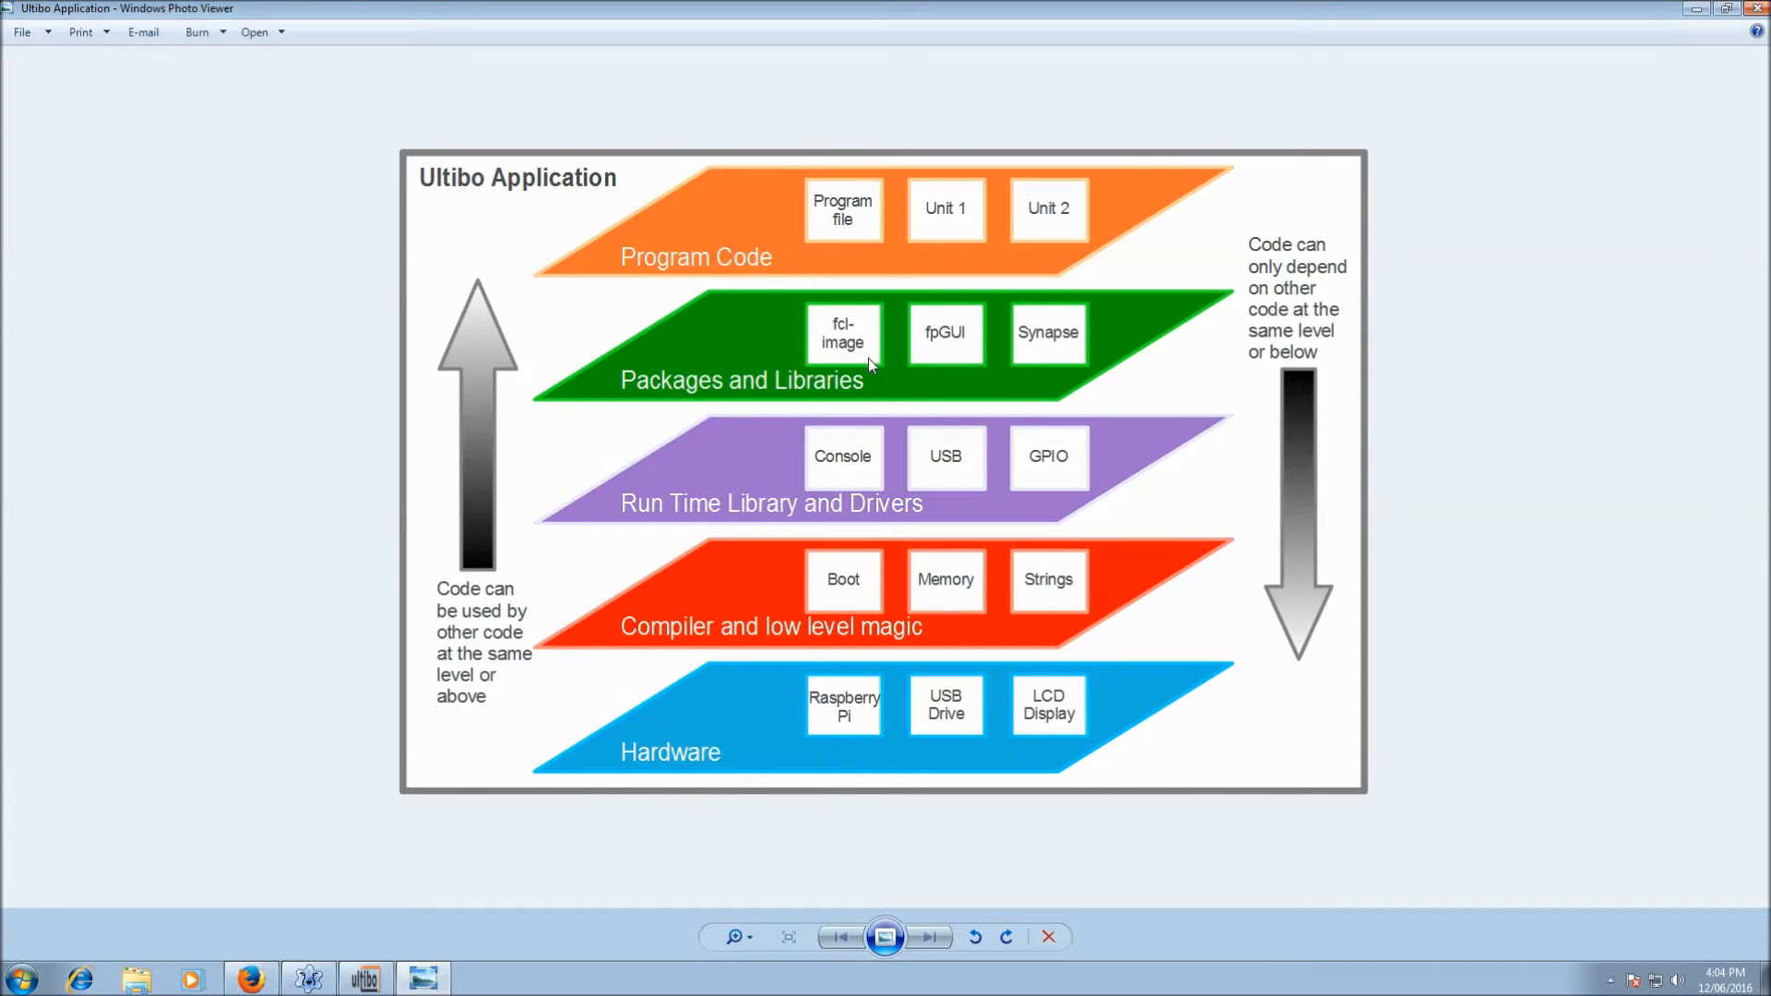
mouse_move(978, 369)
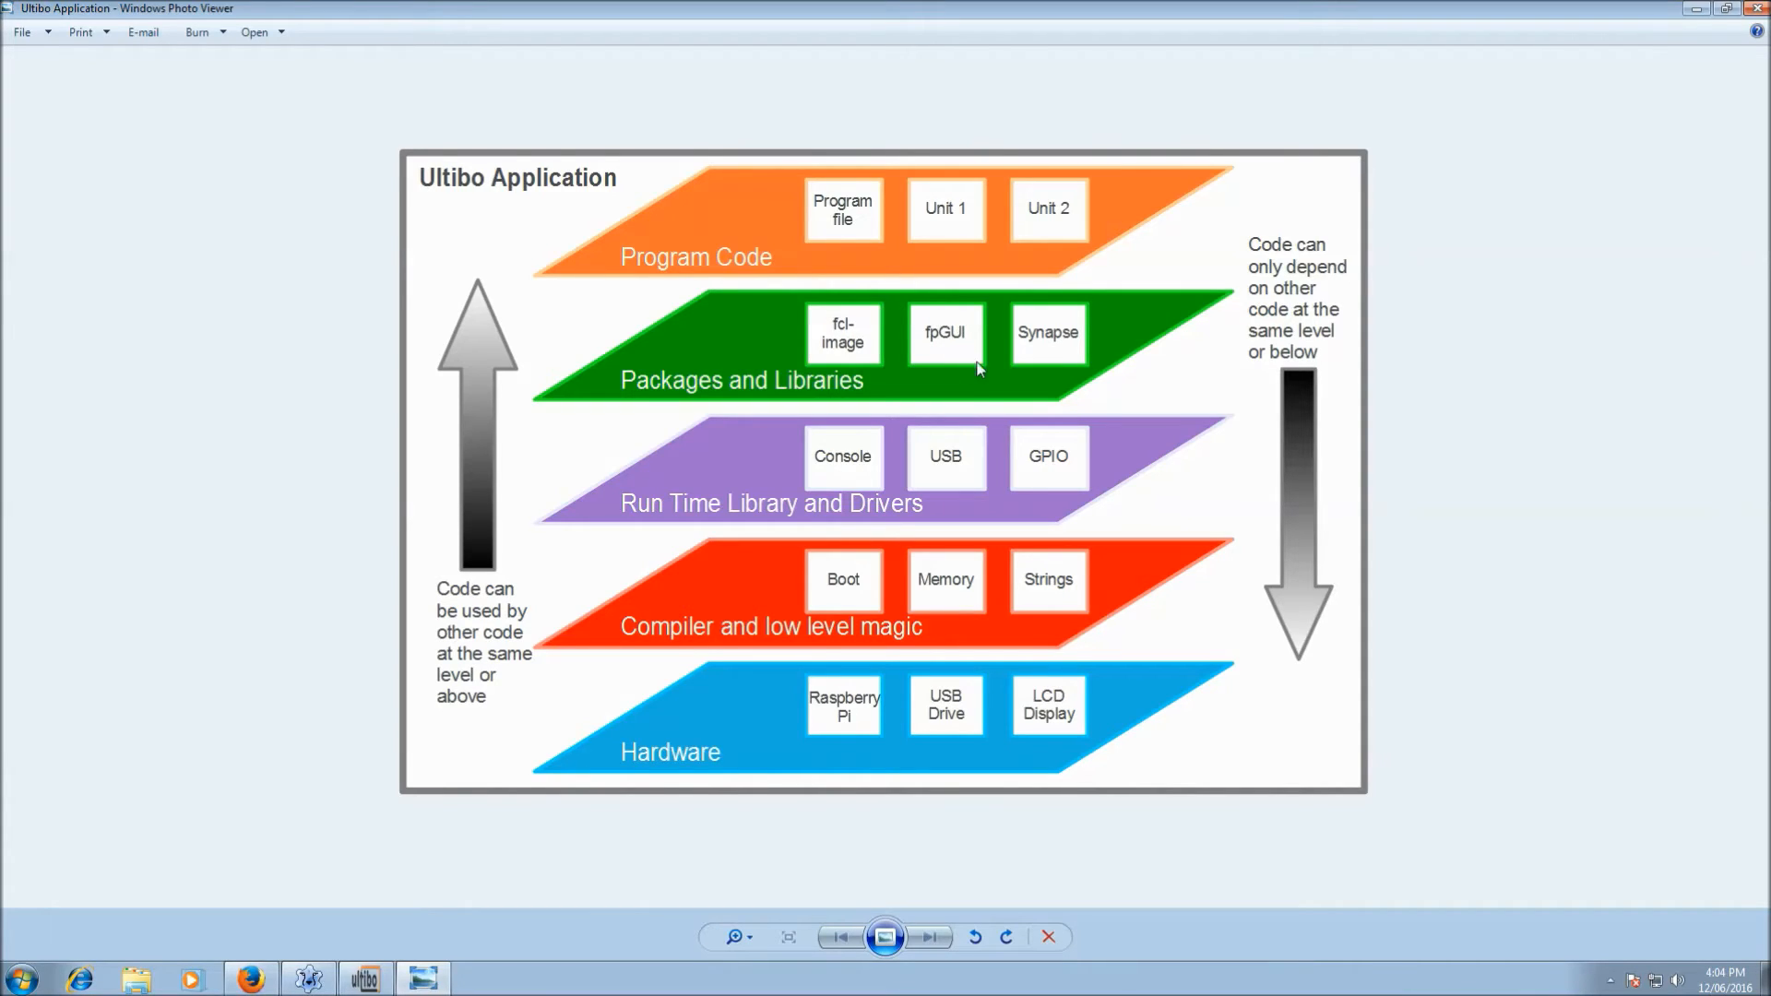
mouse_move(1068, 382)
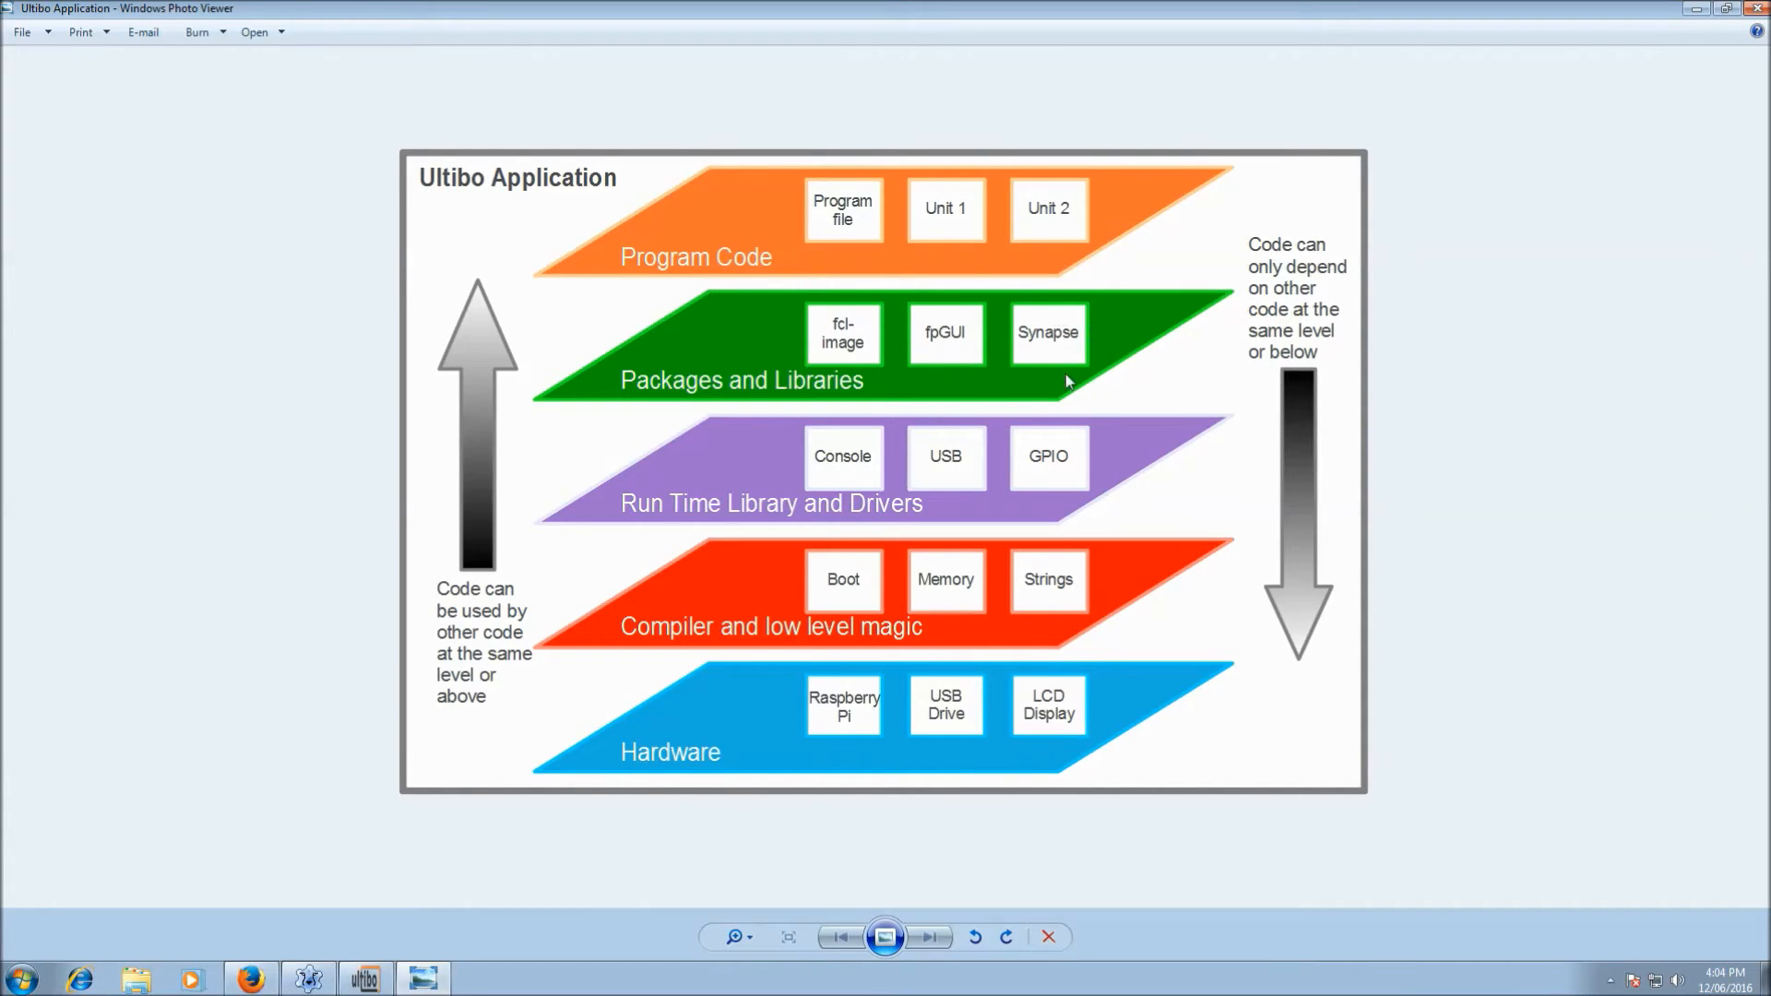
mouse_move(1106, 361)
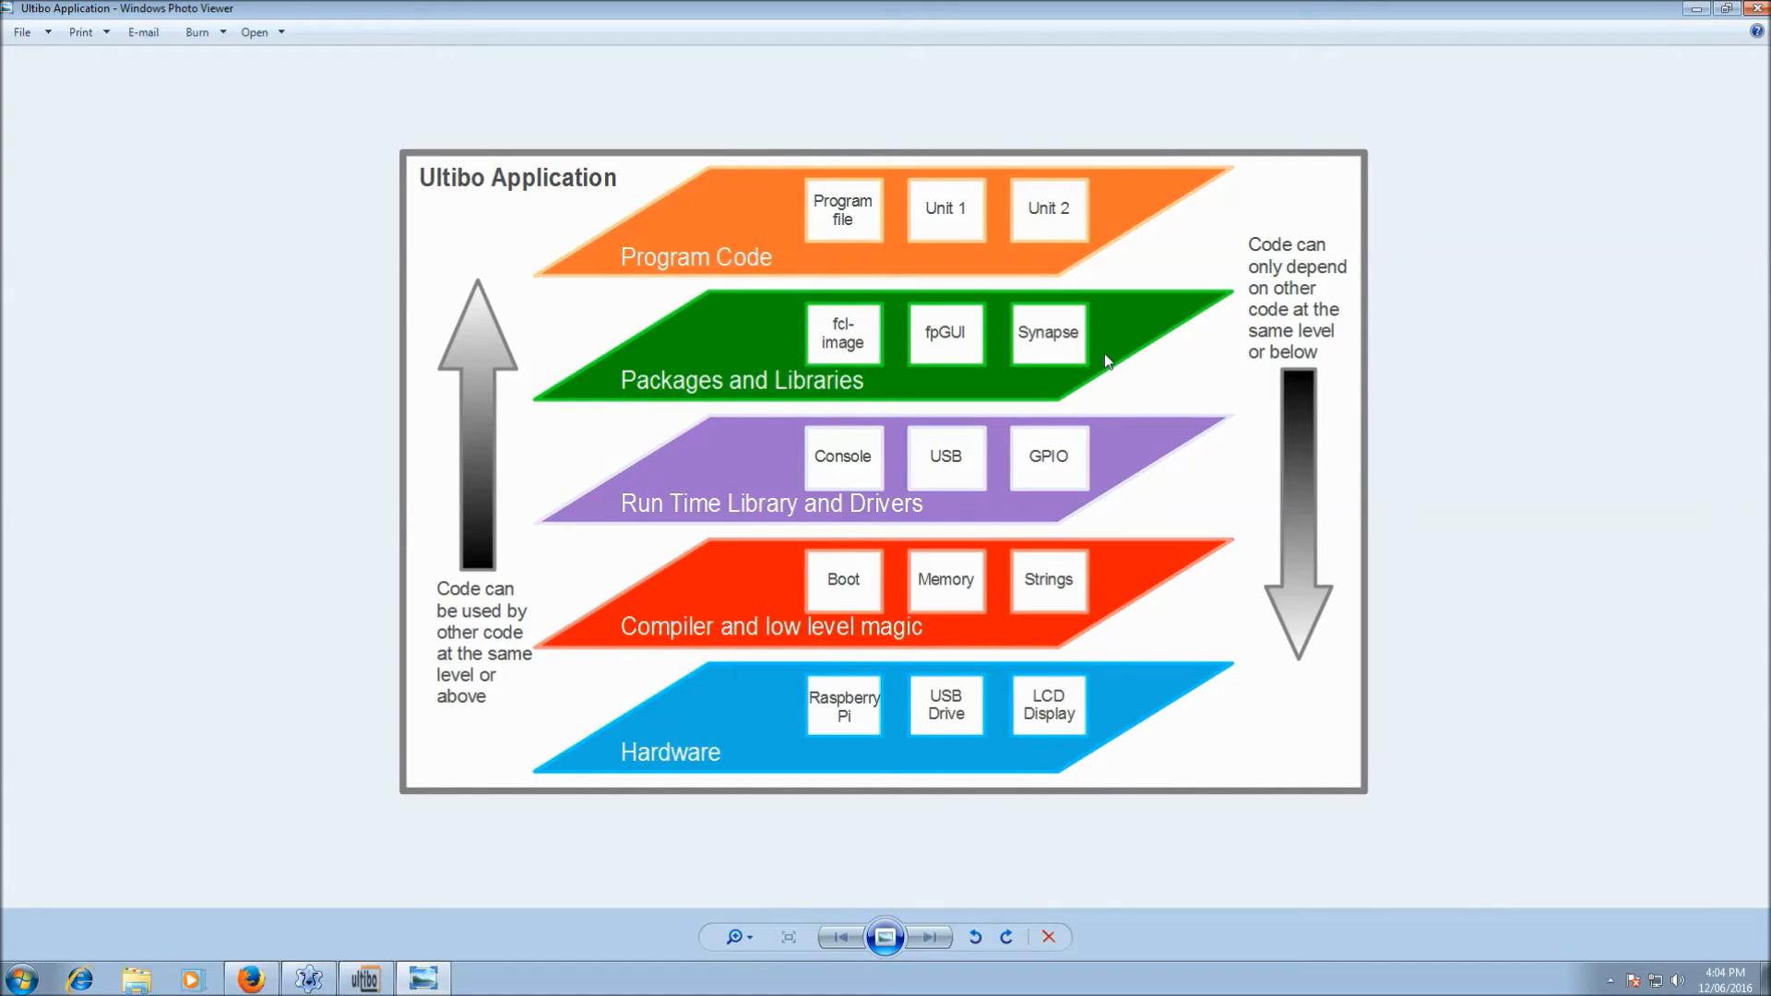
mouse_move(616, 389)
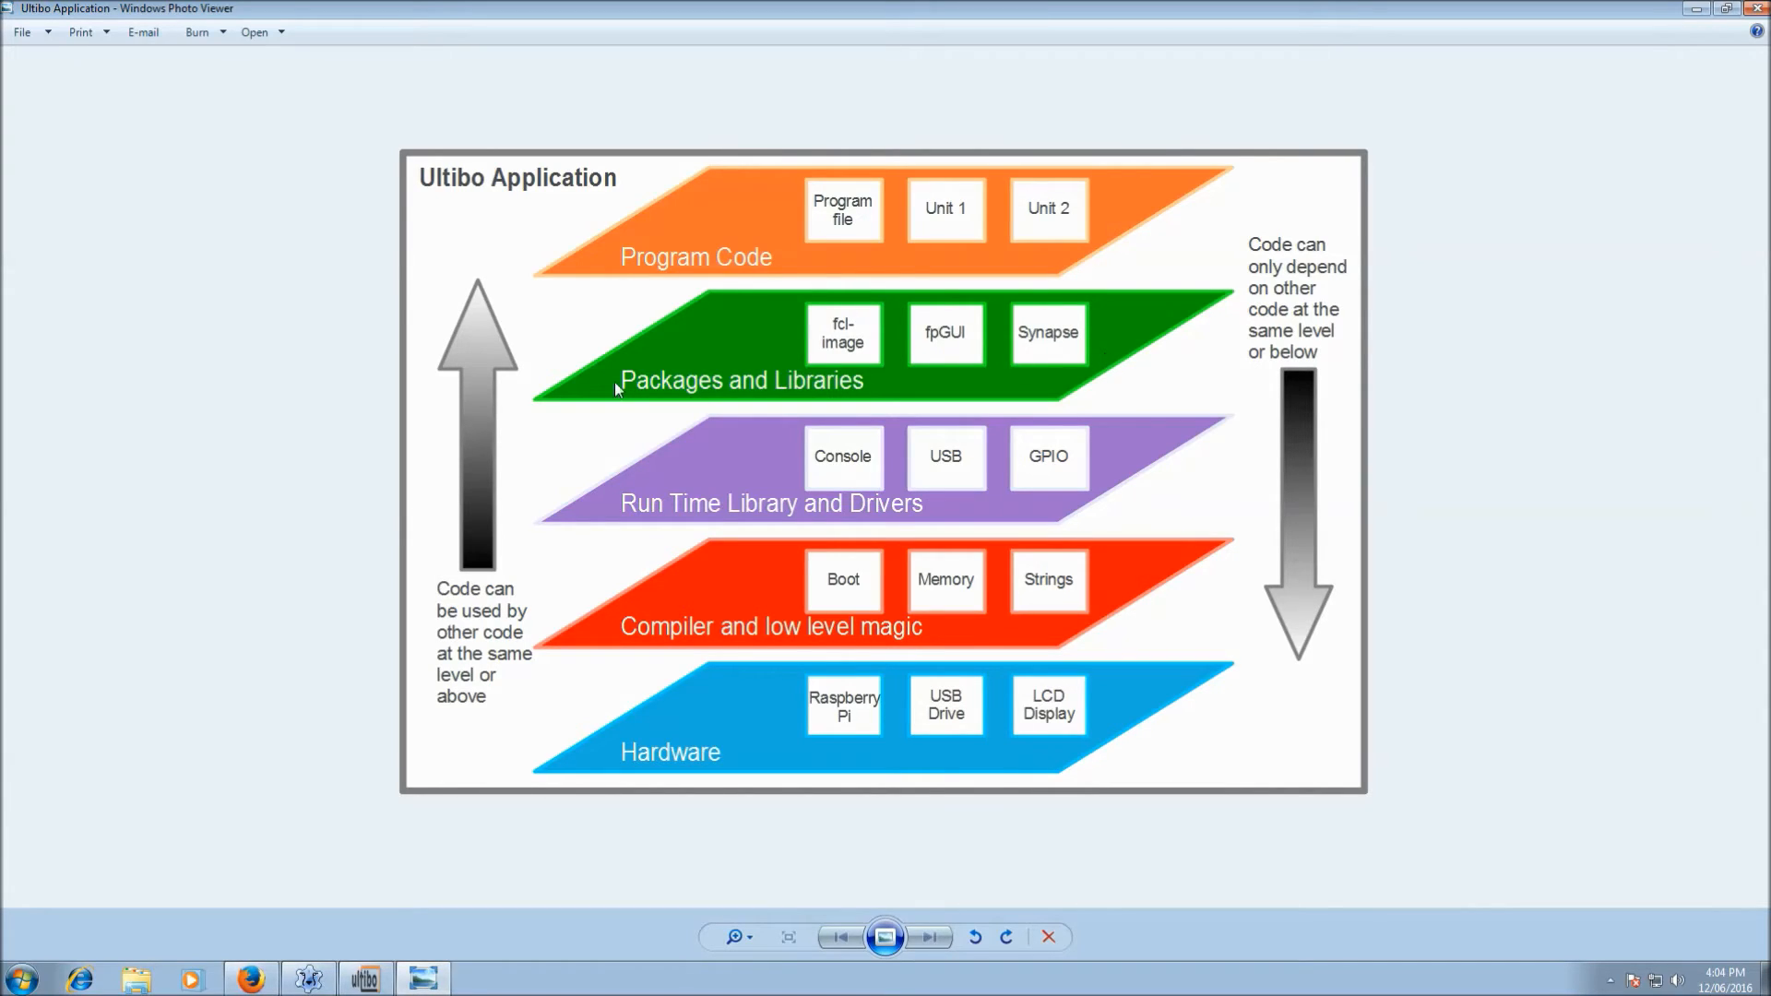
mouse_move(706, 262)
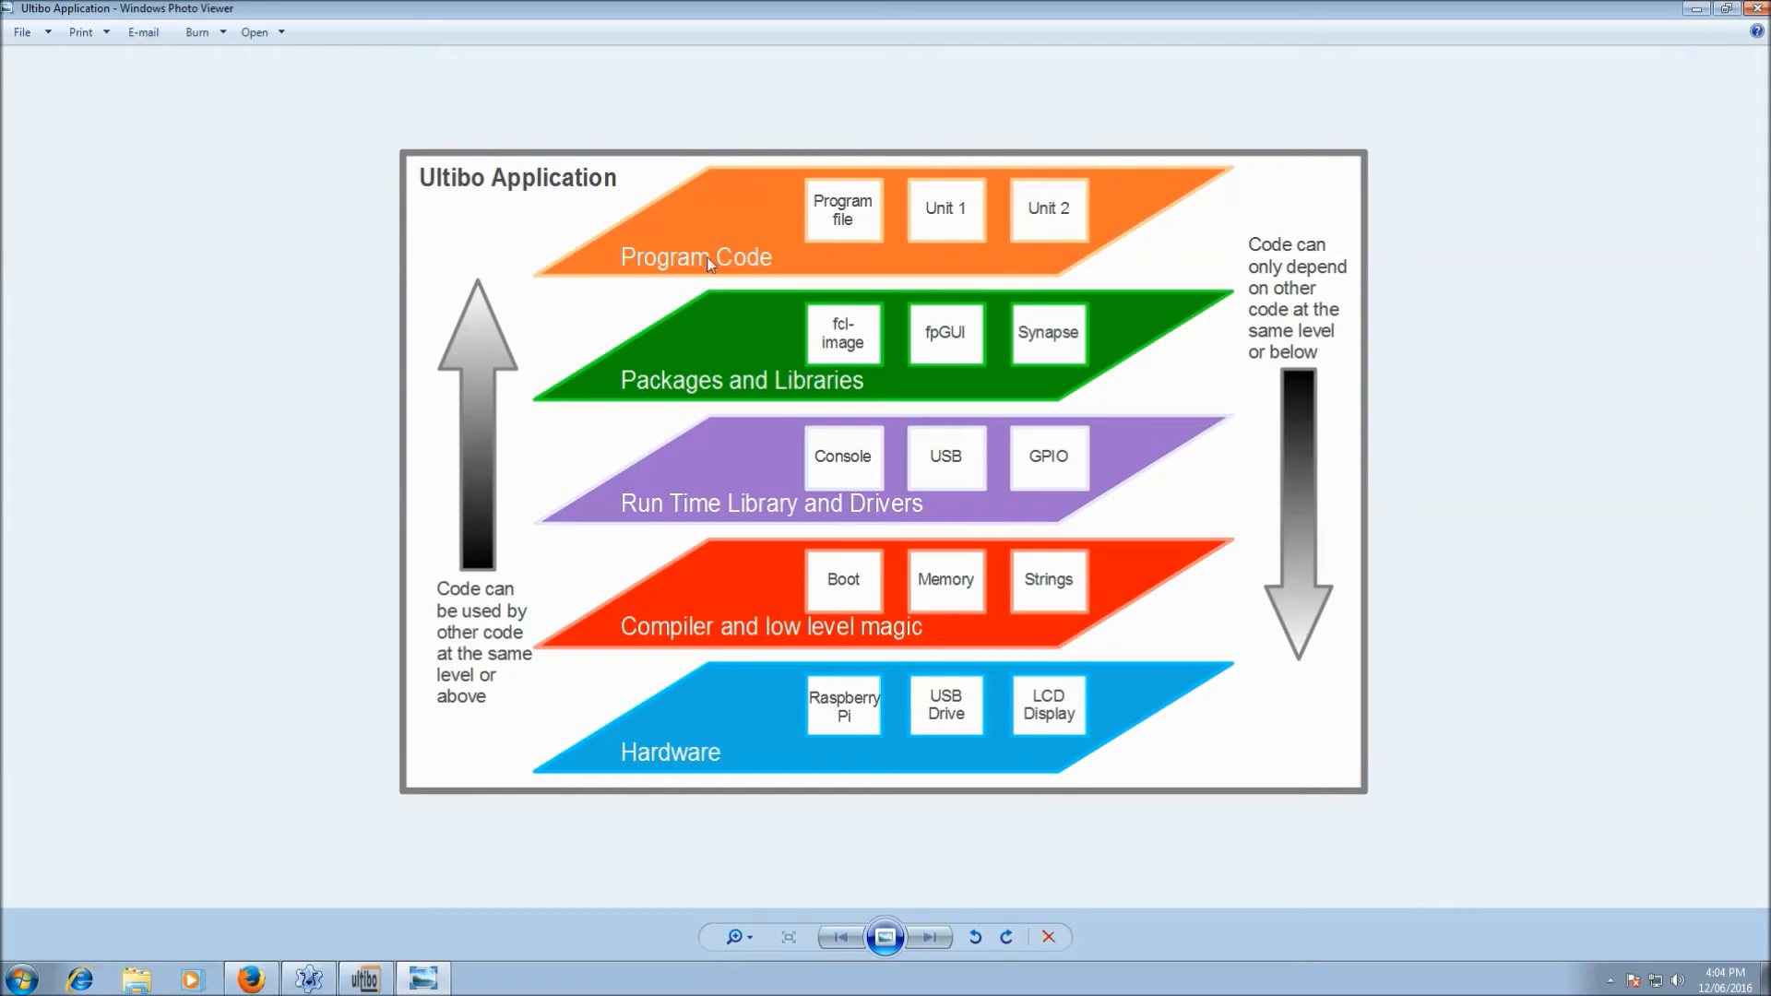
mouse_move(856, 278)
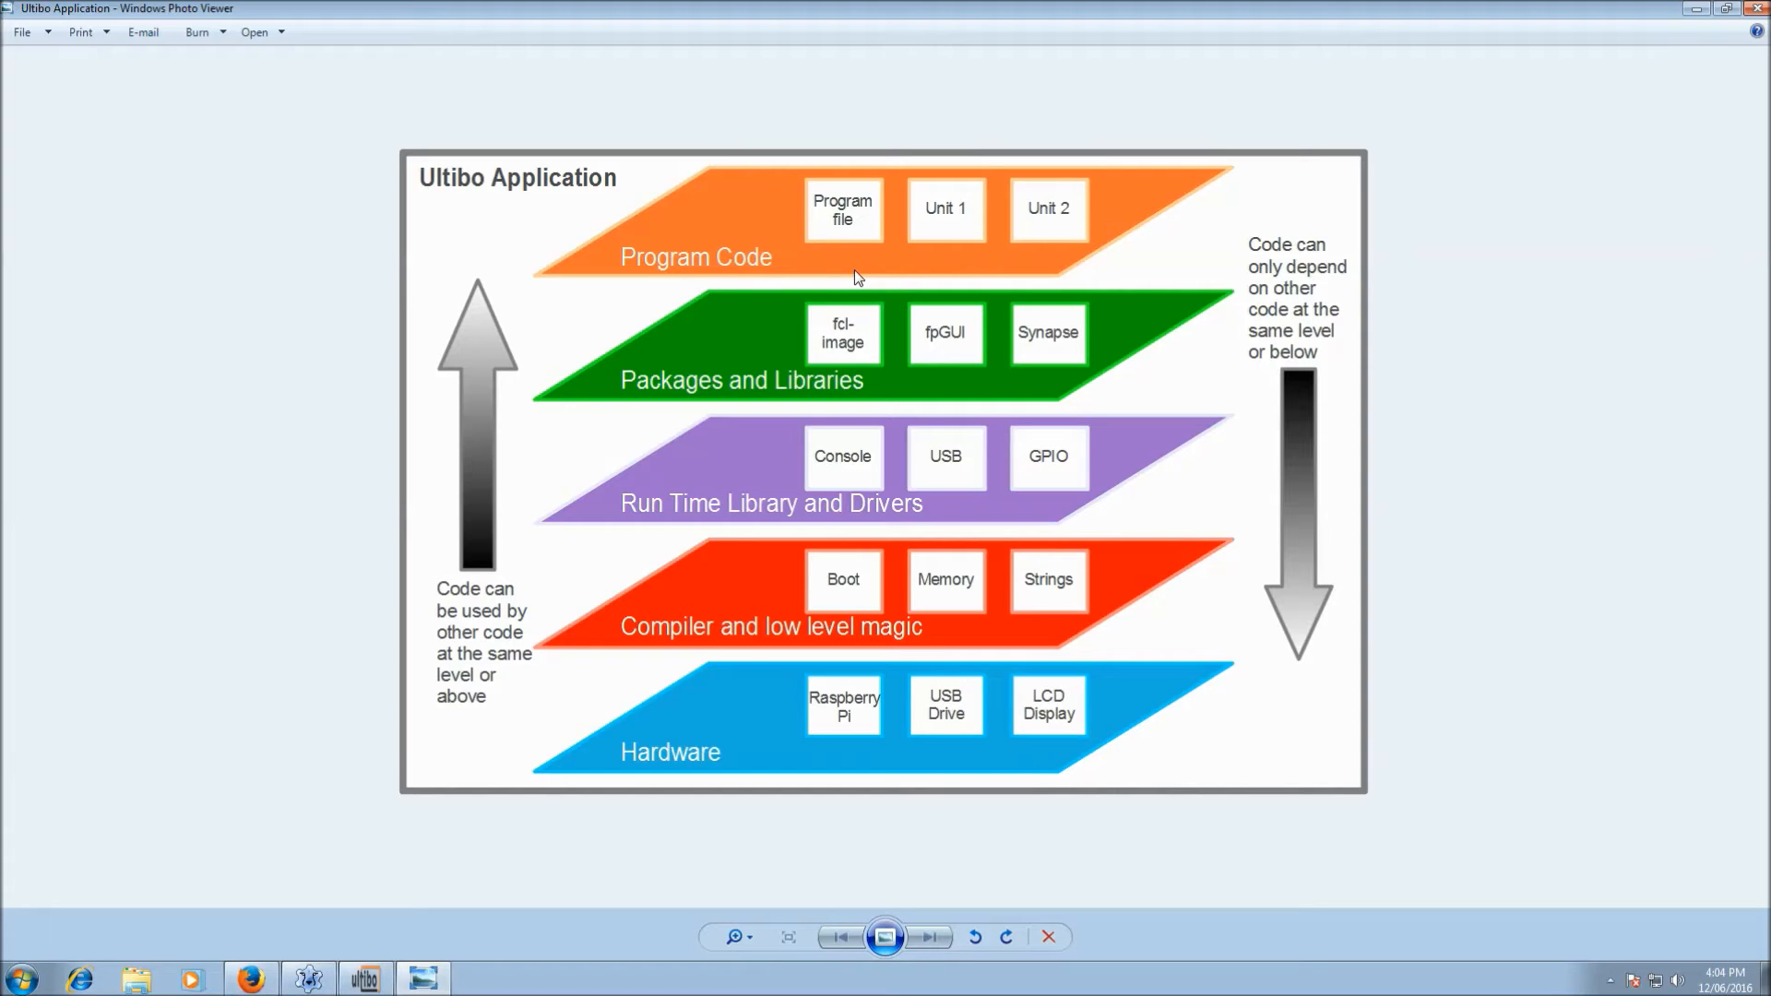
mouse_move(798, 256)
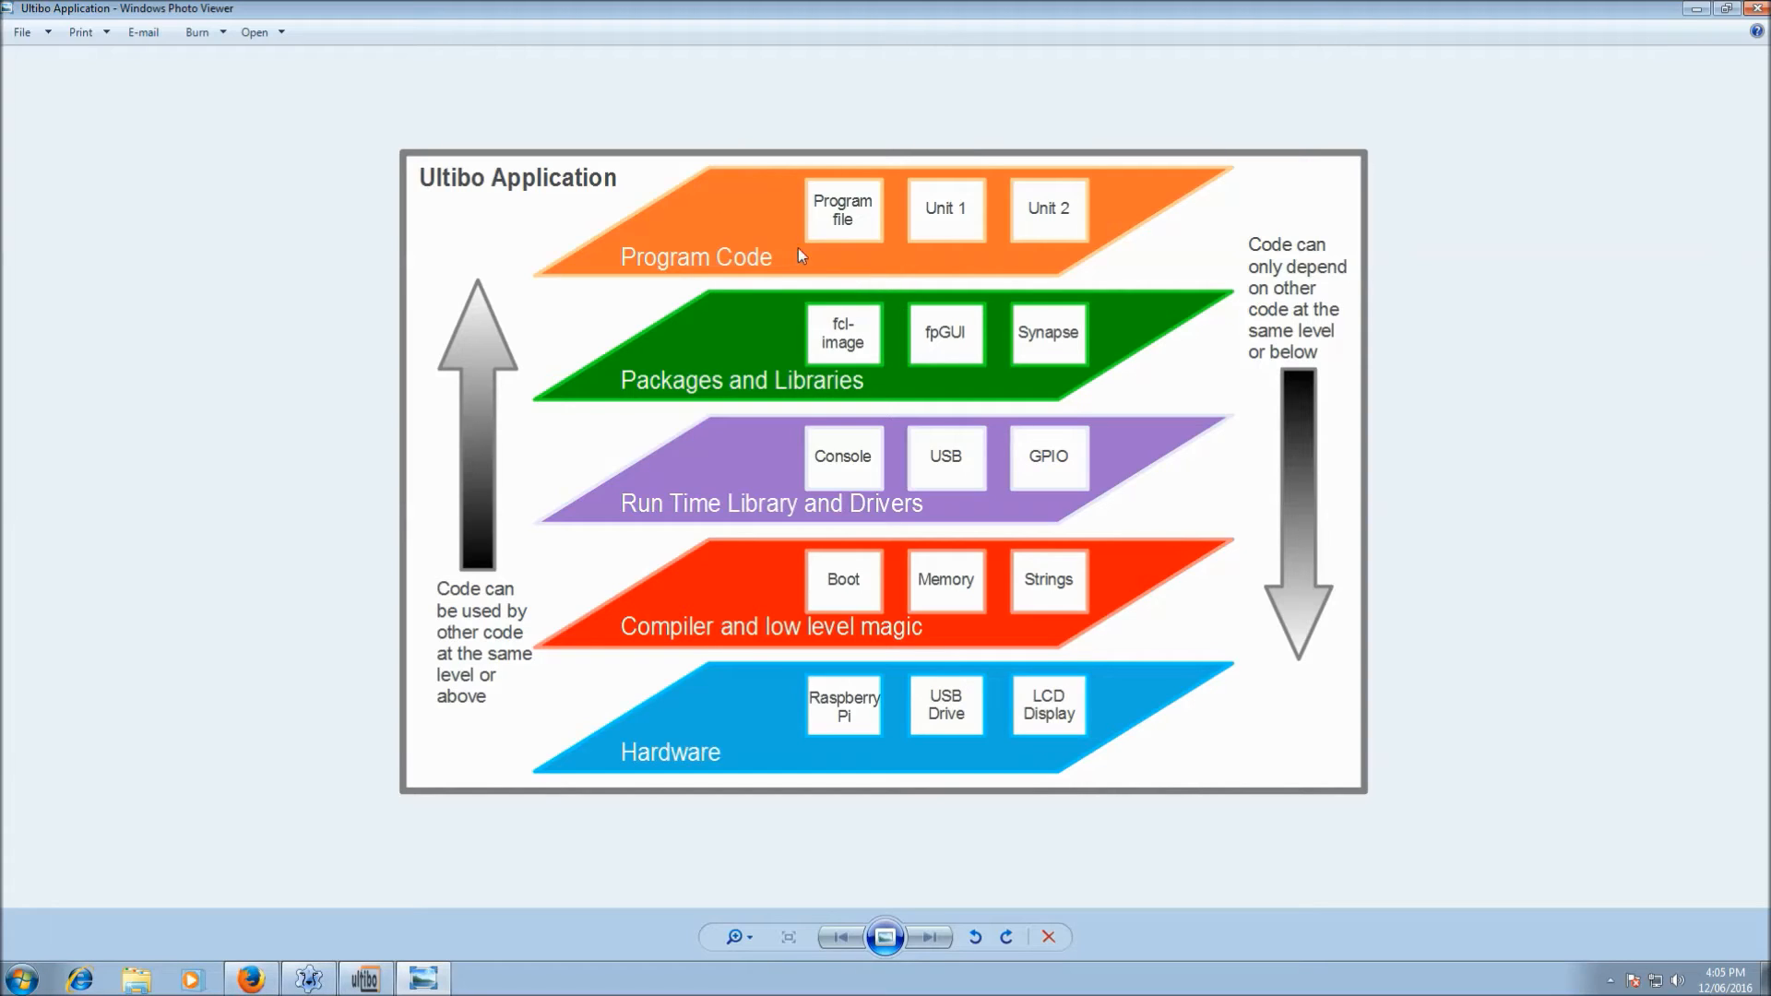
mouse_move(585, 579)
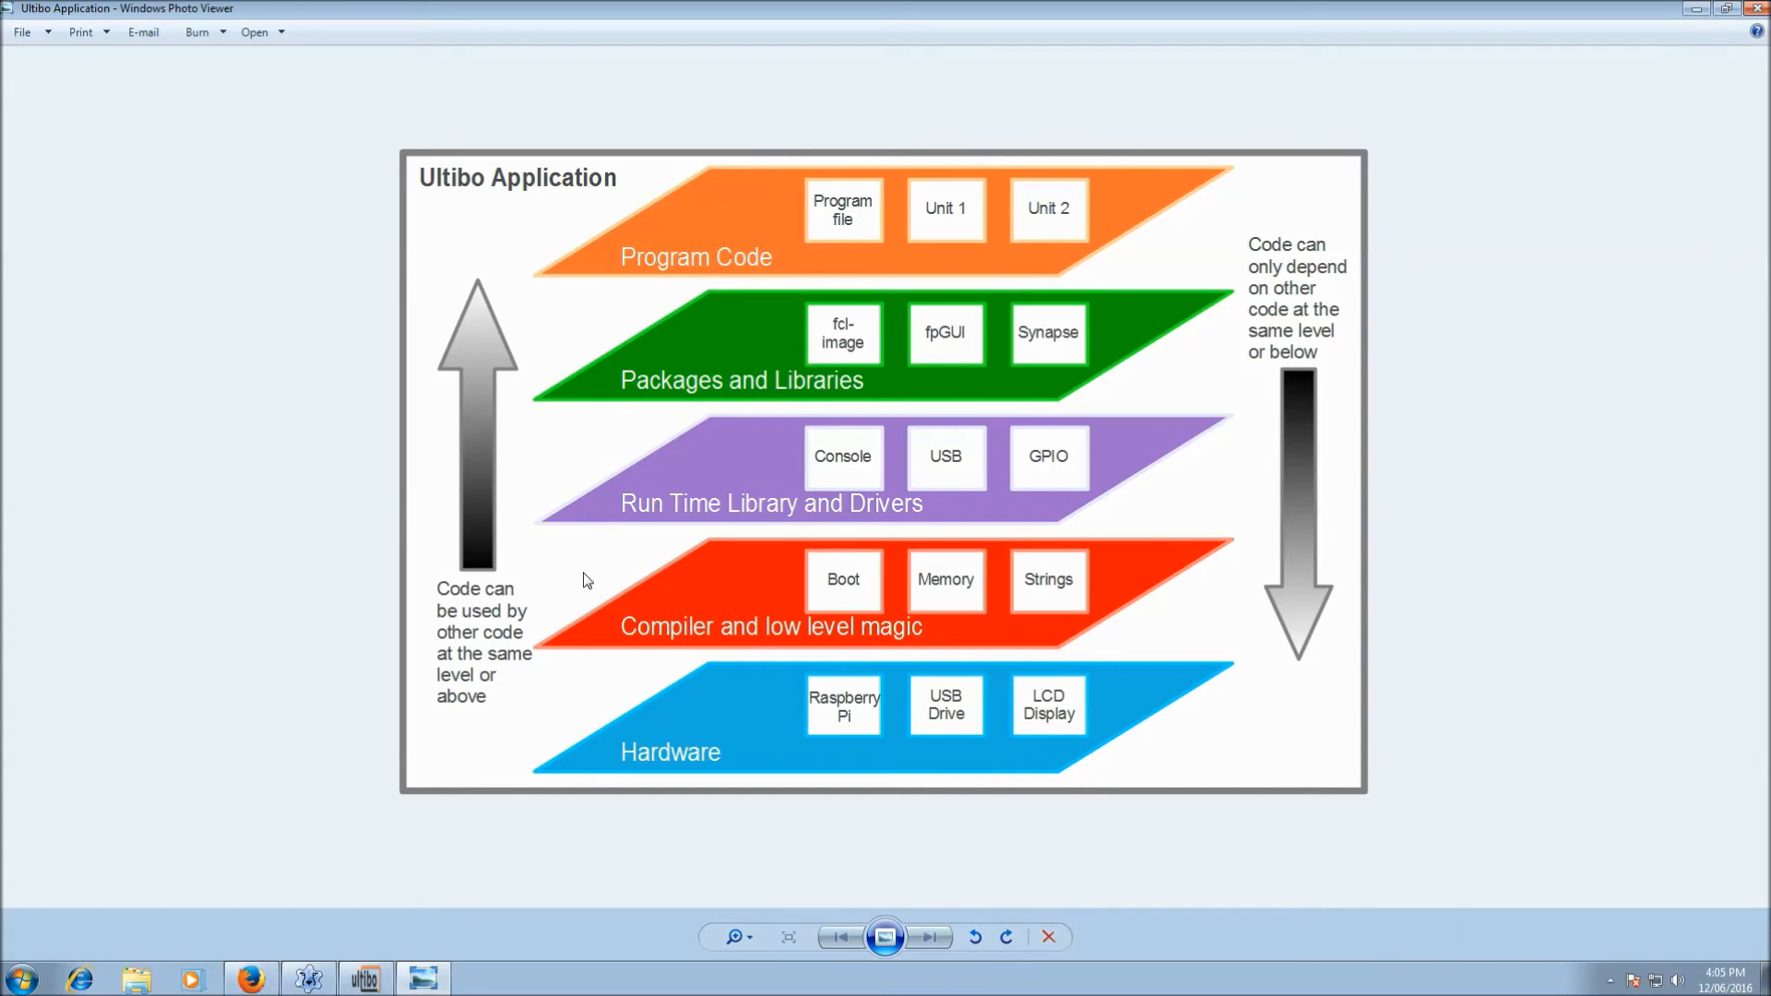
mouse_move(644, 332)
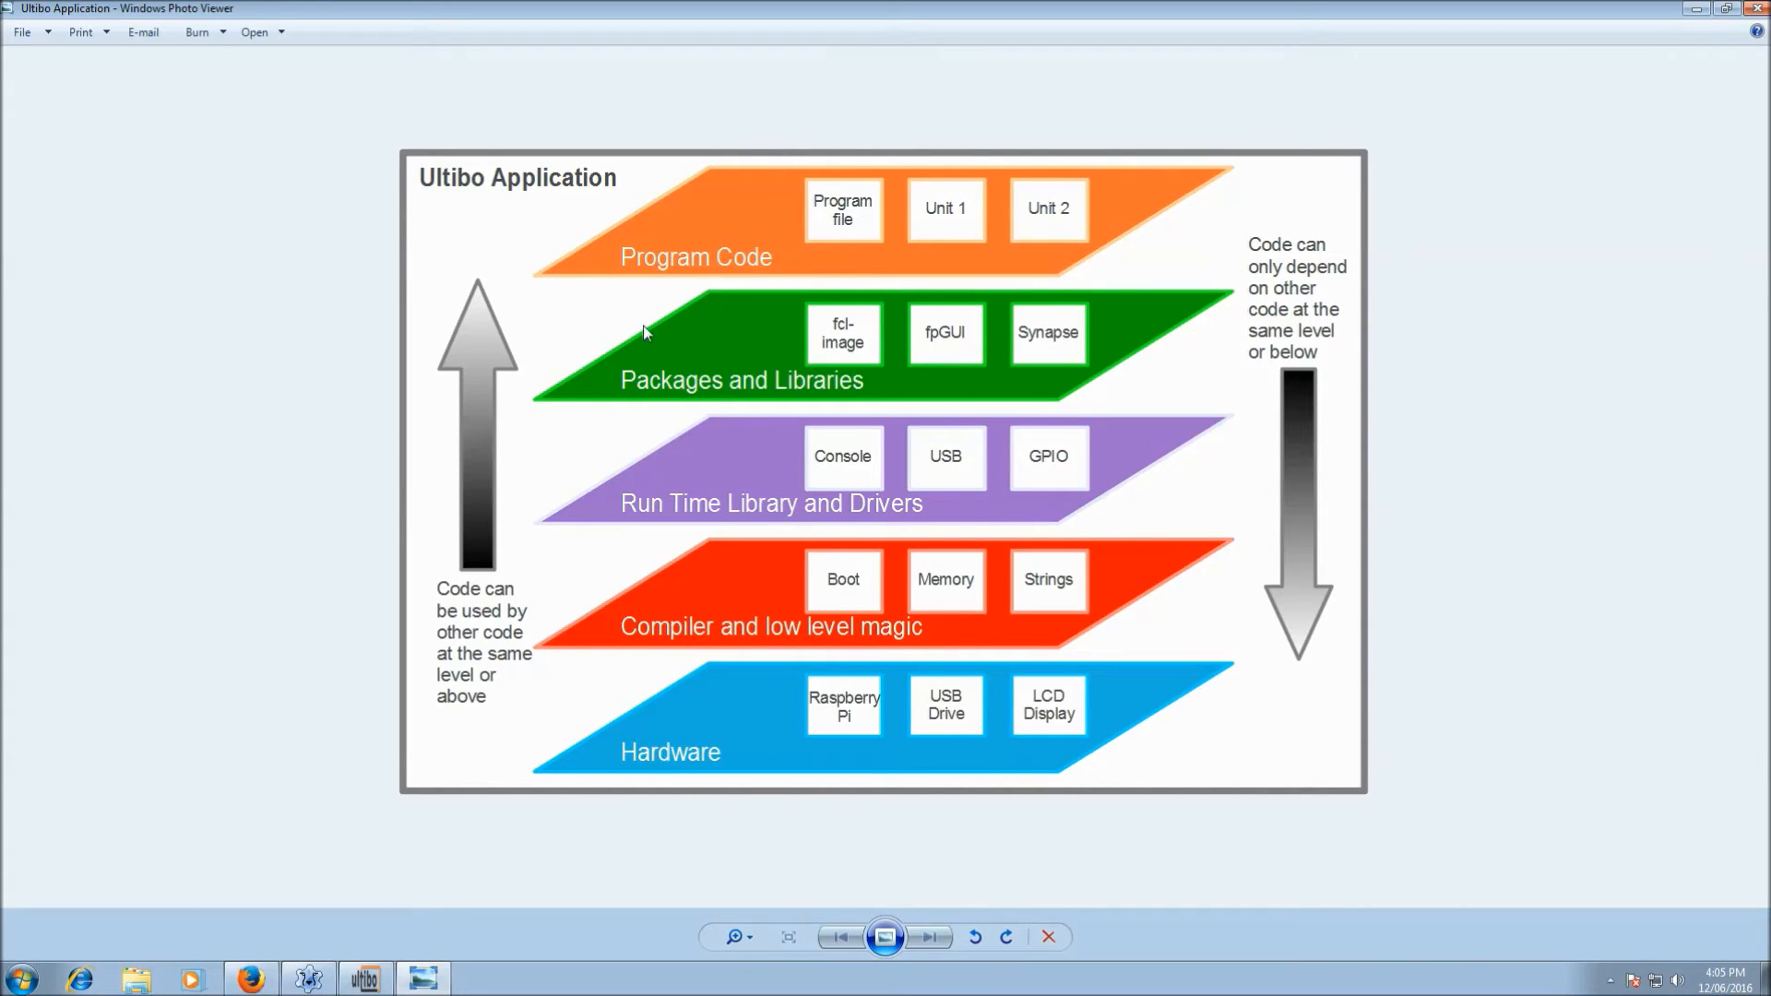
mouse_move(713, 229)
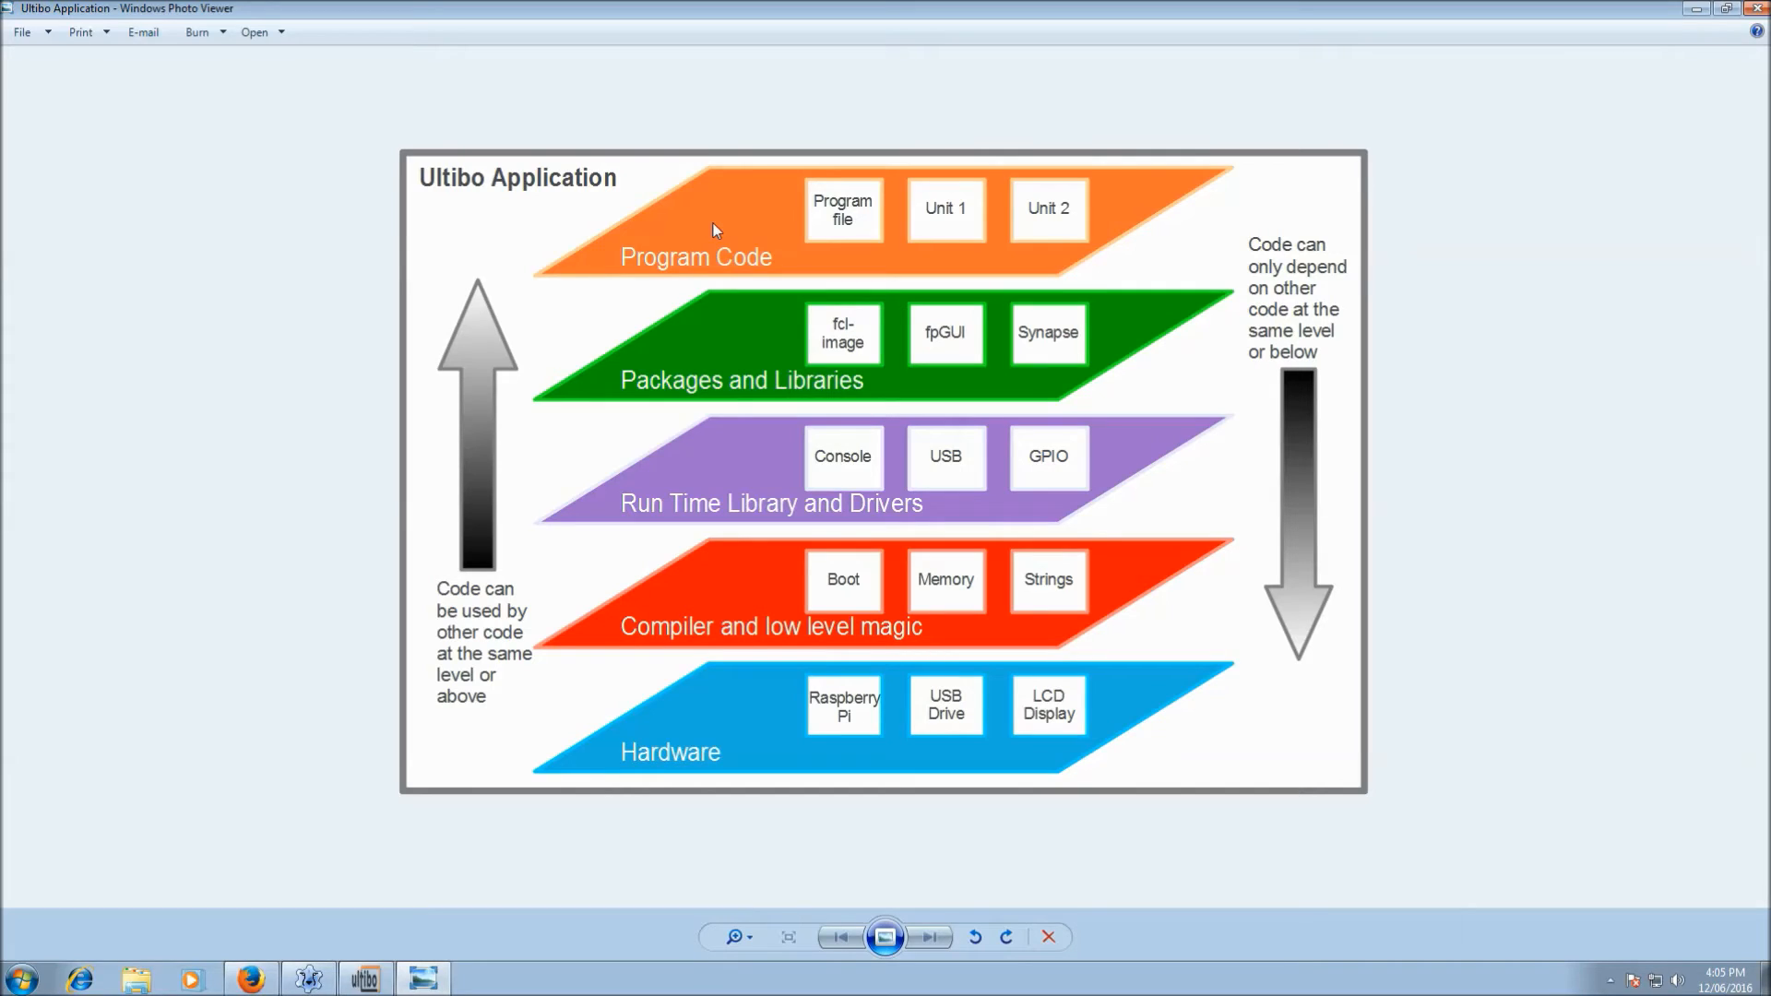
mouse_move(689, 419)
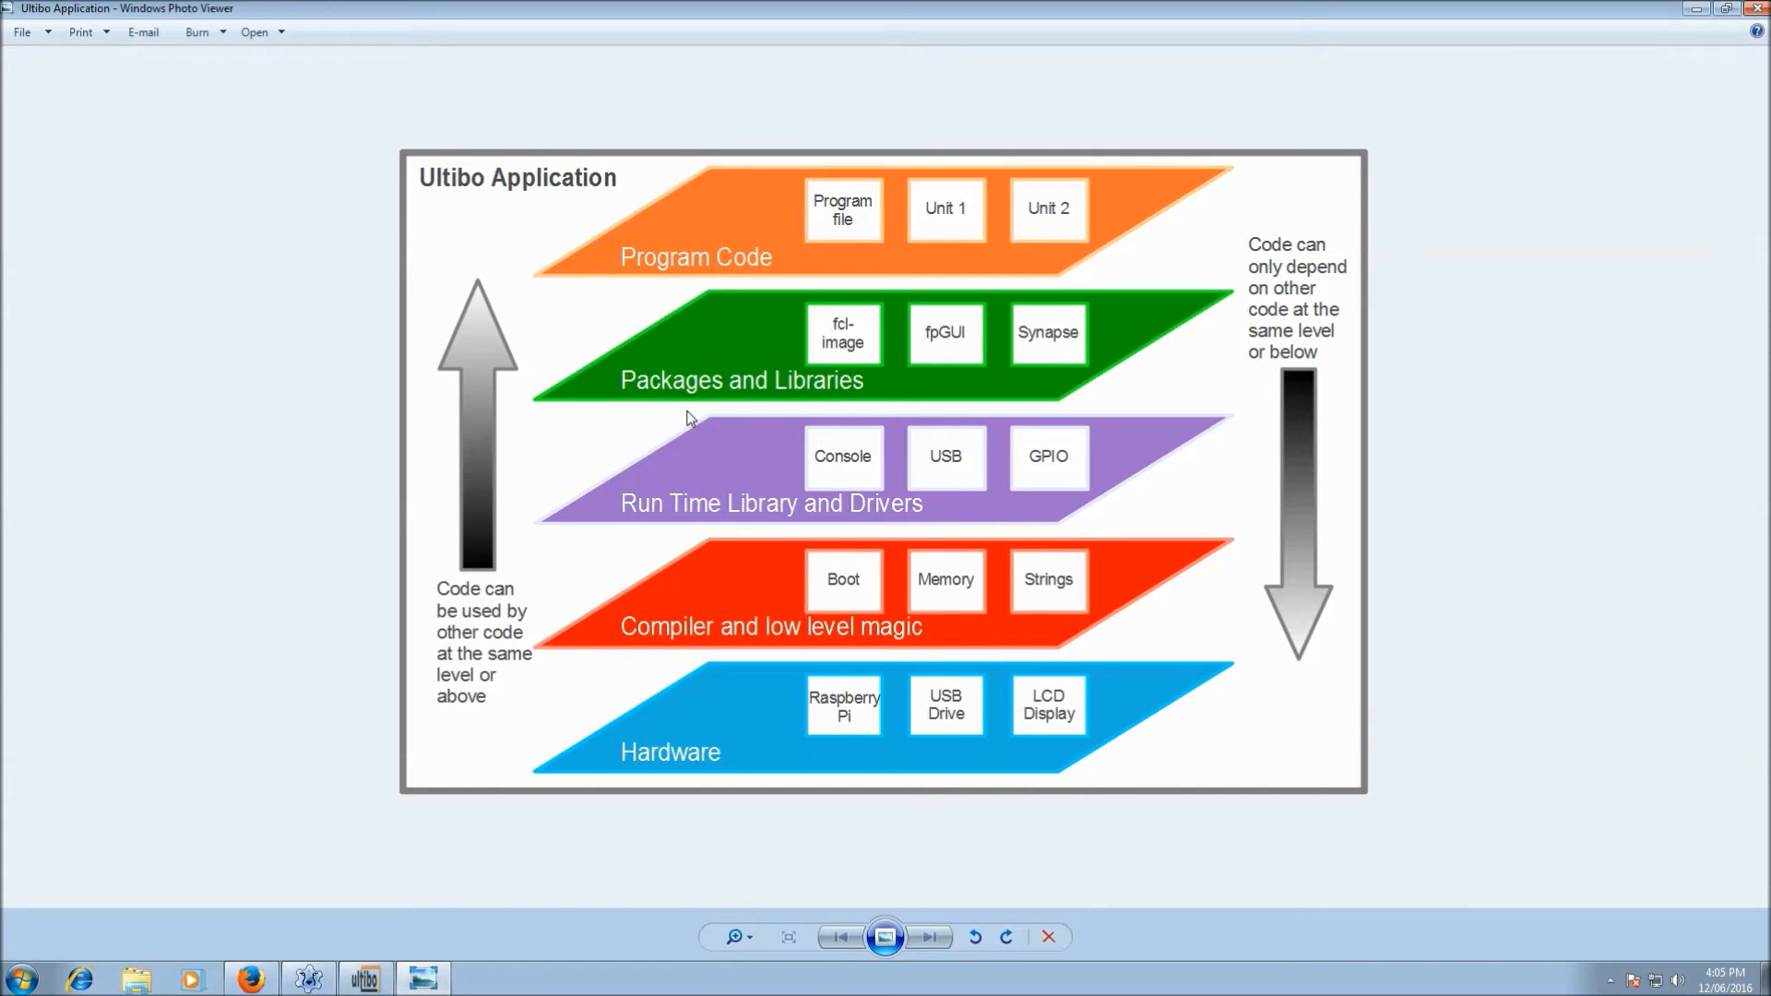
mouse_move(810, 426)
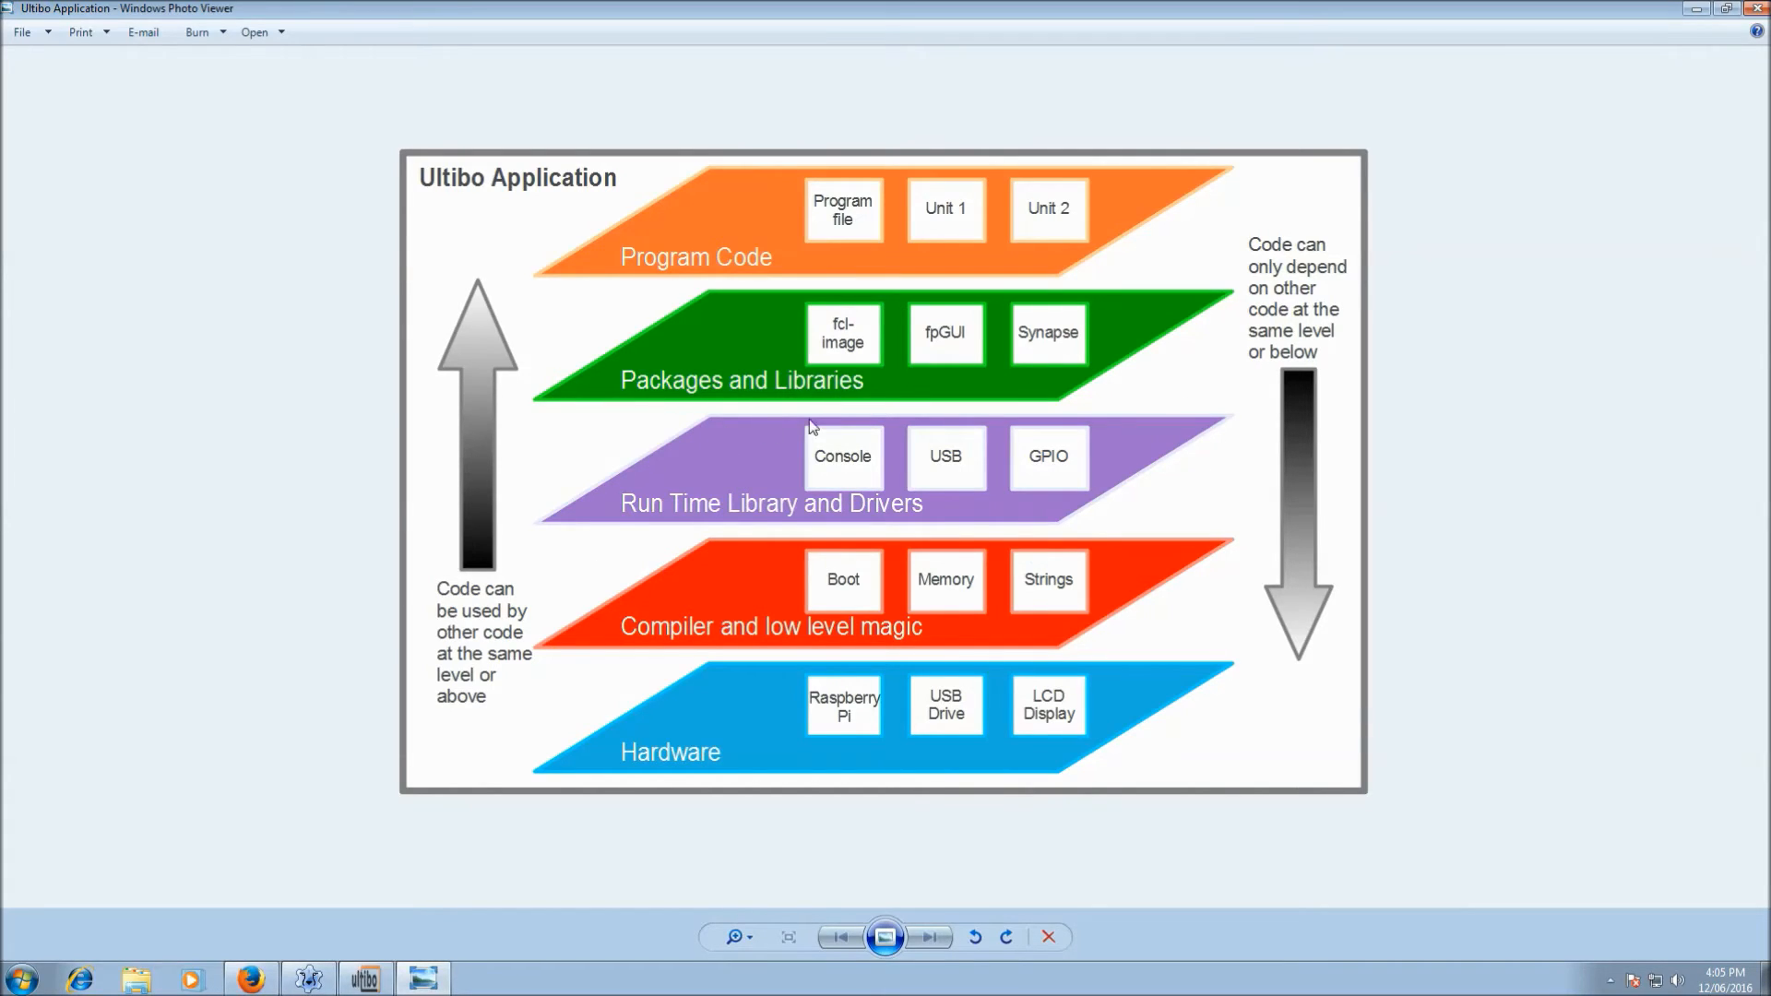
mouse_move(977, 421)
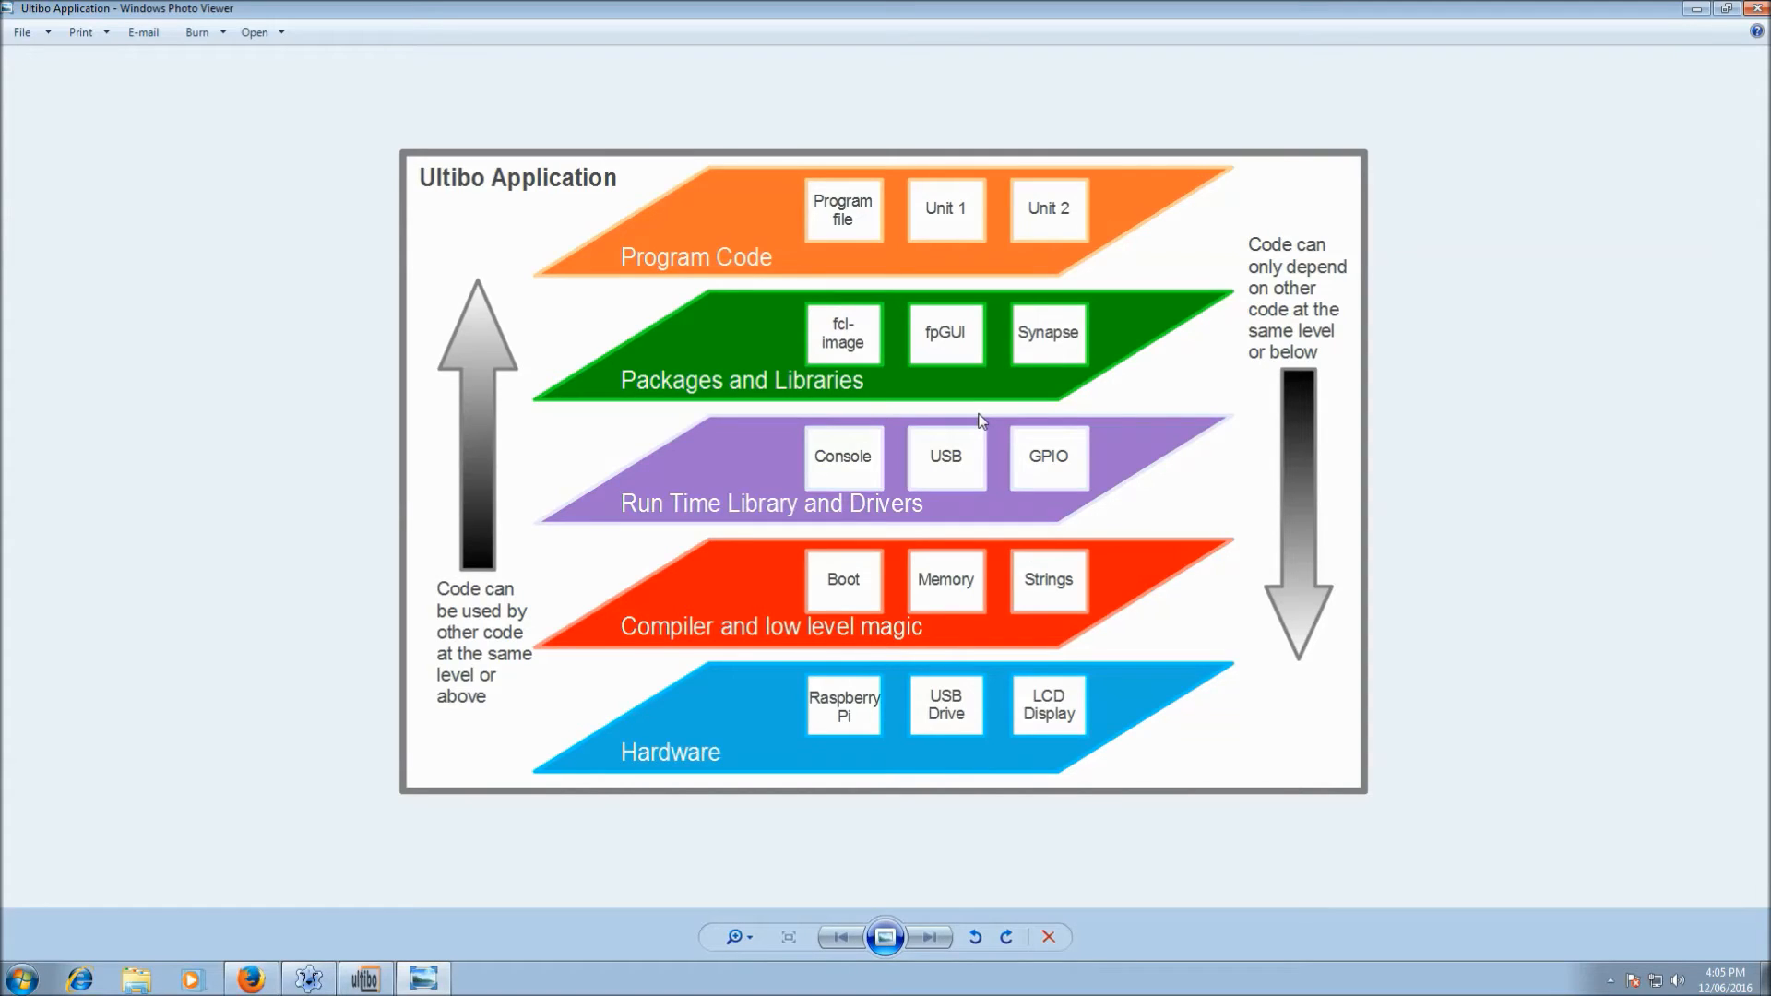
mouse_move(852, 472)
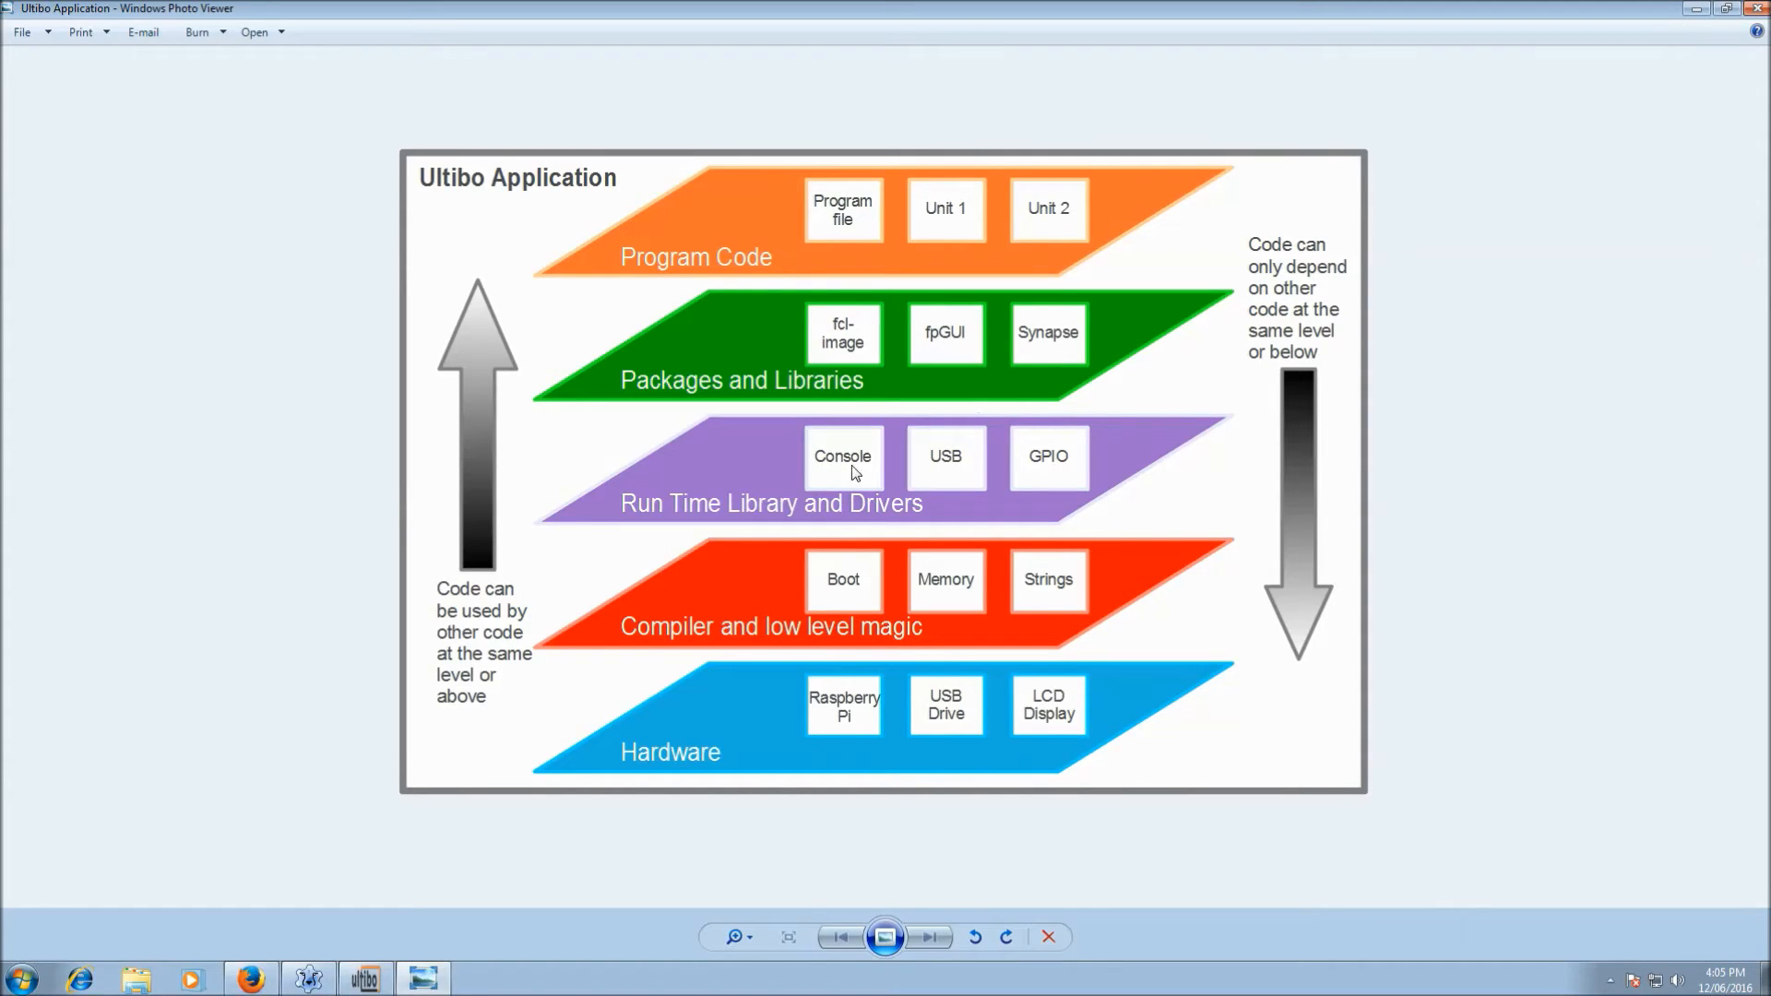
mouse_move(847, 694)
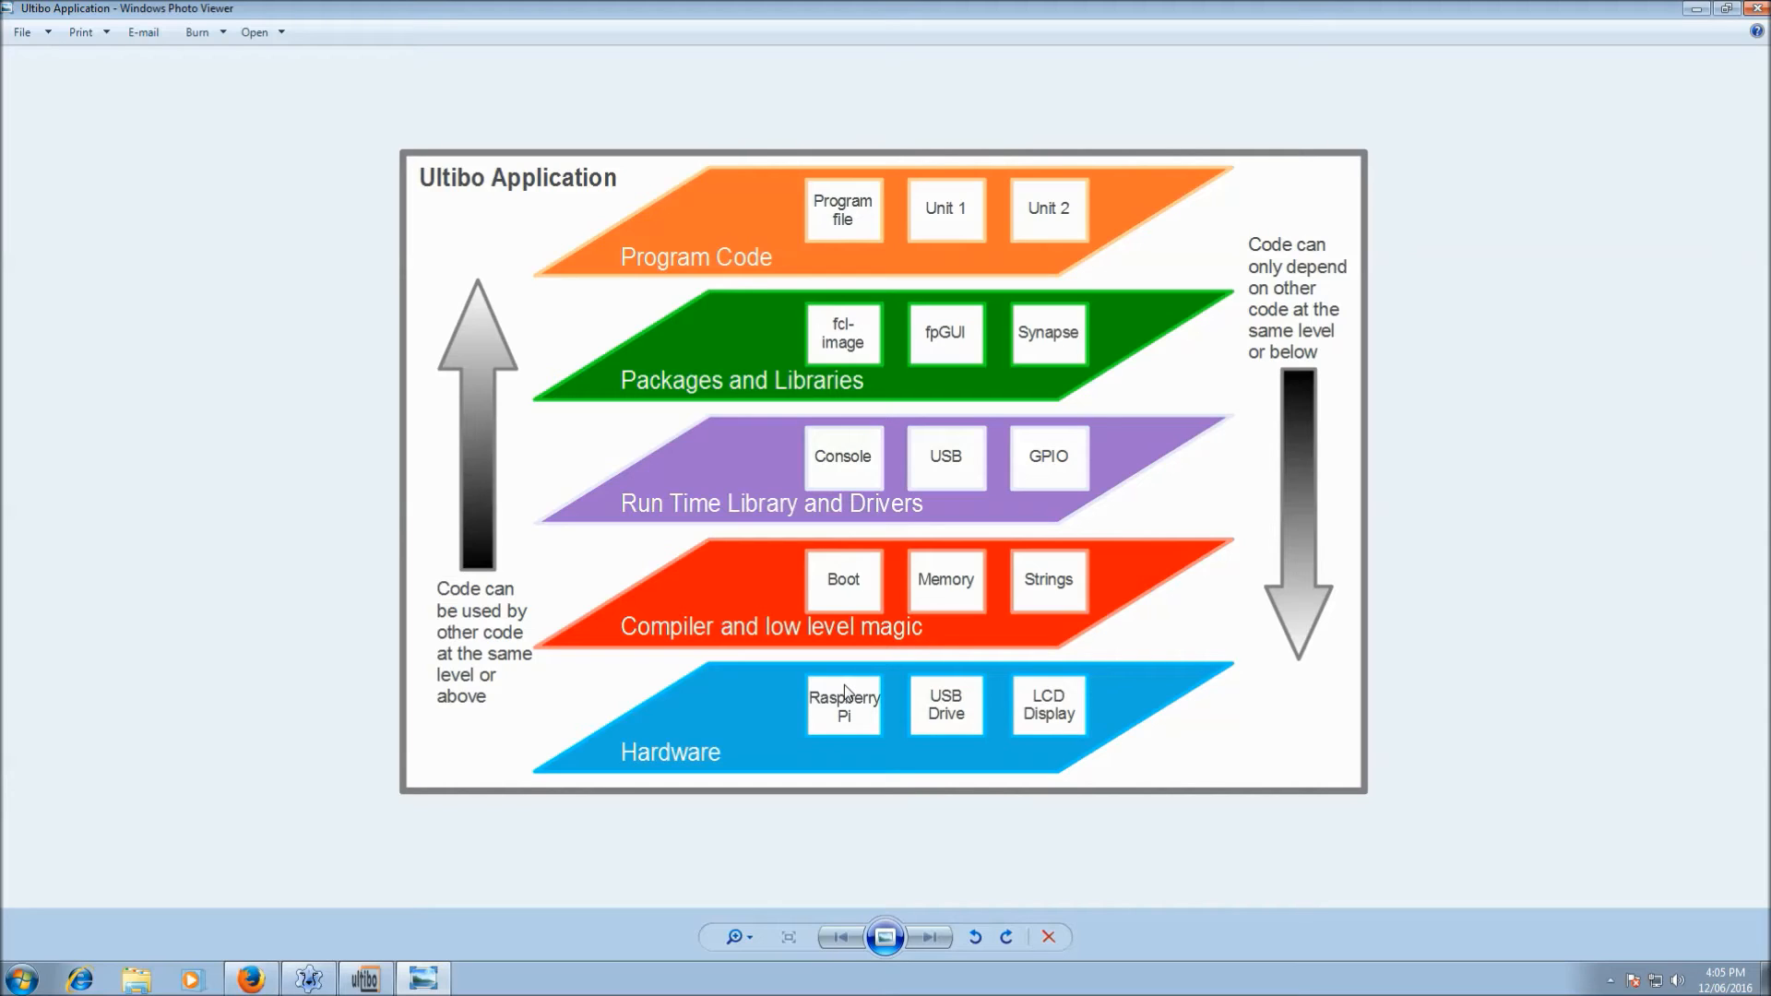
mouse_move(697, 694)
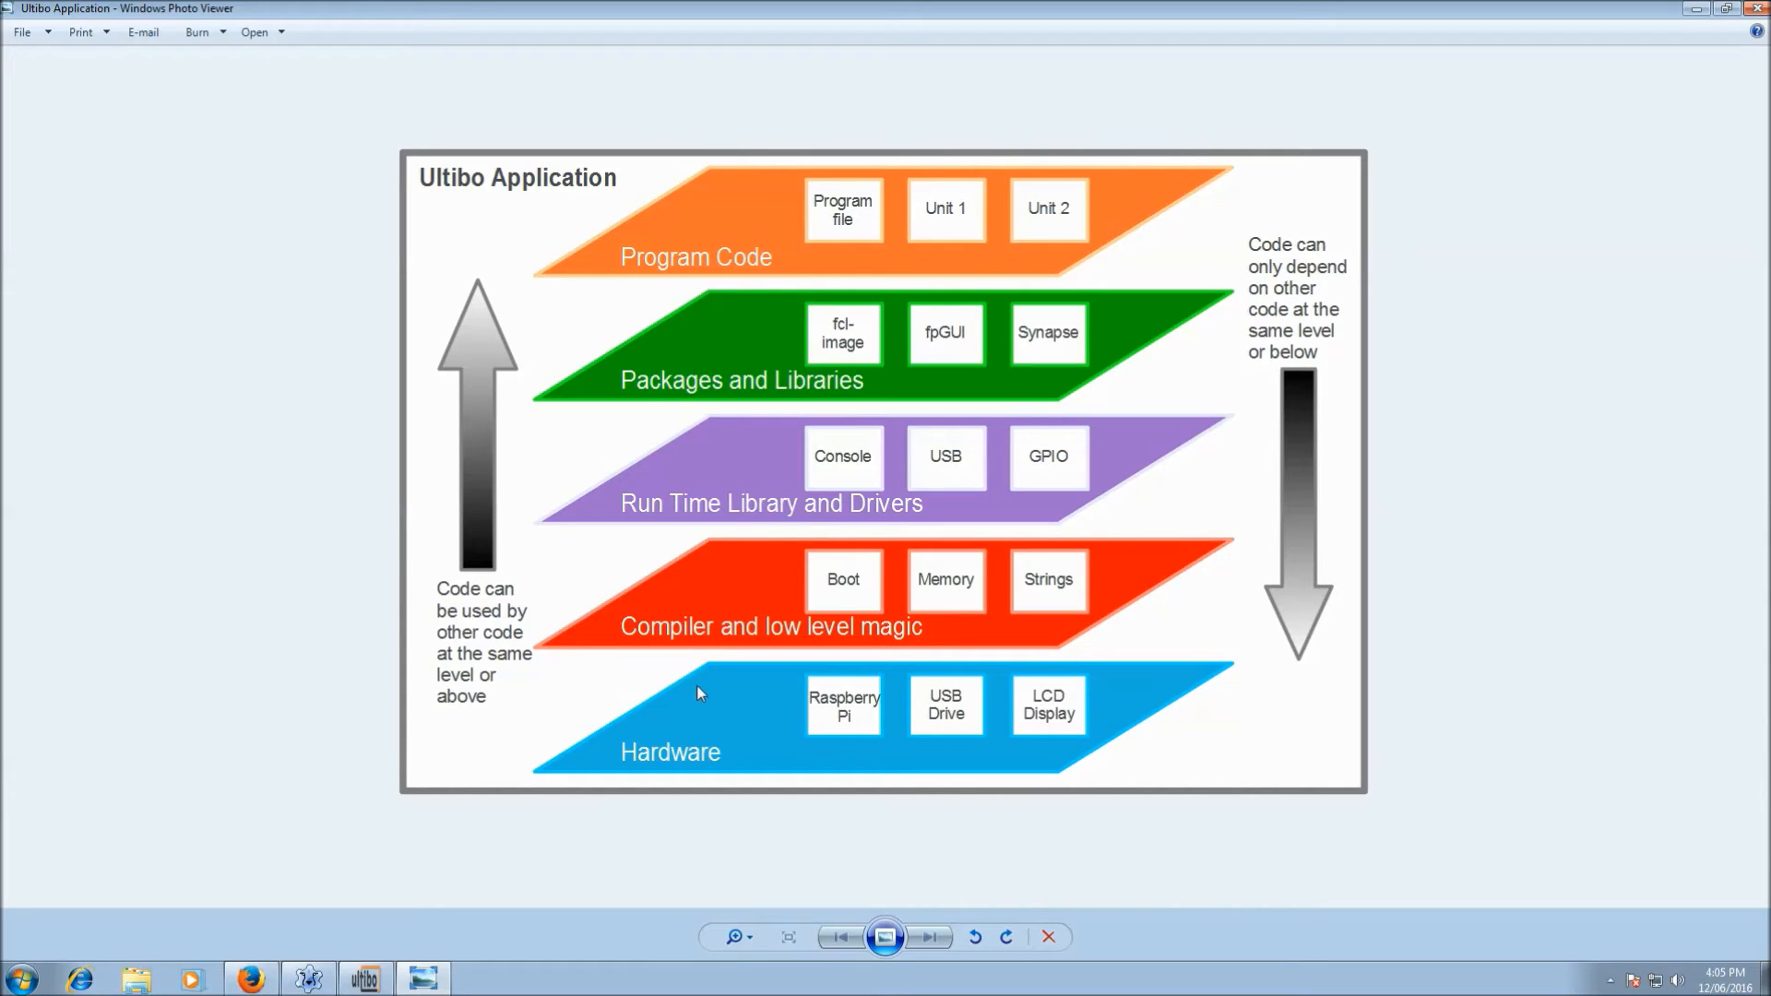
mouse_move(686, 503)
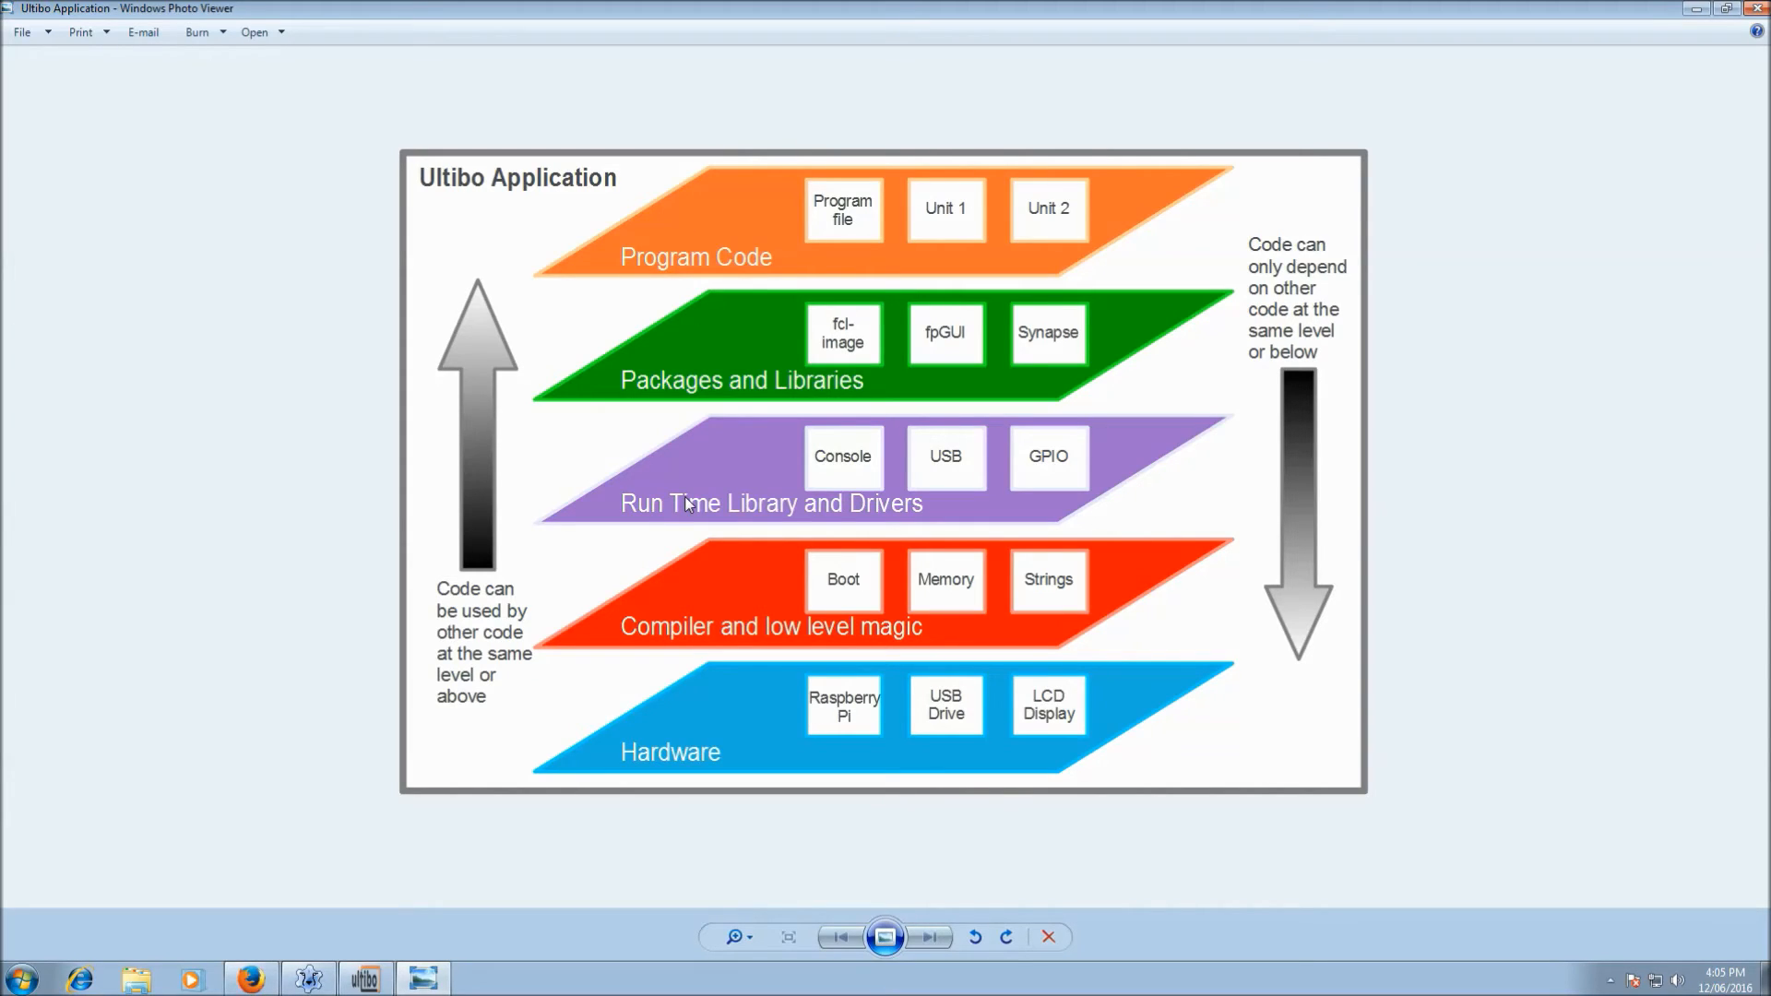
mouse_move(1450, 453)
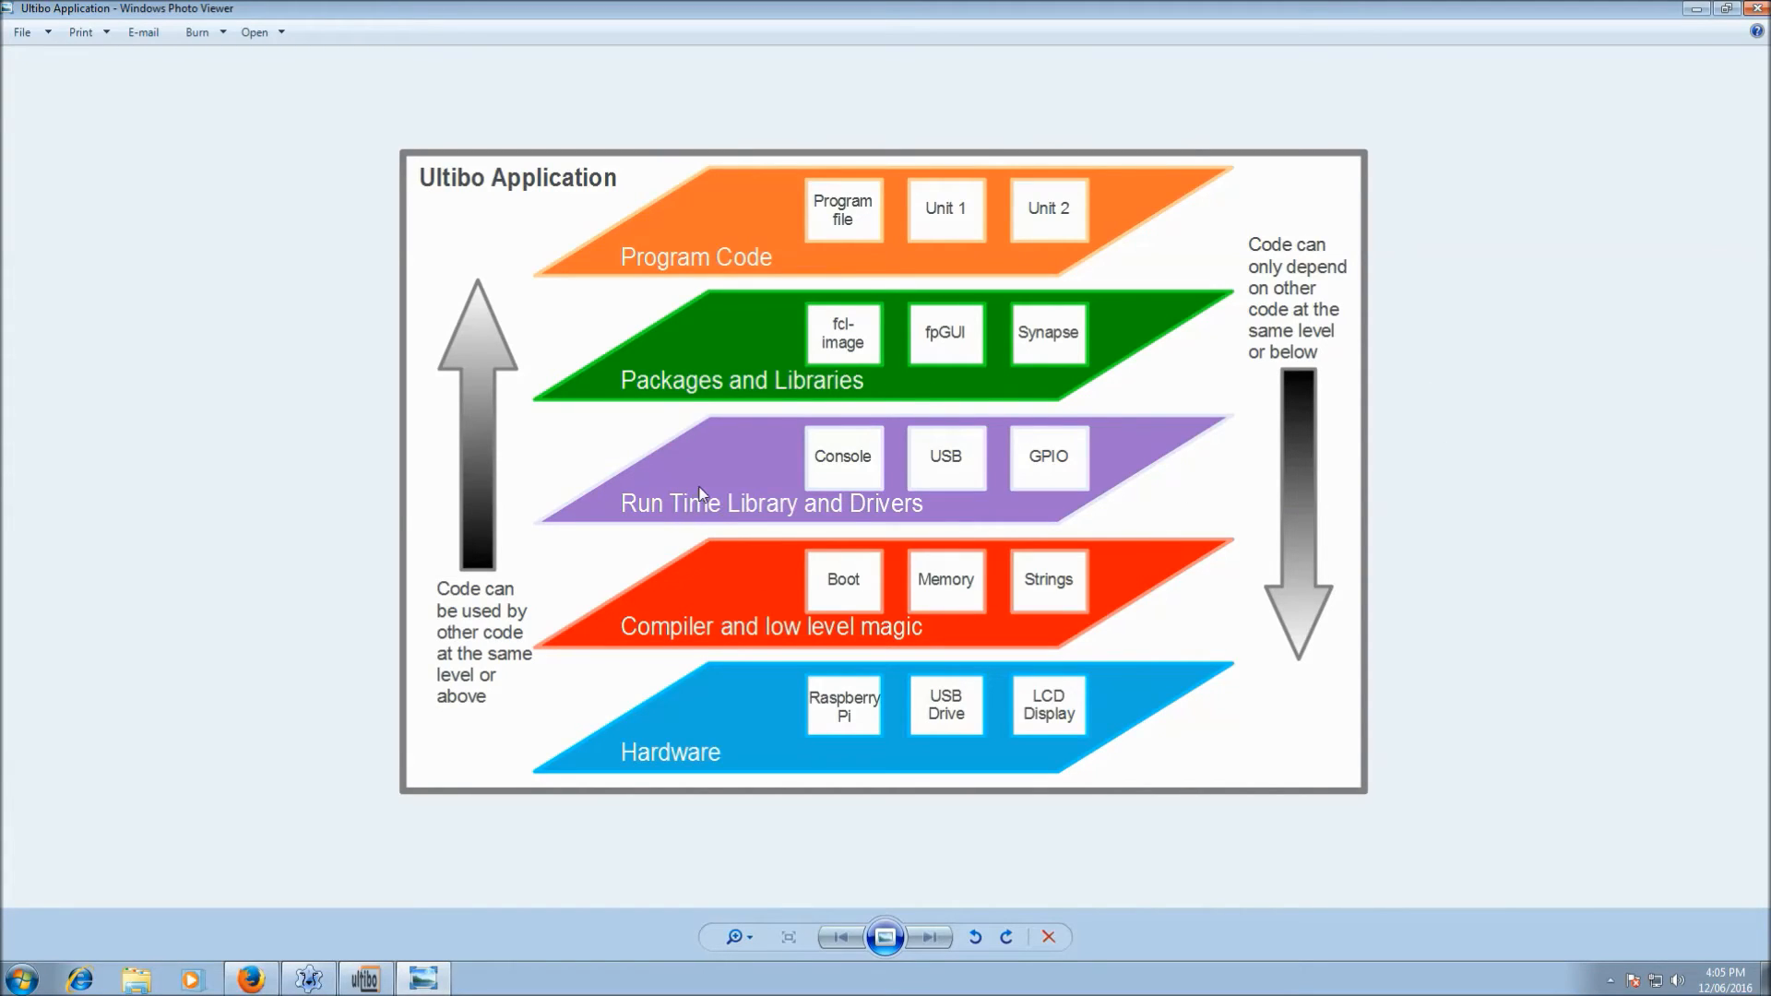
mouse_move(764, 487)
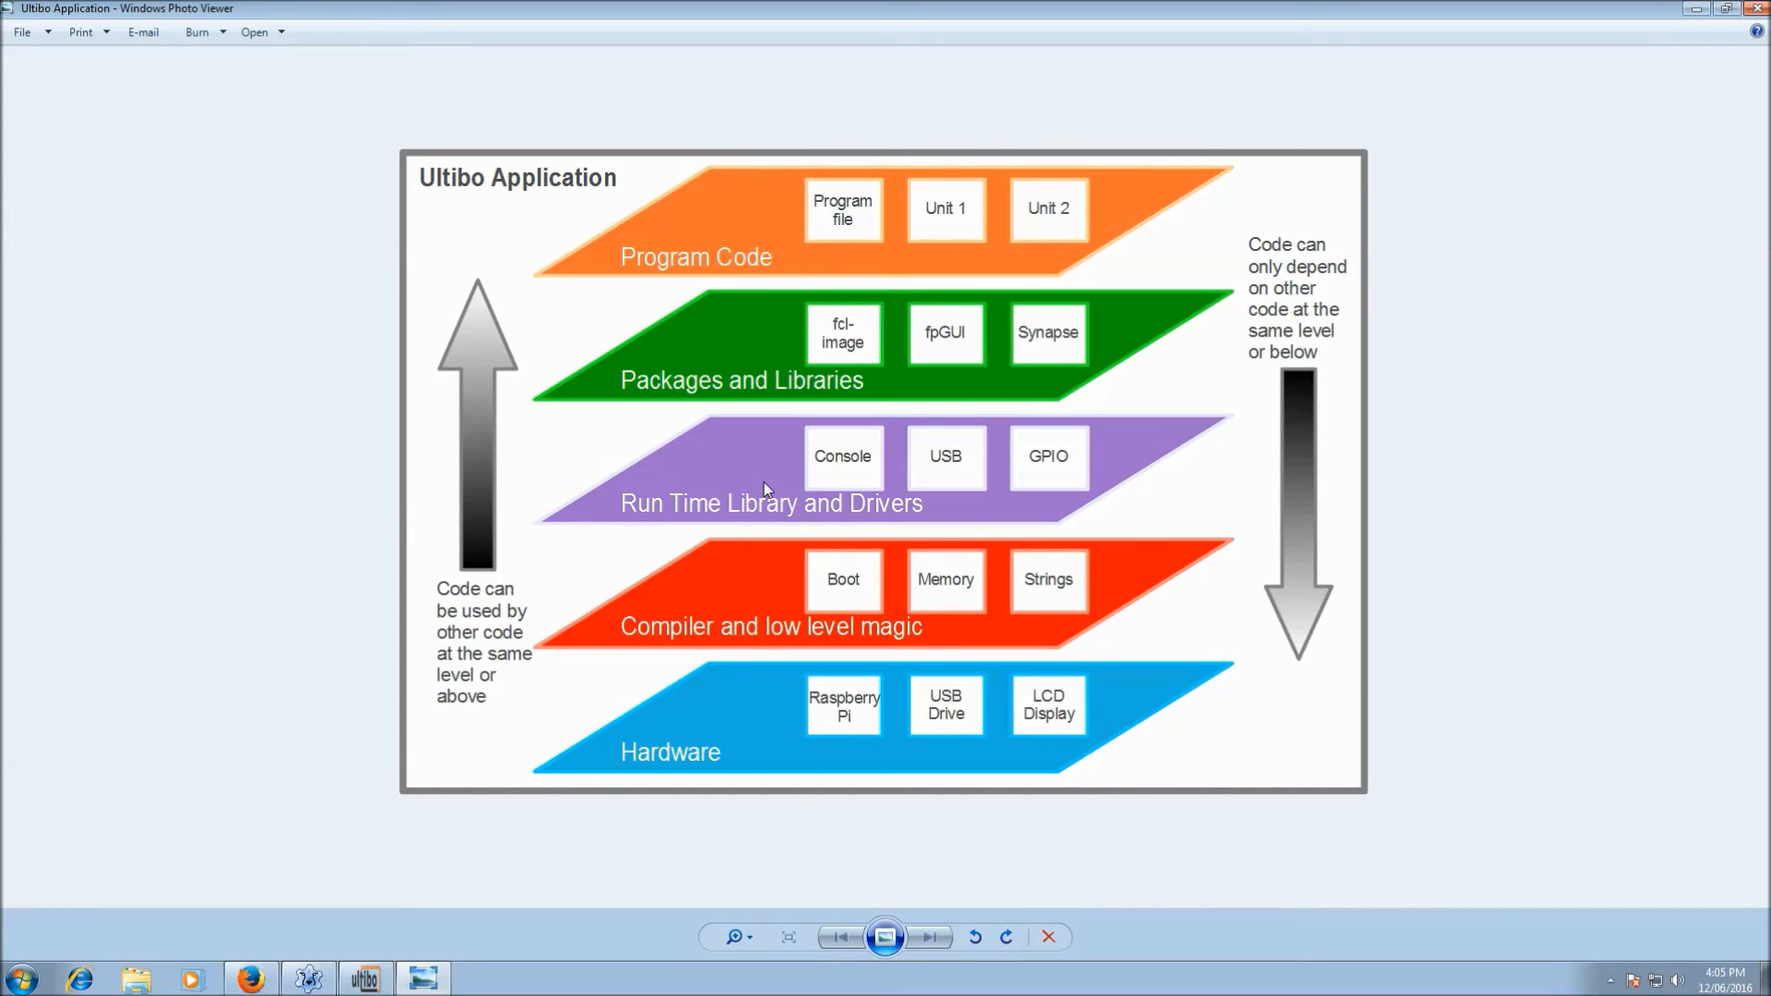
mouse_move(941, 340)
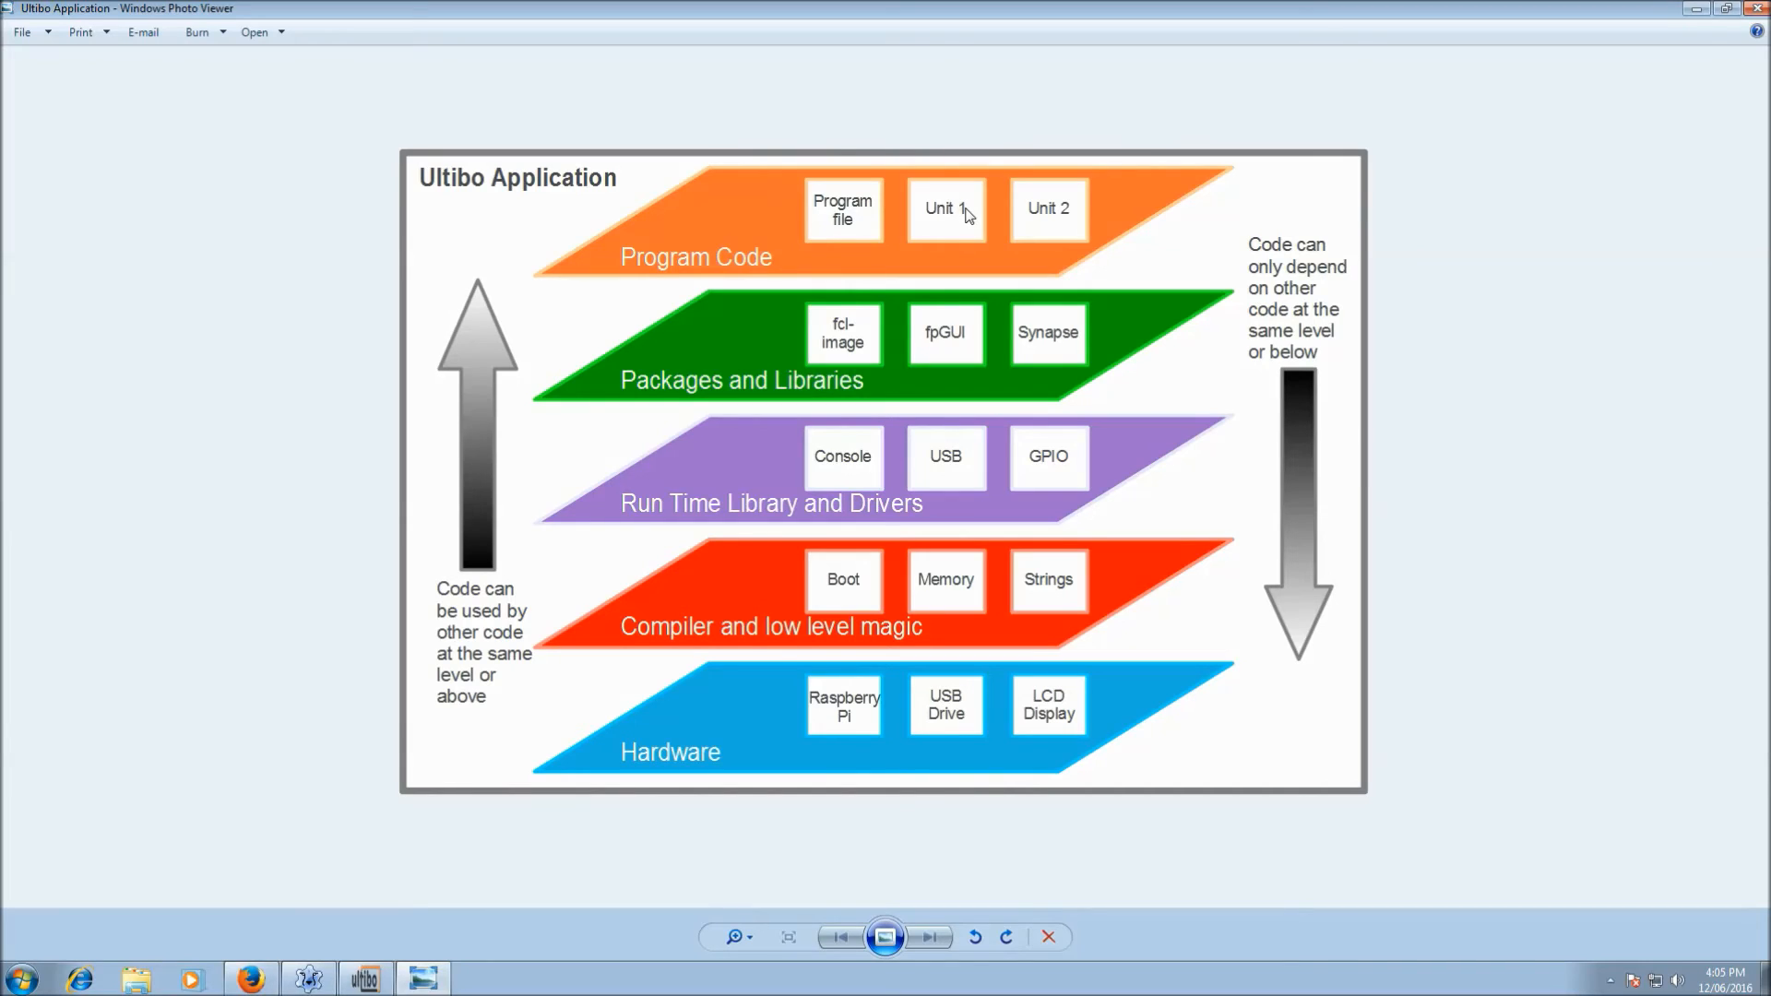
mouse_move(1382, 289)
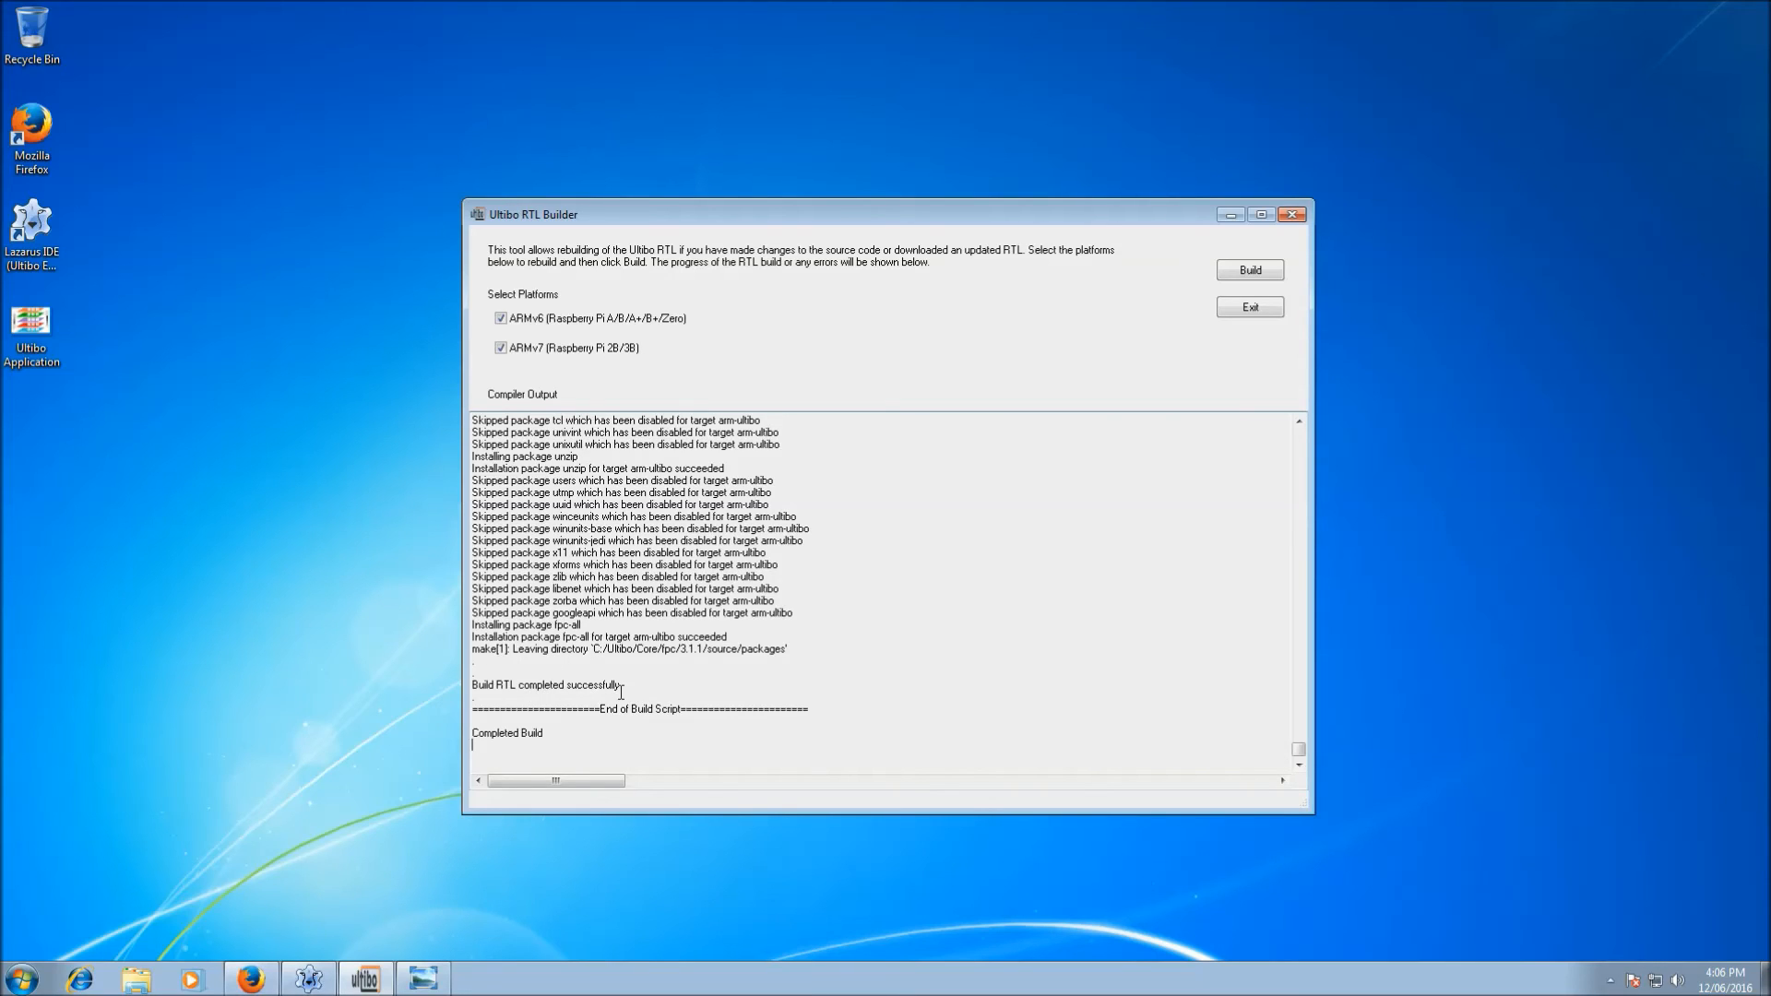
mouse_move(785, 667)
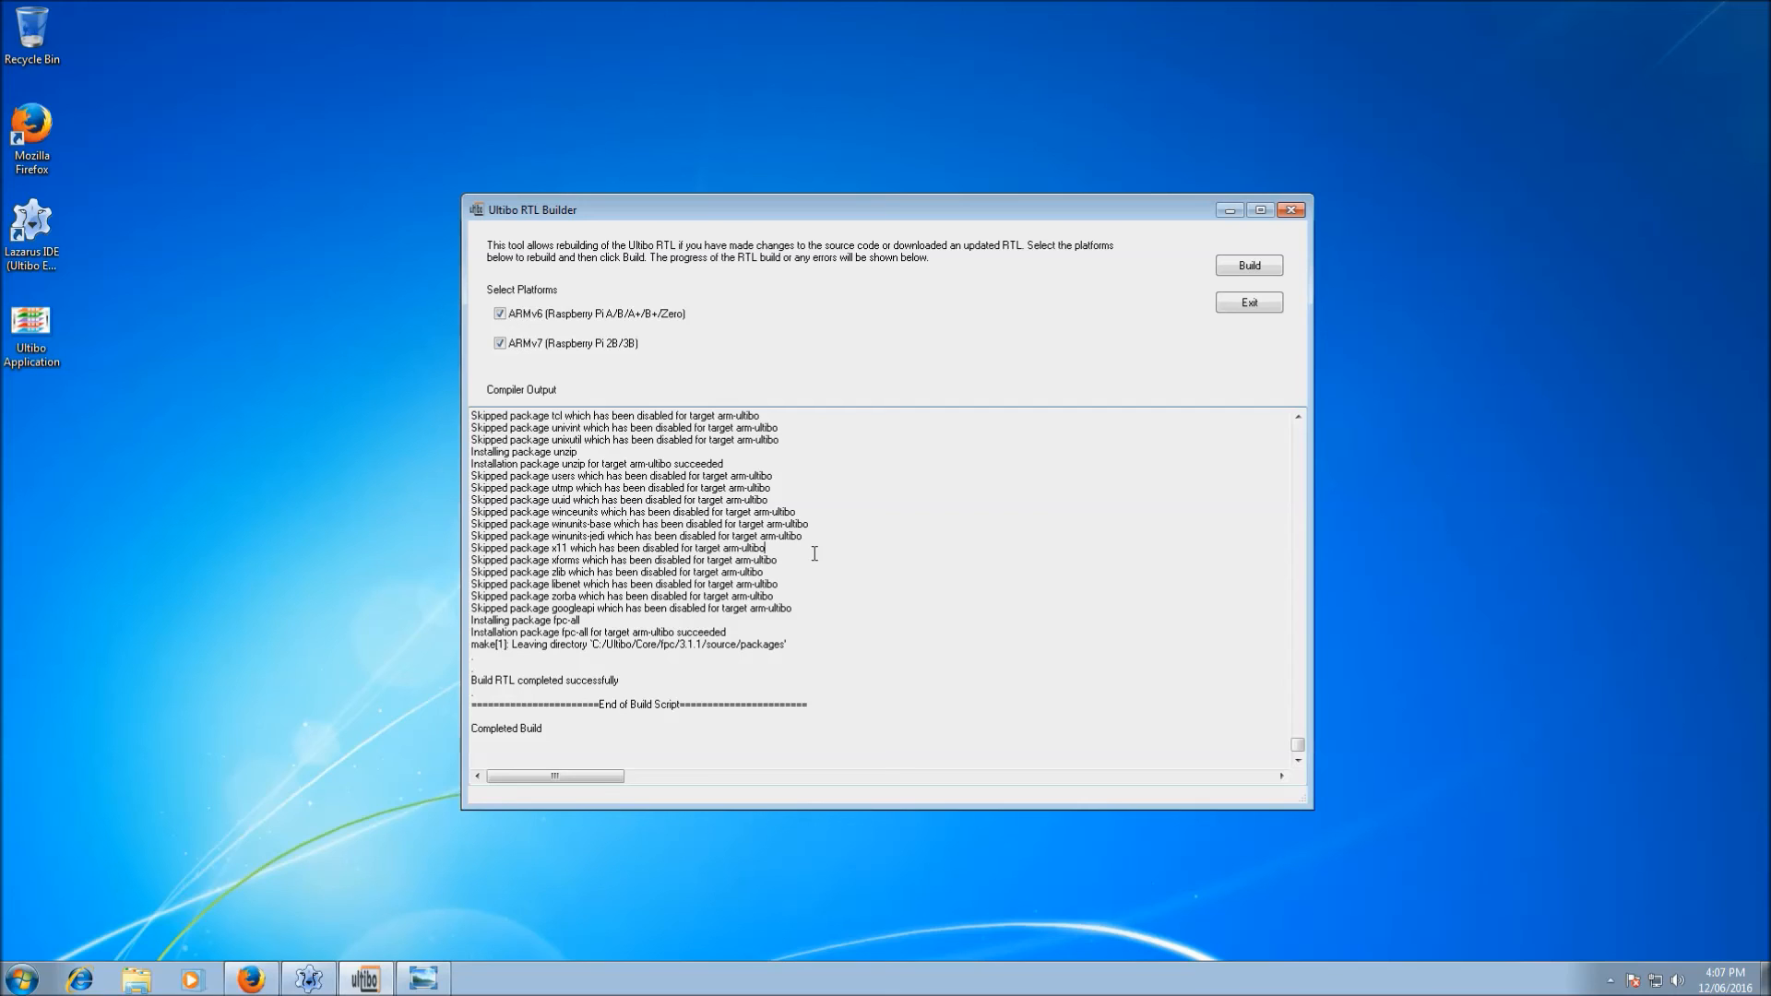
mouse_move(1249, 302)
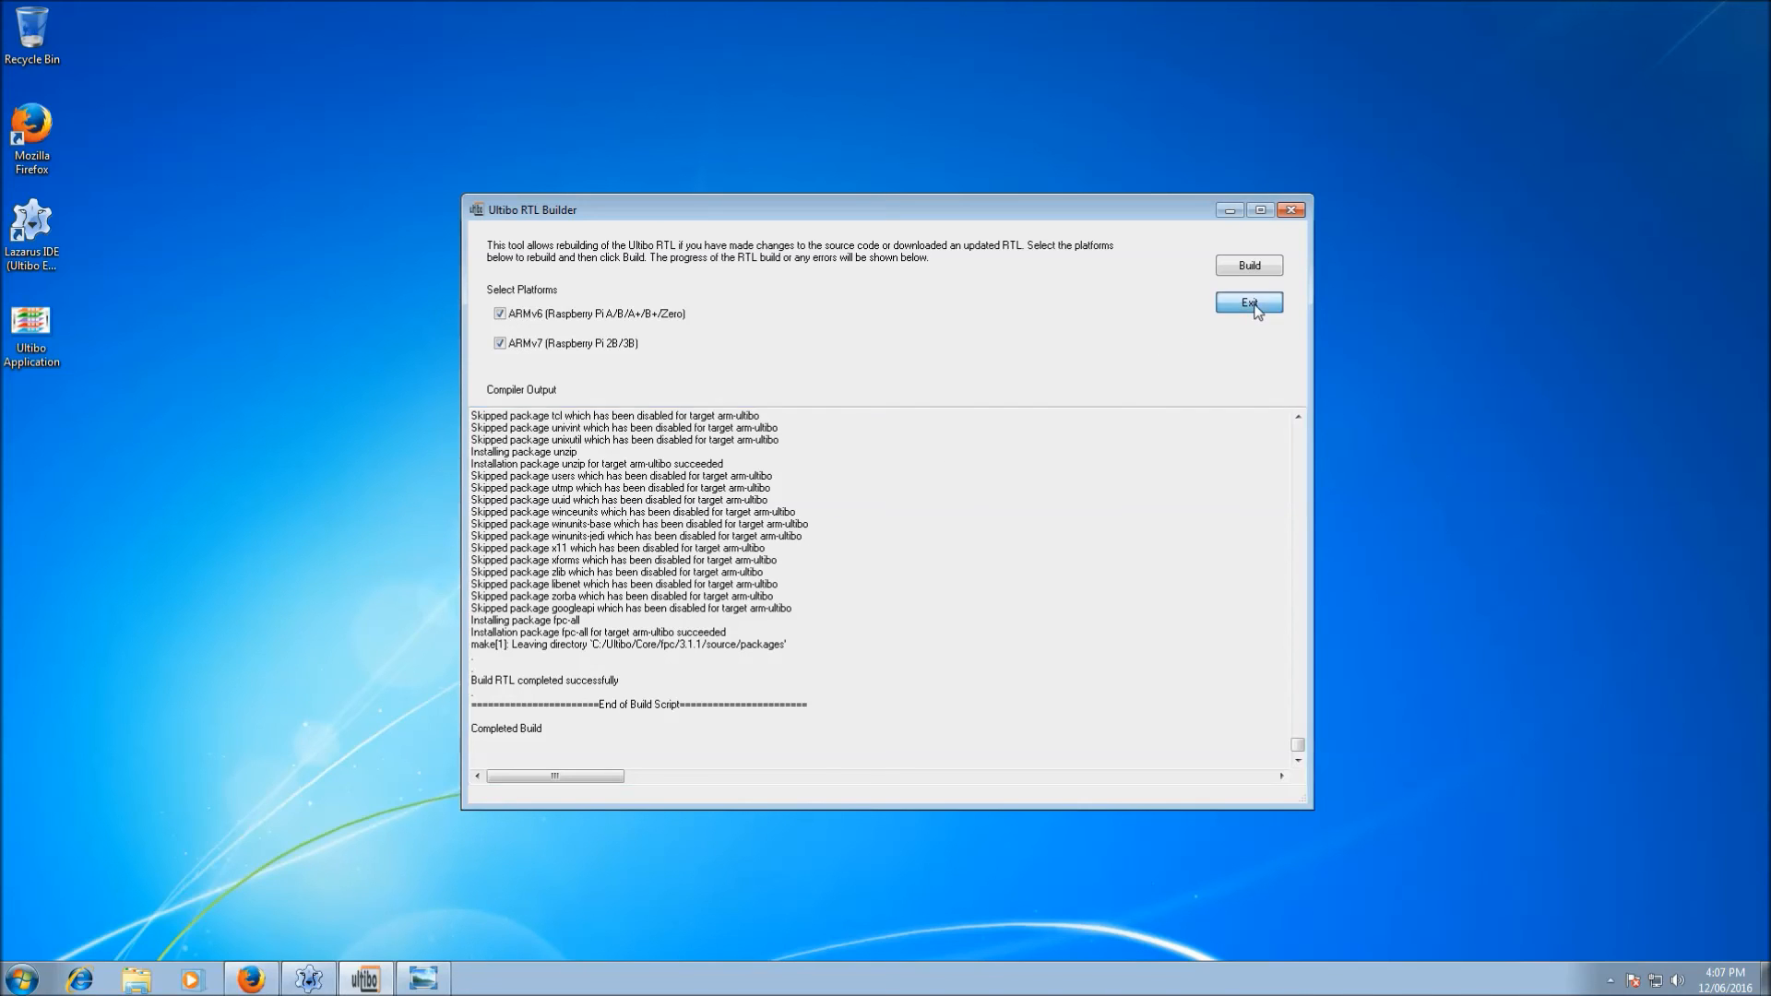
- Exit the RTL Builder once 'Build RTL completed successfully' is reported
click(1247, 303)
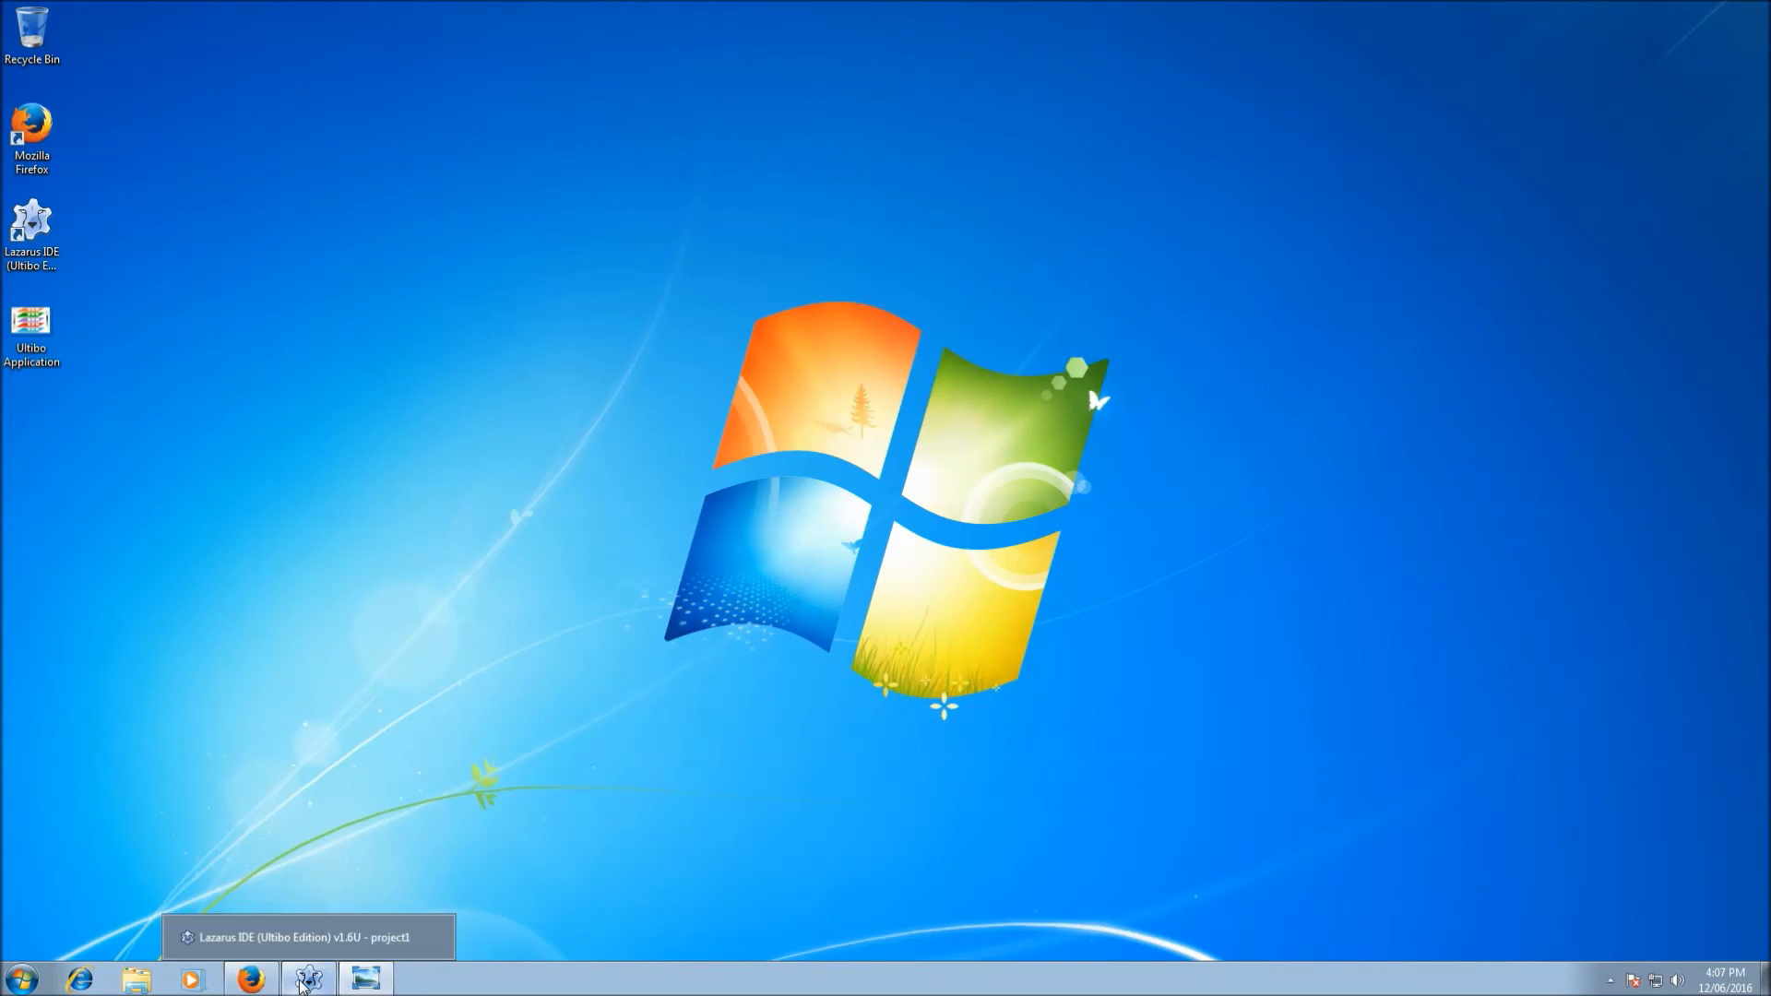
- Restore Lazarus and create a new Raspberry Pi 2B Application via Project > New Project
click(306, 978)
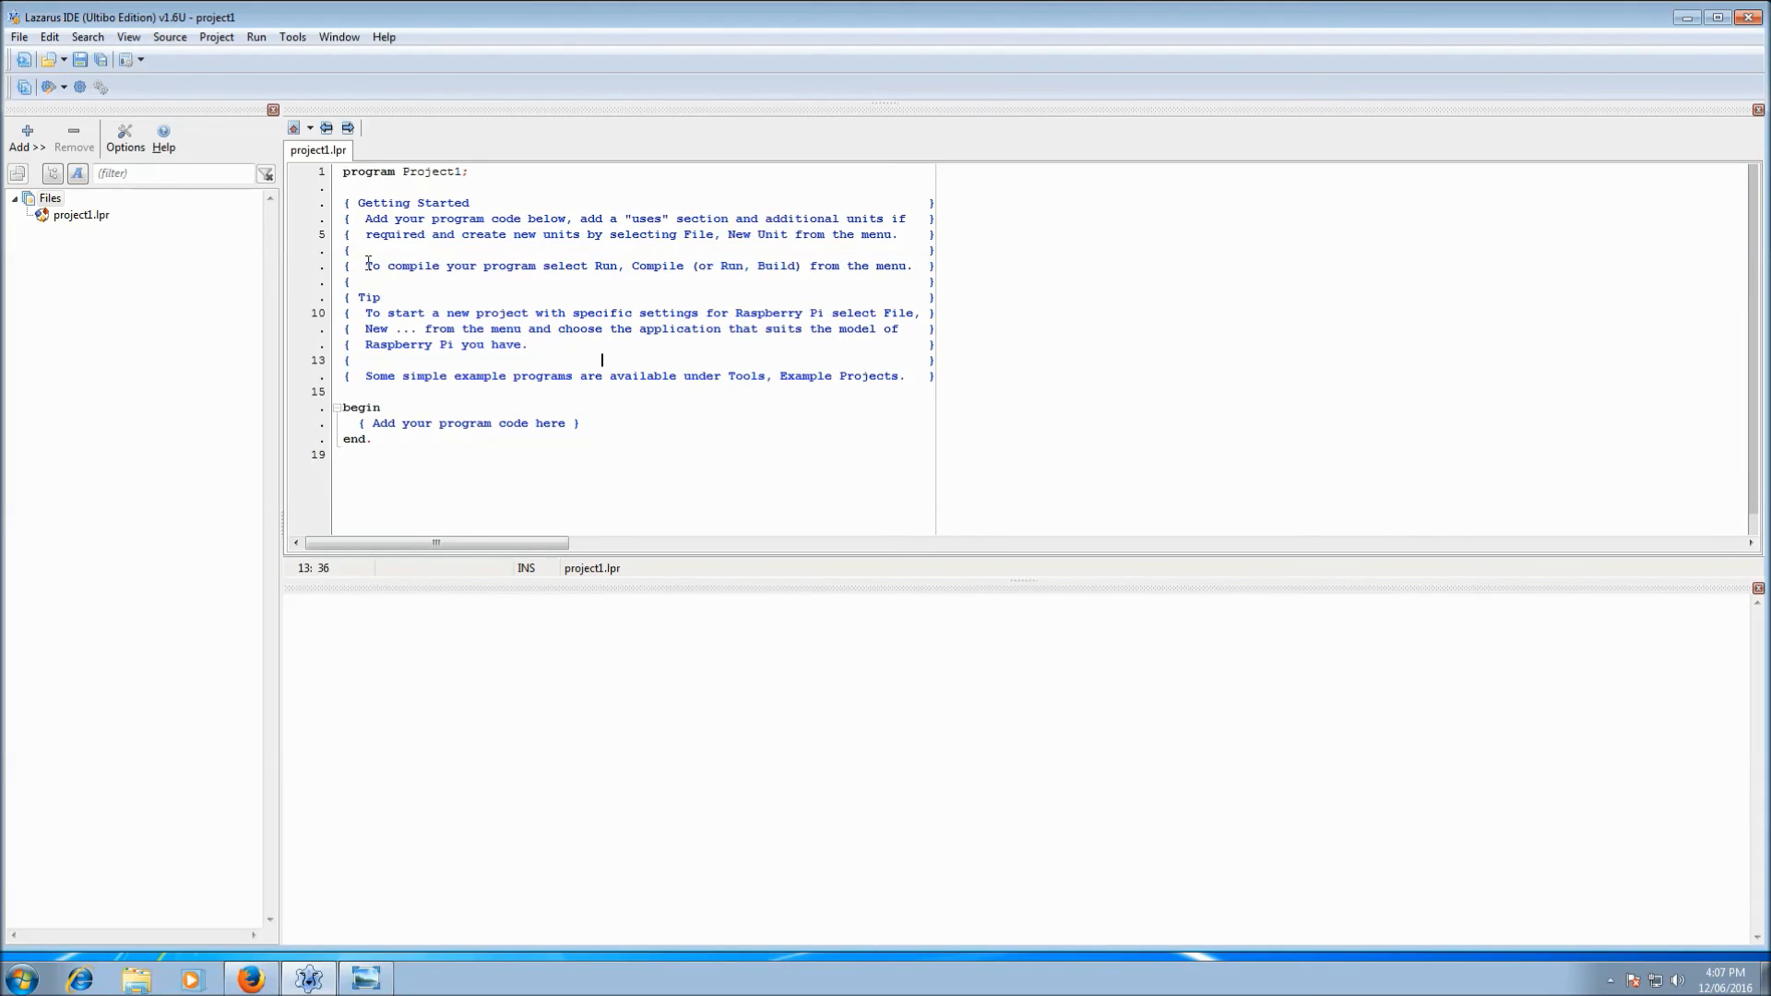
click(18, 37)
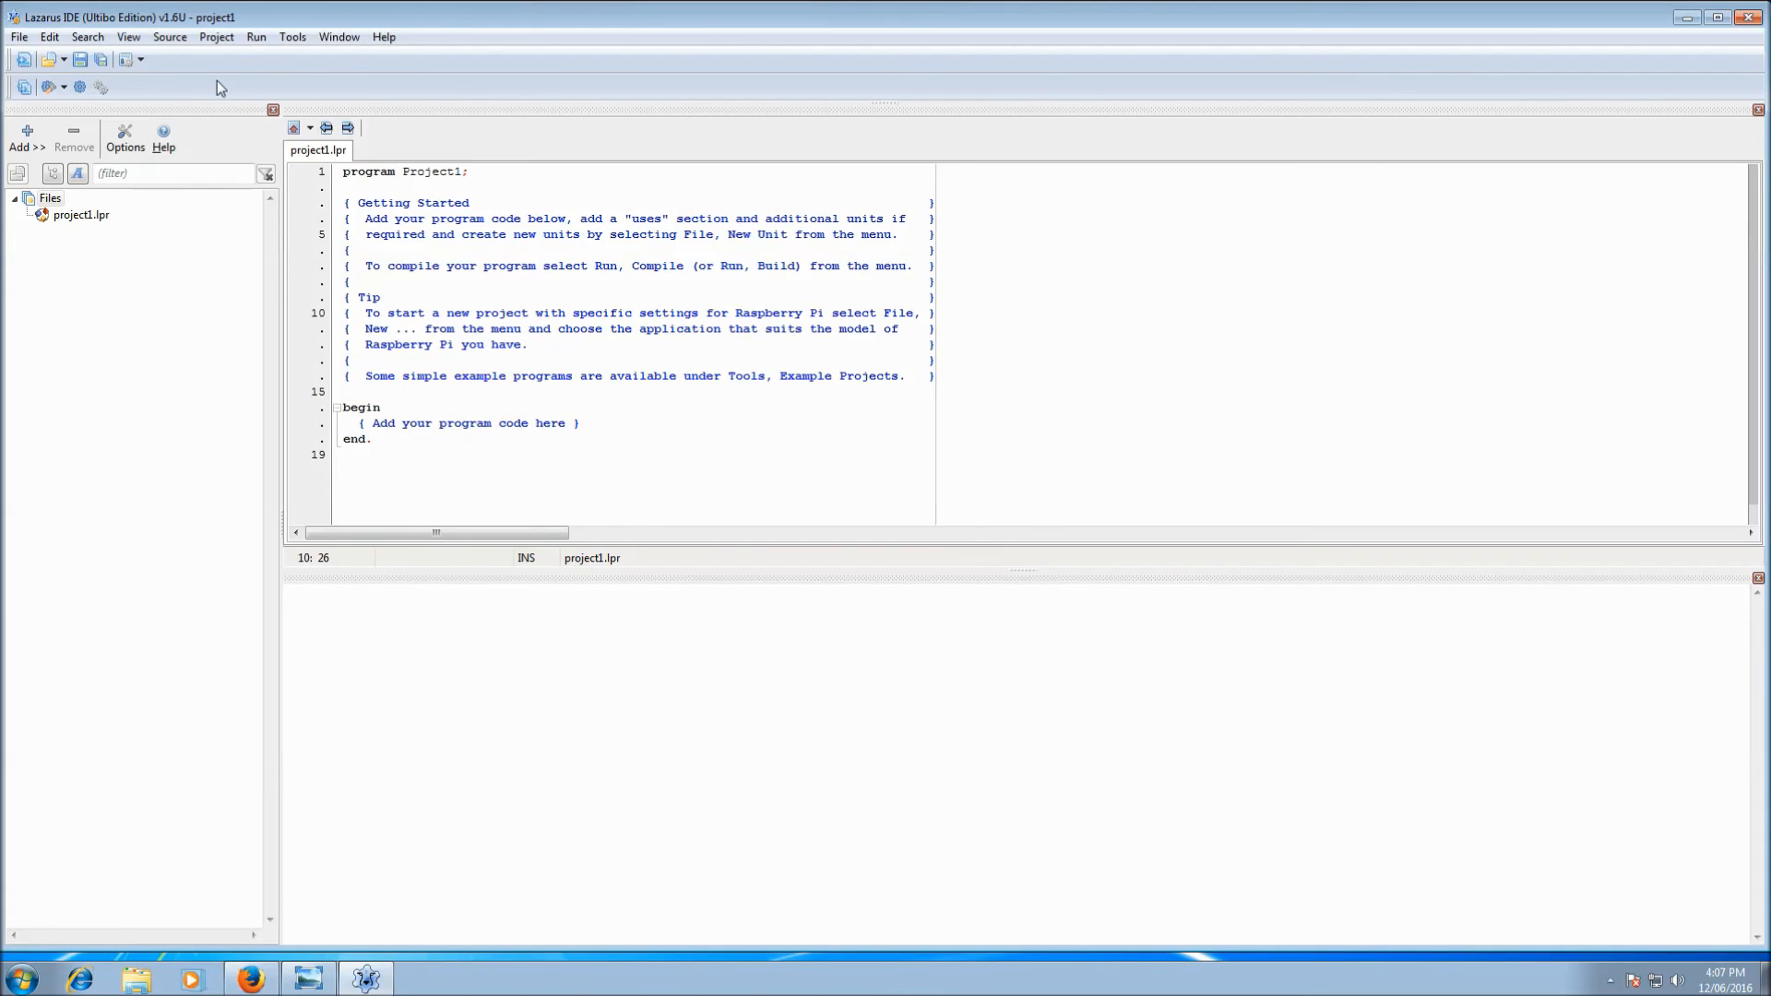
click(216, 37)
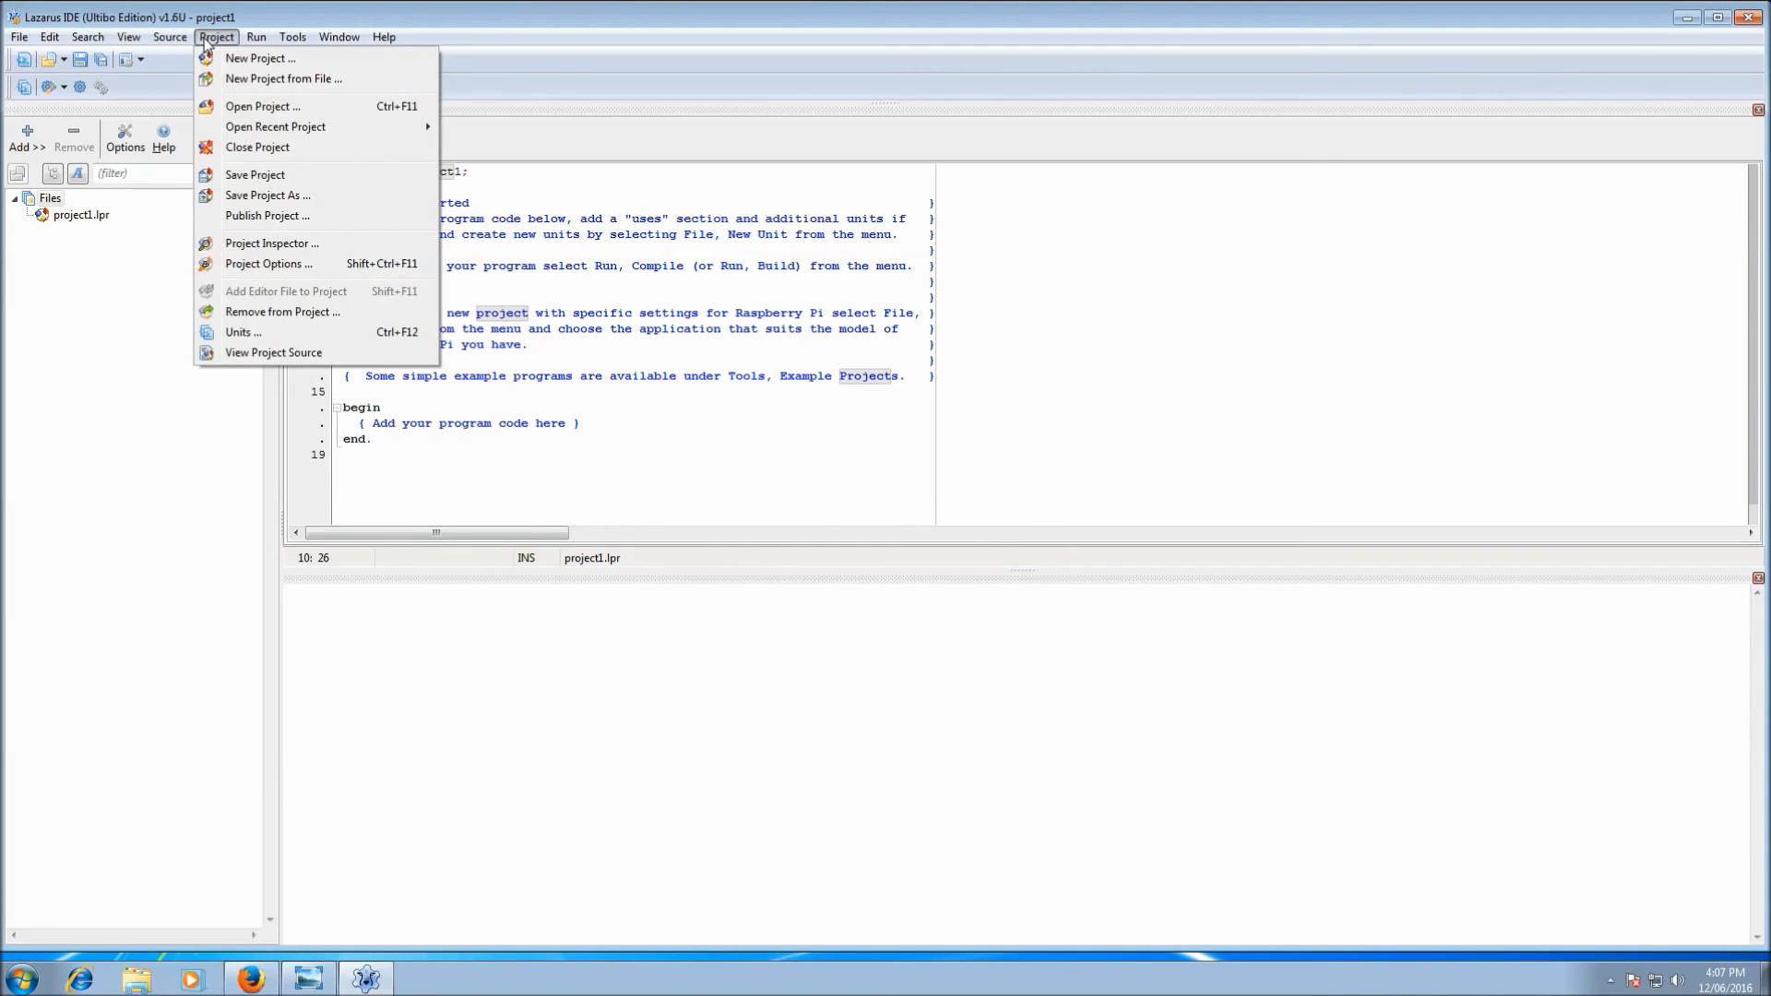
click(260, 58)
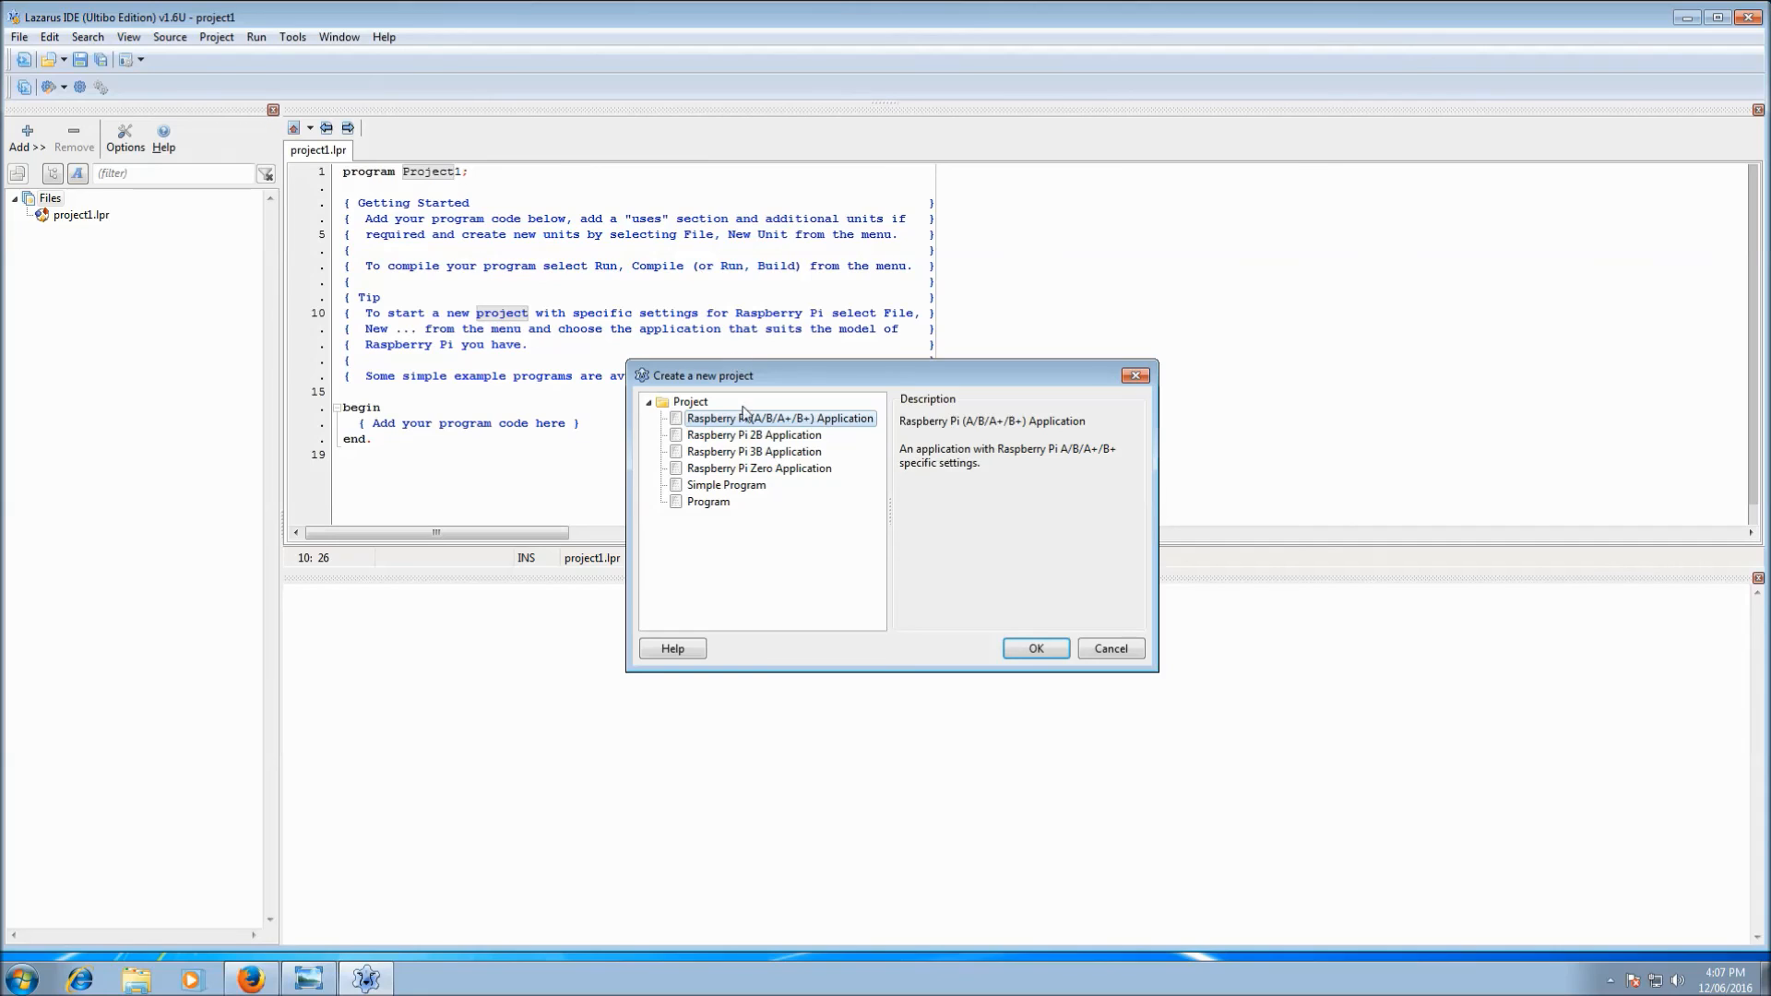
click(1033, 648)
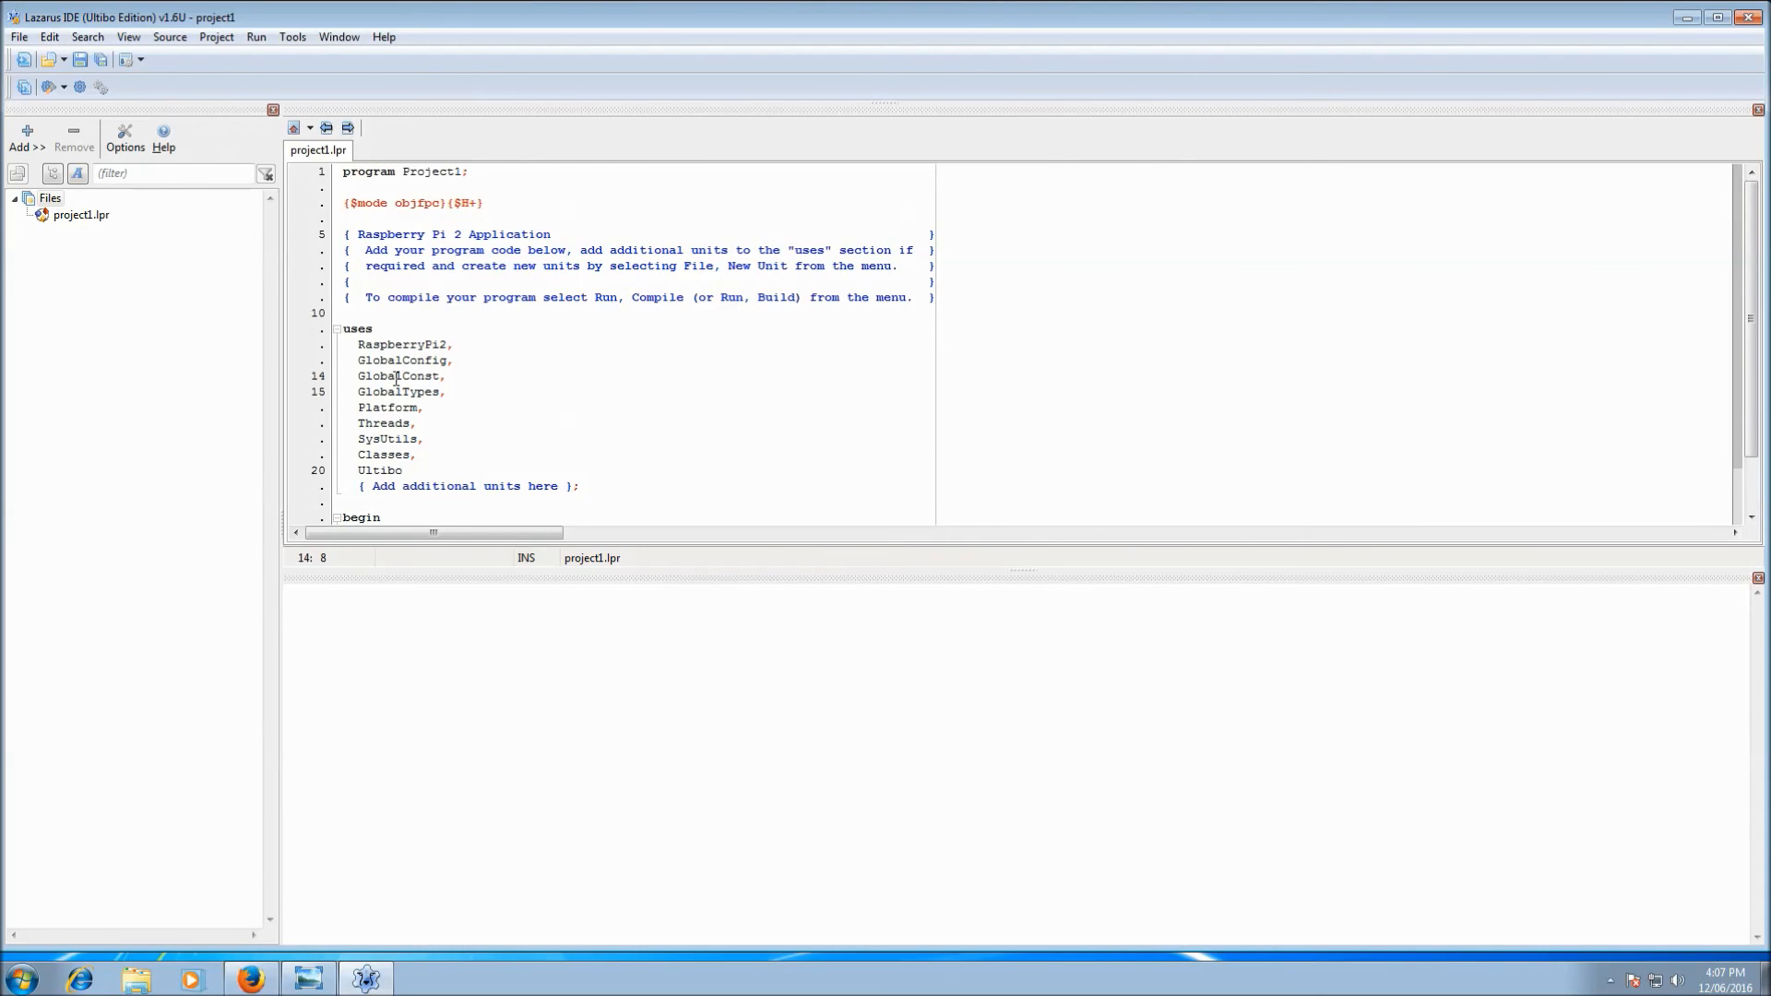
- Find the GlobalConst declaration and locate ULTIBO_RELEASE_VERSION showing 1.2.021
right_click(399, 375)
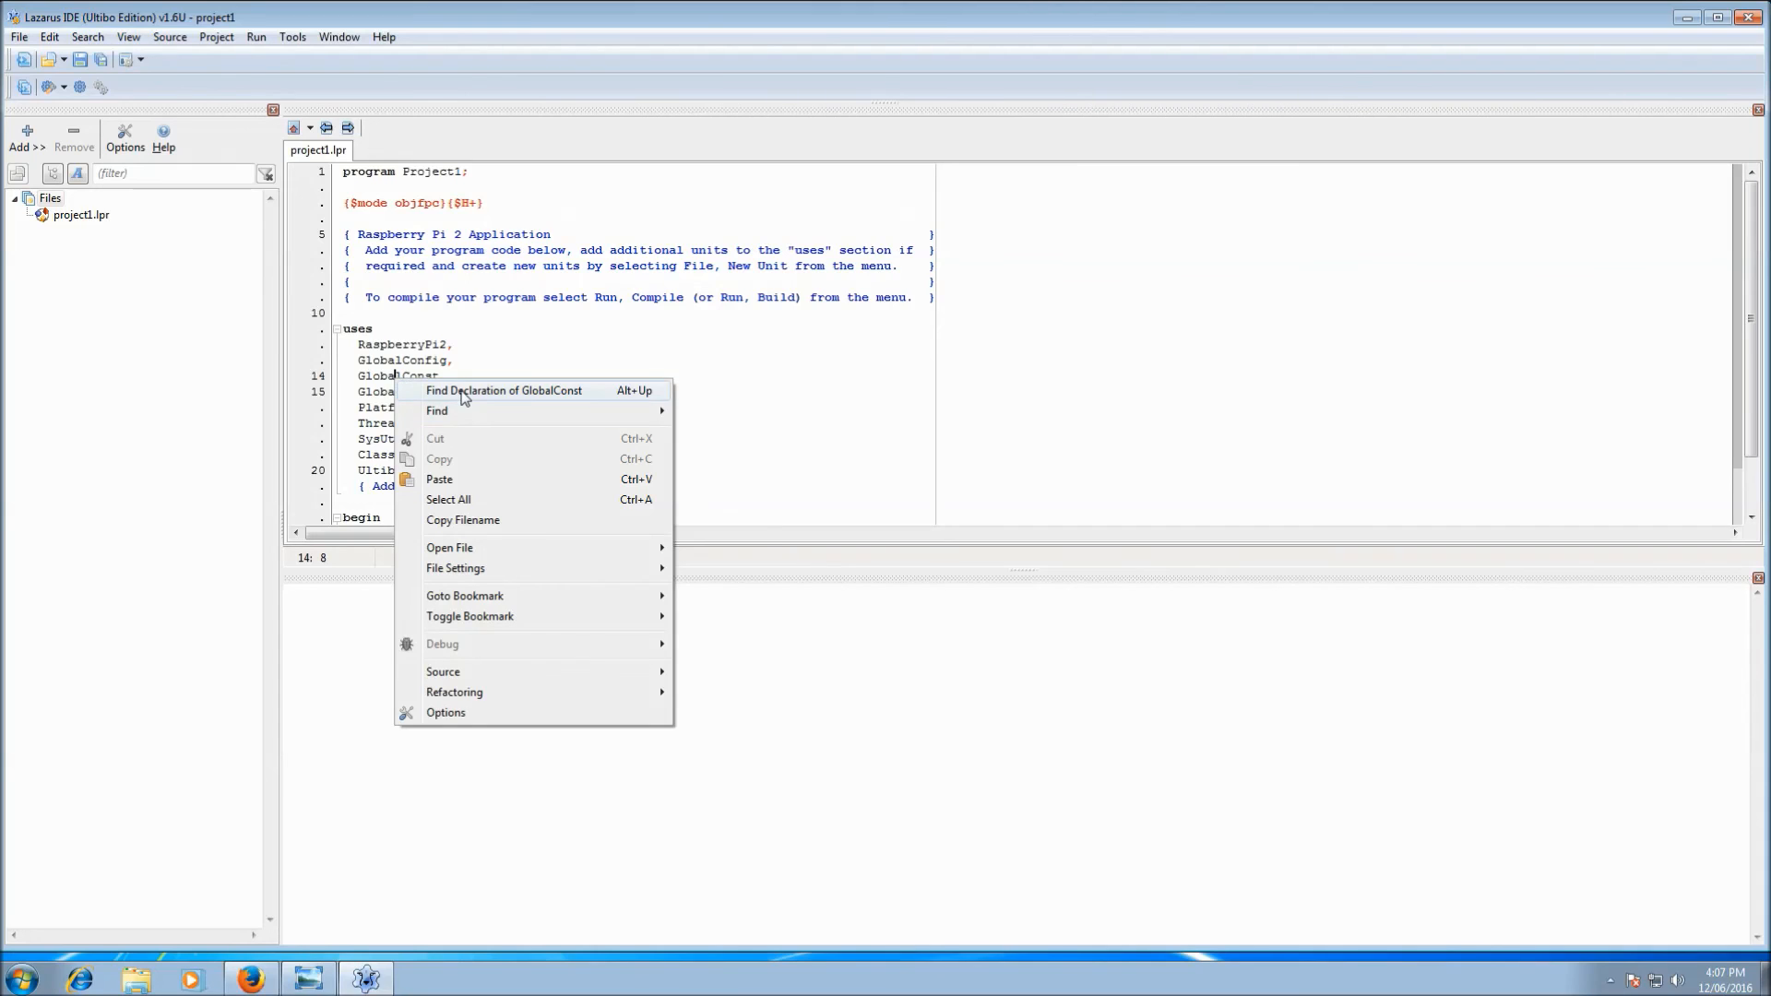
click(506, 389)
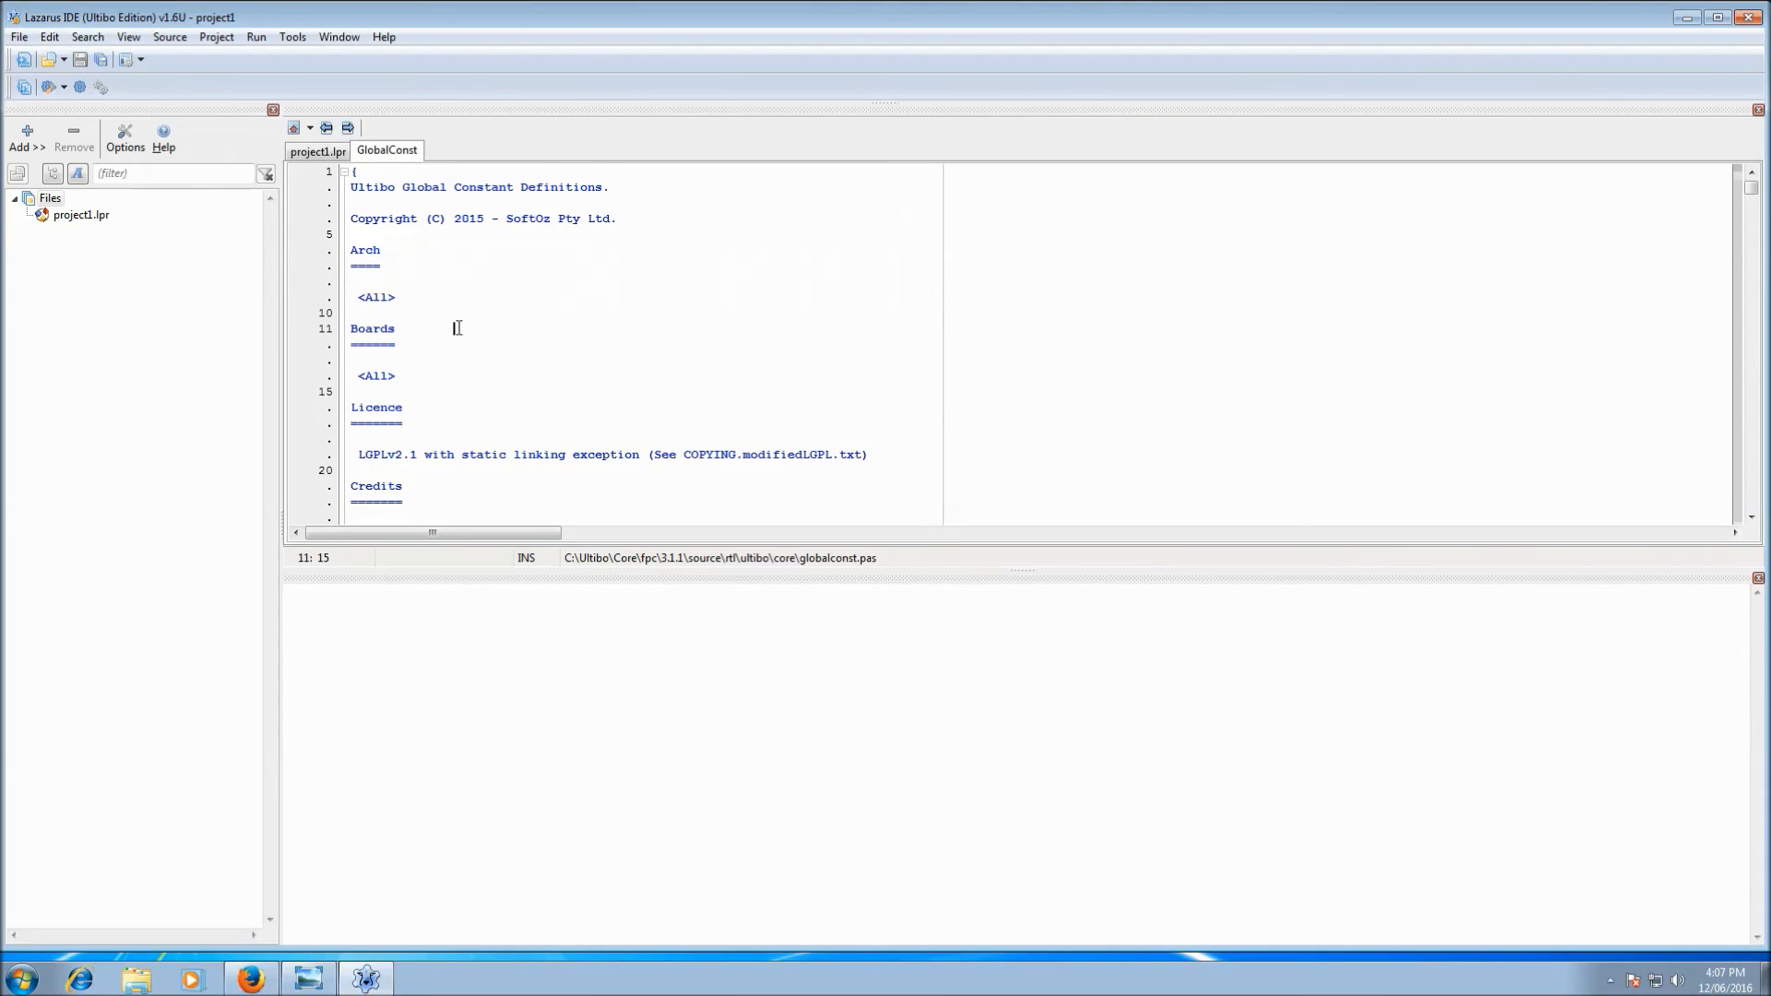
scroll(down, 3)
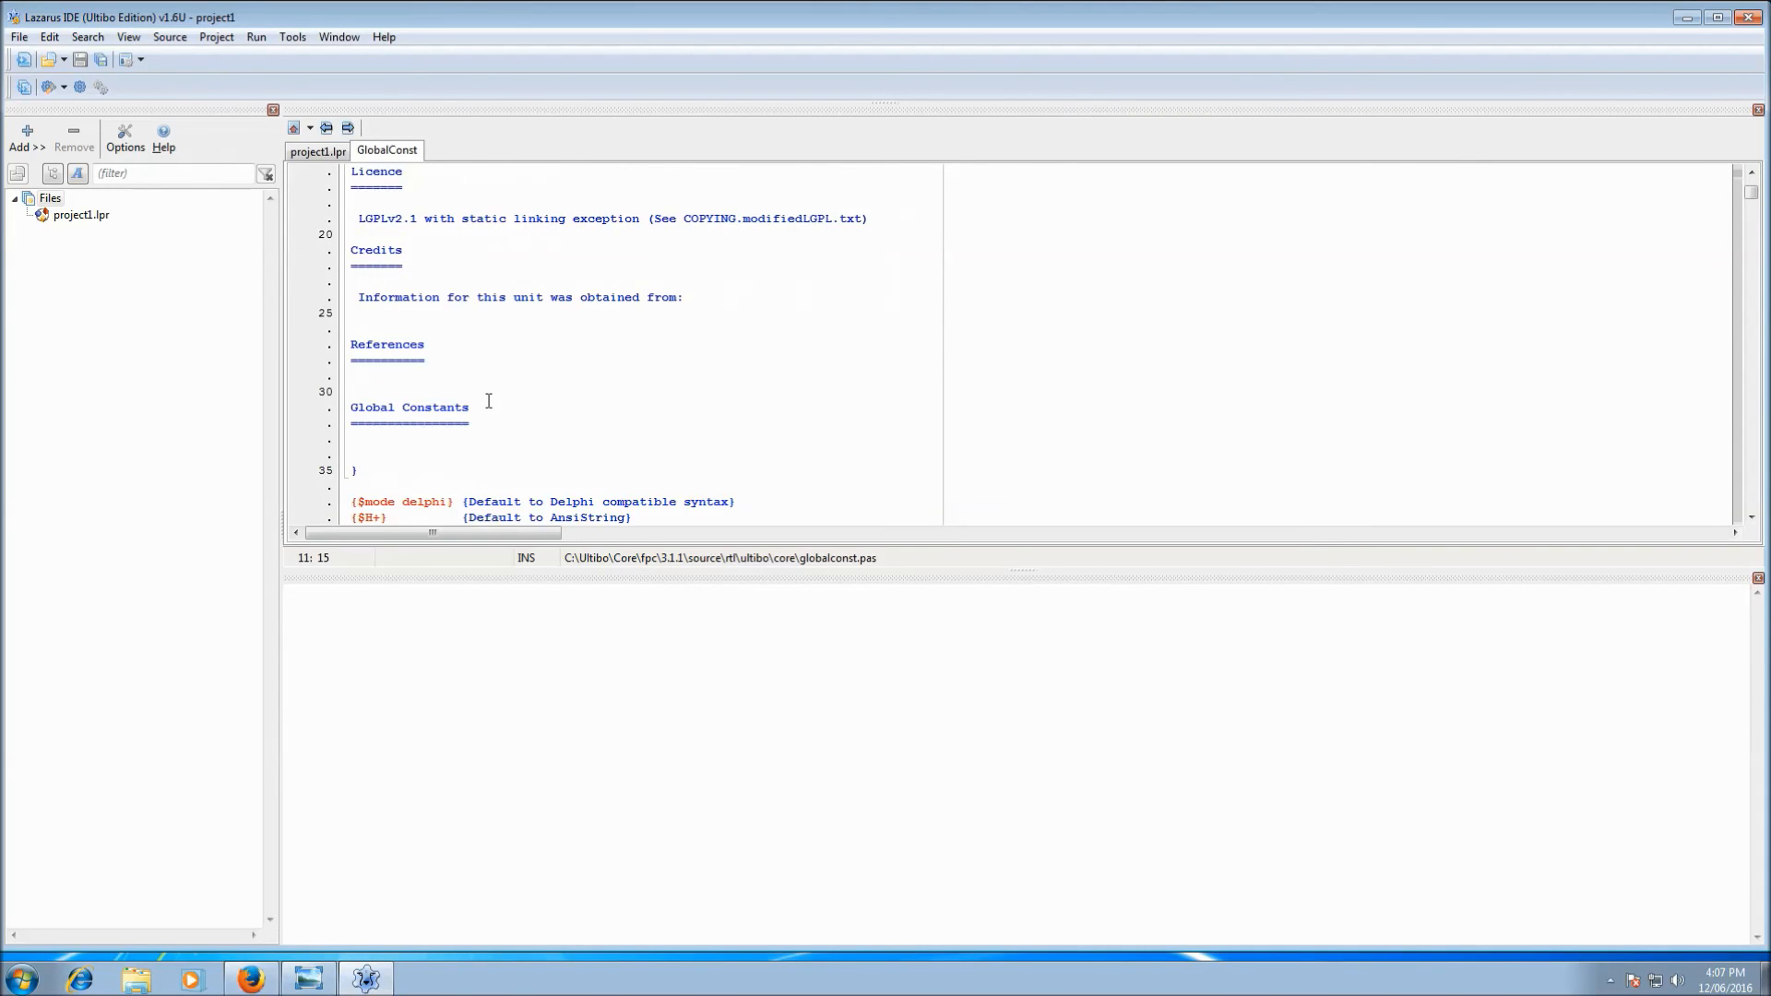
scroll(down, 3)
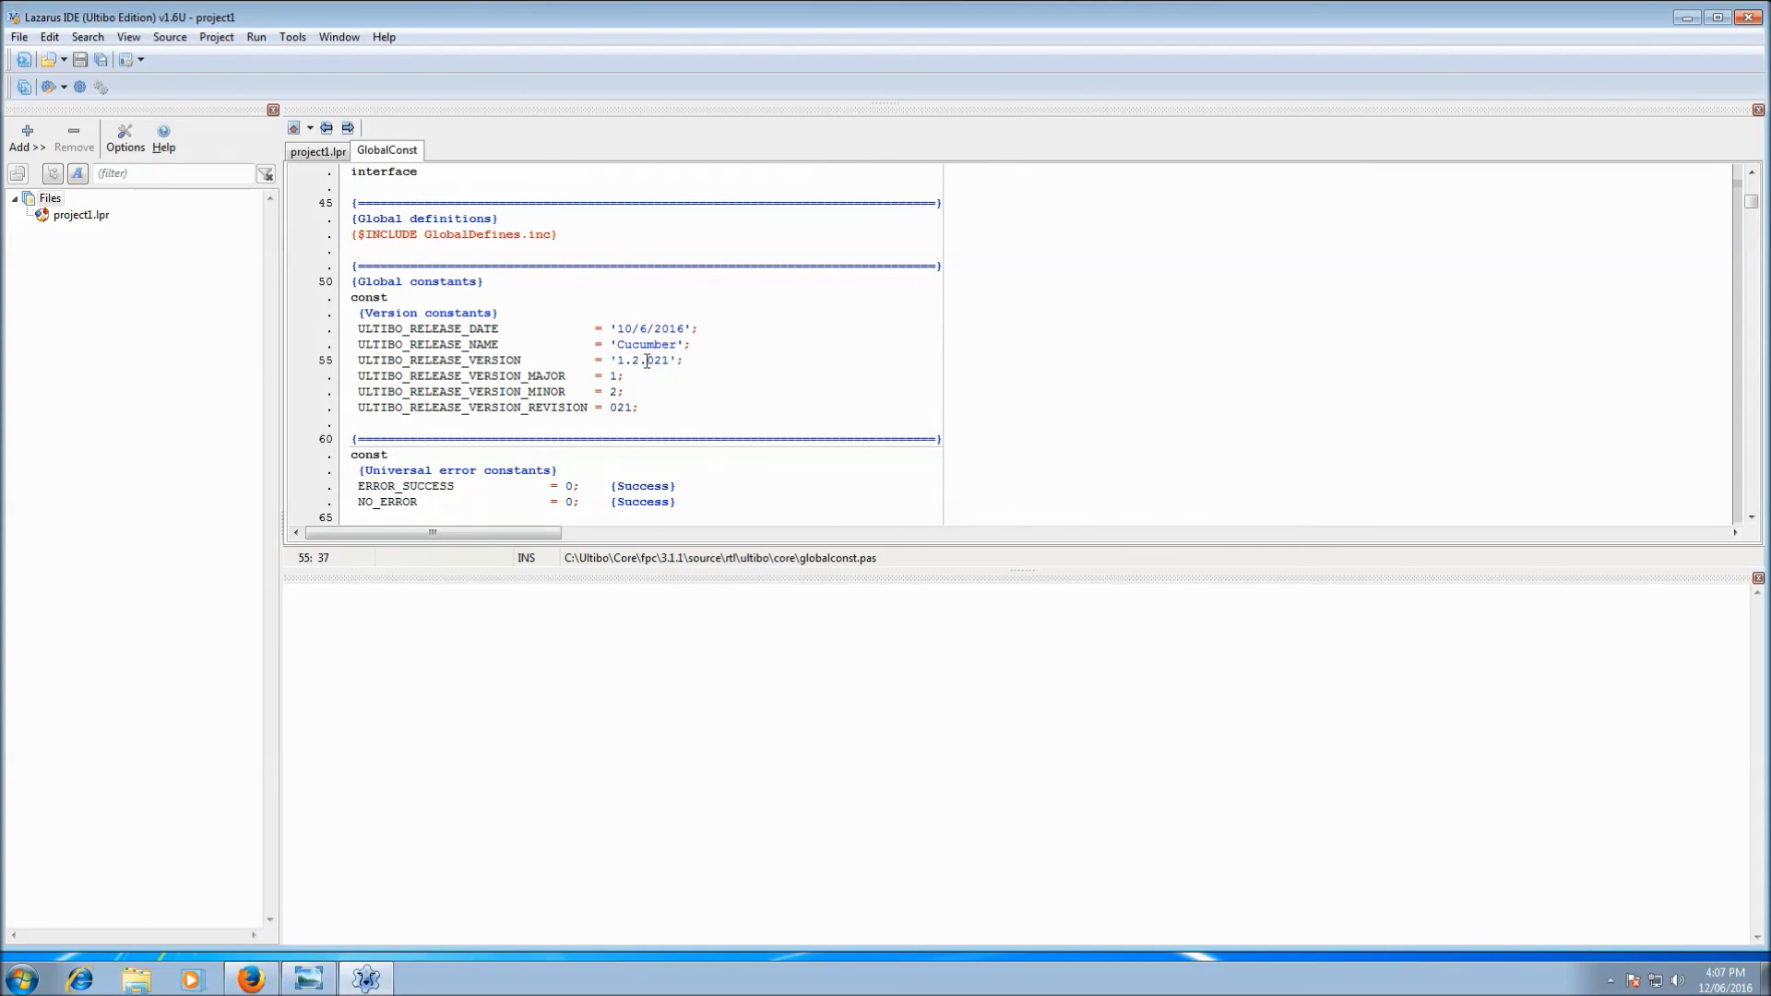
click(677, 360)
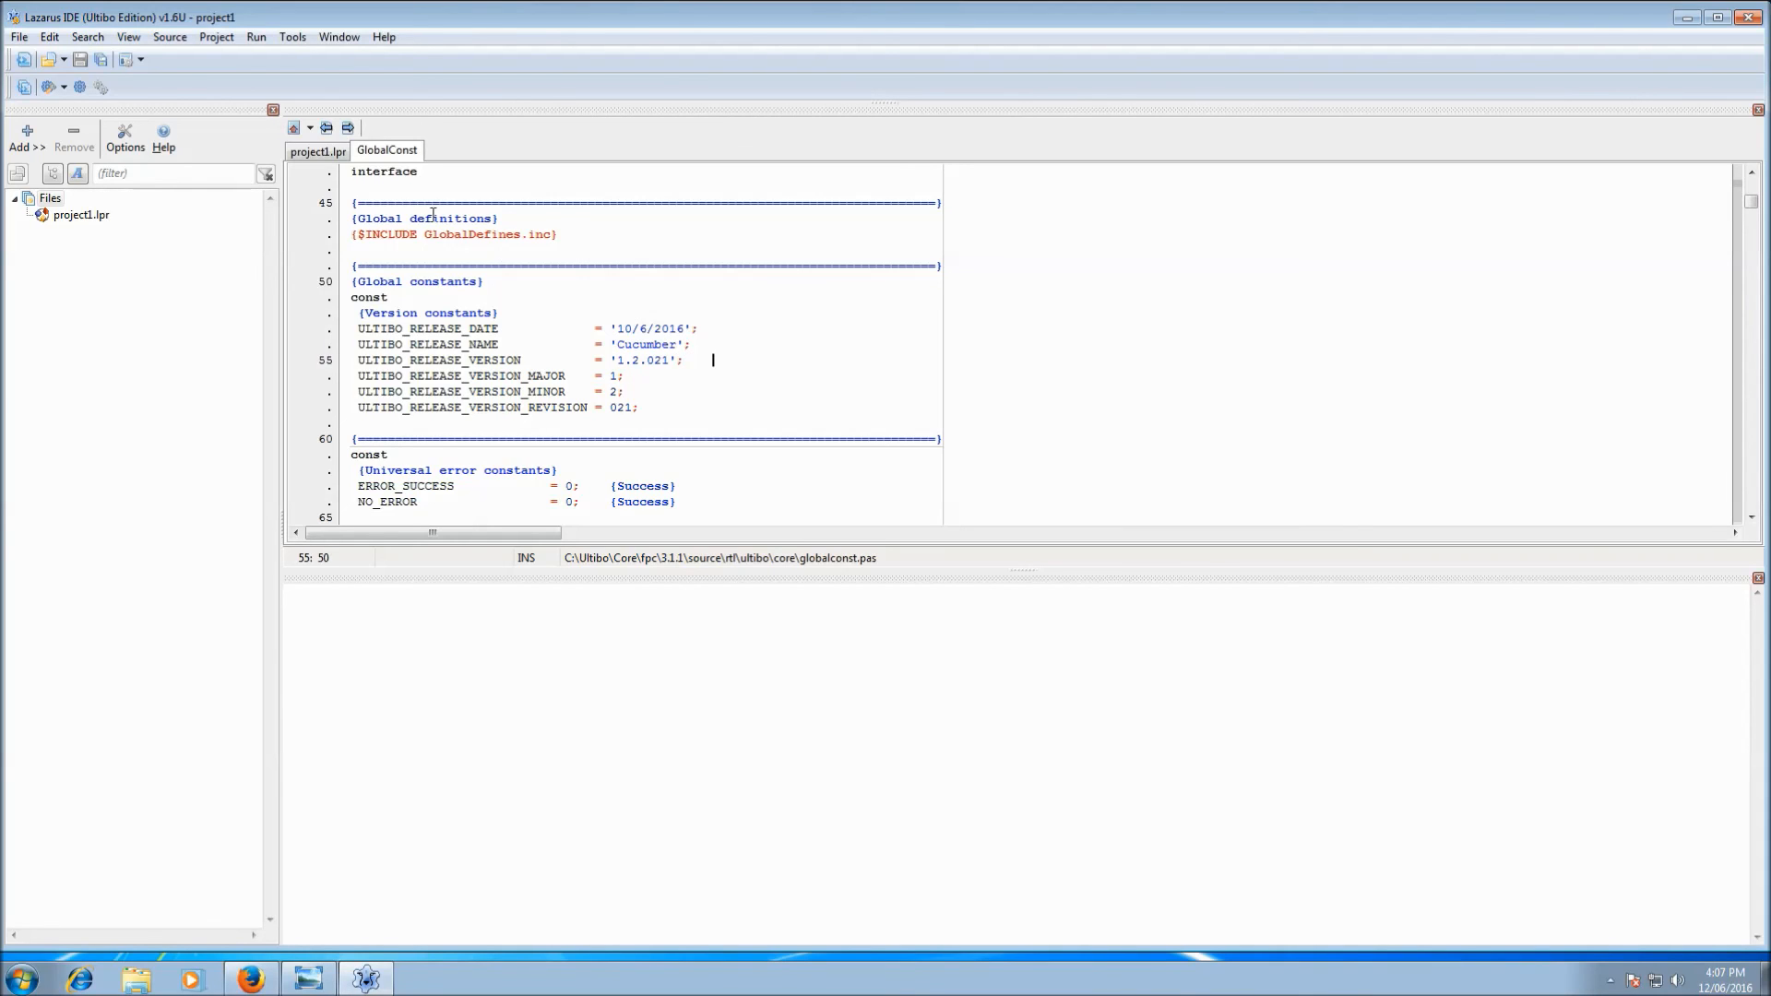
- Return to project1.lpr and compile the project for the ARM Ultibo target with Success
click(317, 149)
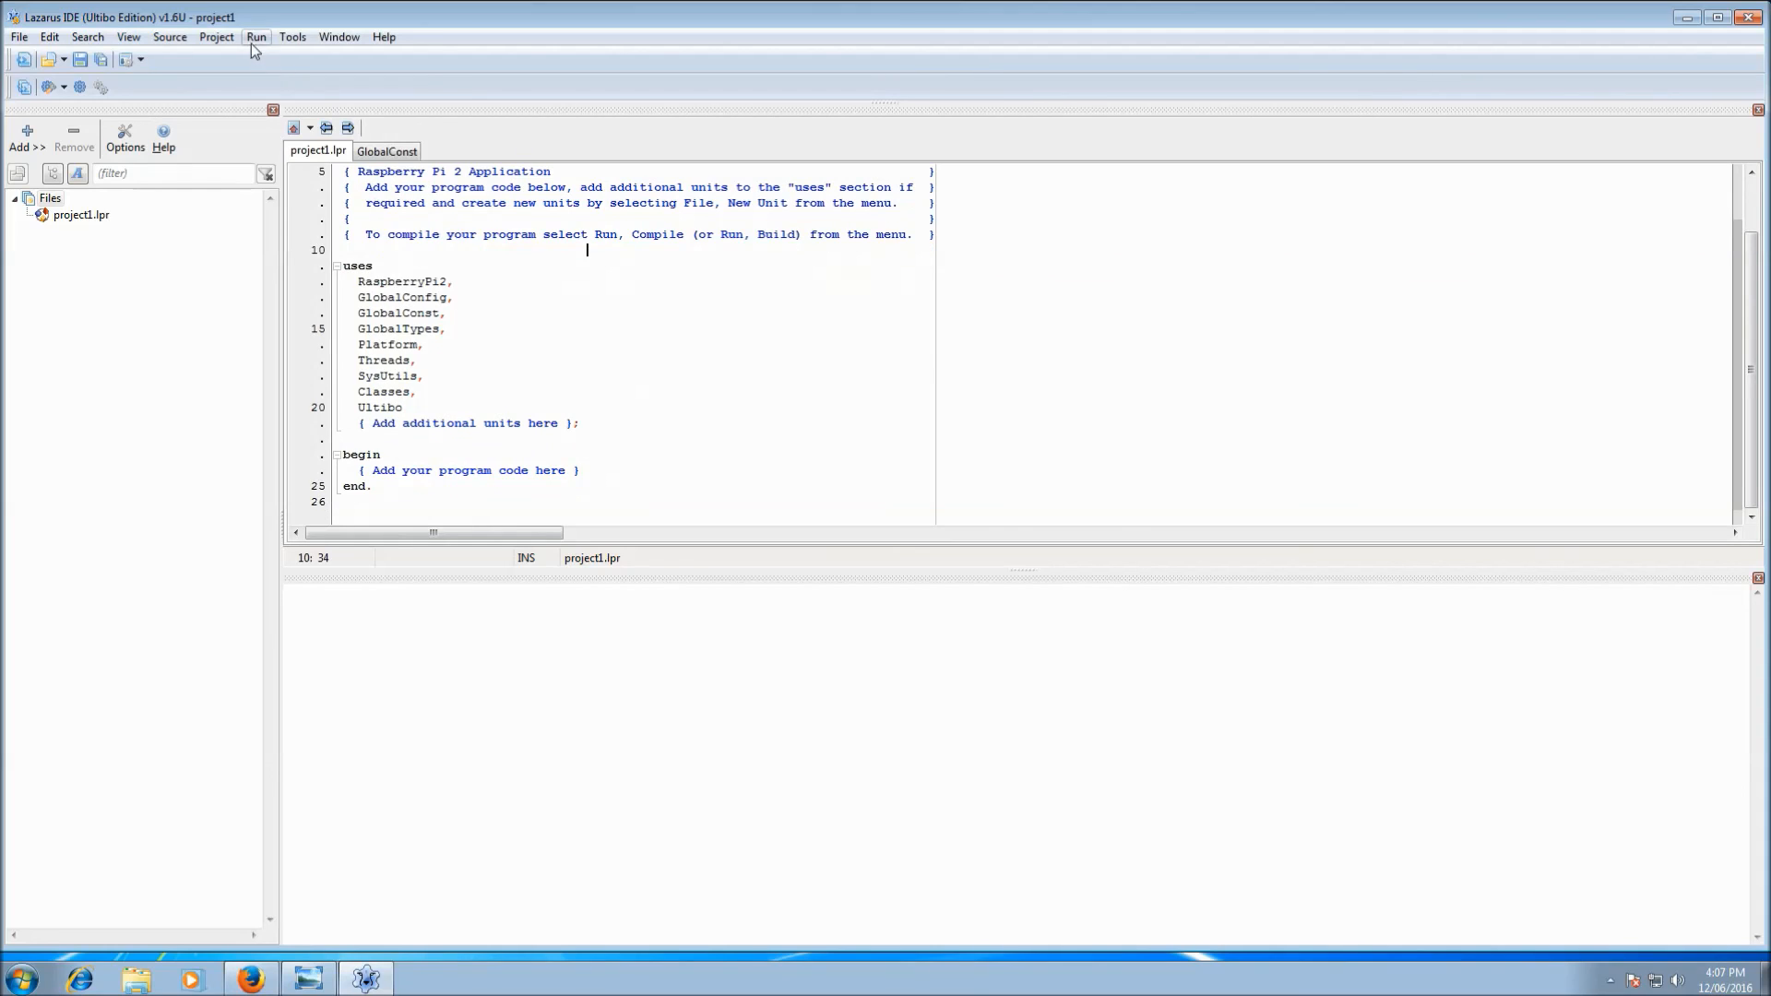
click(255, 36)
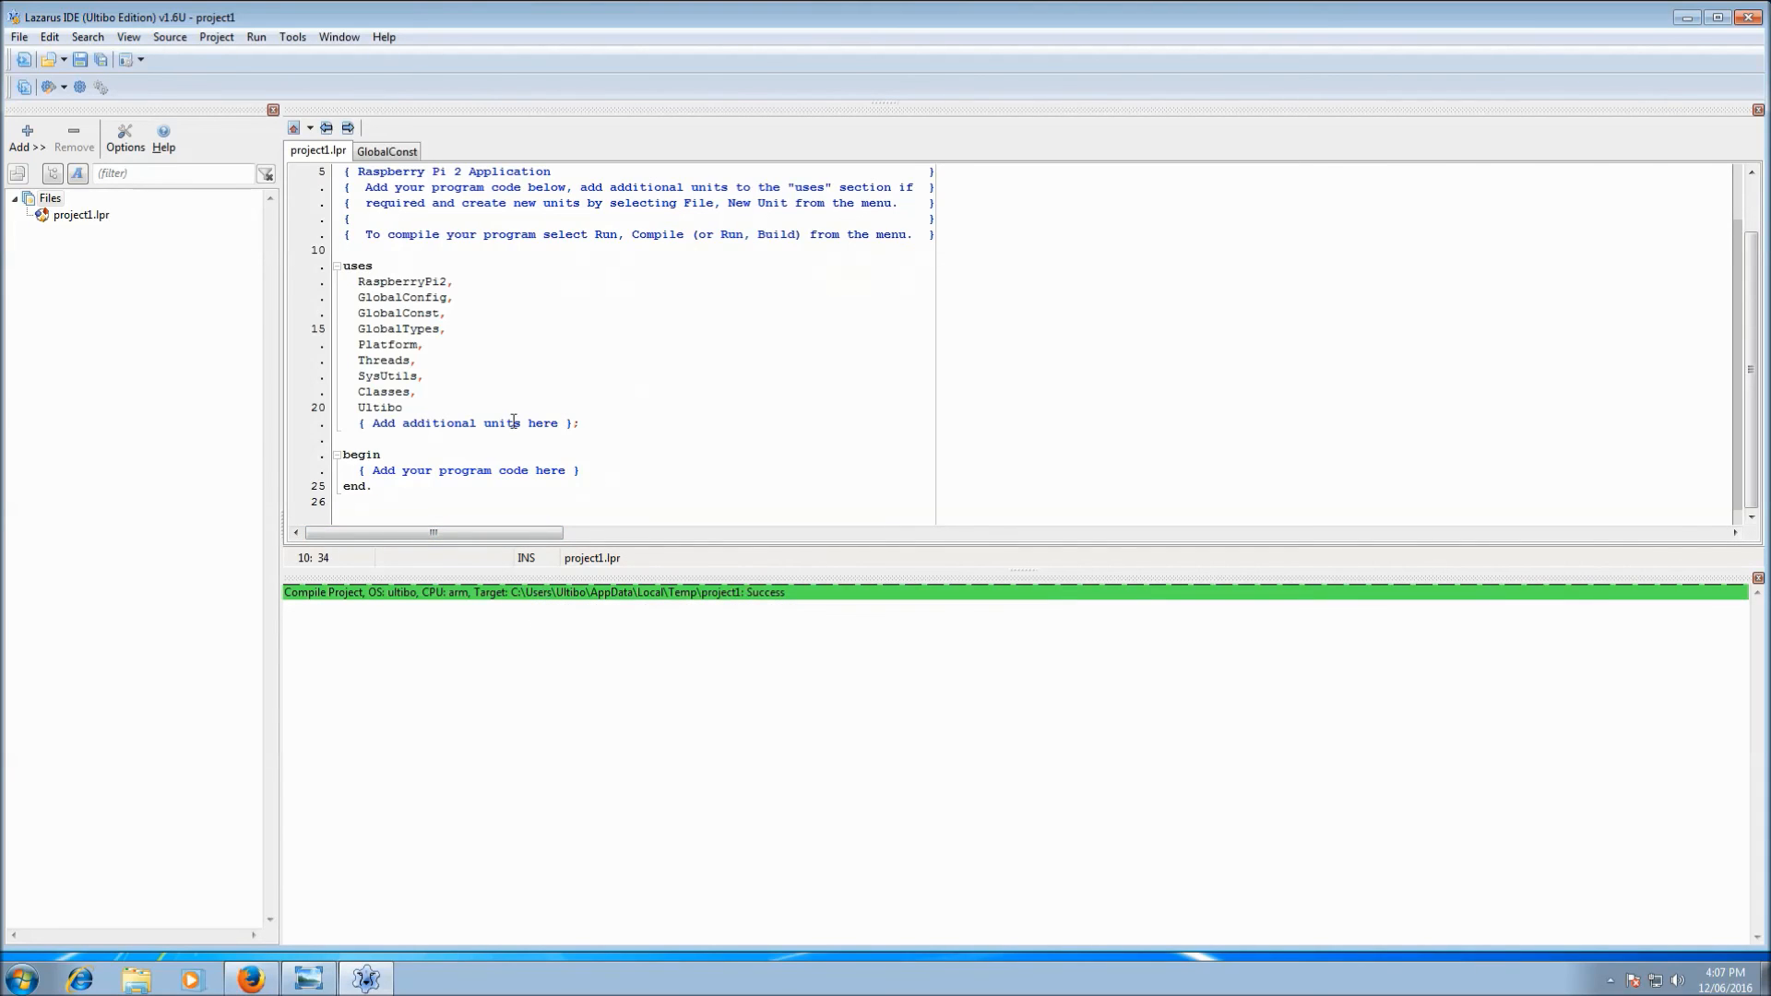
double_click(500, 423)
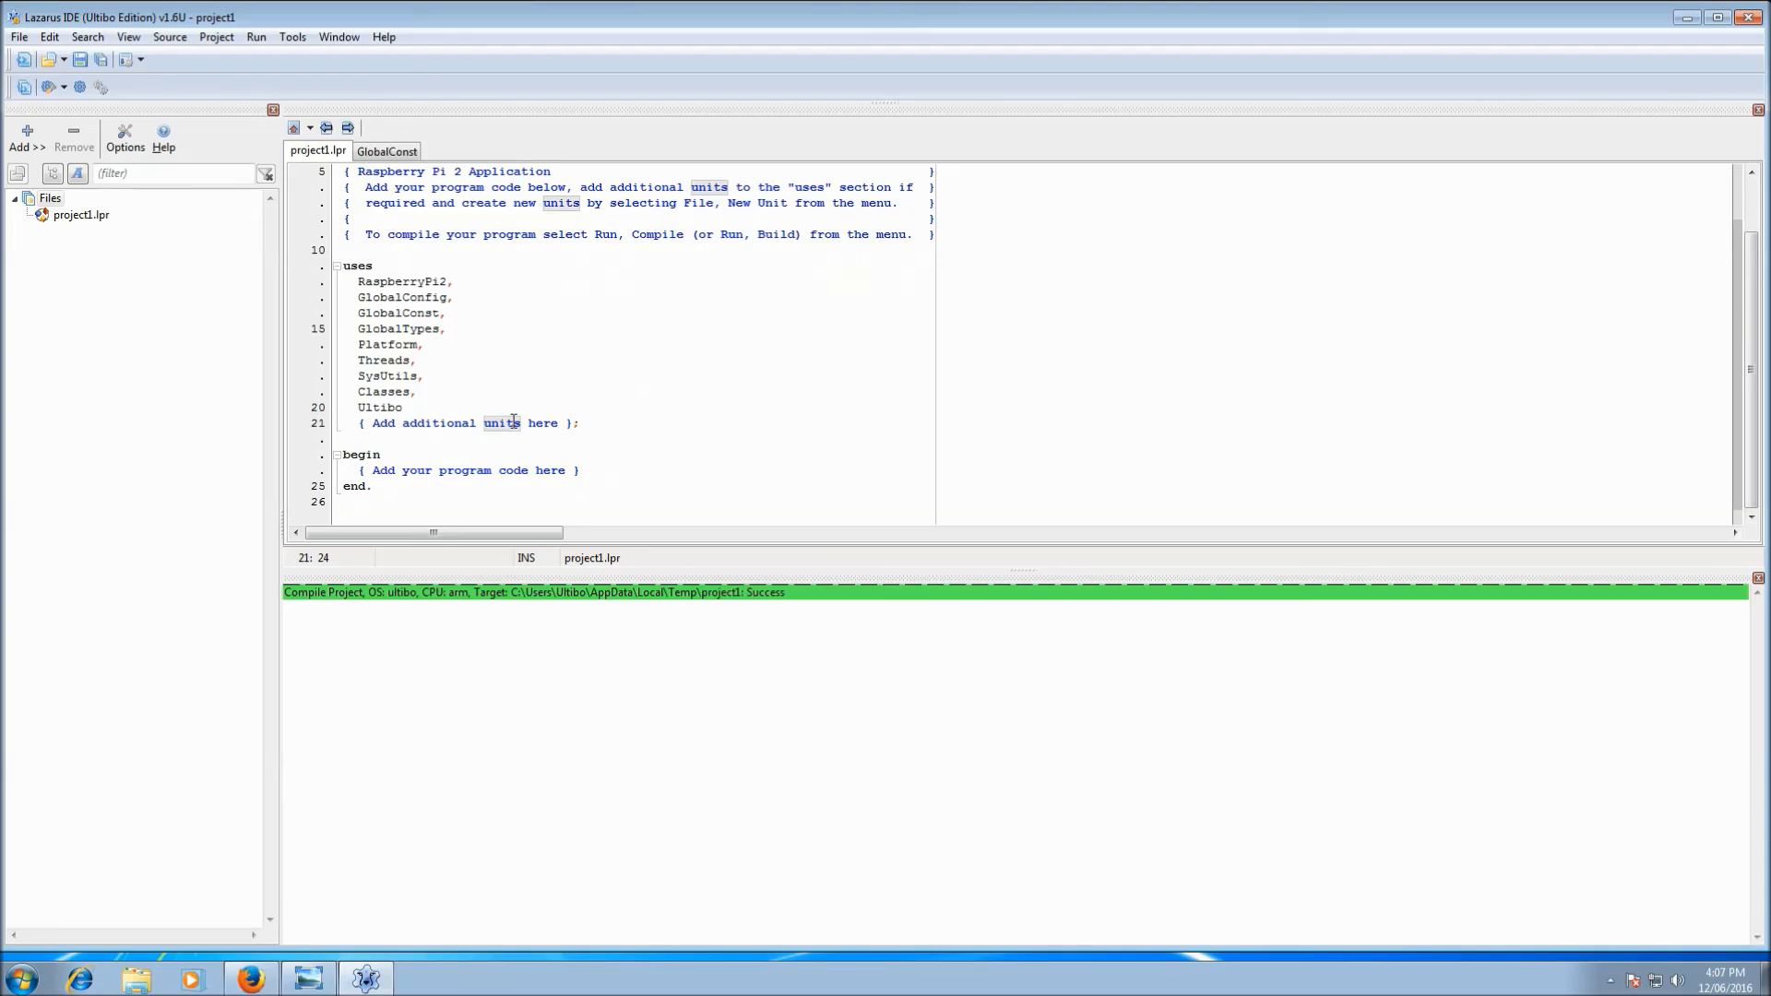